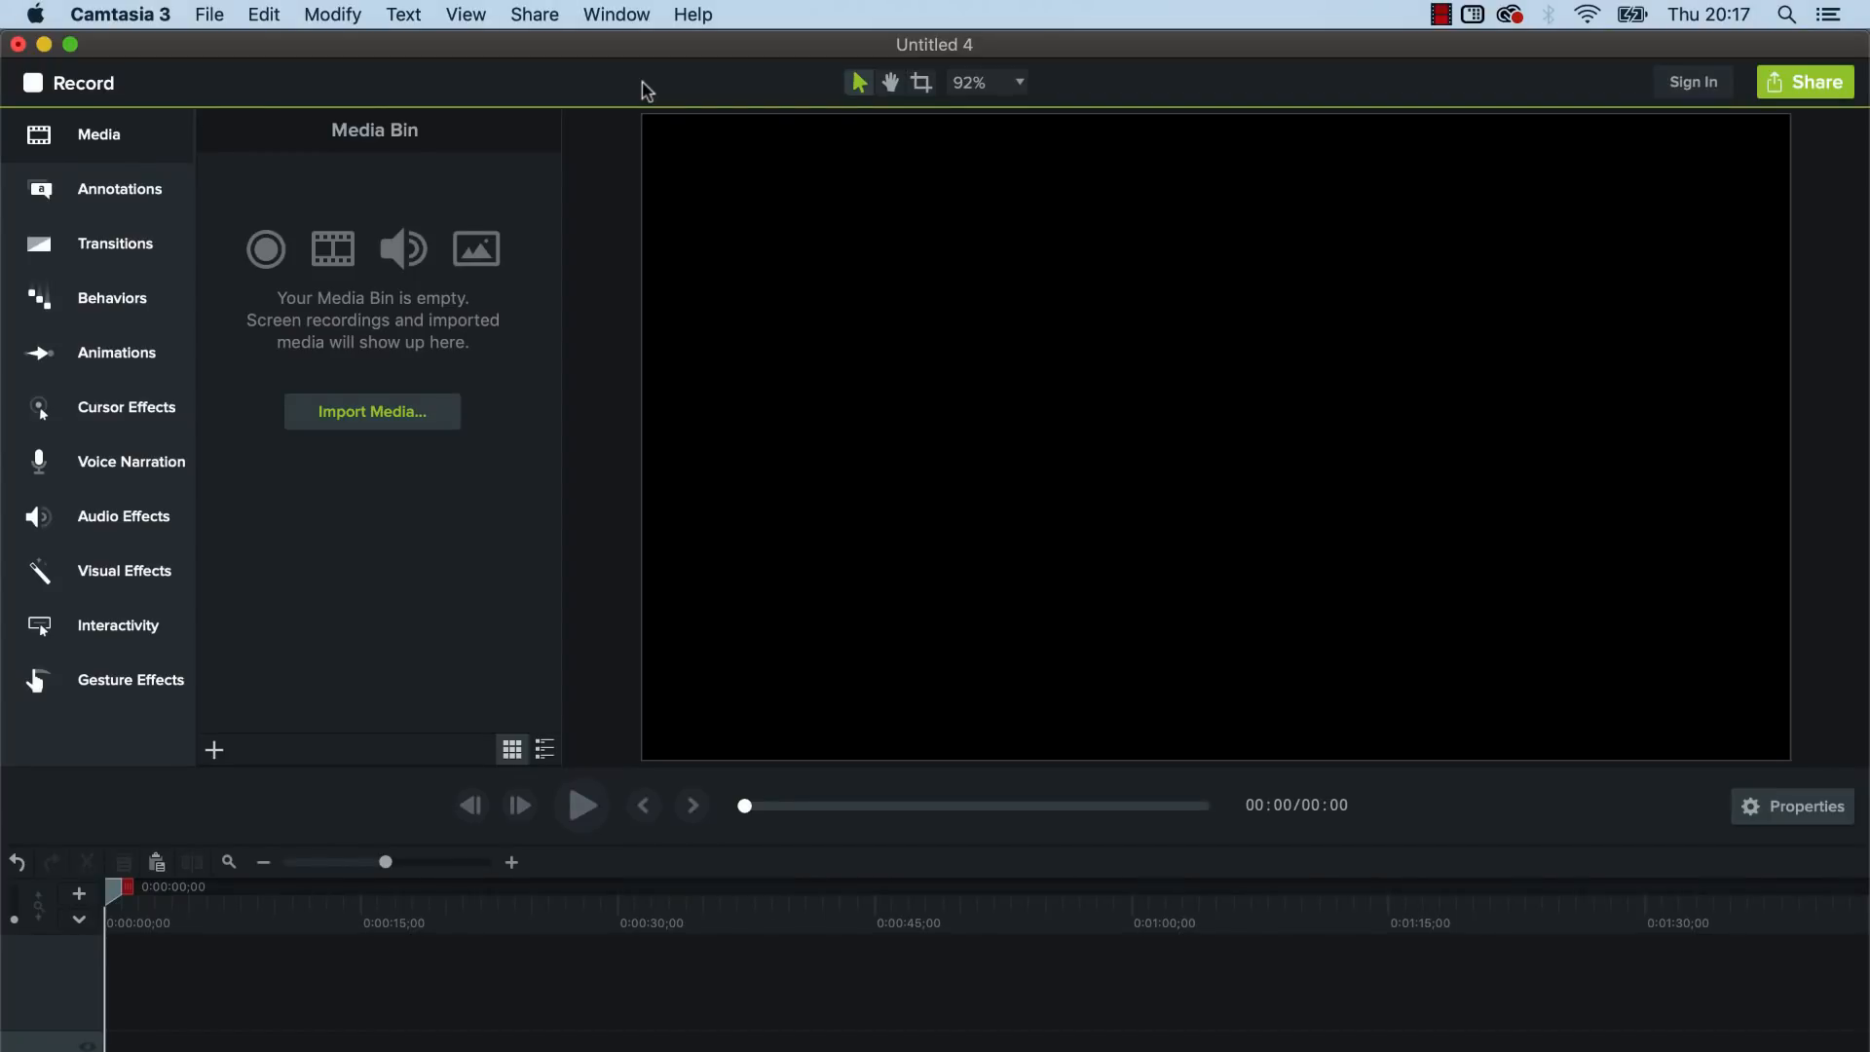
{"action": "mouse_move", "coordinate": [562, 70]}
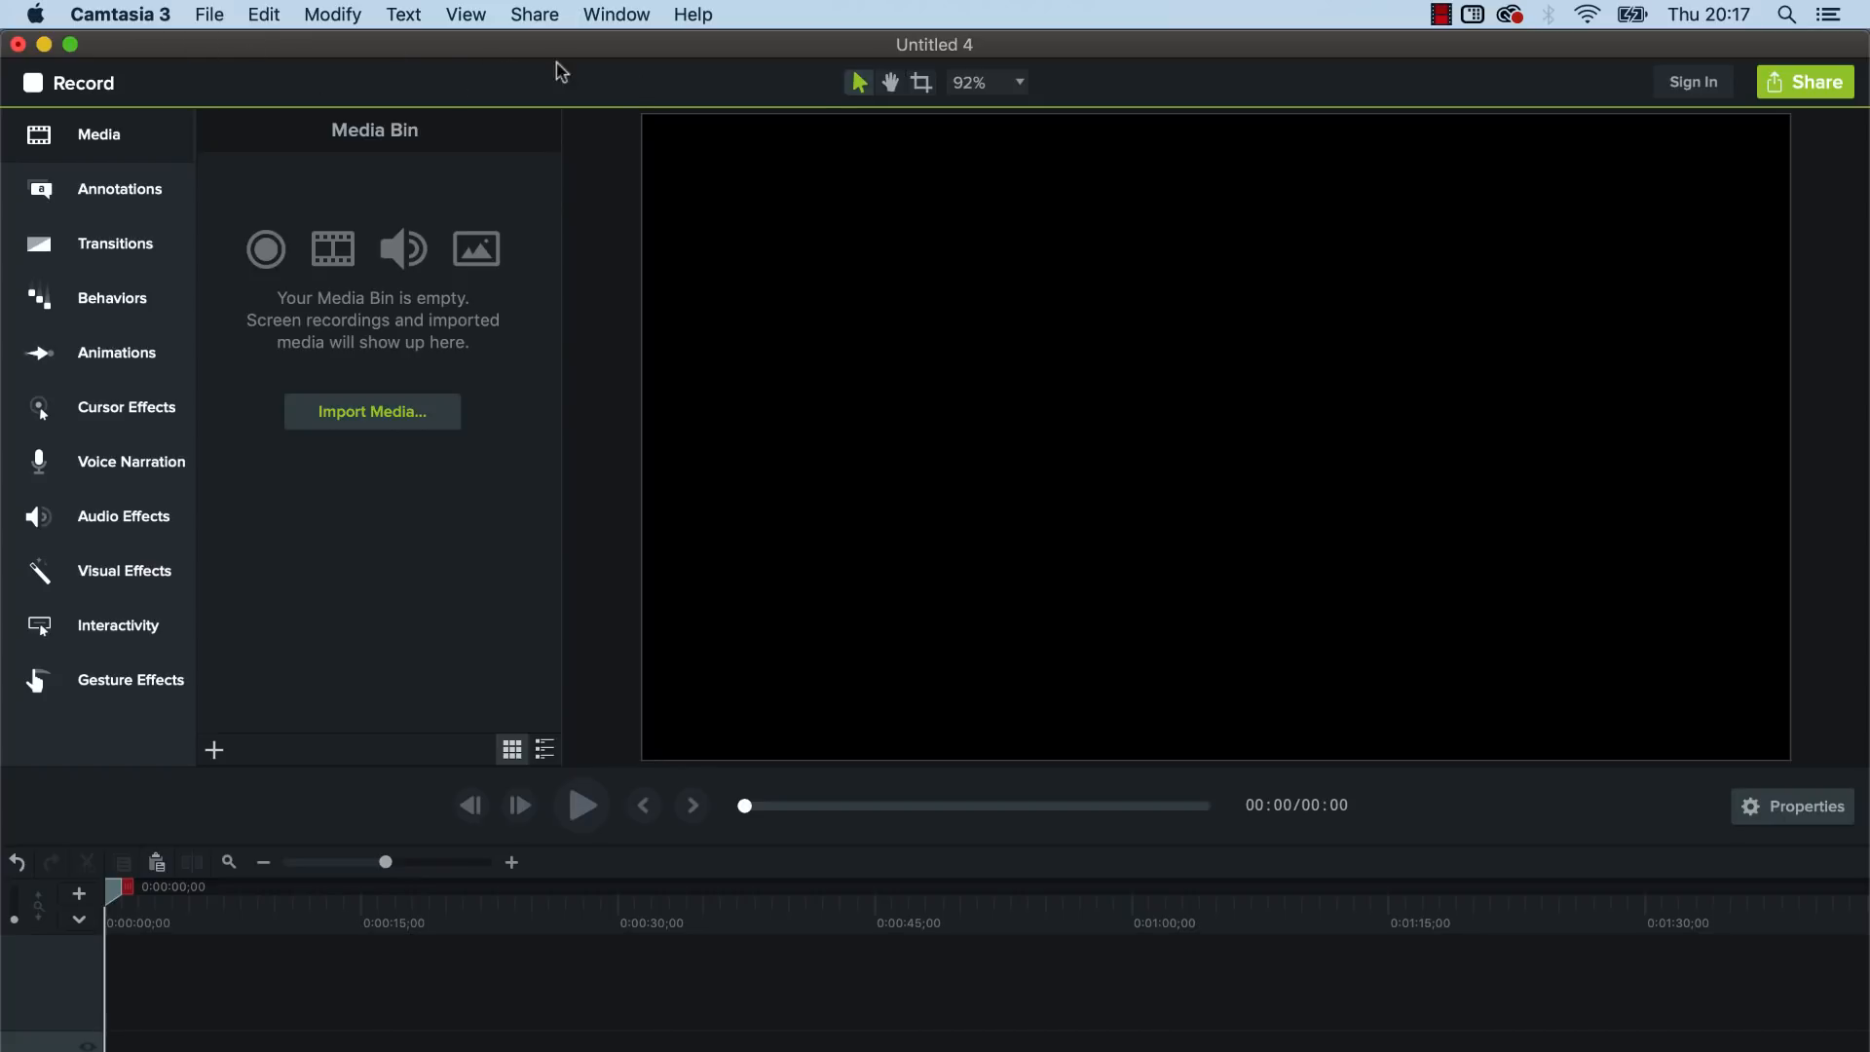
{"action": "mouse_move", "coordinate": [1652, 195]}
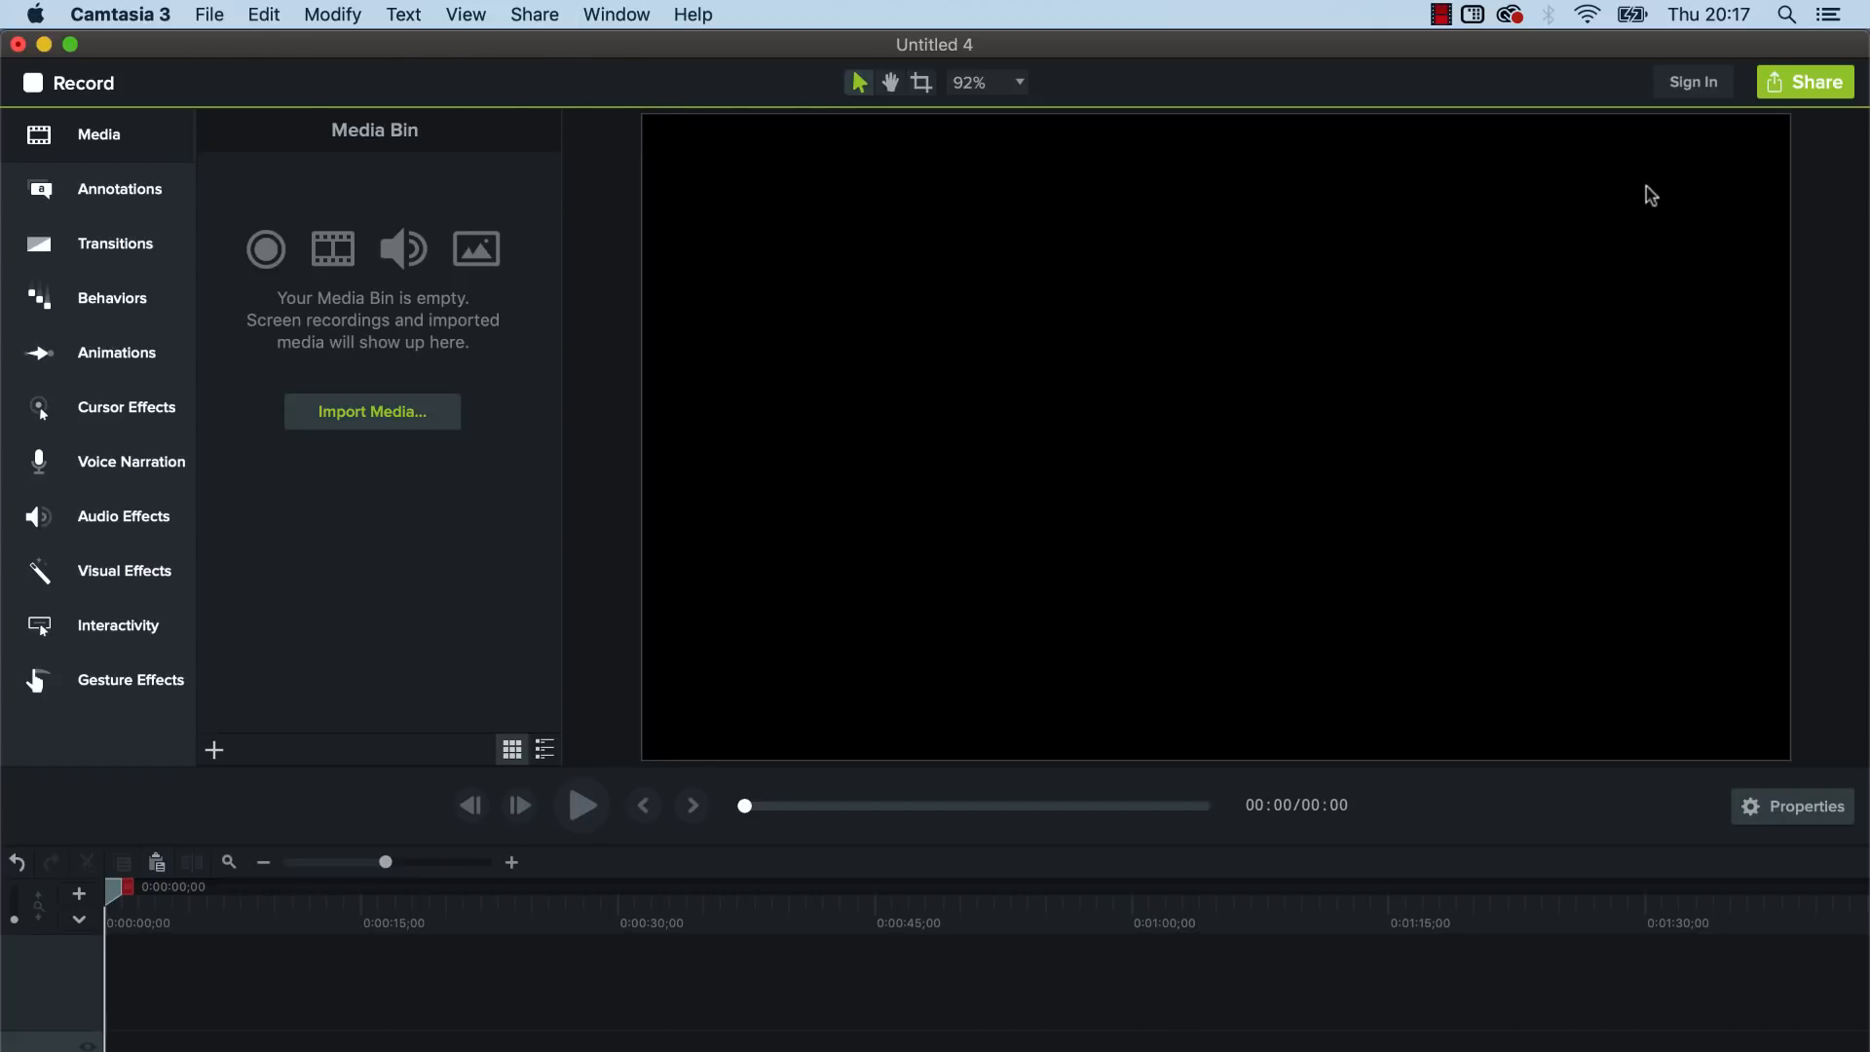
{"action": "mouse_move", "coordinate": [1321, 161]}
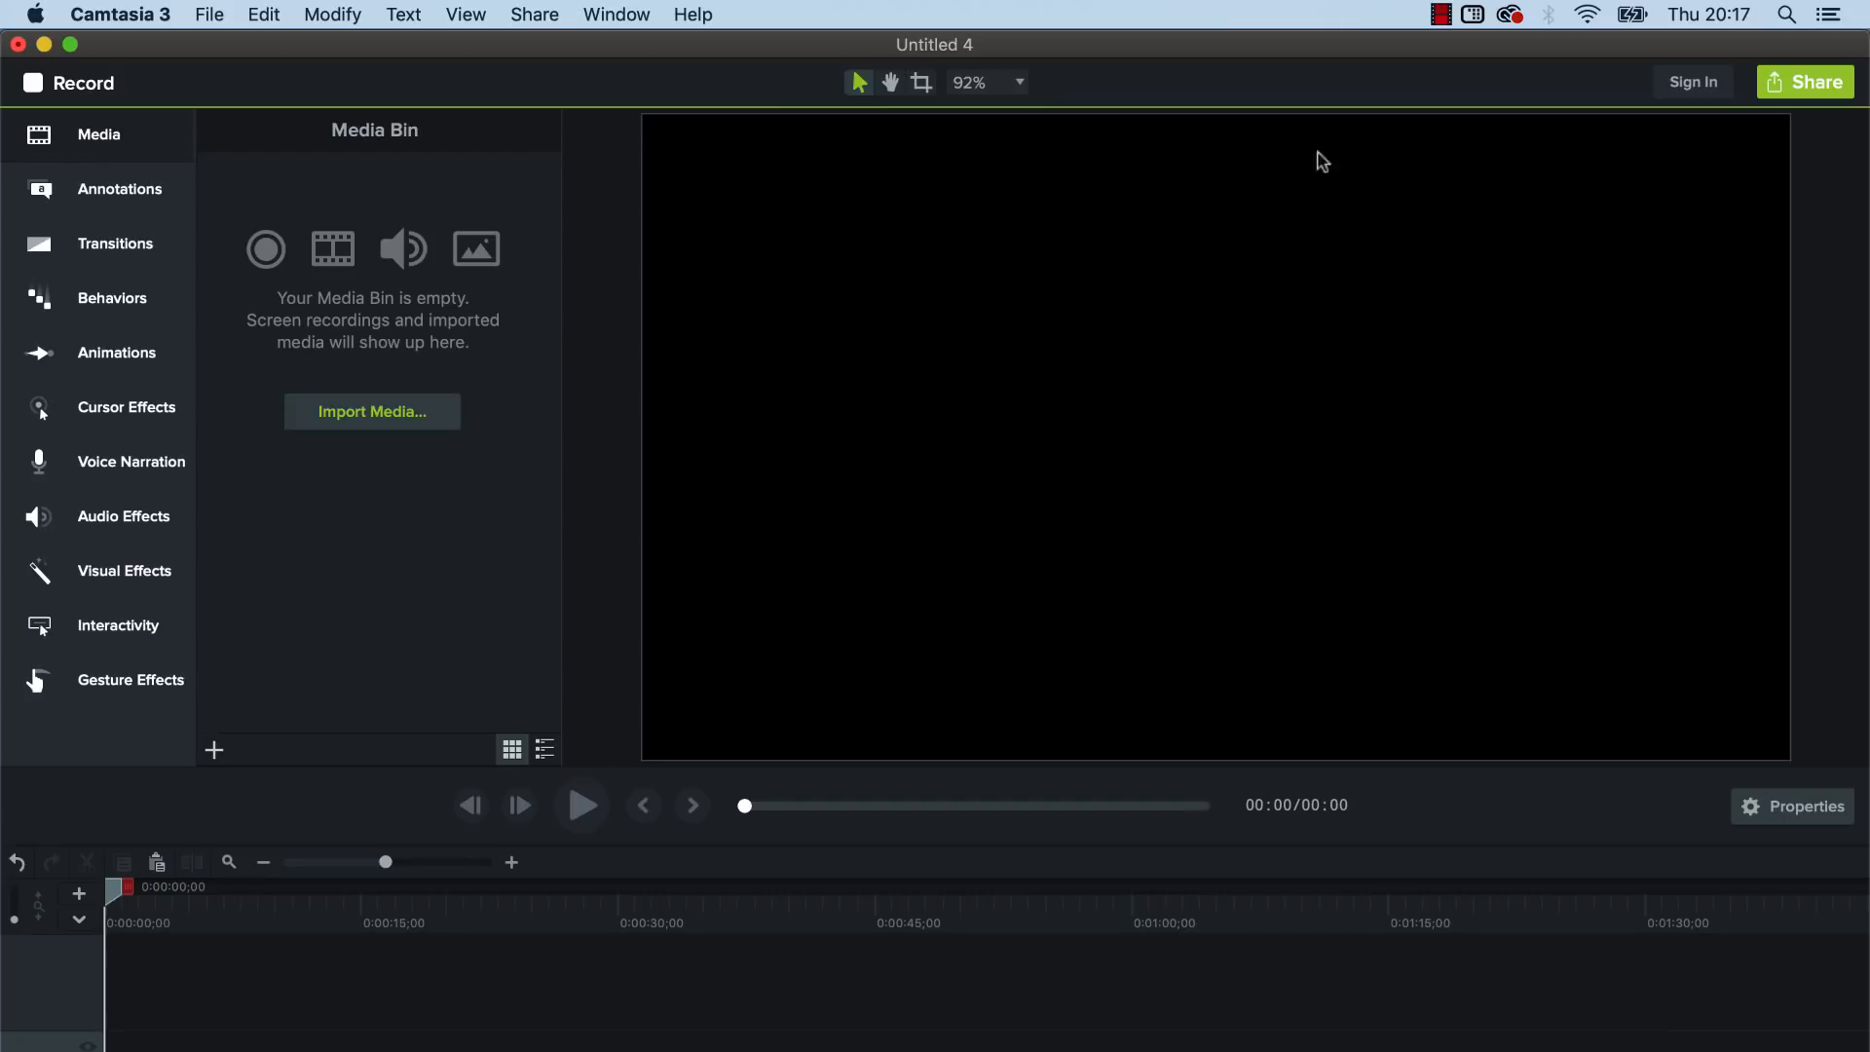
{"action": "mouse_move", "coordinate": [1160, 331]}
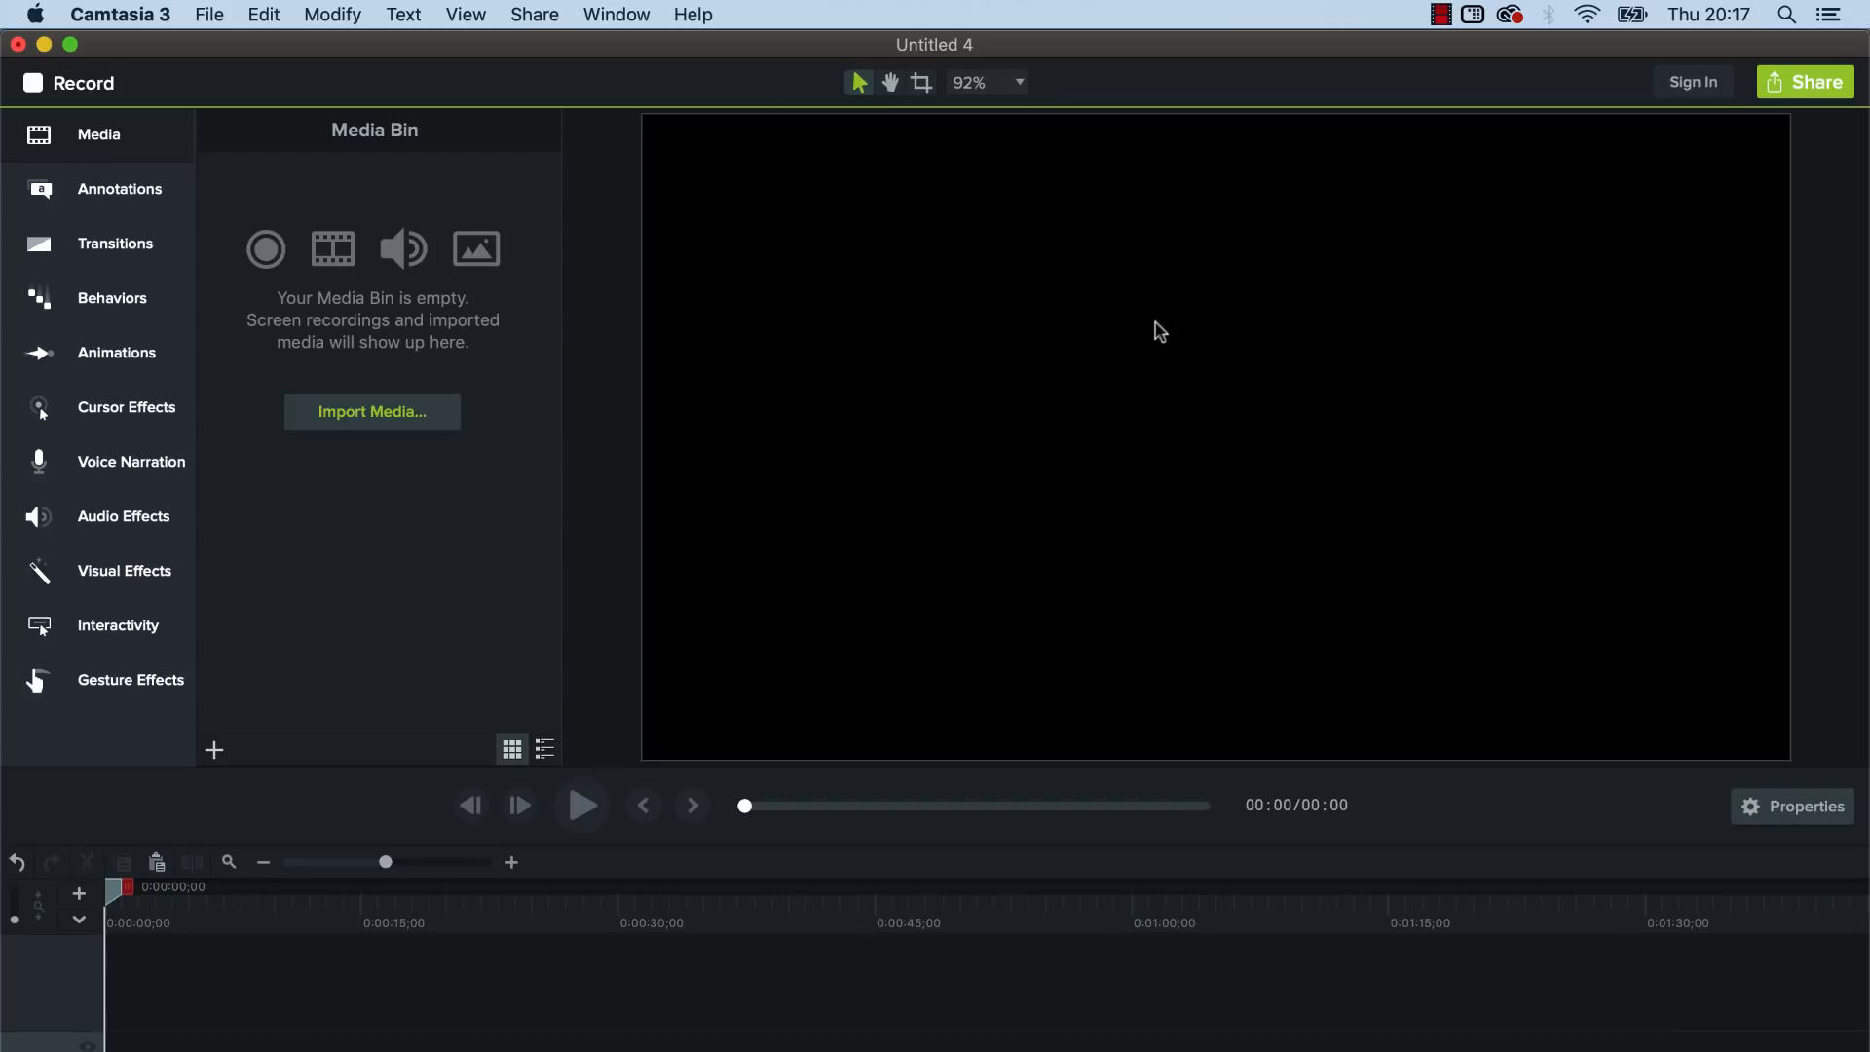
{"action": "mouse_move", "coordinate": [1165, 332]}
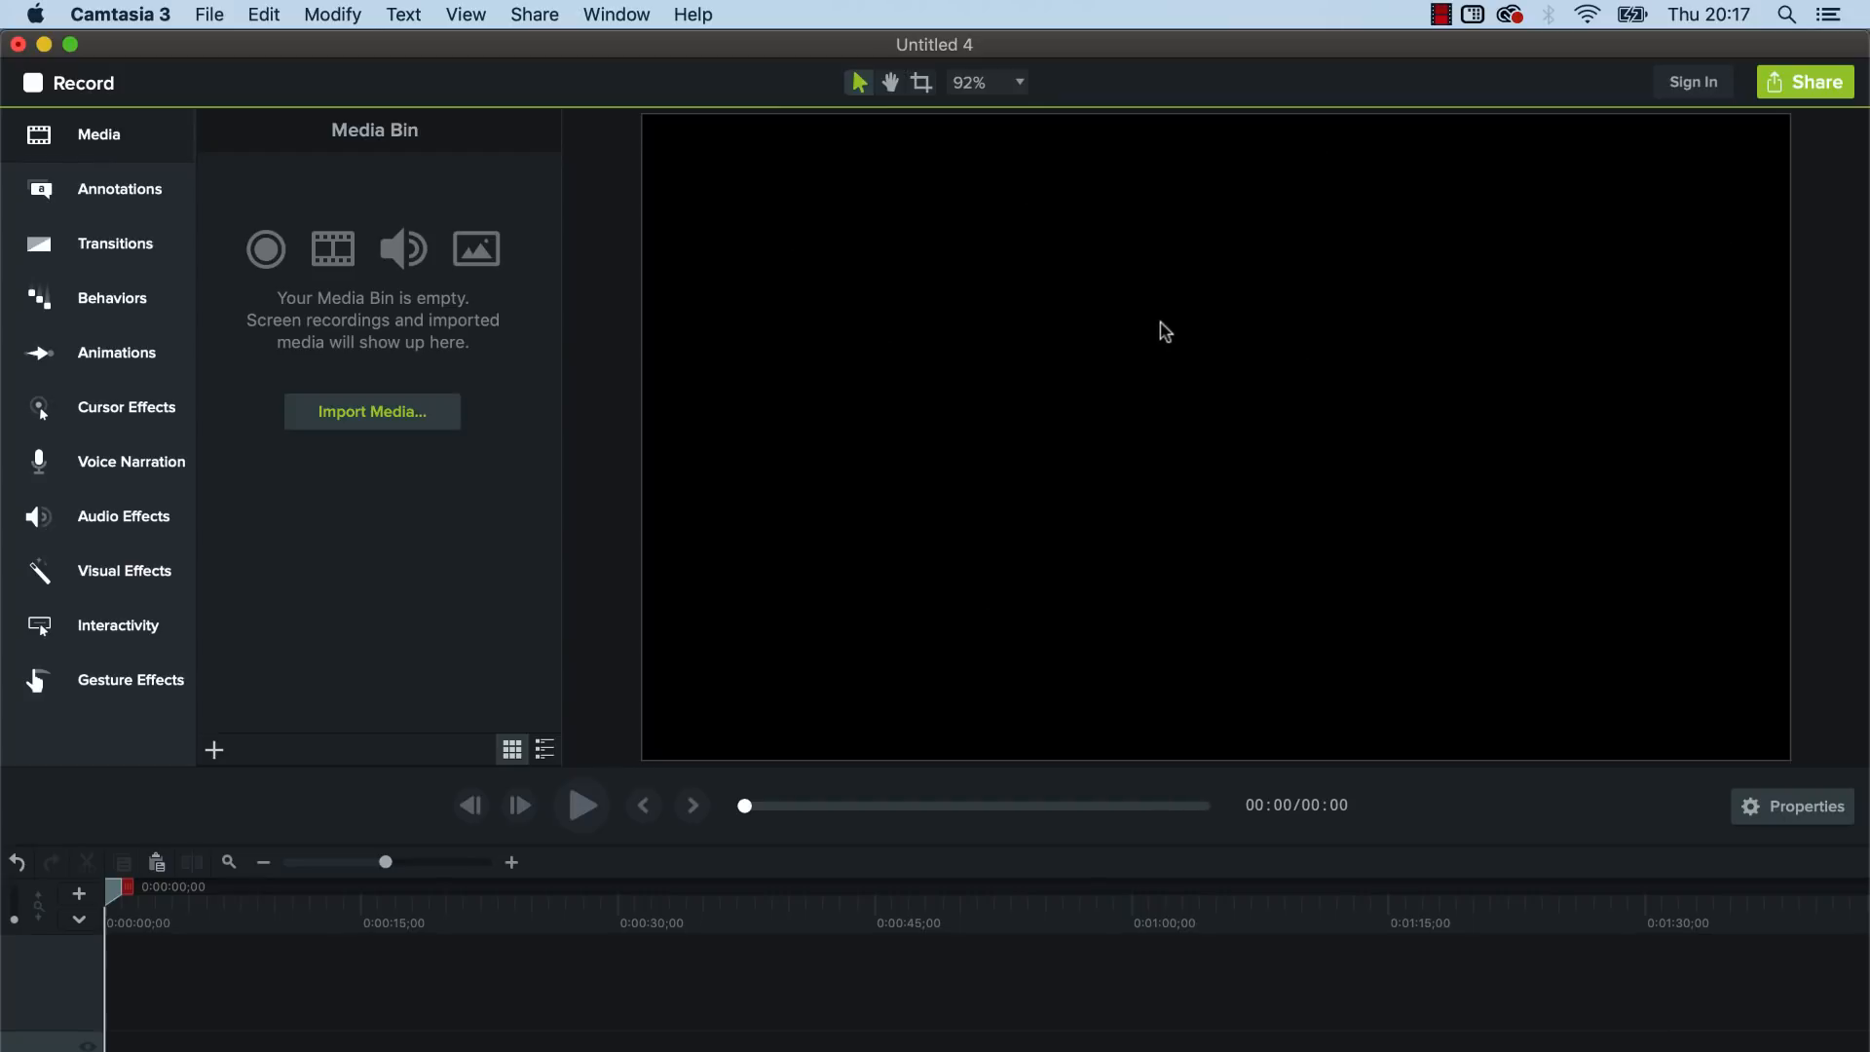
{"action": "mouse_move", "coordinate": [1124, 259]}
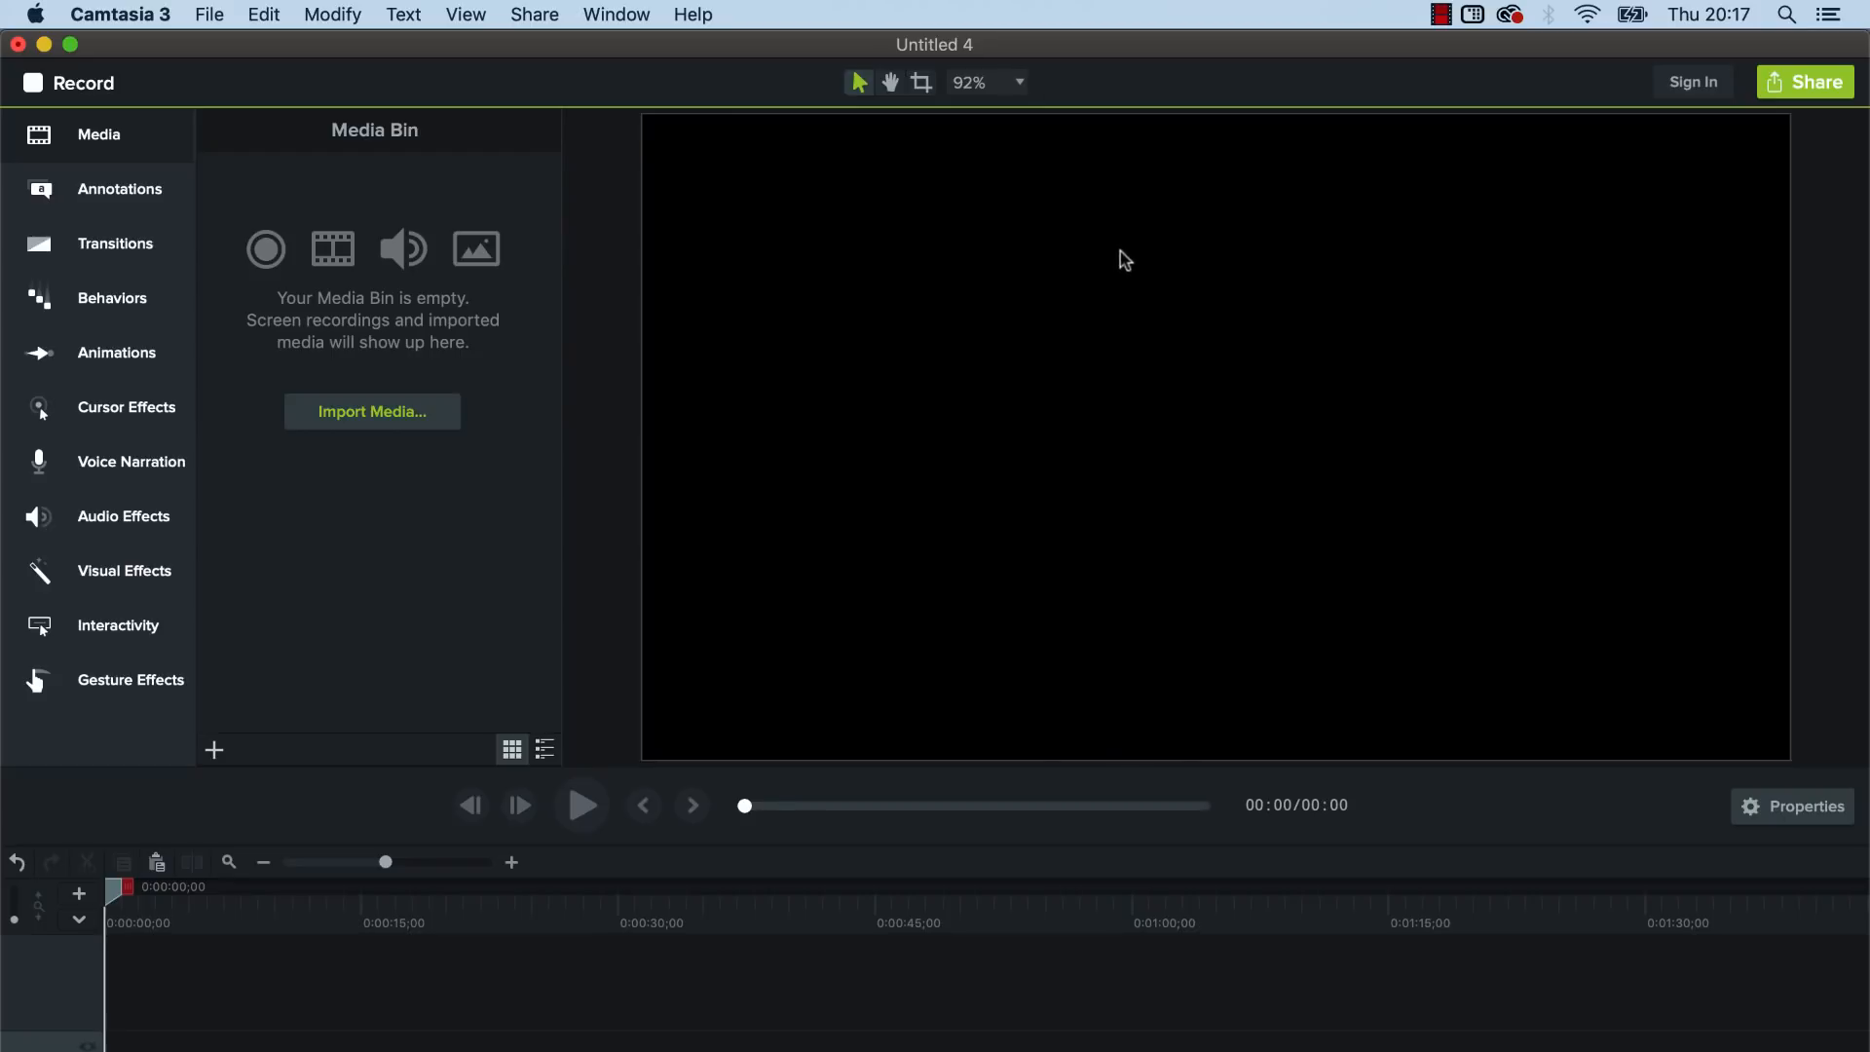
{"action": "mouse_move", "coordinate": [1134, 248]}
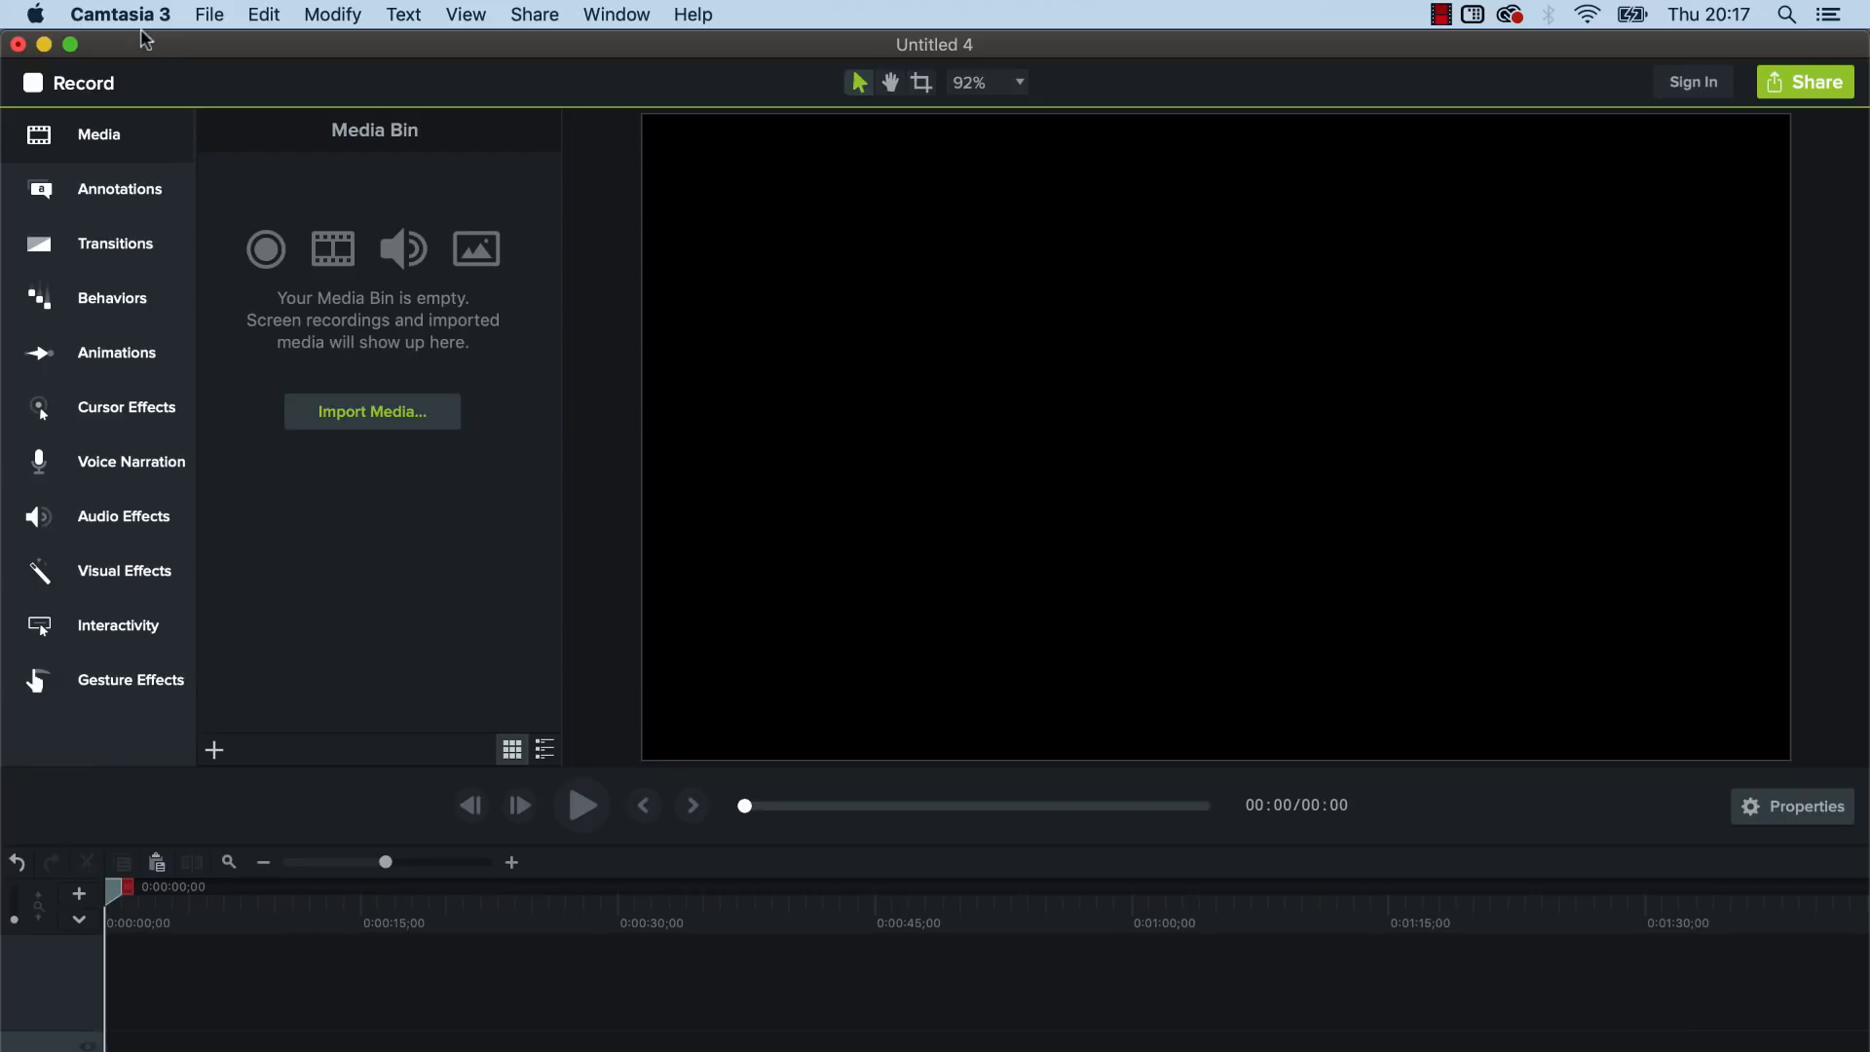
- Set the project canvas to a custom 700 by 700 square in Preferences and close the settings
{"action": "left_click", "coordinate": [119, 13]}
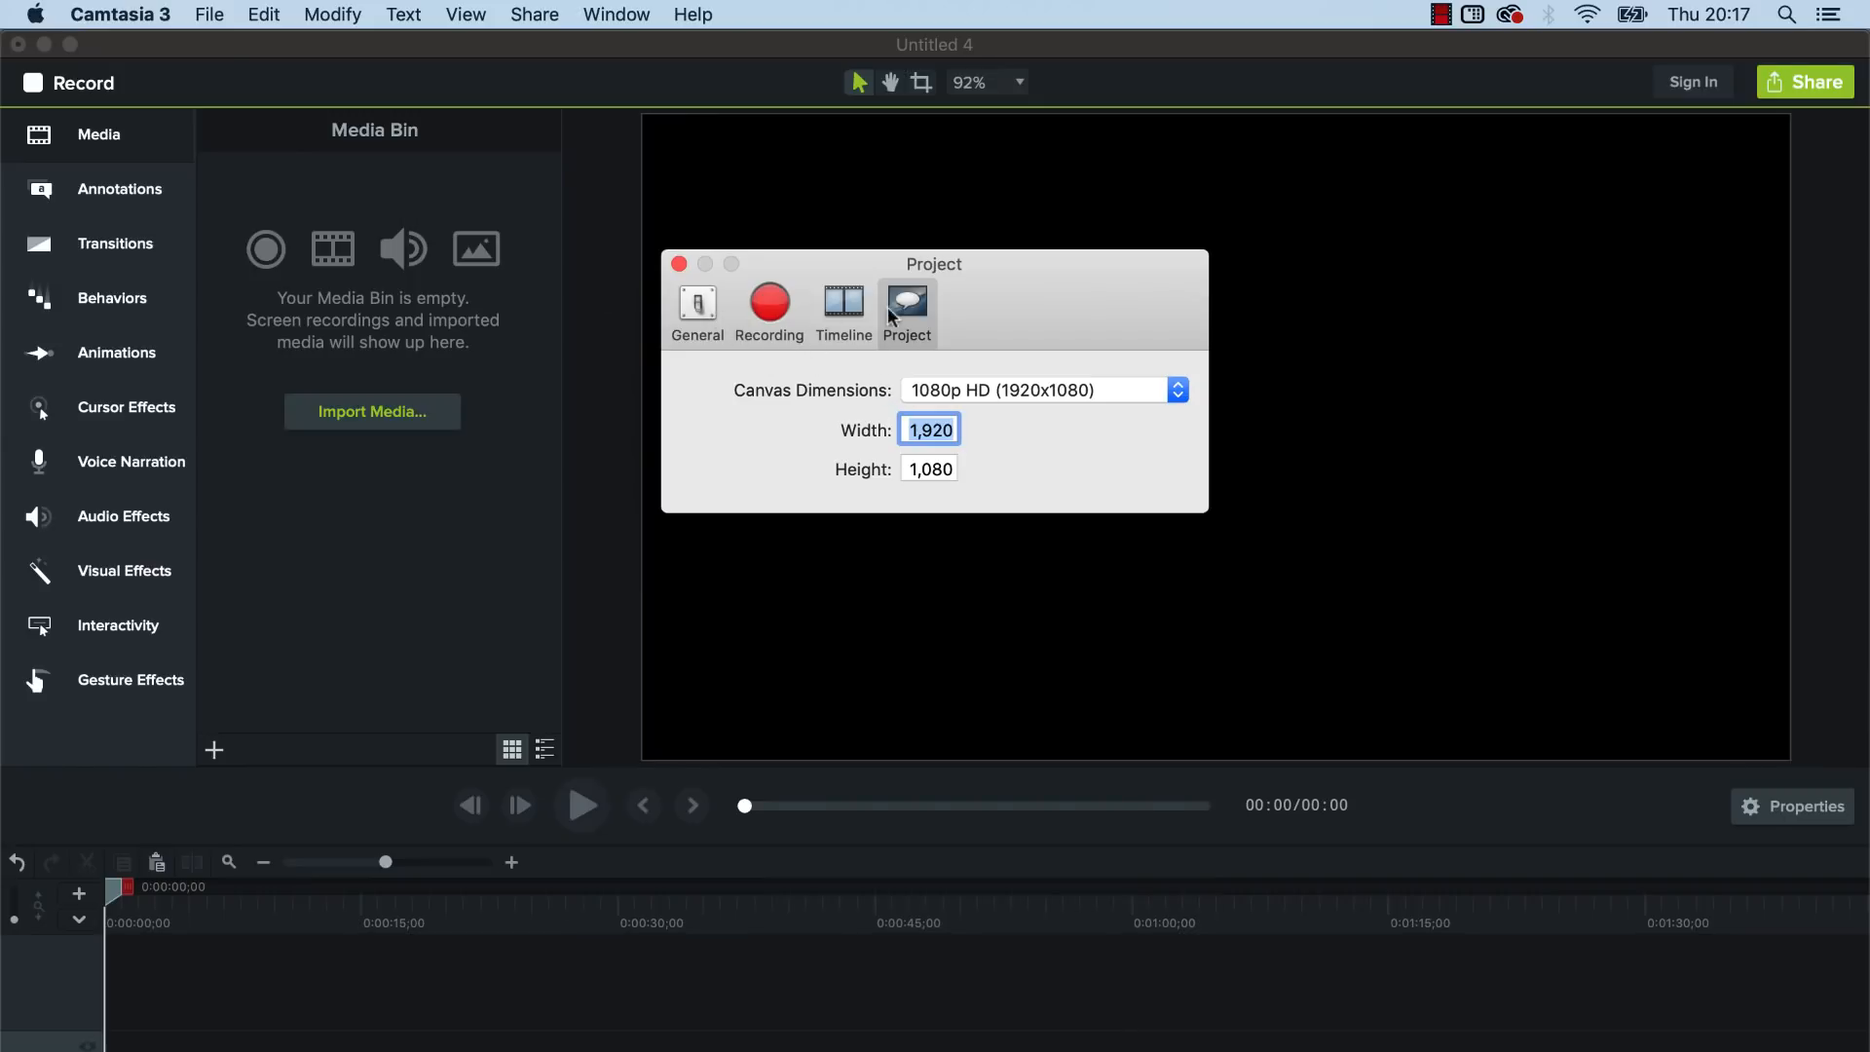
{"action": "mouse_move", "coordinate": [906, 304]}
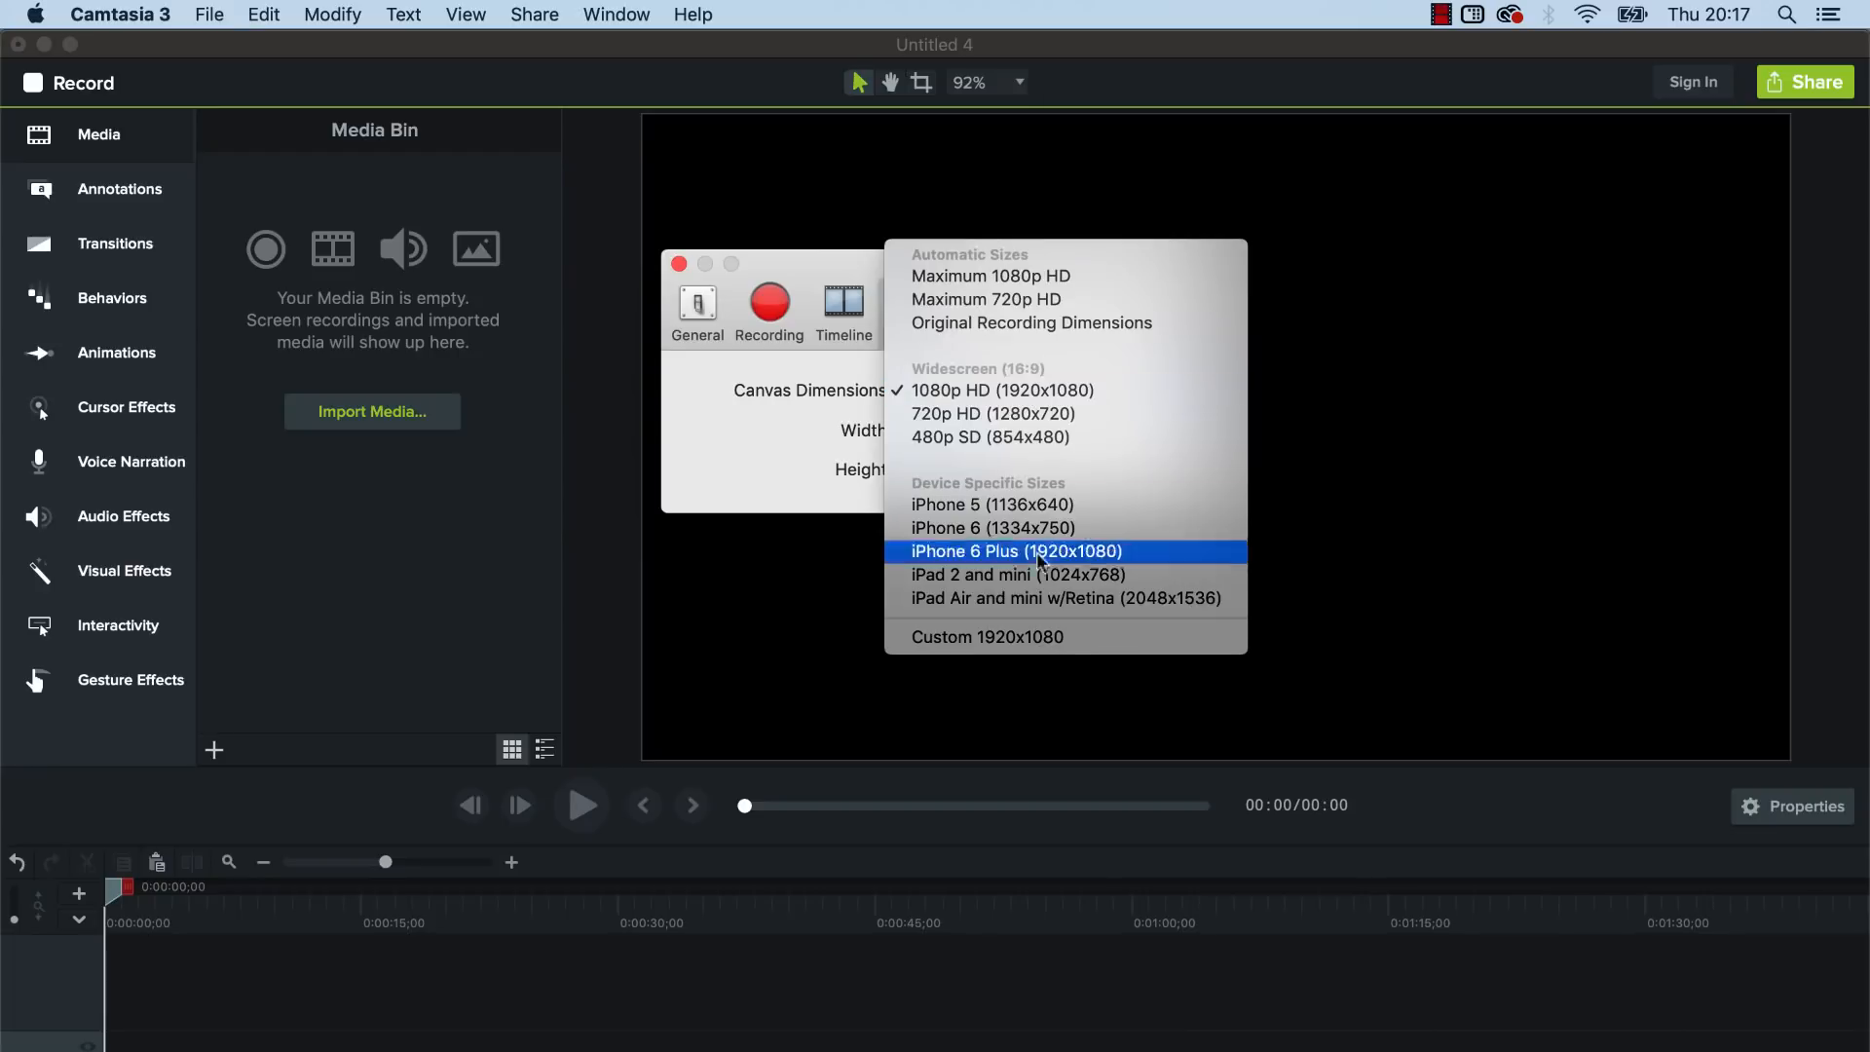
{"action": "left_click", "coordinate": [1015, 552]}
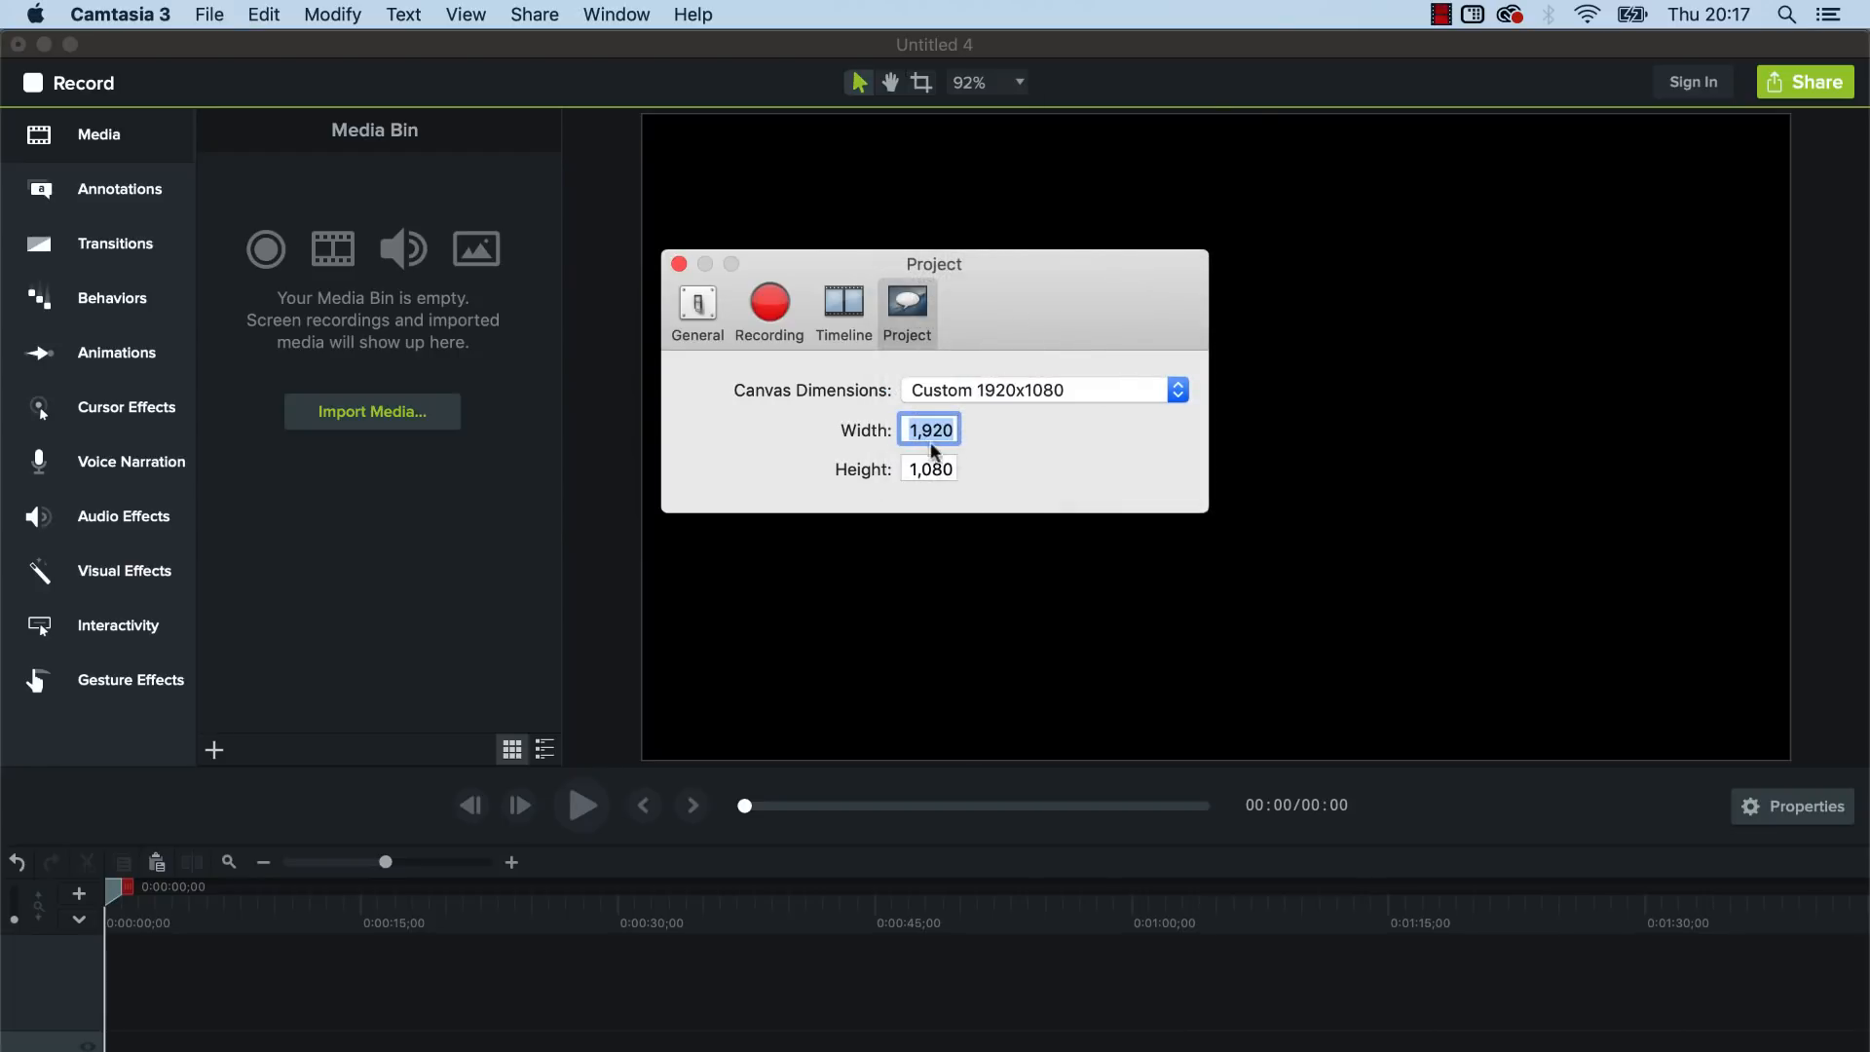
{"action": "mouse_move", "coordinate": [934, 466]}
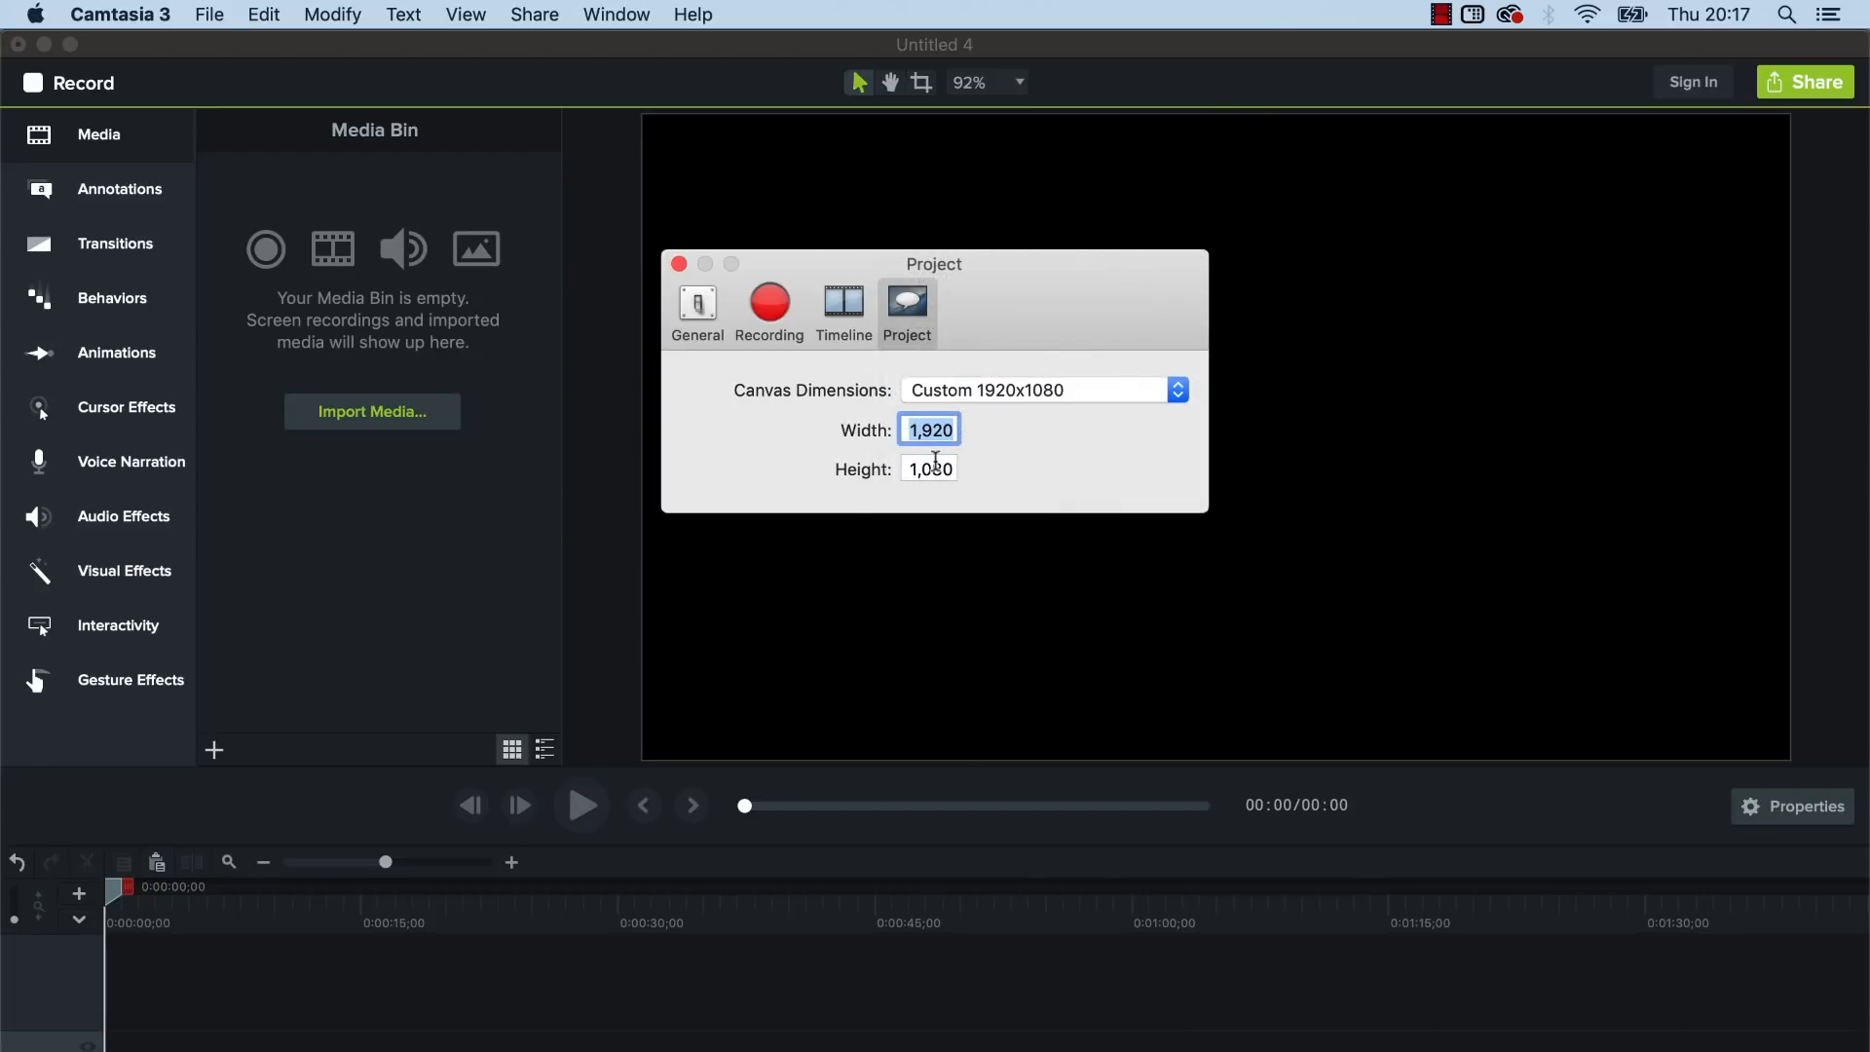
{"action": "type", "text": "700"}
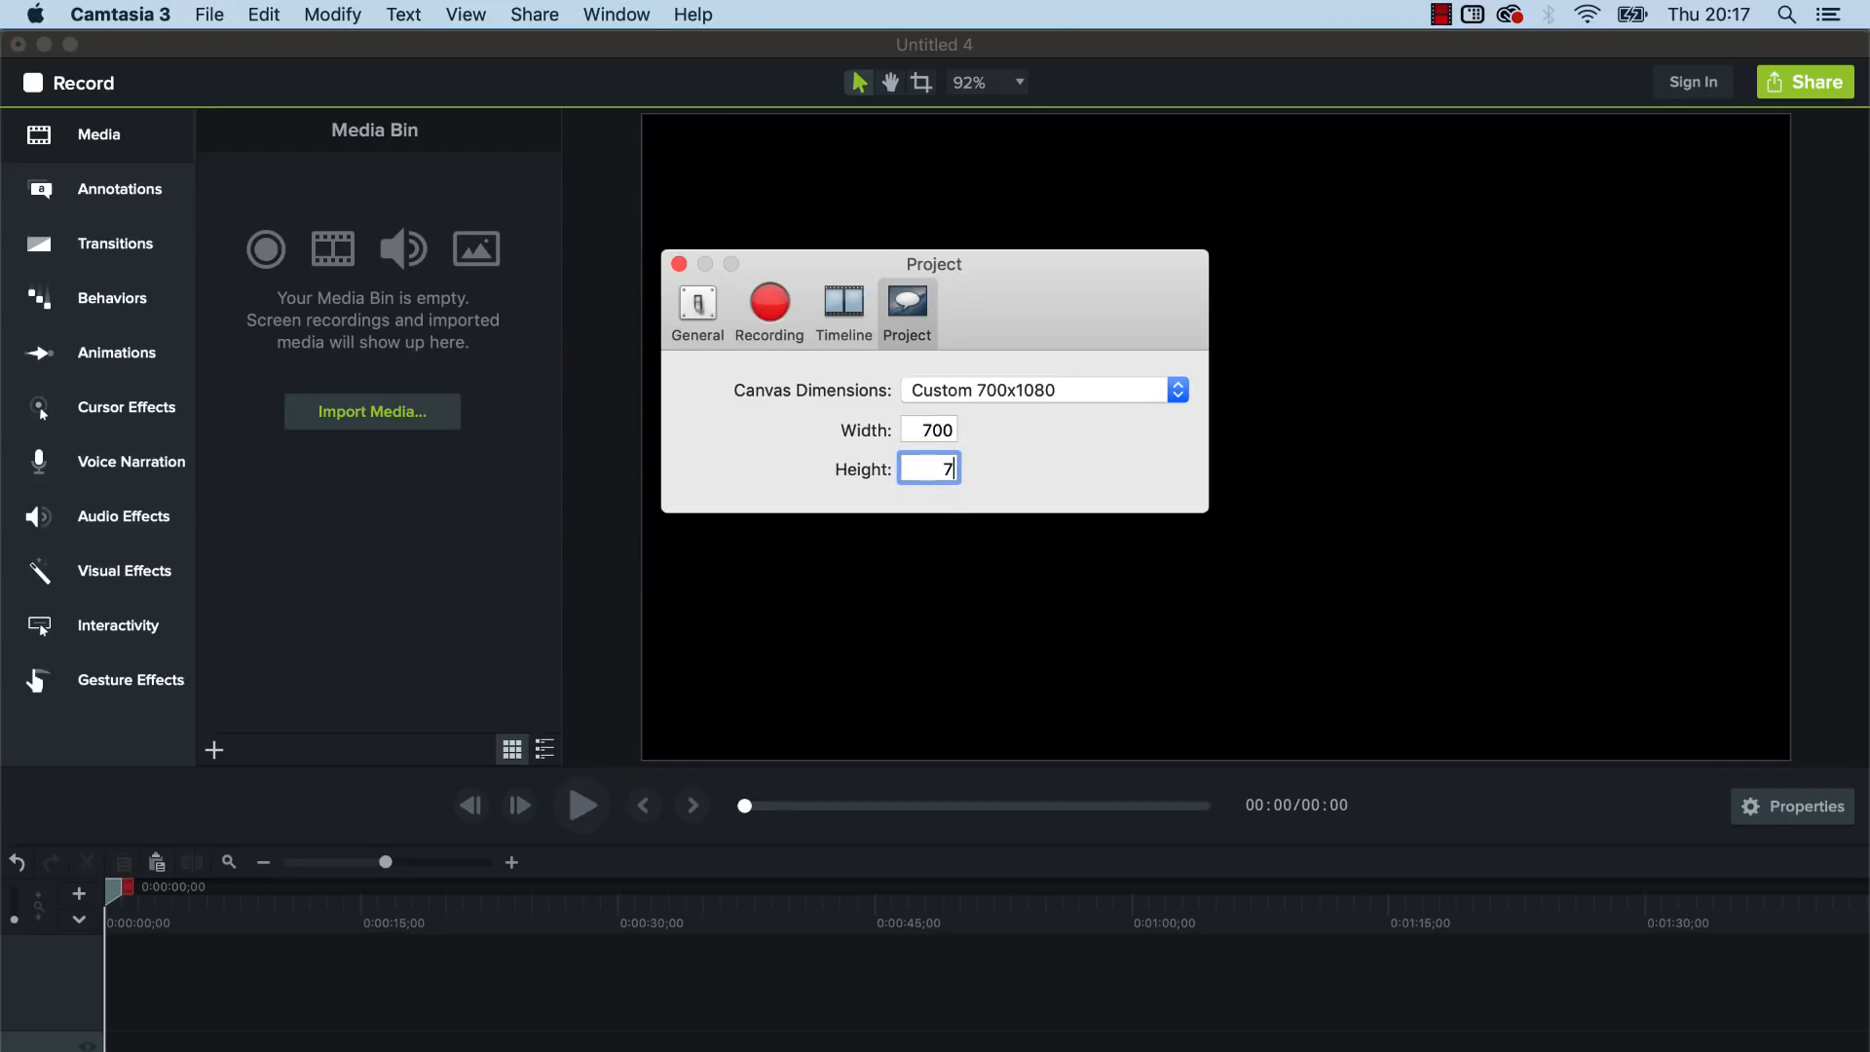
{"action": "type", "text": "00"}
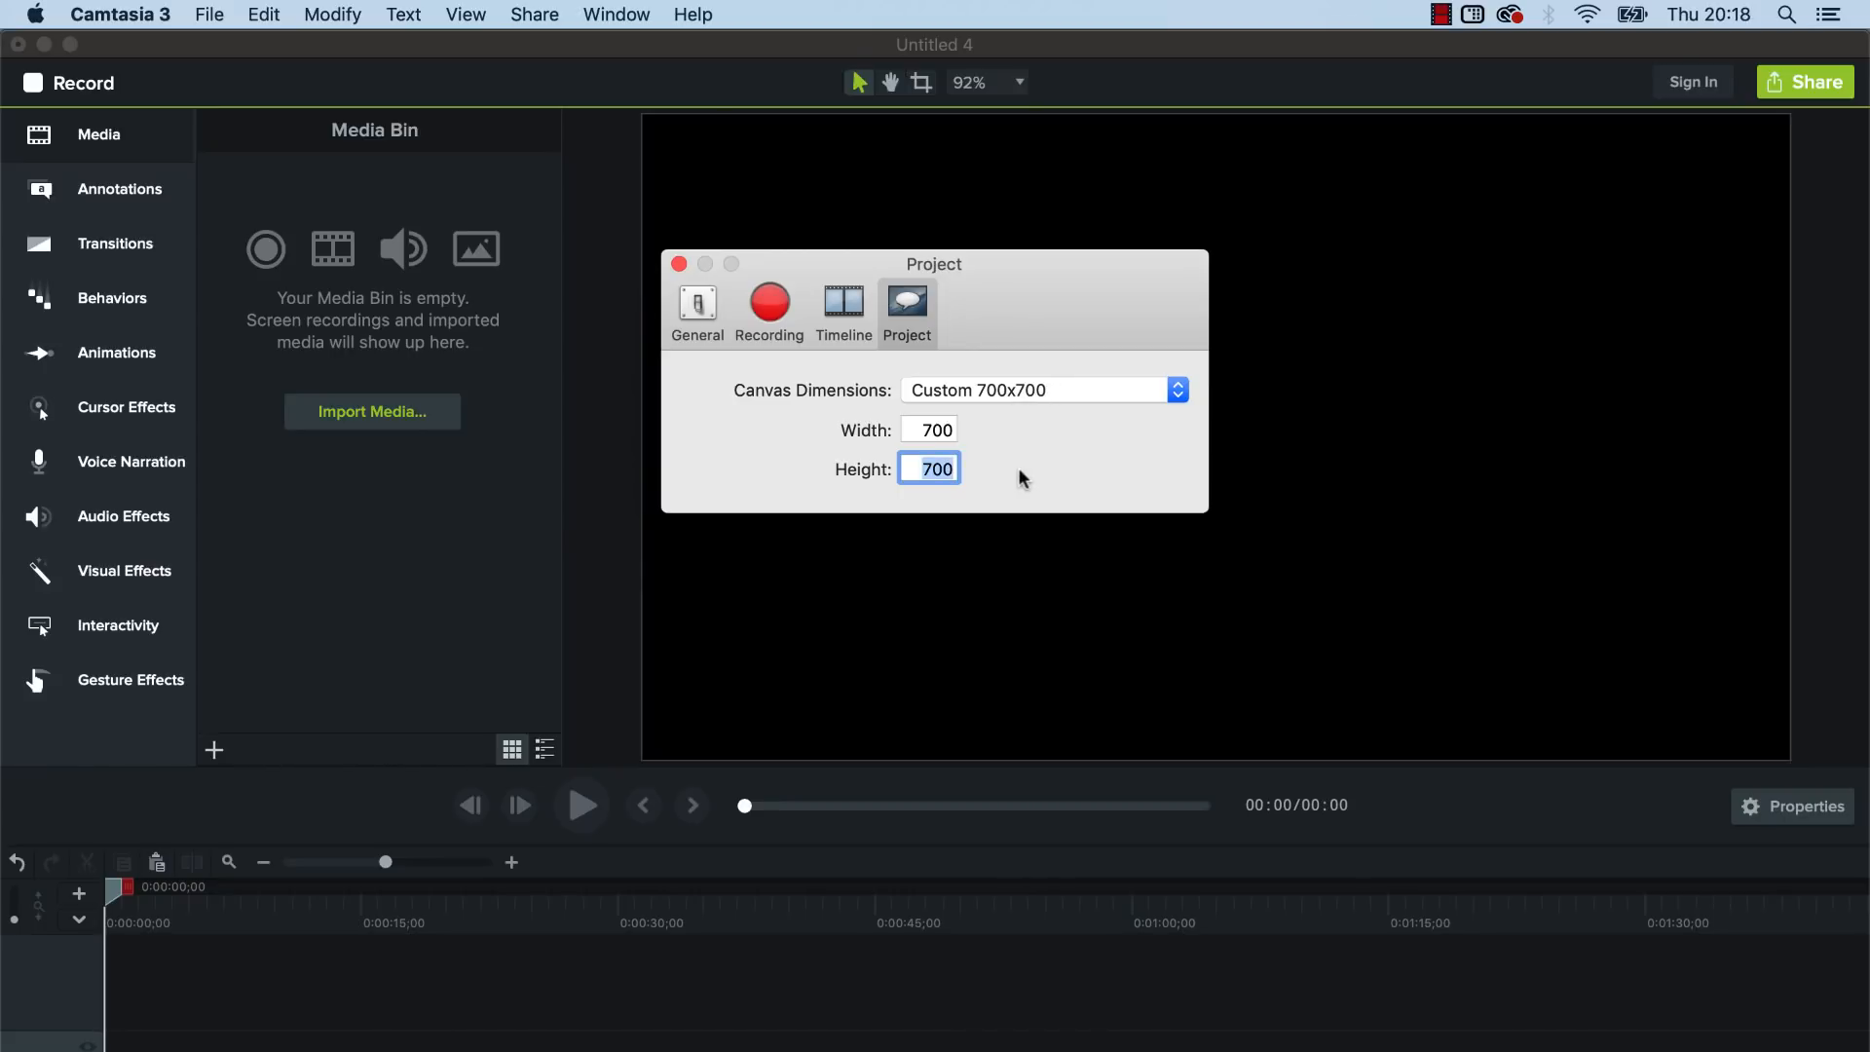
{"action": "mouse_move", "coordinate": [1045, 424]}
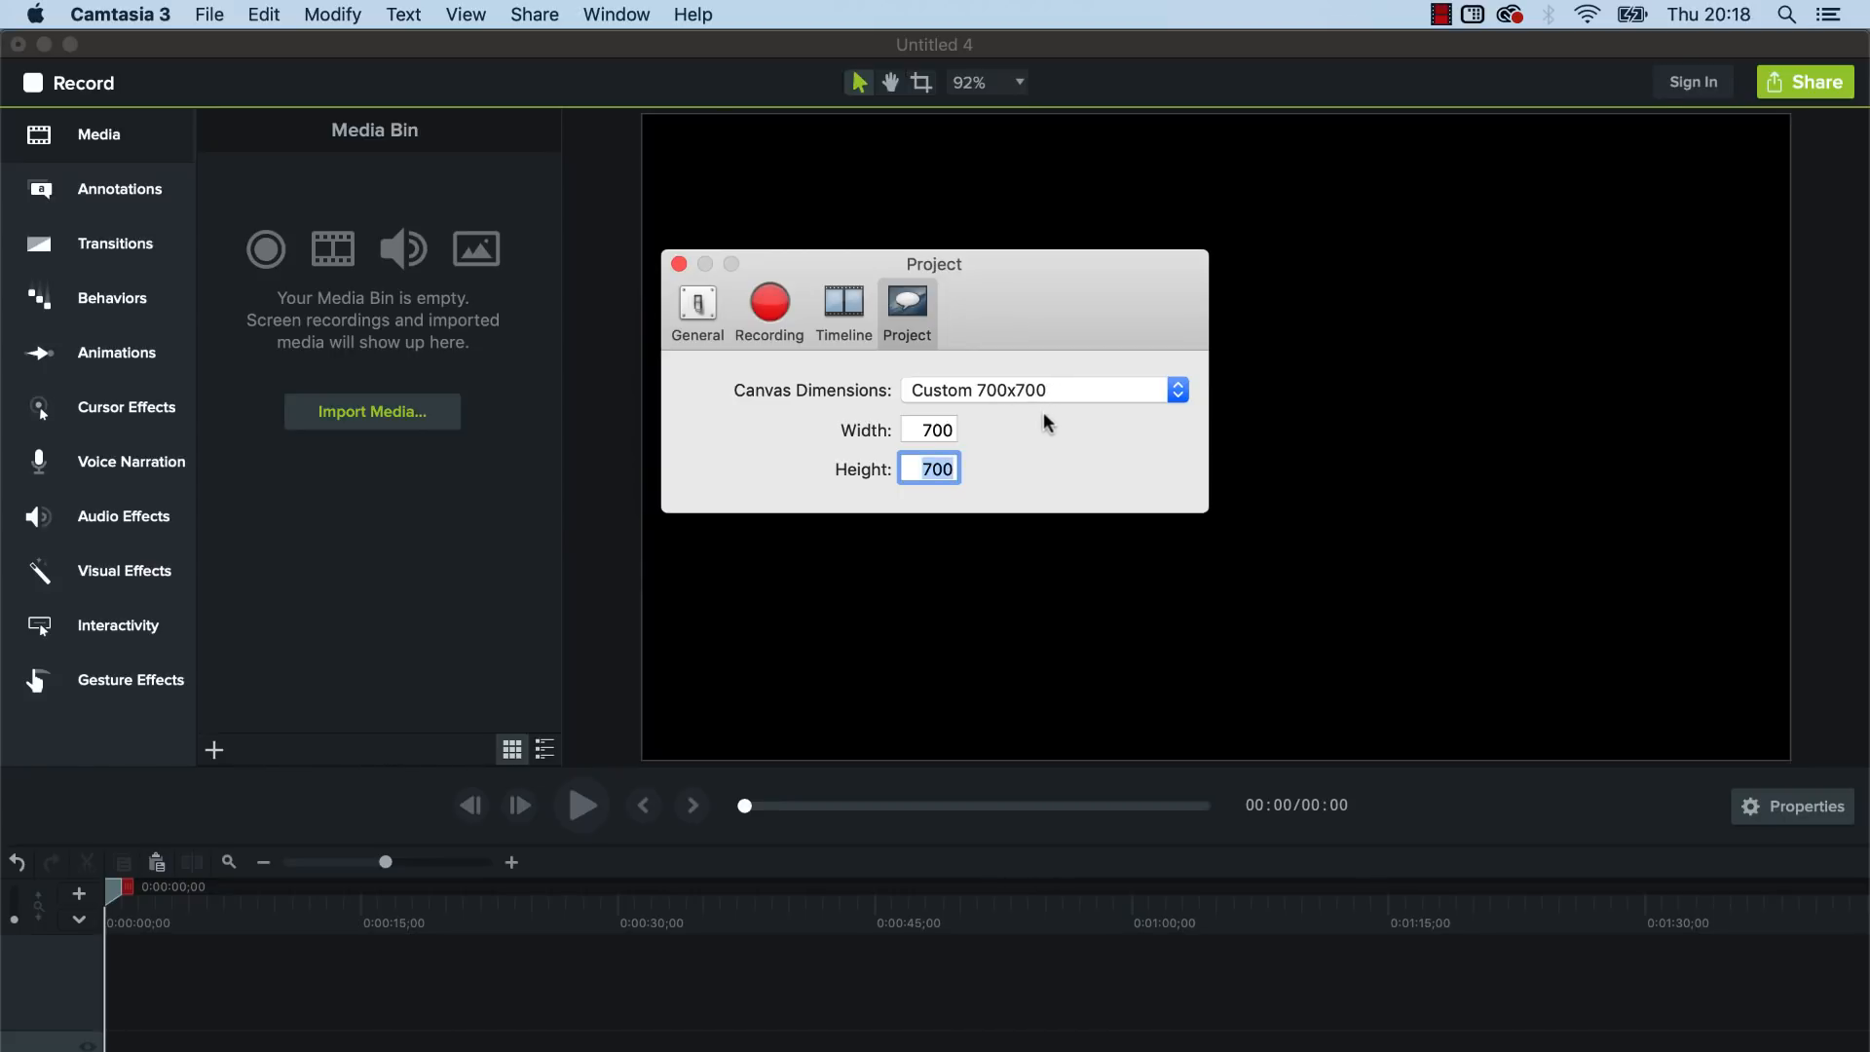
{"action": "left_click", "coordinate": [680, 263]}
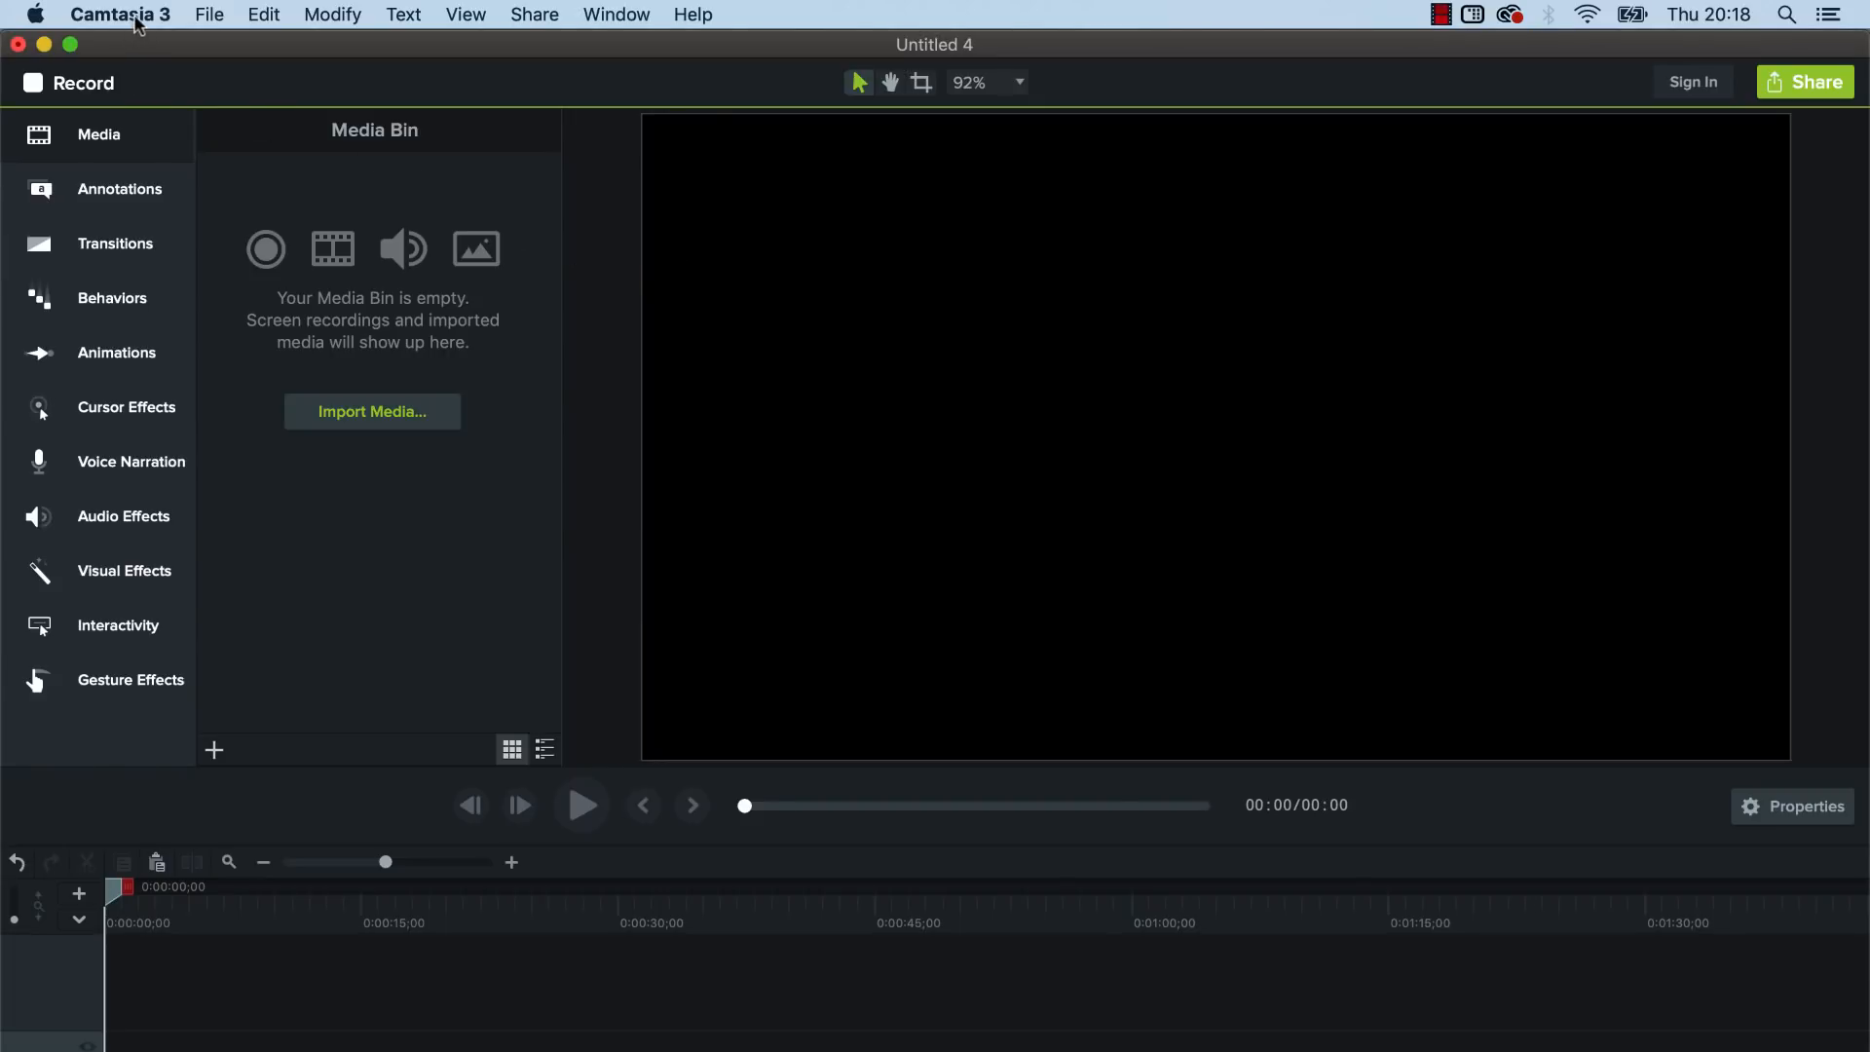
- Start a new square project and import the 333.mp4 clip from the Desktop, letterboxed in the preview
{"action": "left_click", "coordinate": [209, 13]}
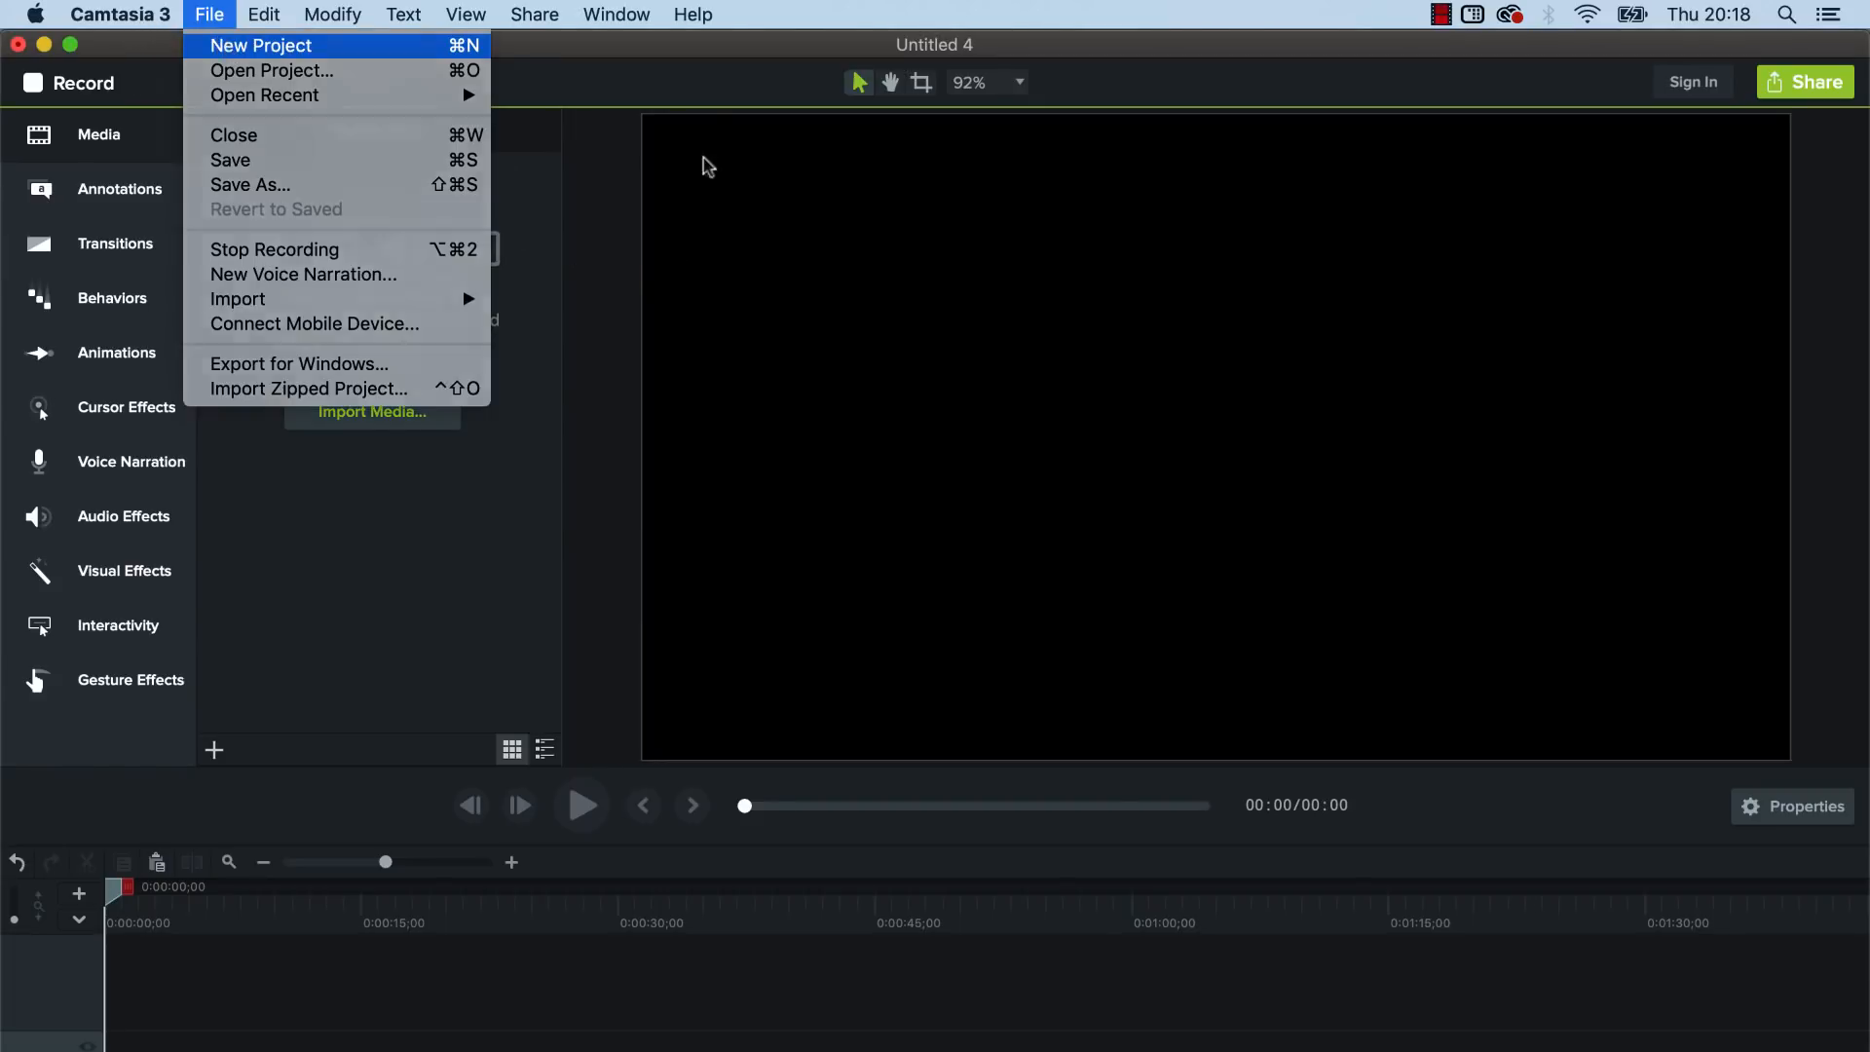
{"action": "left_click", "coordinate": [261, 45]}
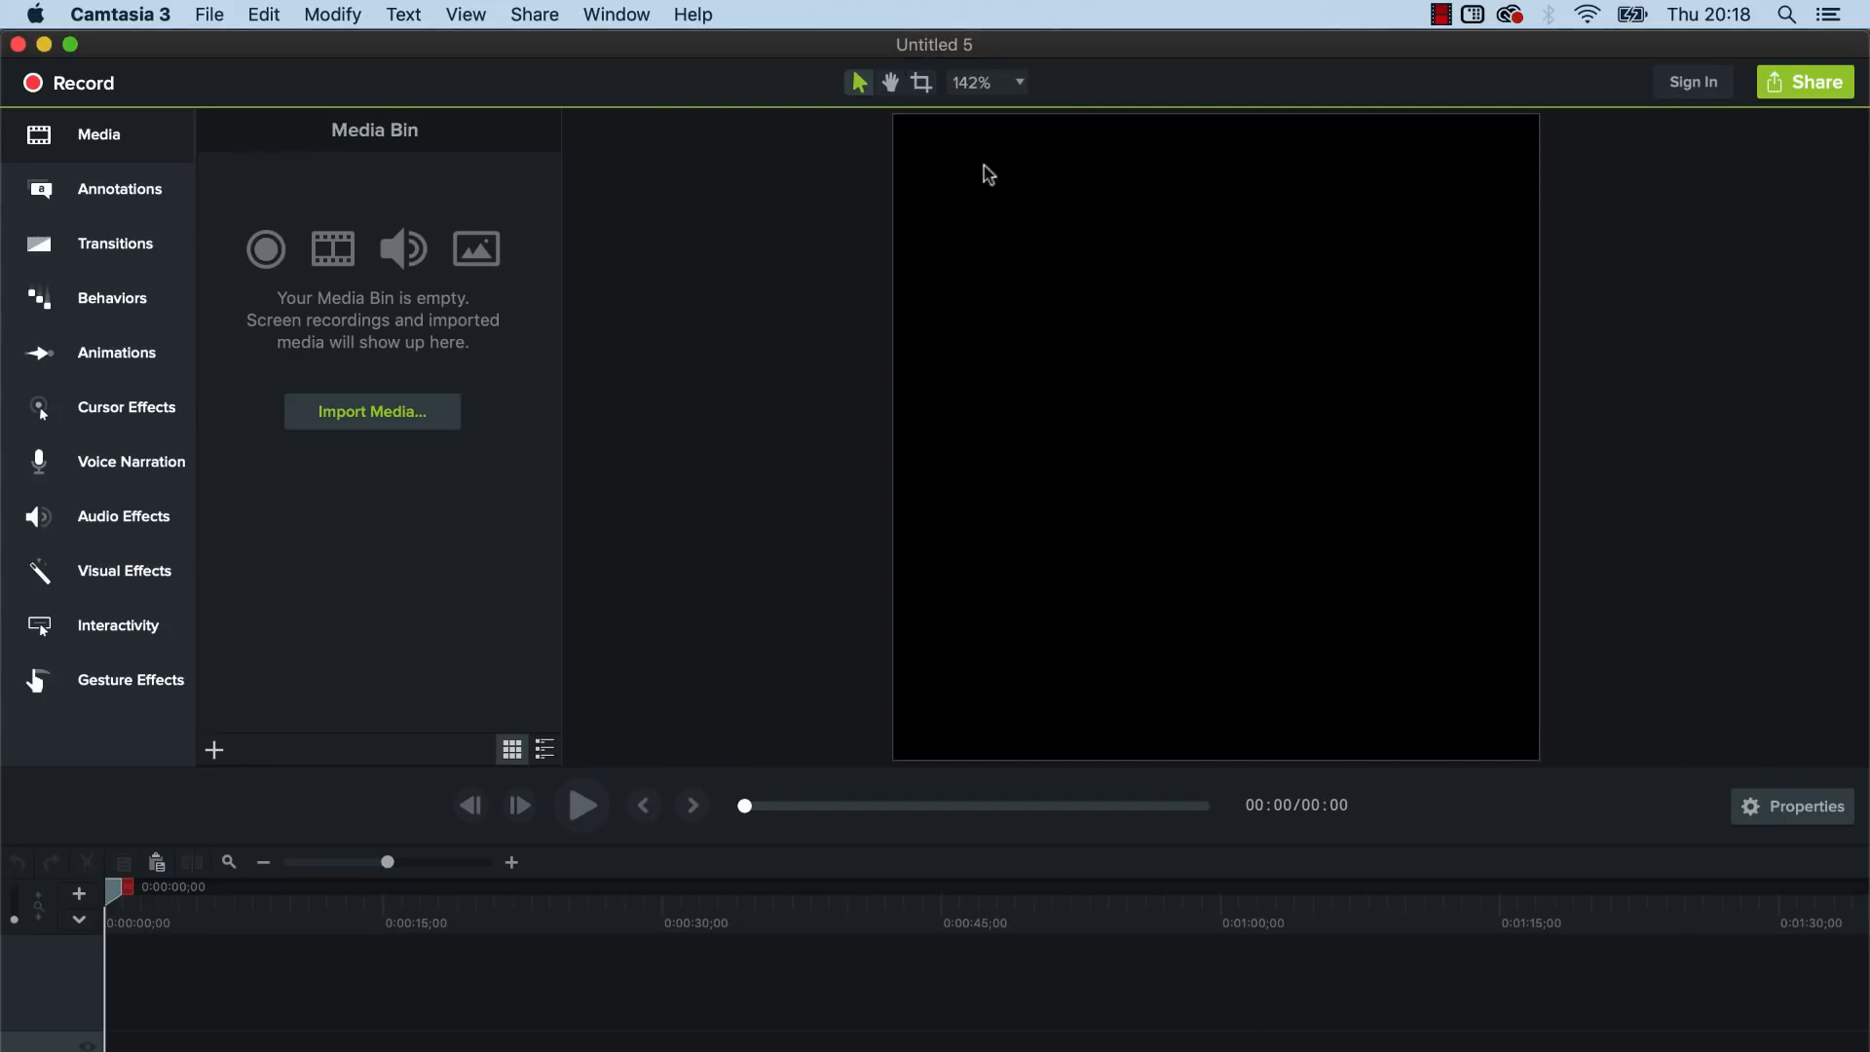
{"action": "mouse_move", "coordinate": [1195, 723]}
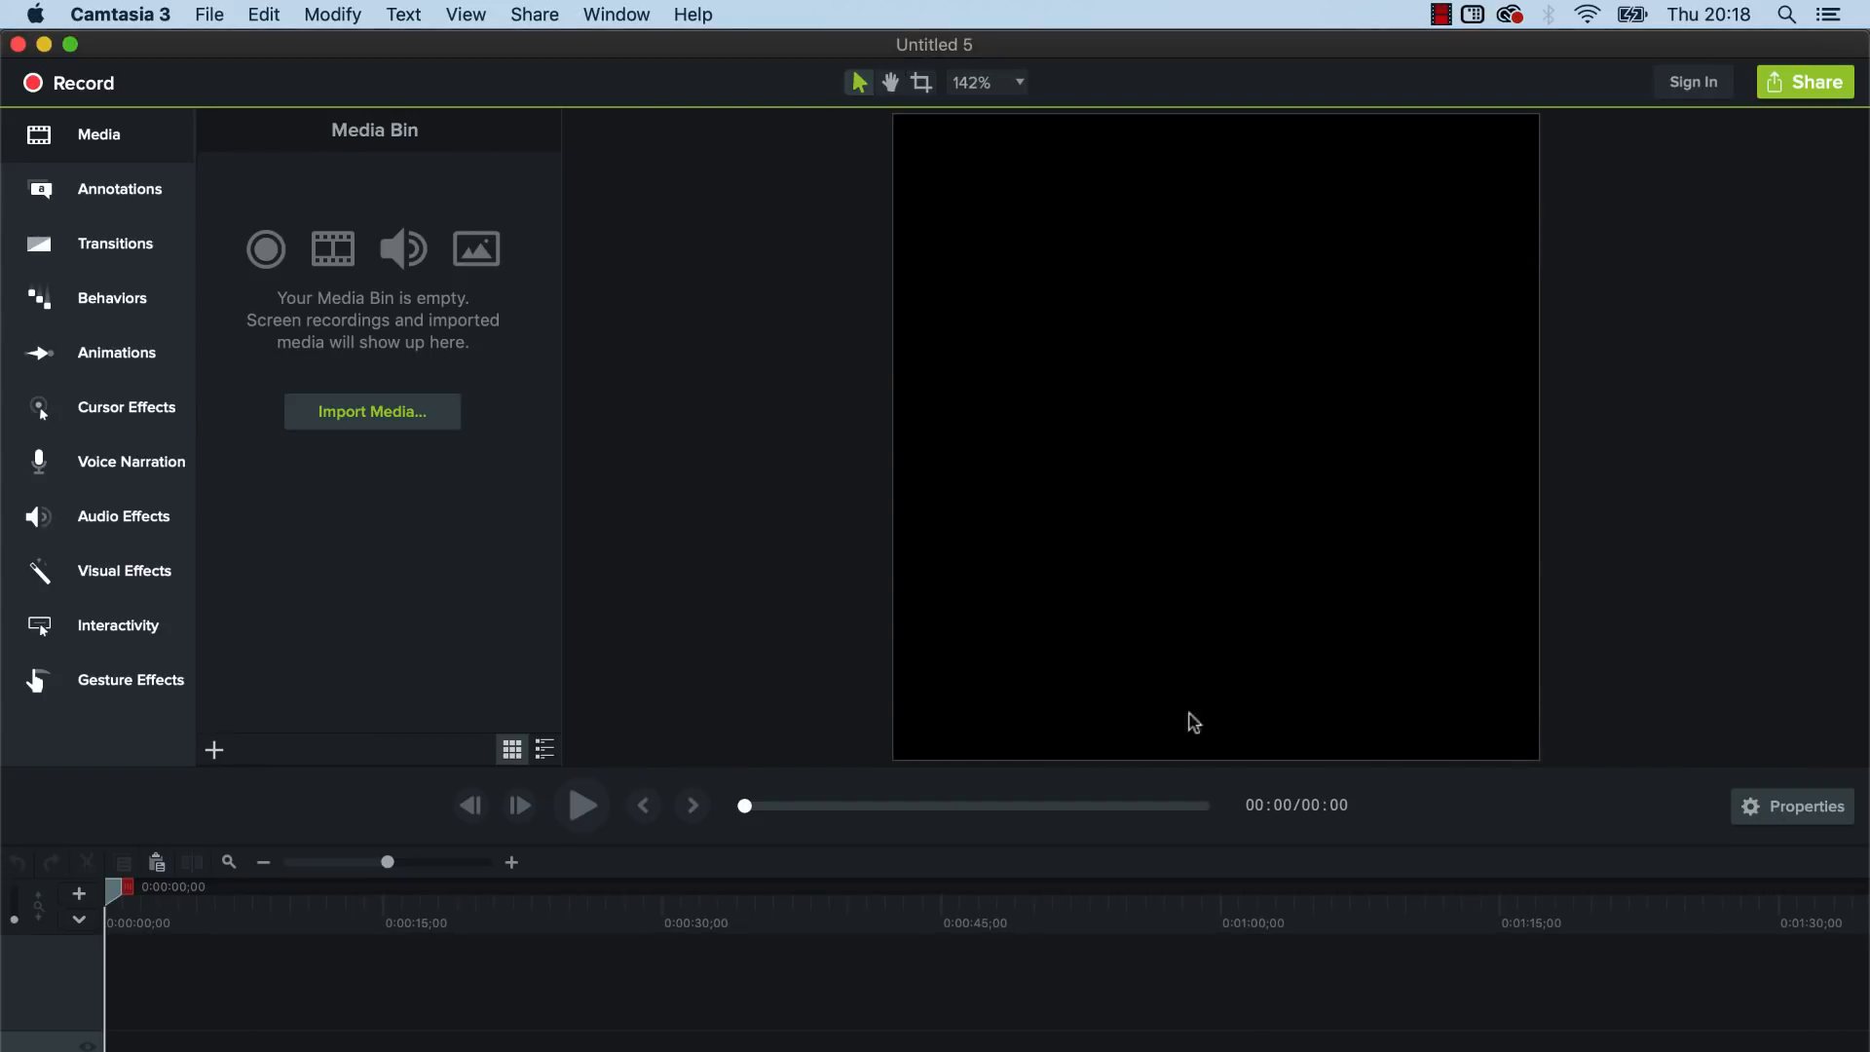
{"action": "mouse_move", "coordinate": [1269, 427]}
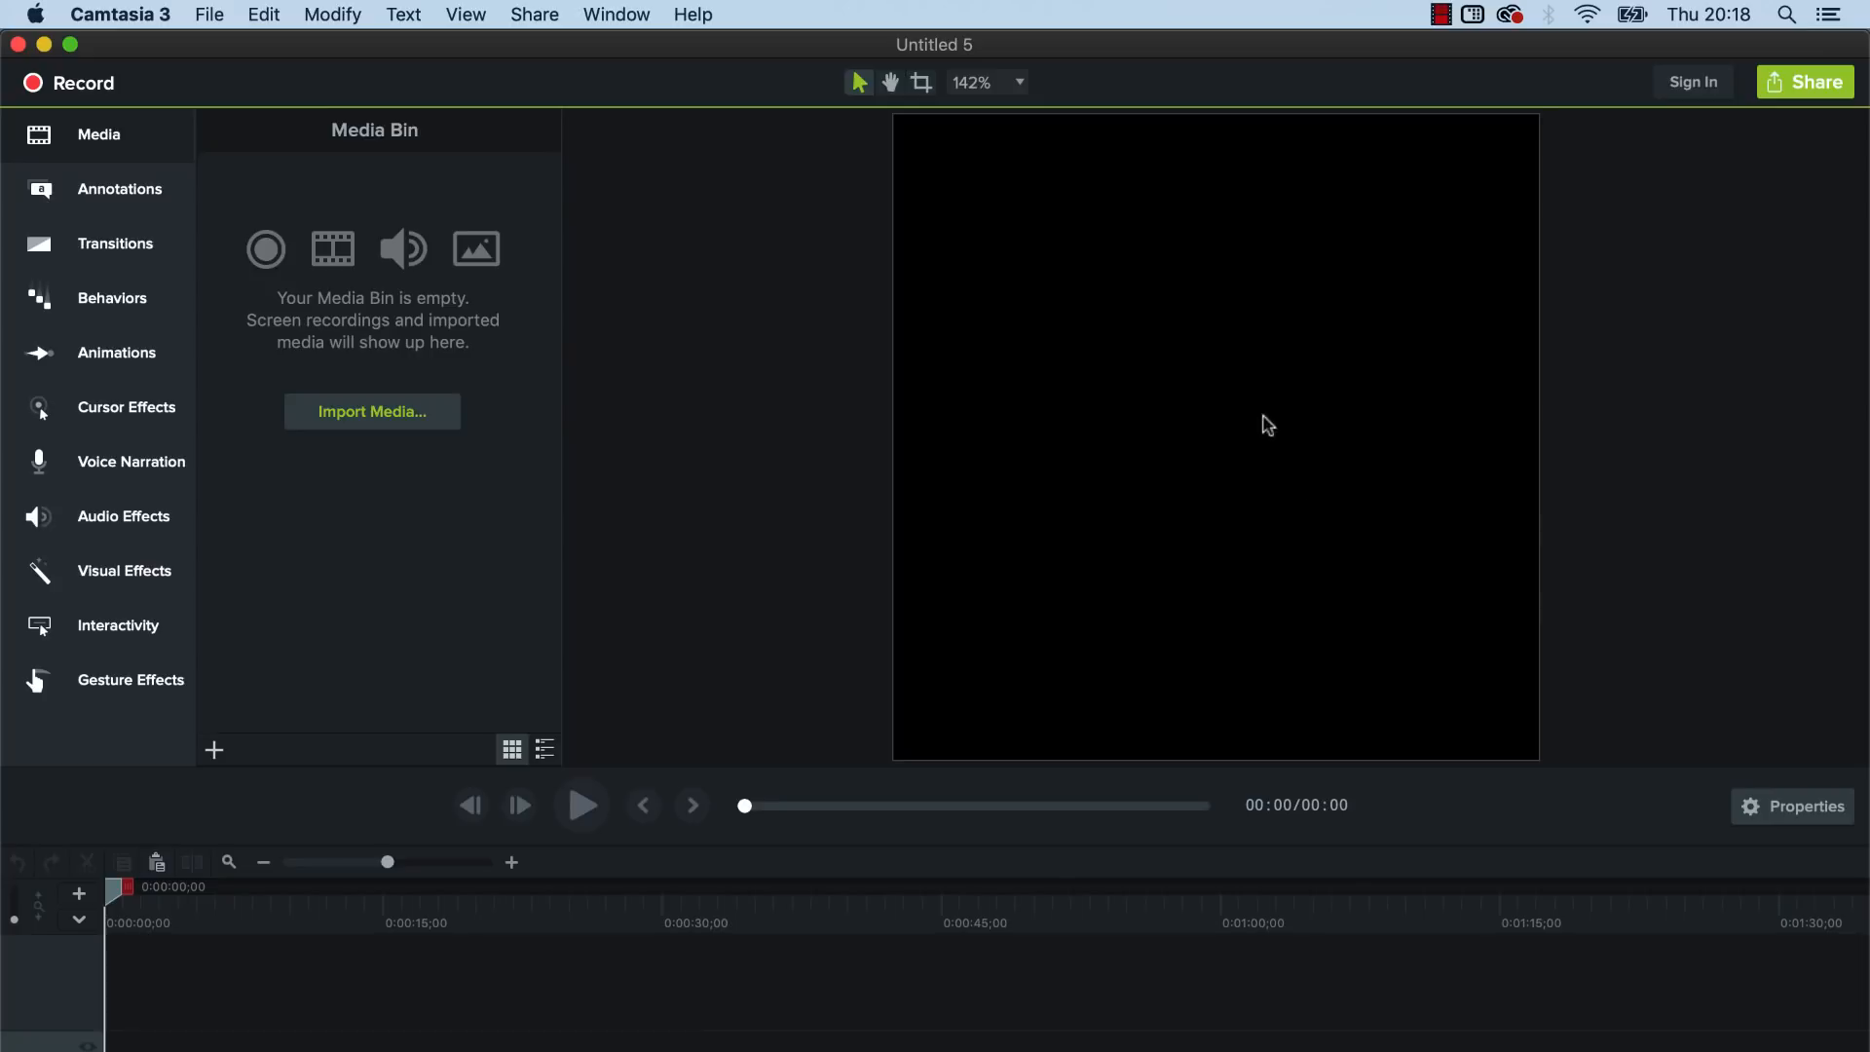
{"action": "mouse_move", "coordinate": [1450, 496]}
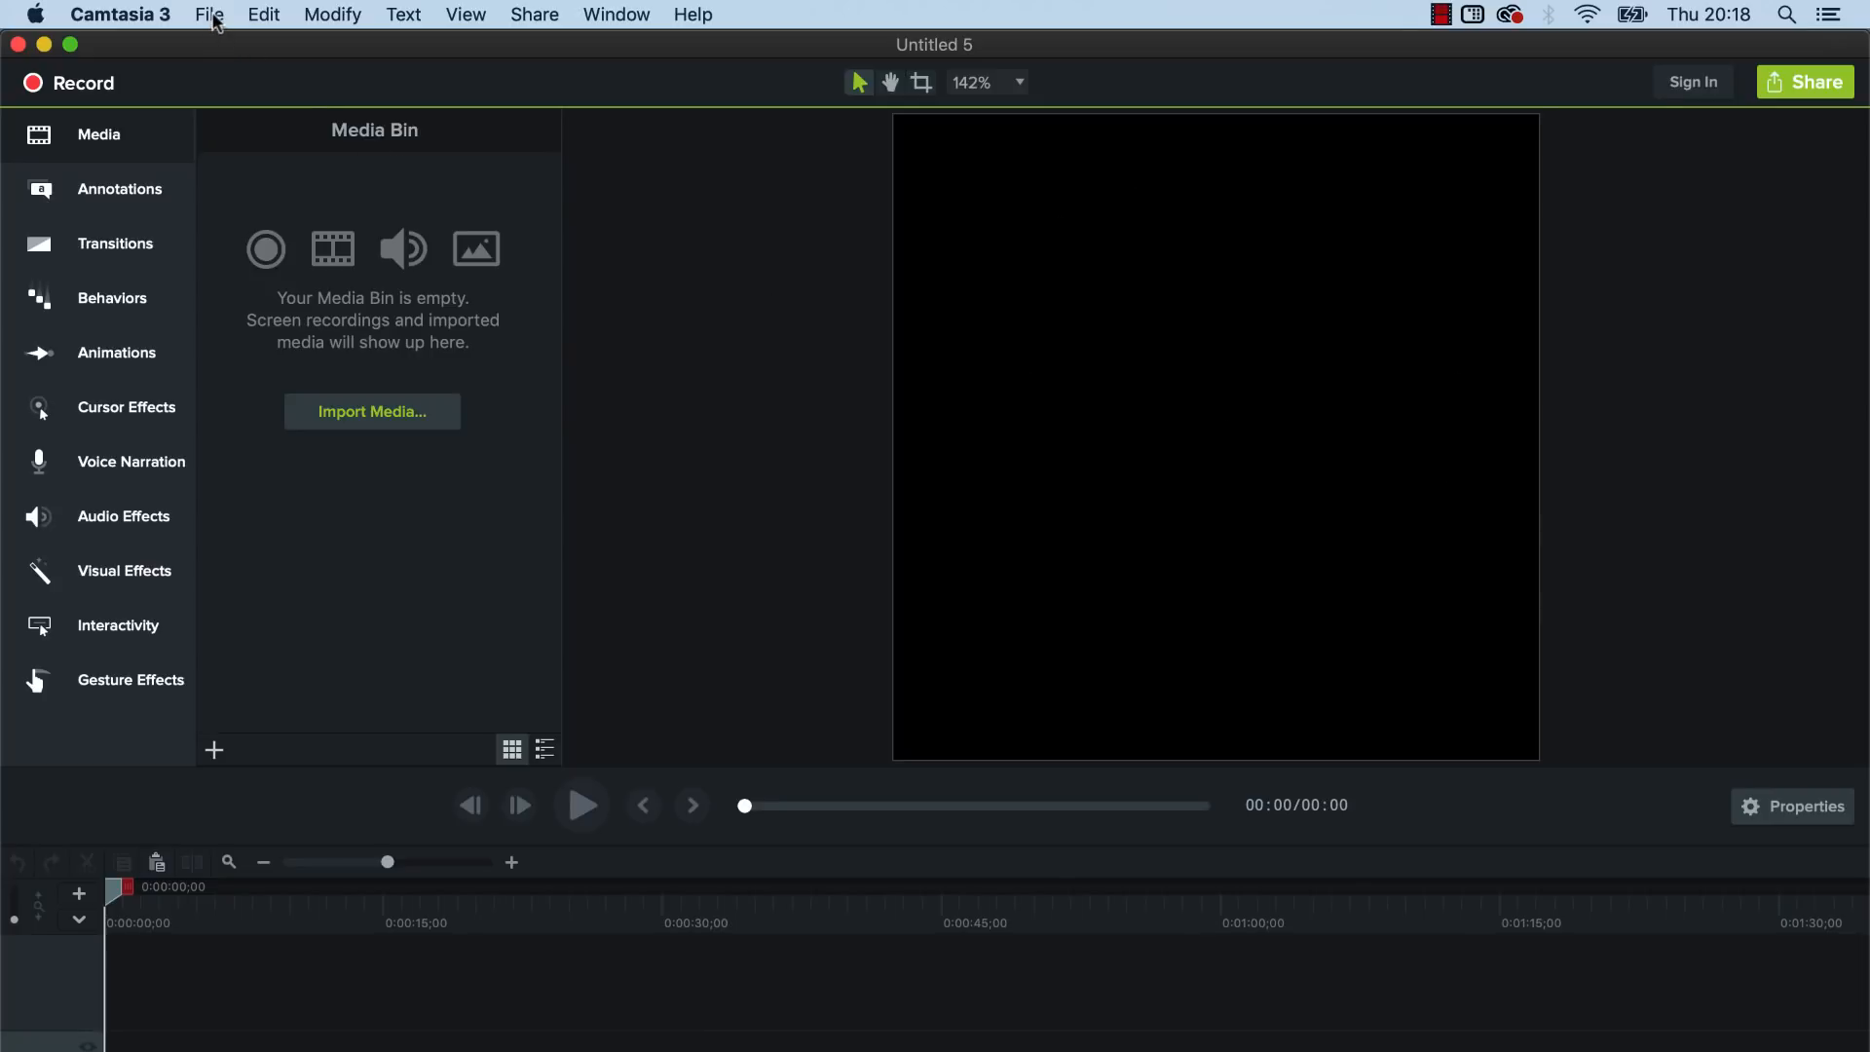
{"action": "left_click", "coordinate": [210, 14]}
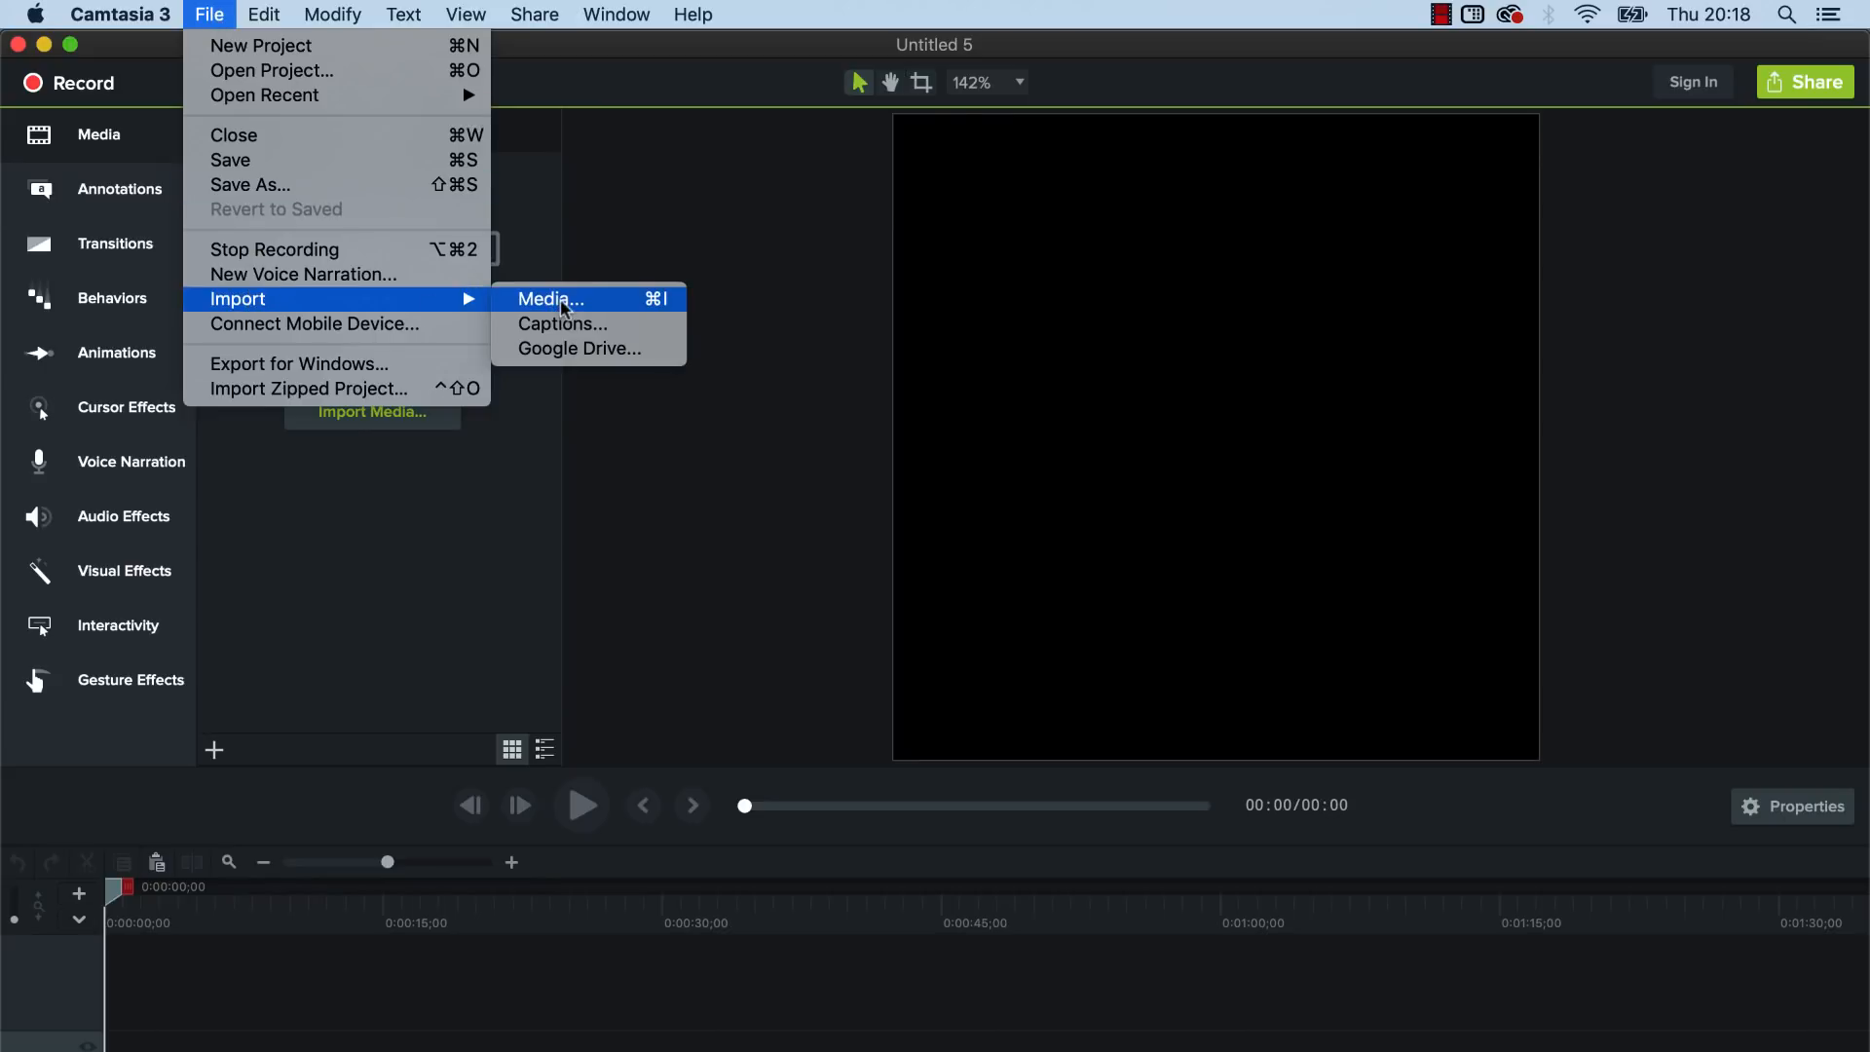
{"action": "left_click", "coordinate": [550, 300]}
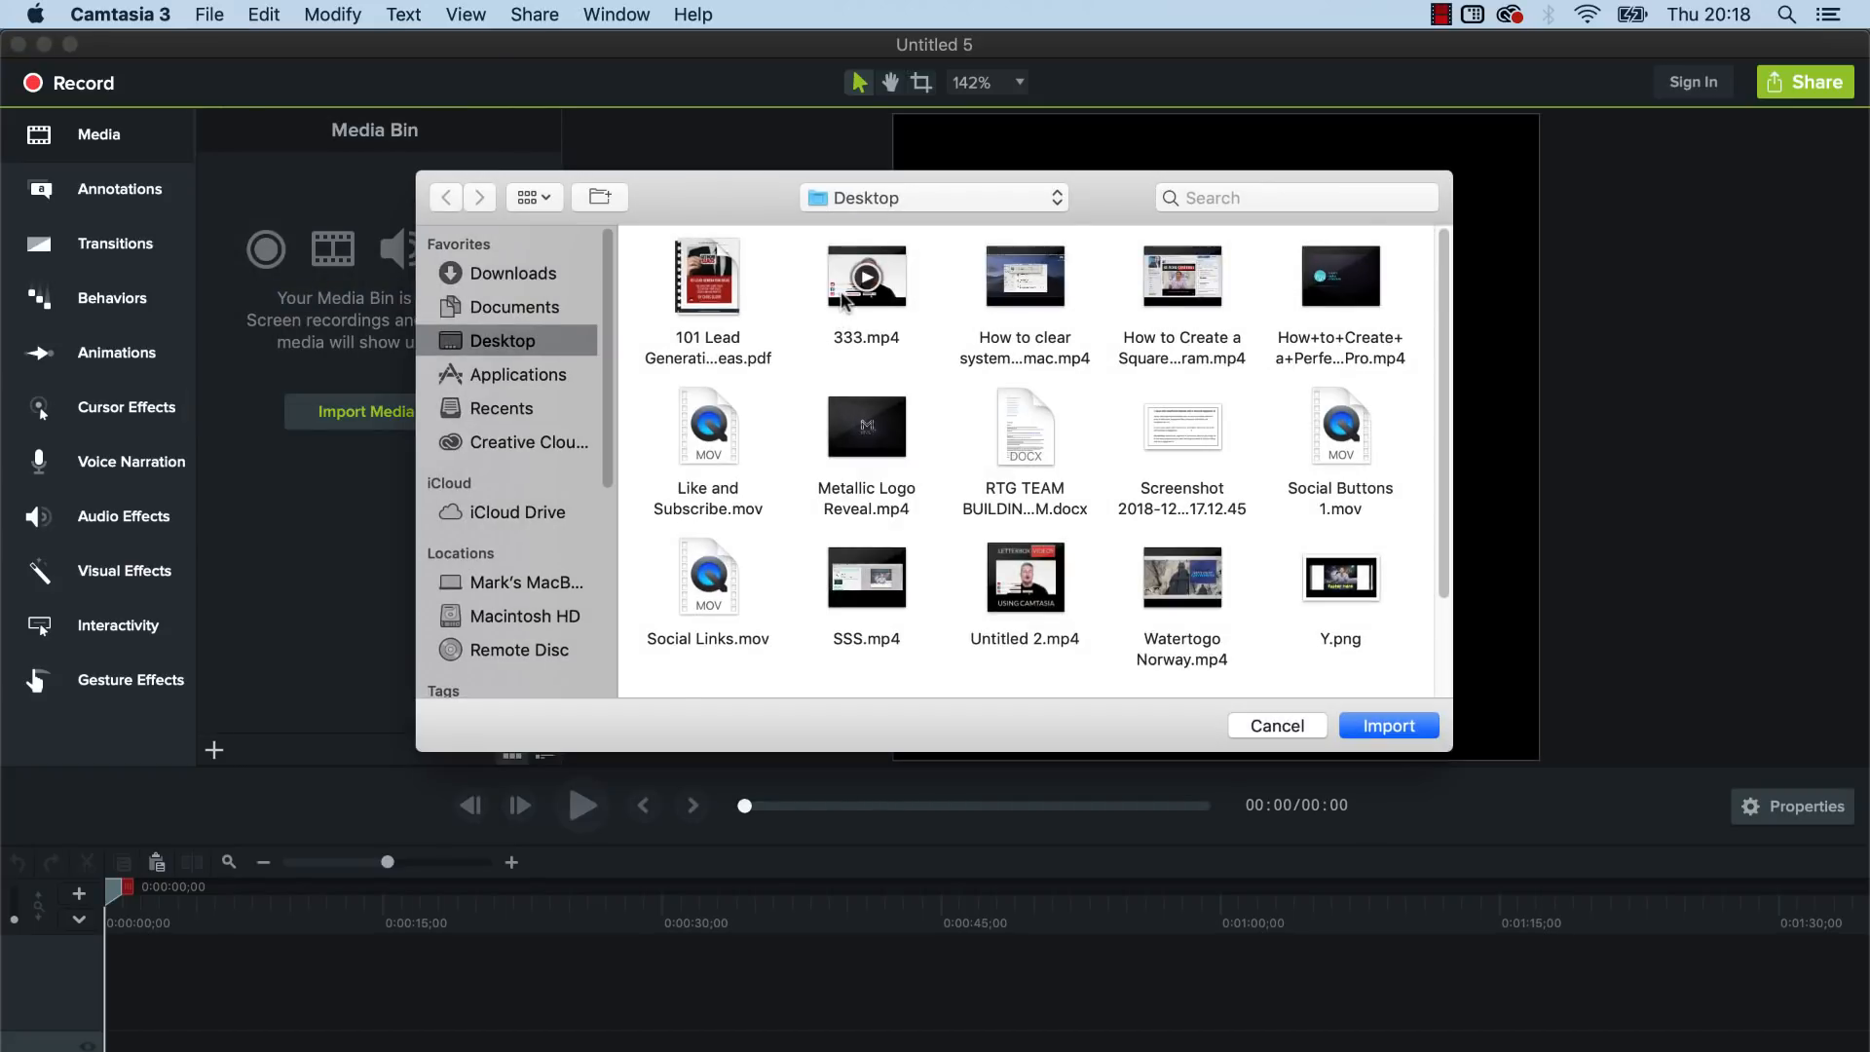
{"action": "left_click", "coordinate": [1390, 725]}
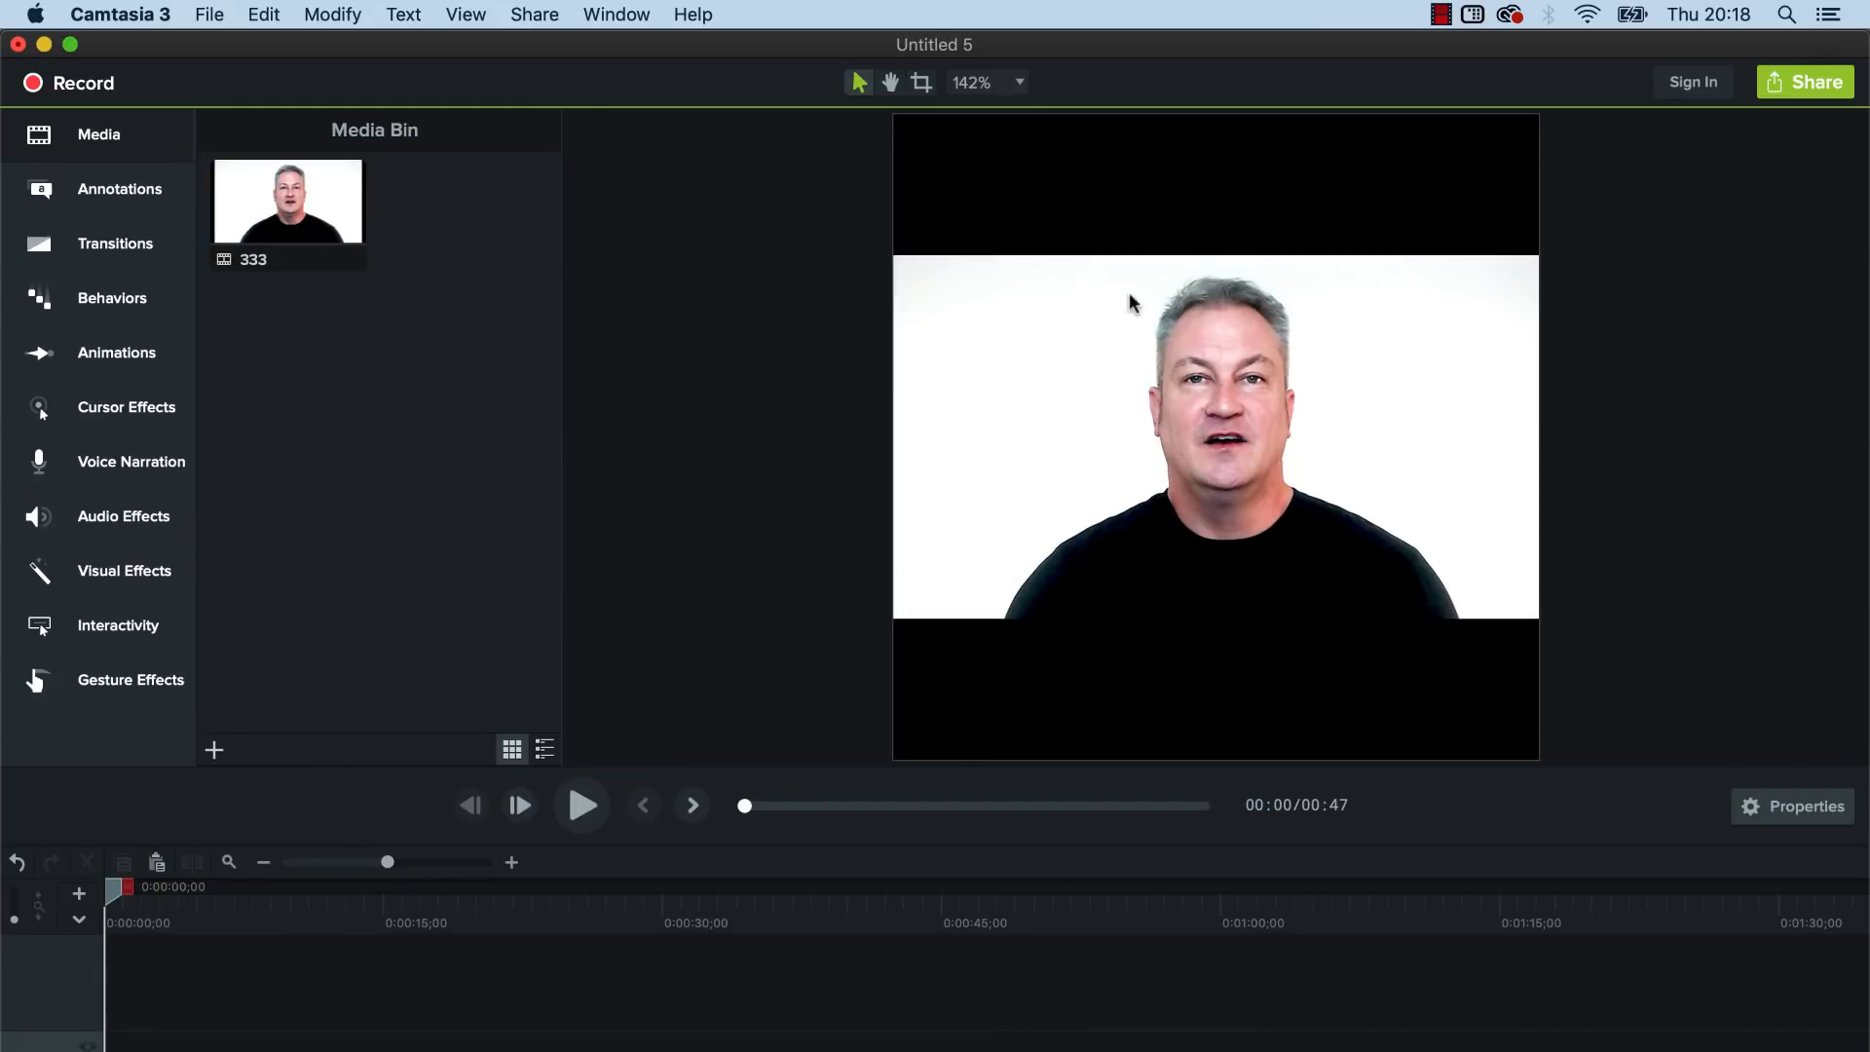
{"action": "mouse_move", "coordinate": [1054, 178]}
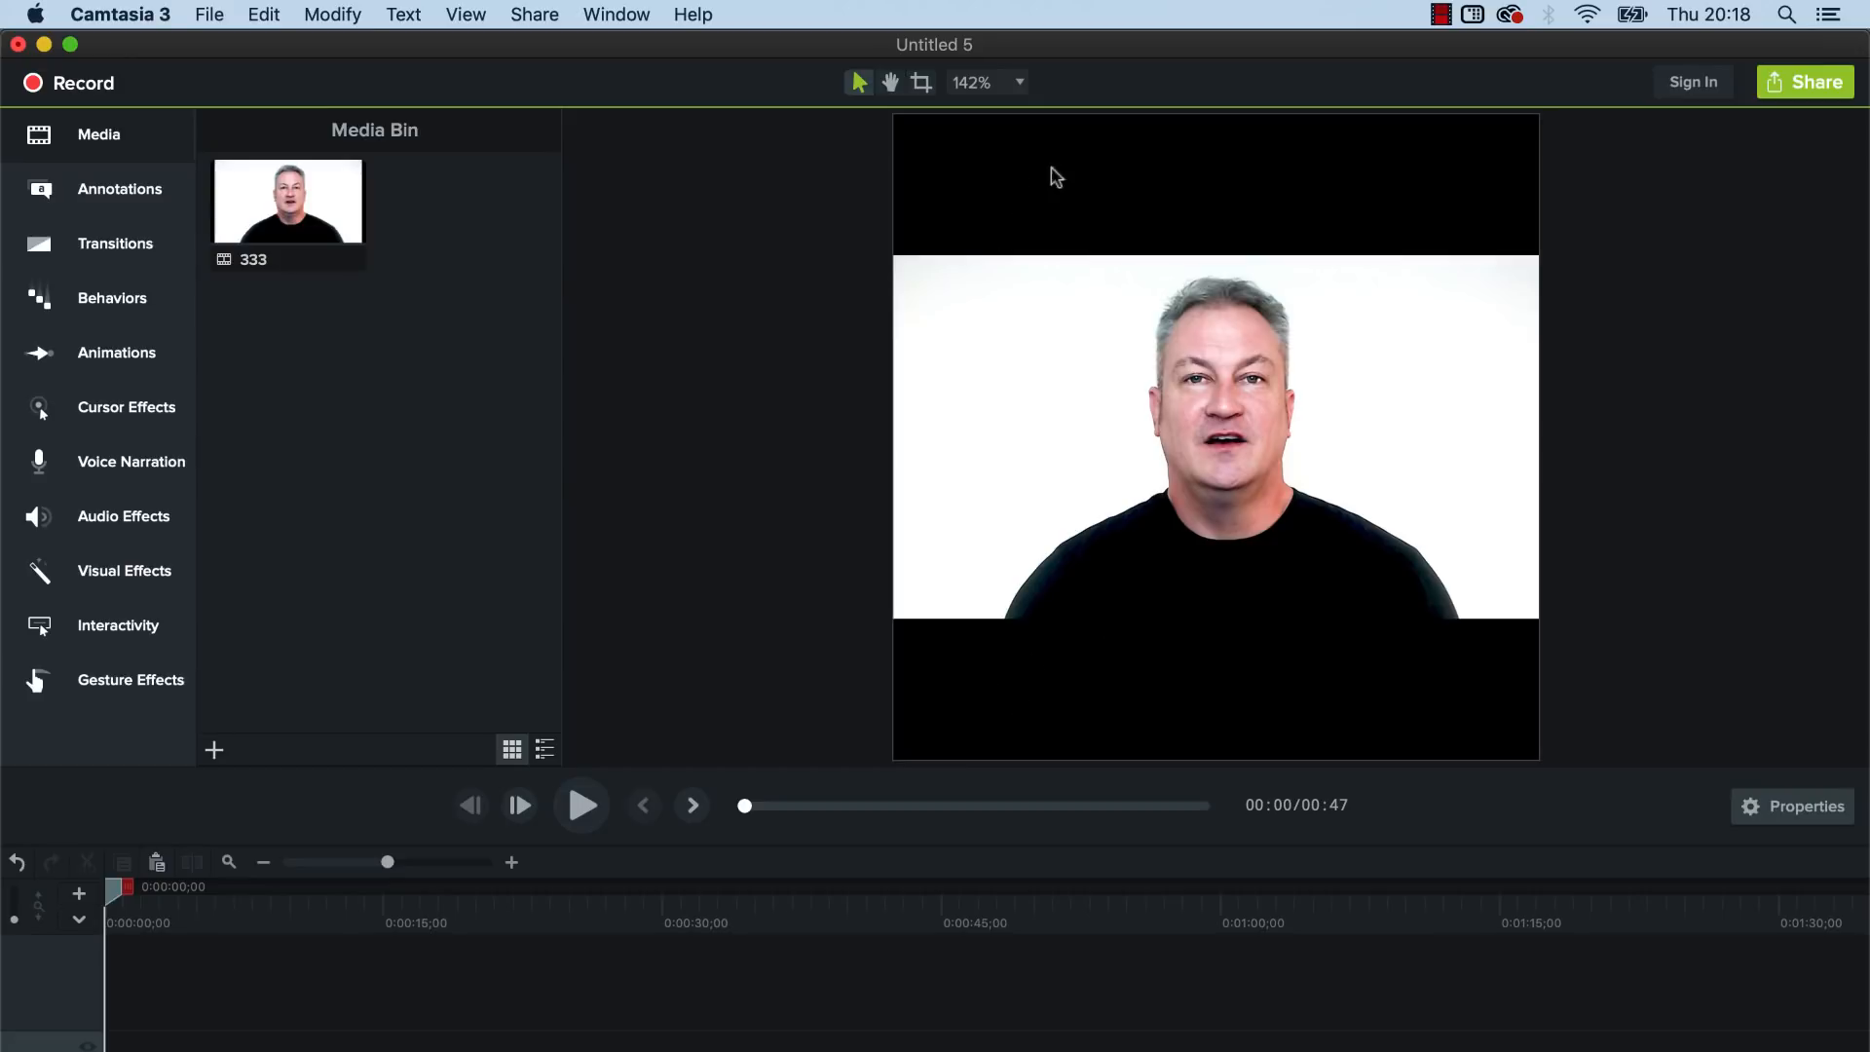
{"action": "mouse_move", "coordinate": [1247, 300]}
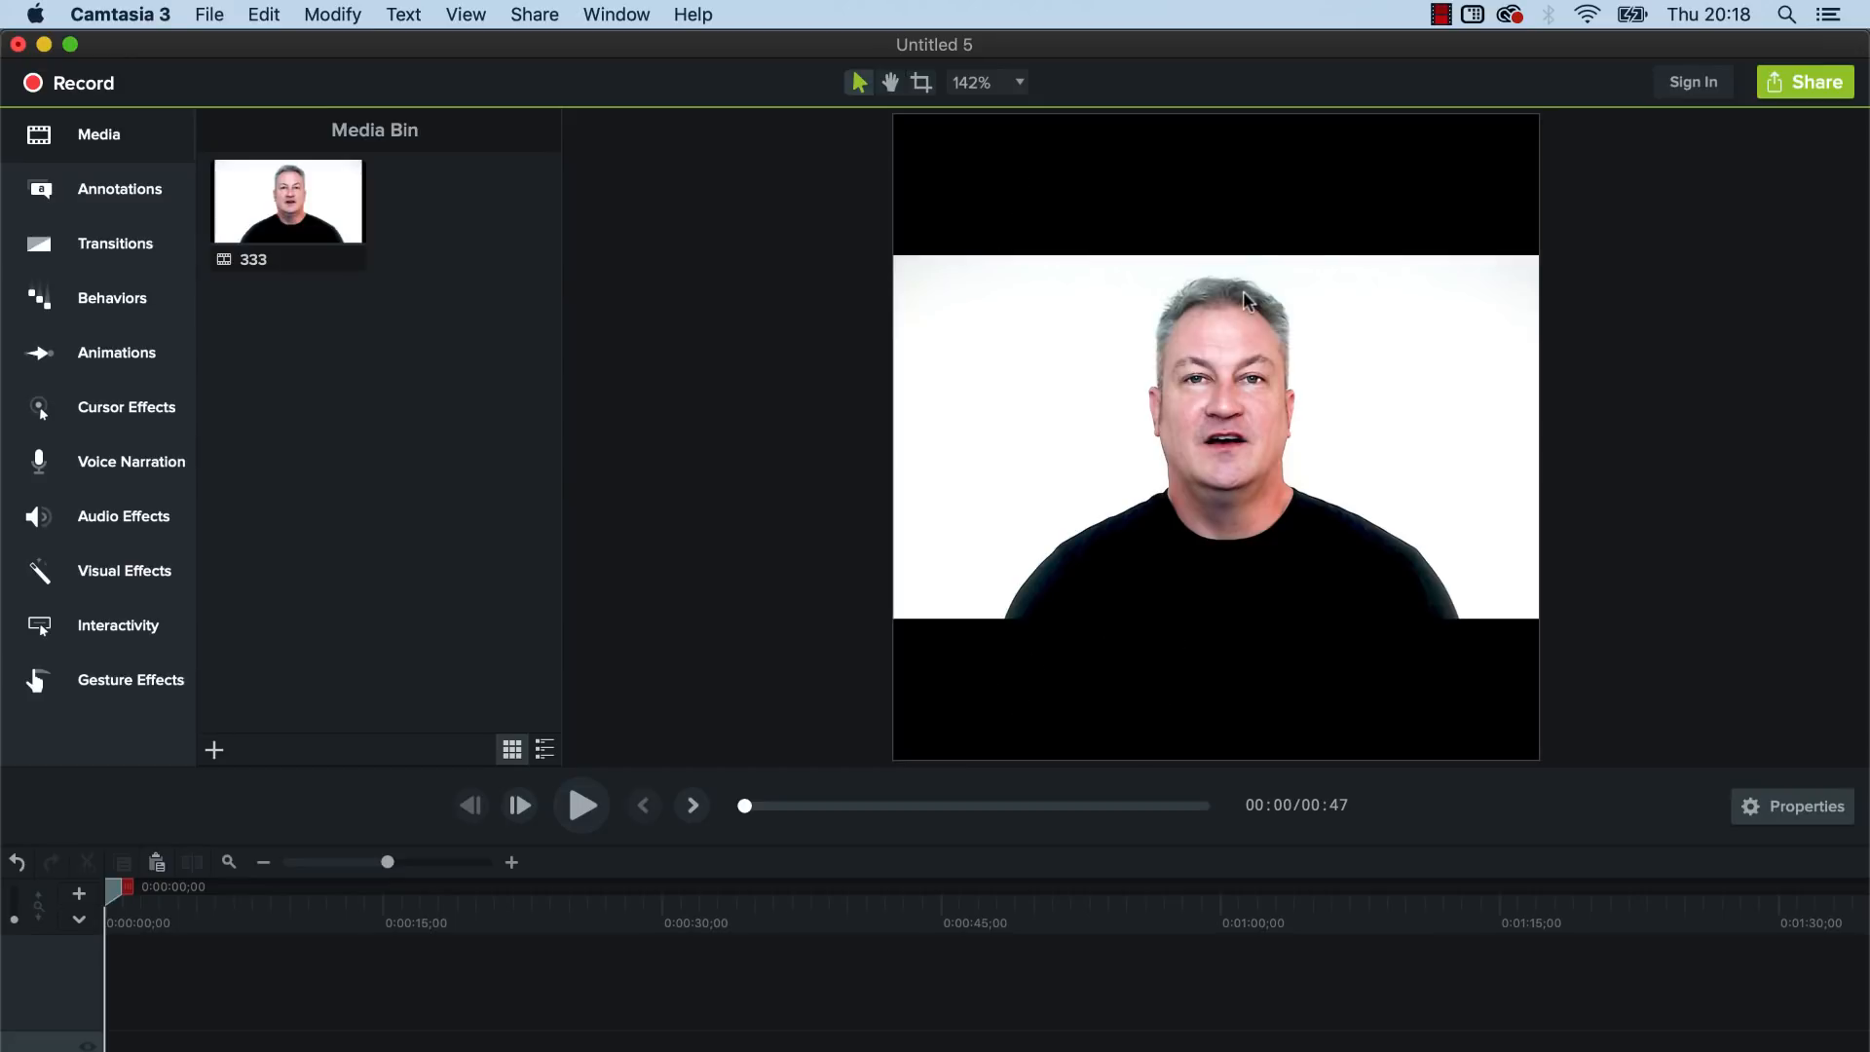
{"action": "mouse_move", "coordinate": [1405, 200]}
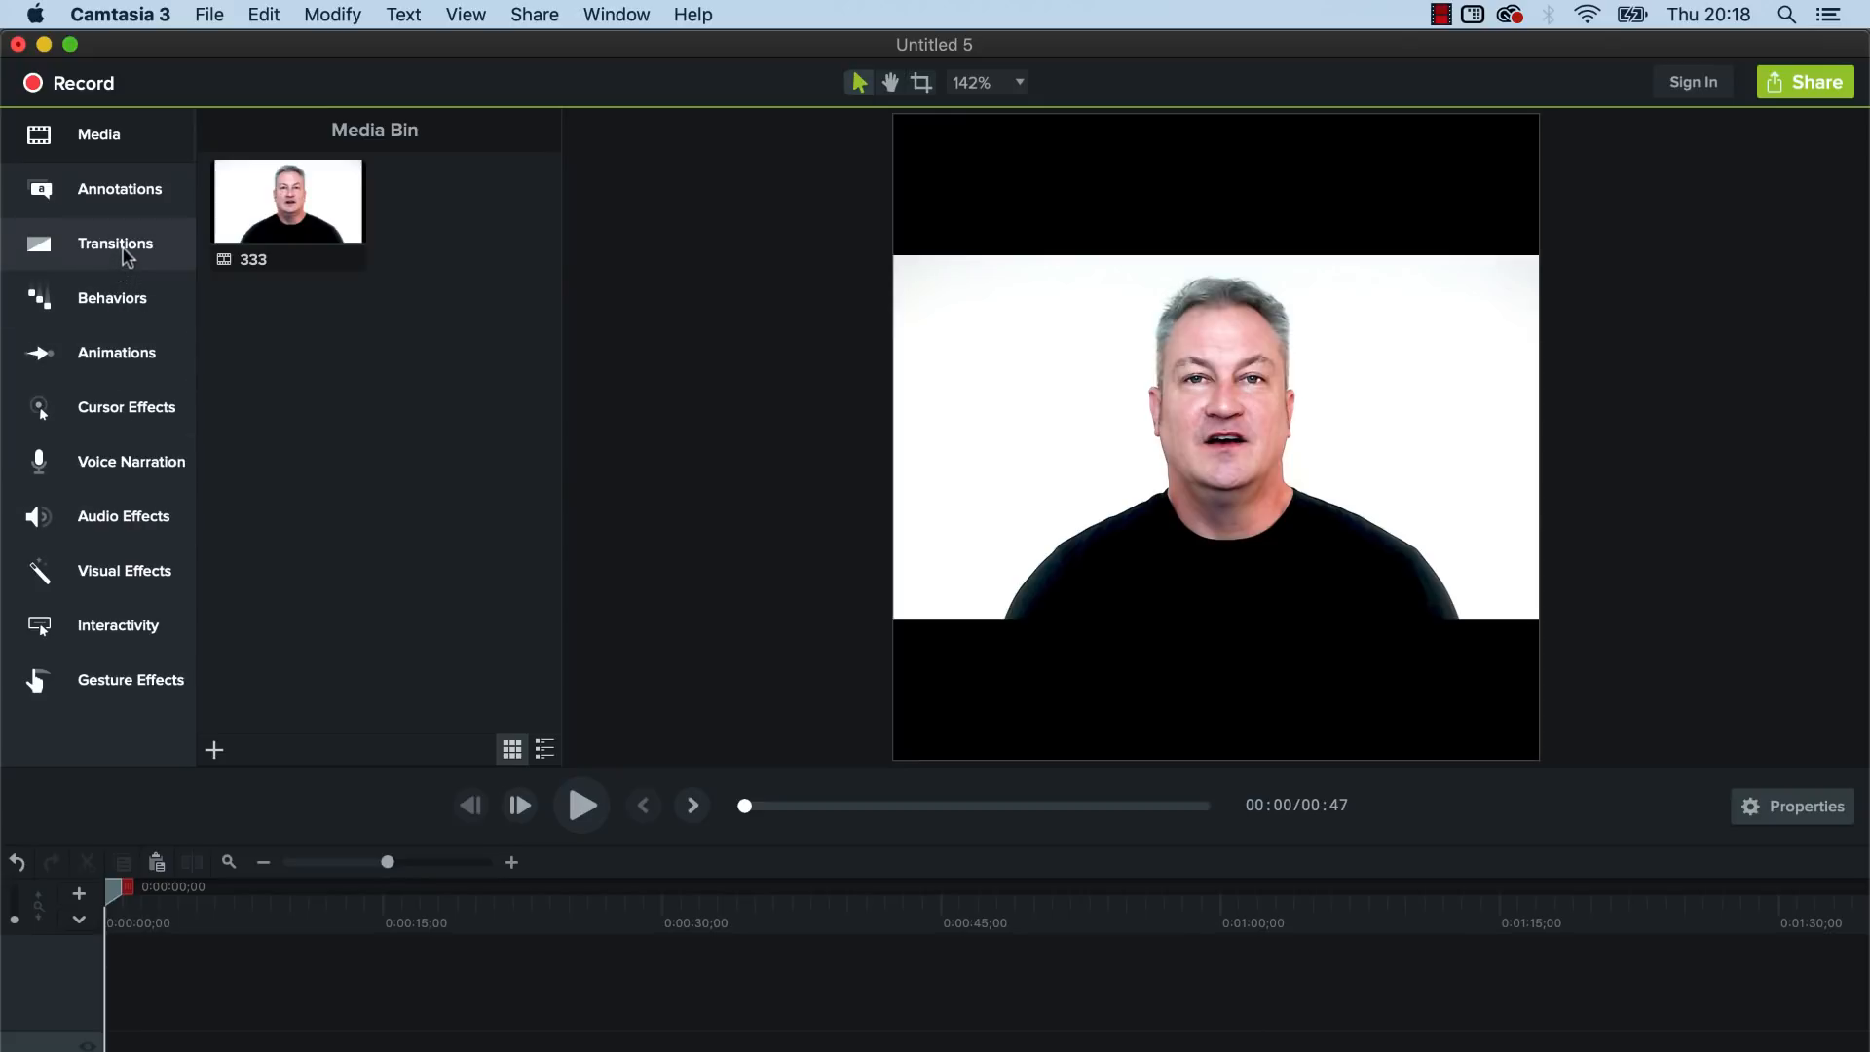
- Place a plain ABC text callout in the top black bar reading WATCH THIS and select its text
{"action": "left_click", "coordinate": [119, 189]}
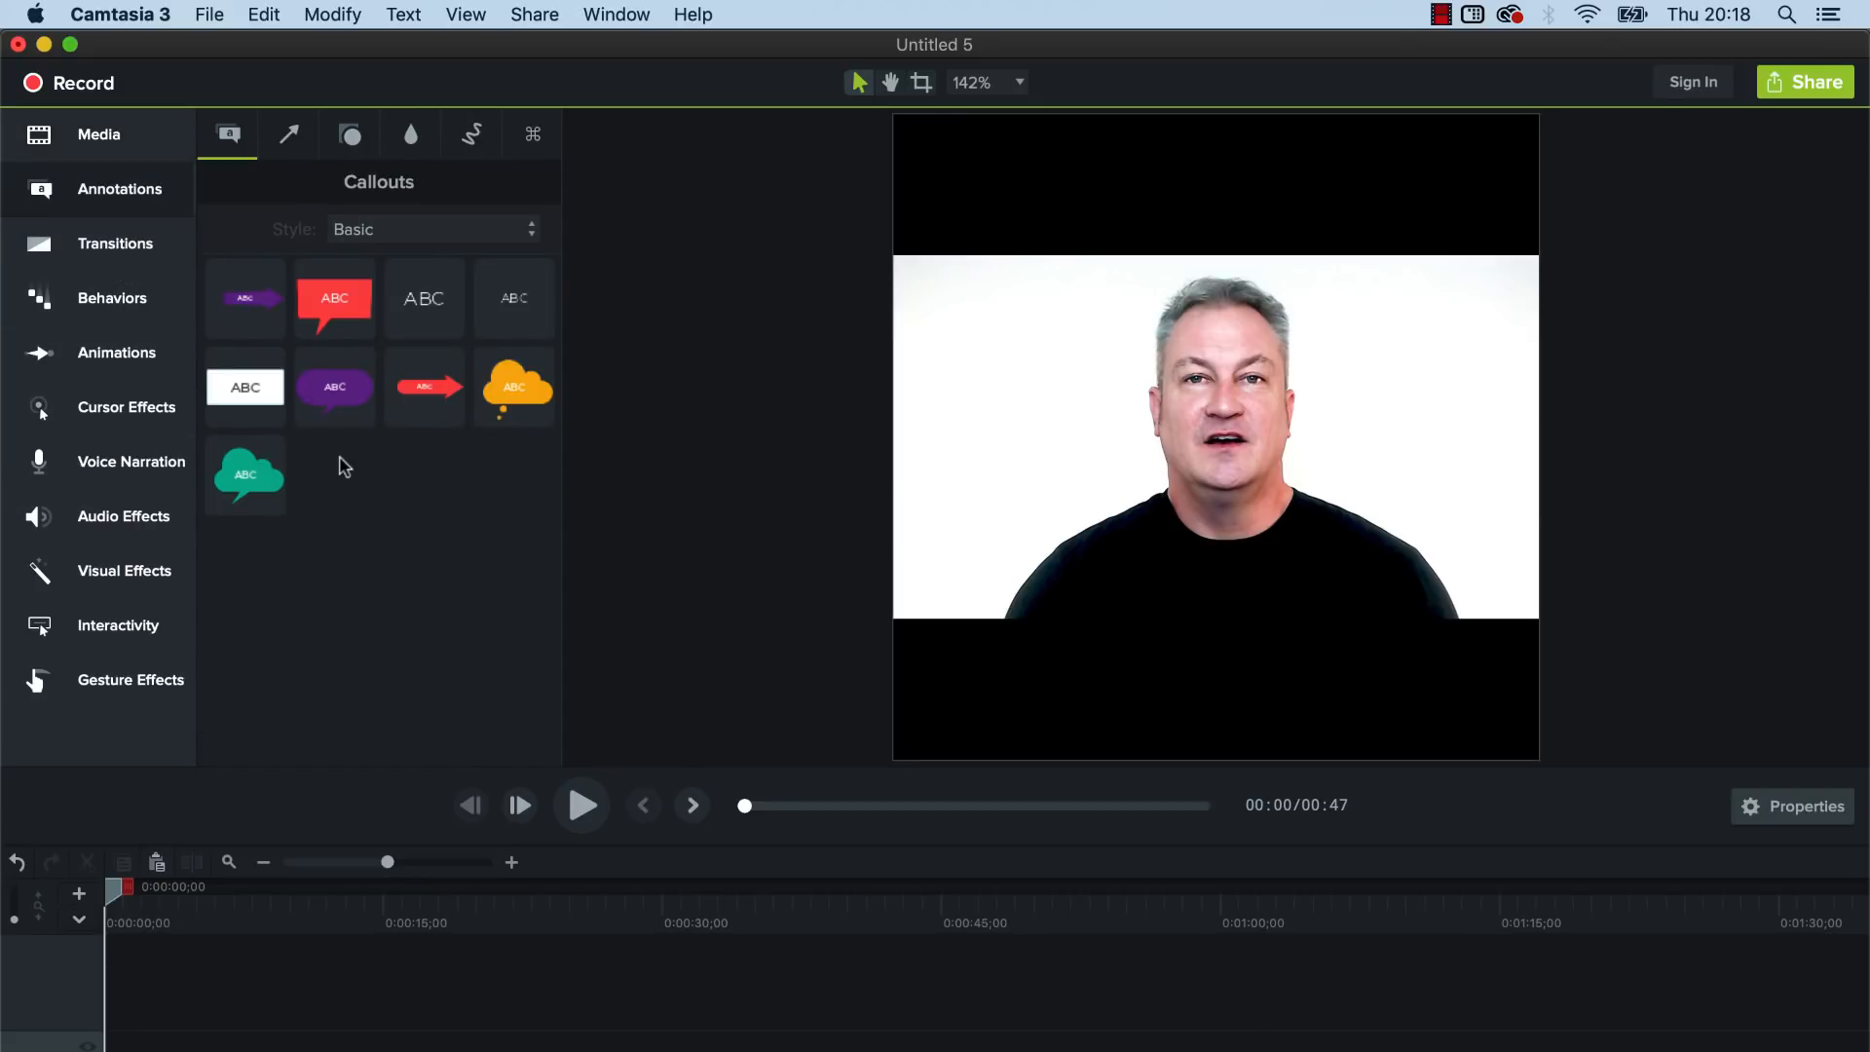
{"action": "mouse_move", "coordinate": [427, 302]}
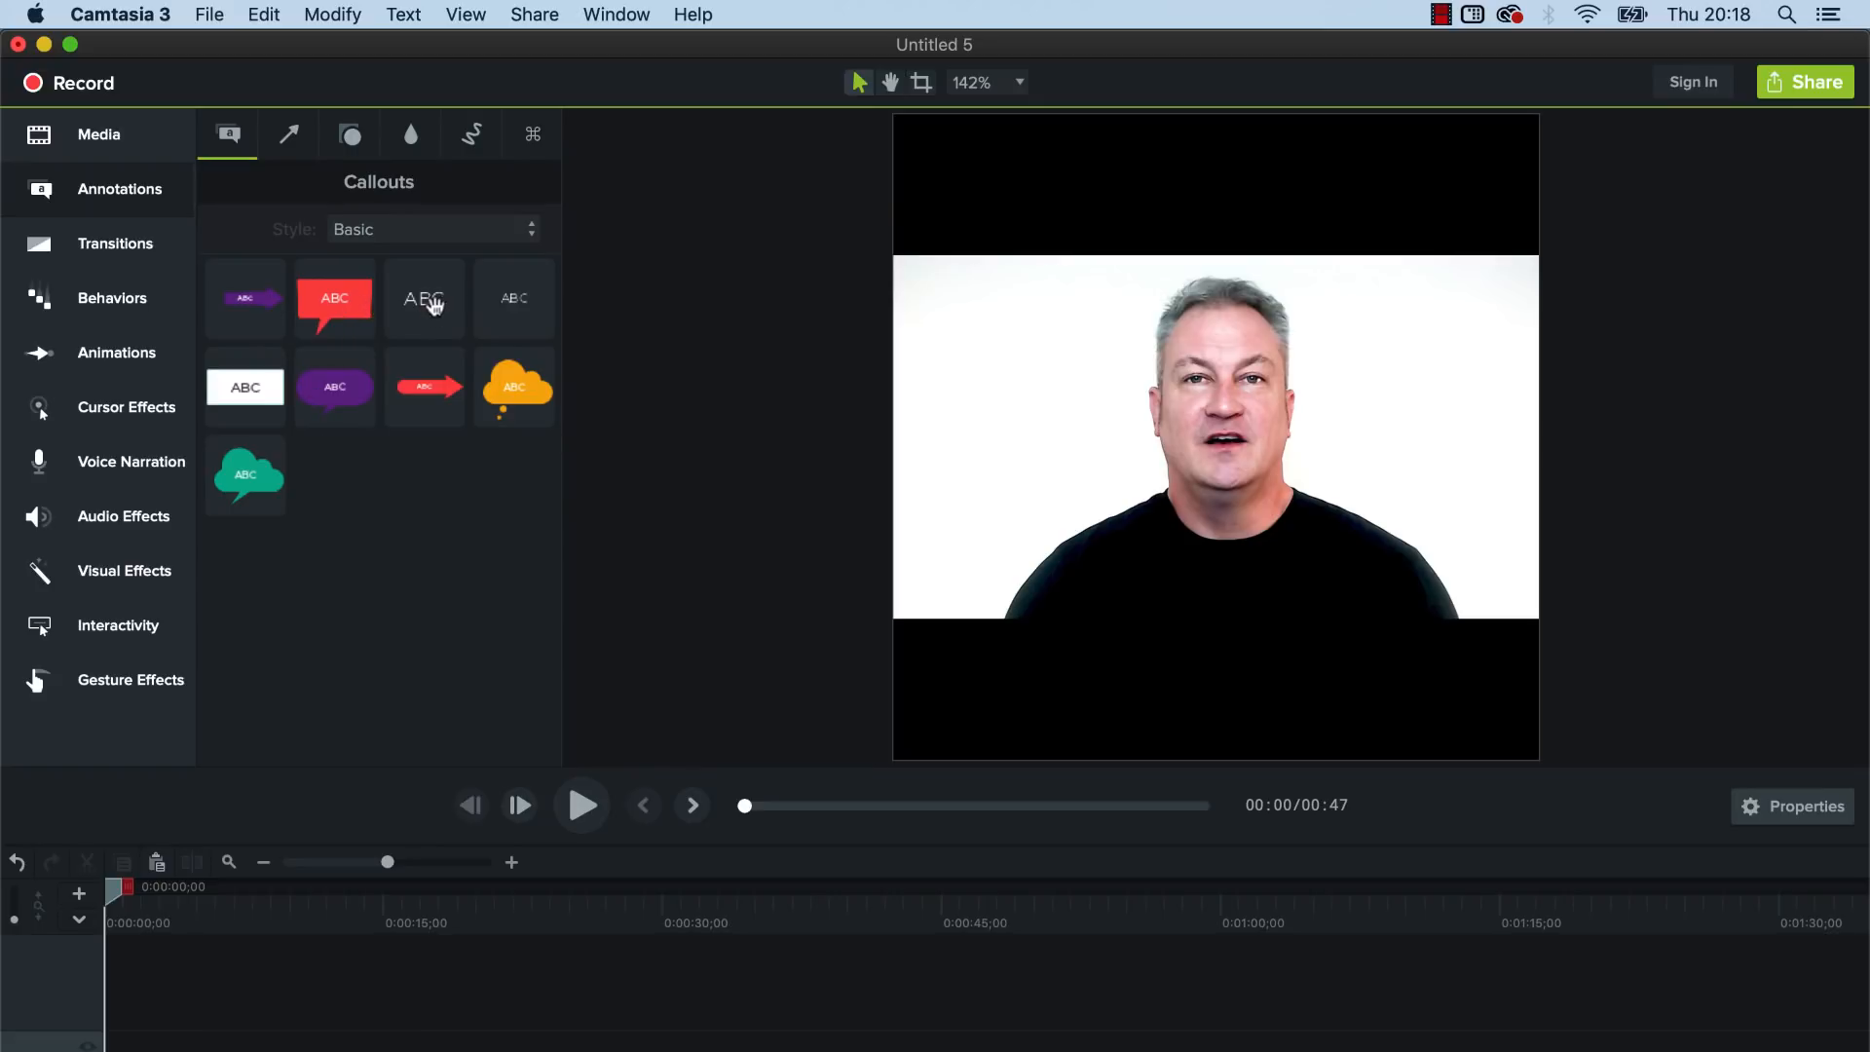
{"action": "left_click_drag", "start_coordinate": [423, 298], "coordinate": [663, 269]}
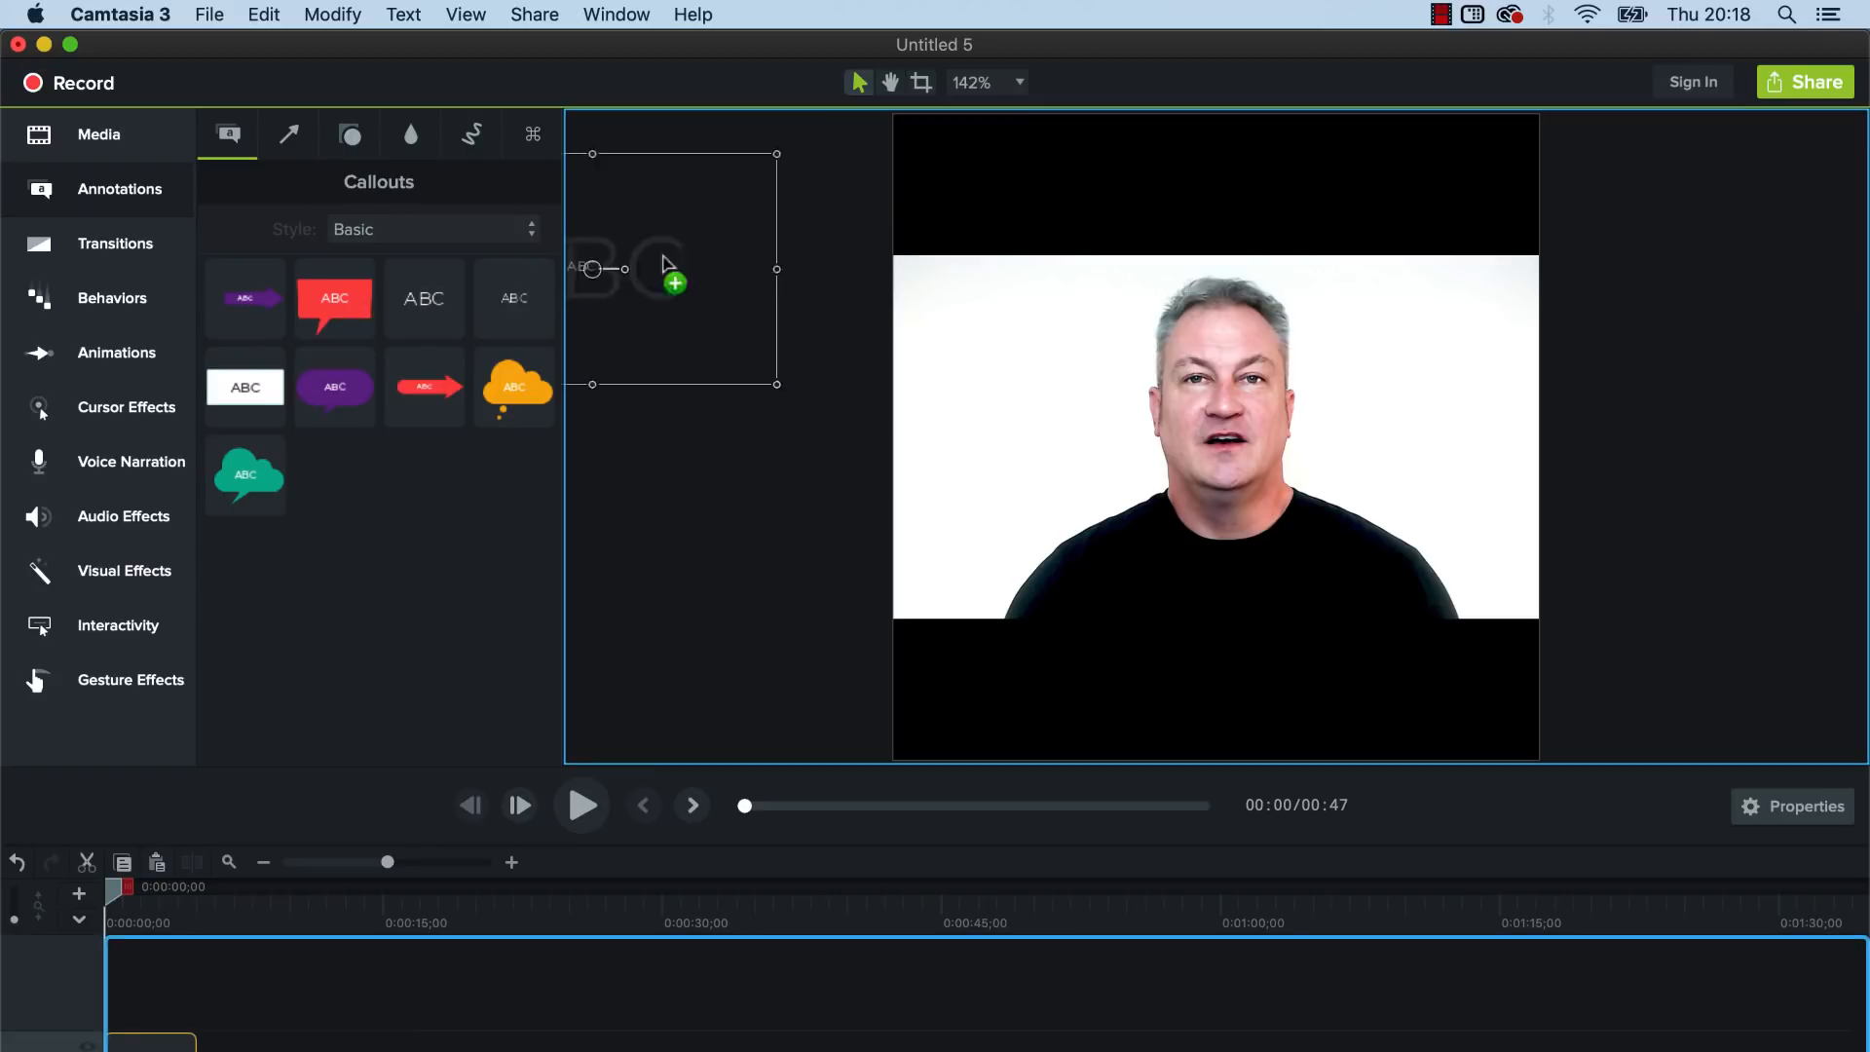
{"action": "left_click_drag", "start_coordinate": [675, 269], "coordinate": [1085, 257]}
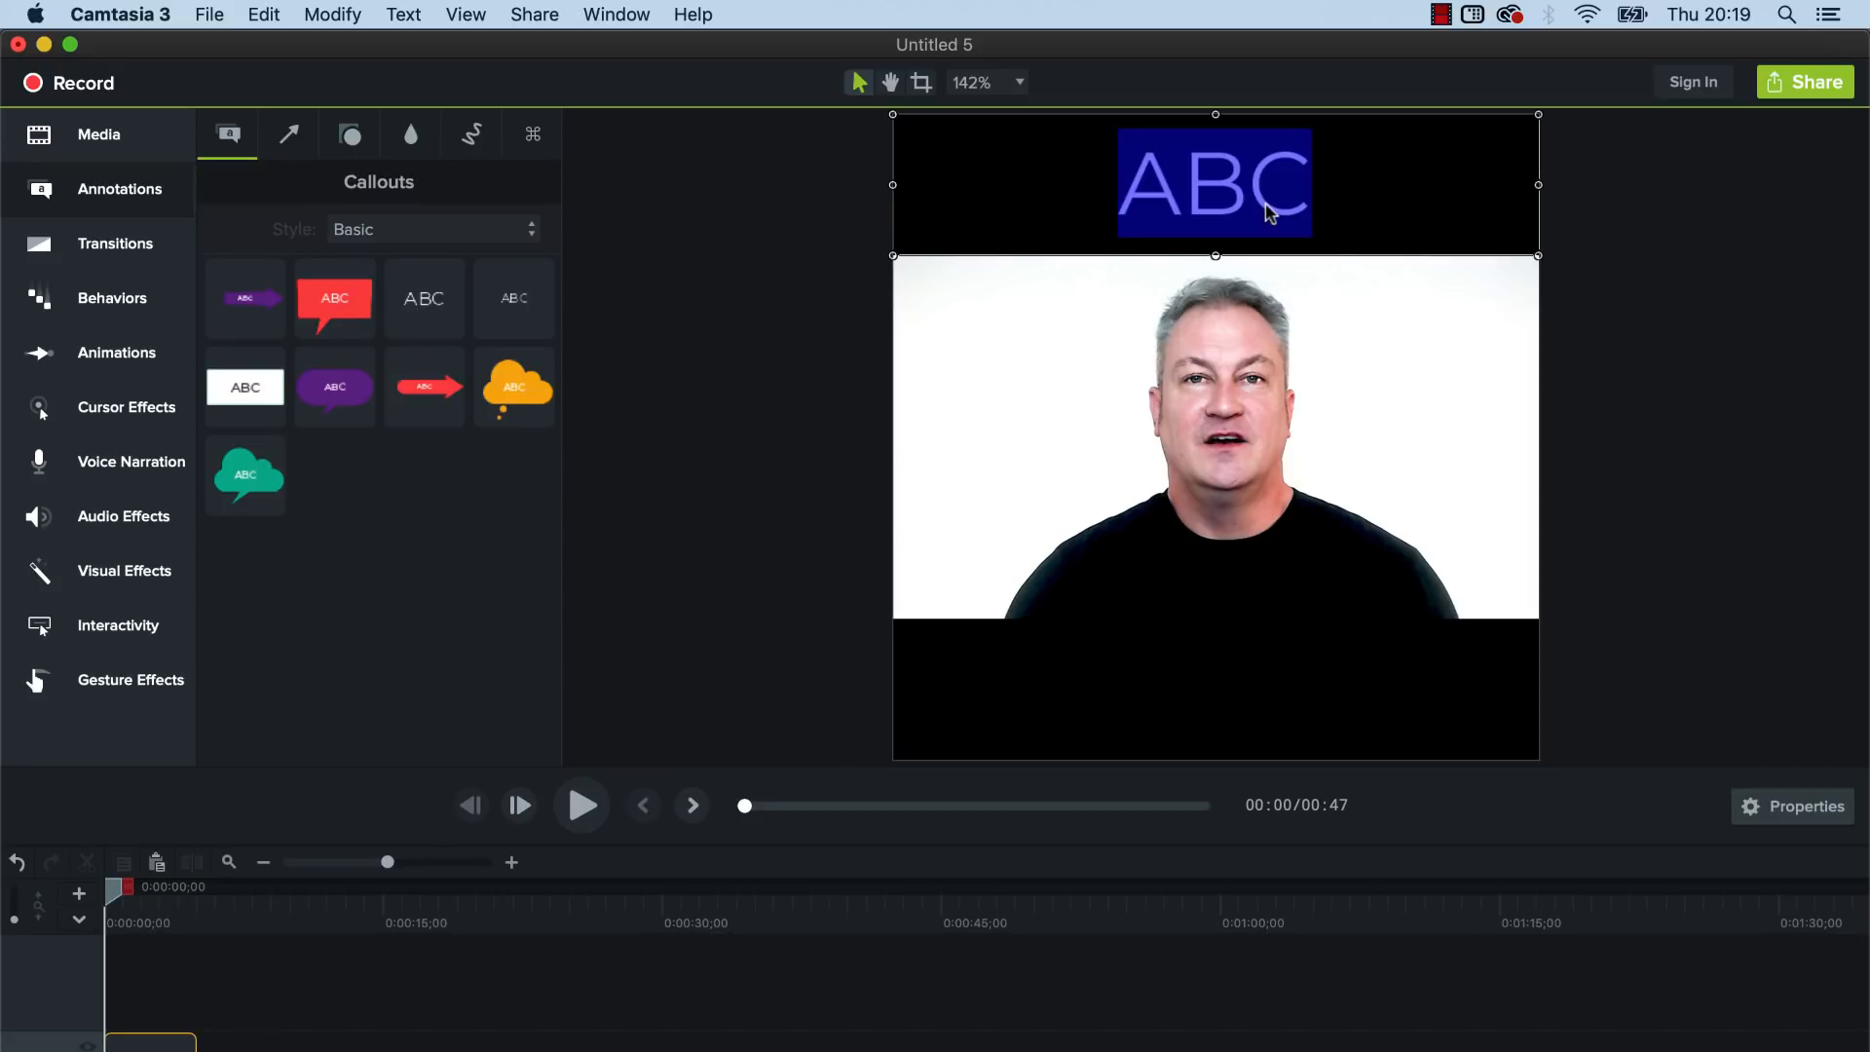
{"action": "type", "text": "WATCH THIS"}
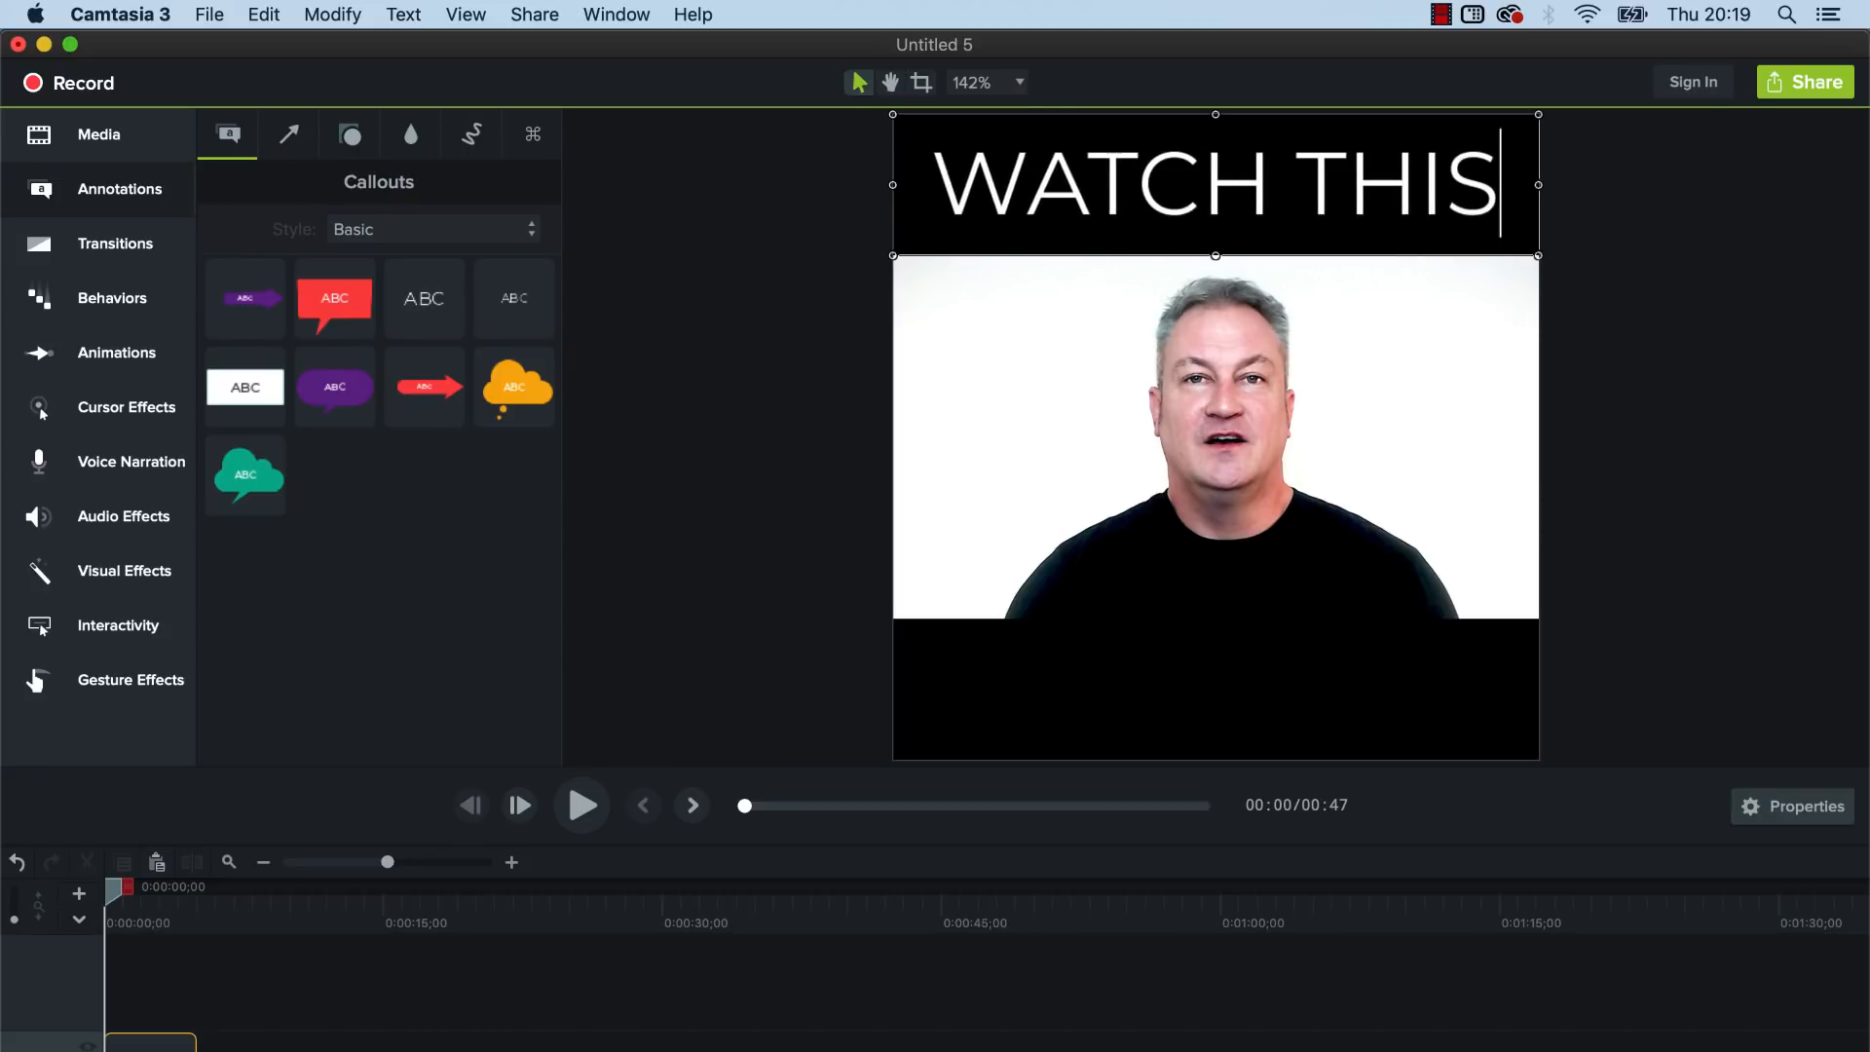
{"action": "mouse_move", "coordinate": [1451, 199]}
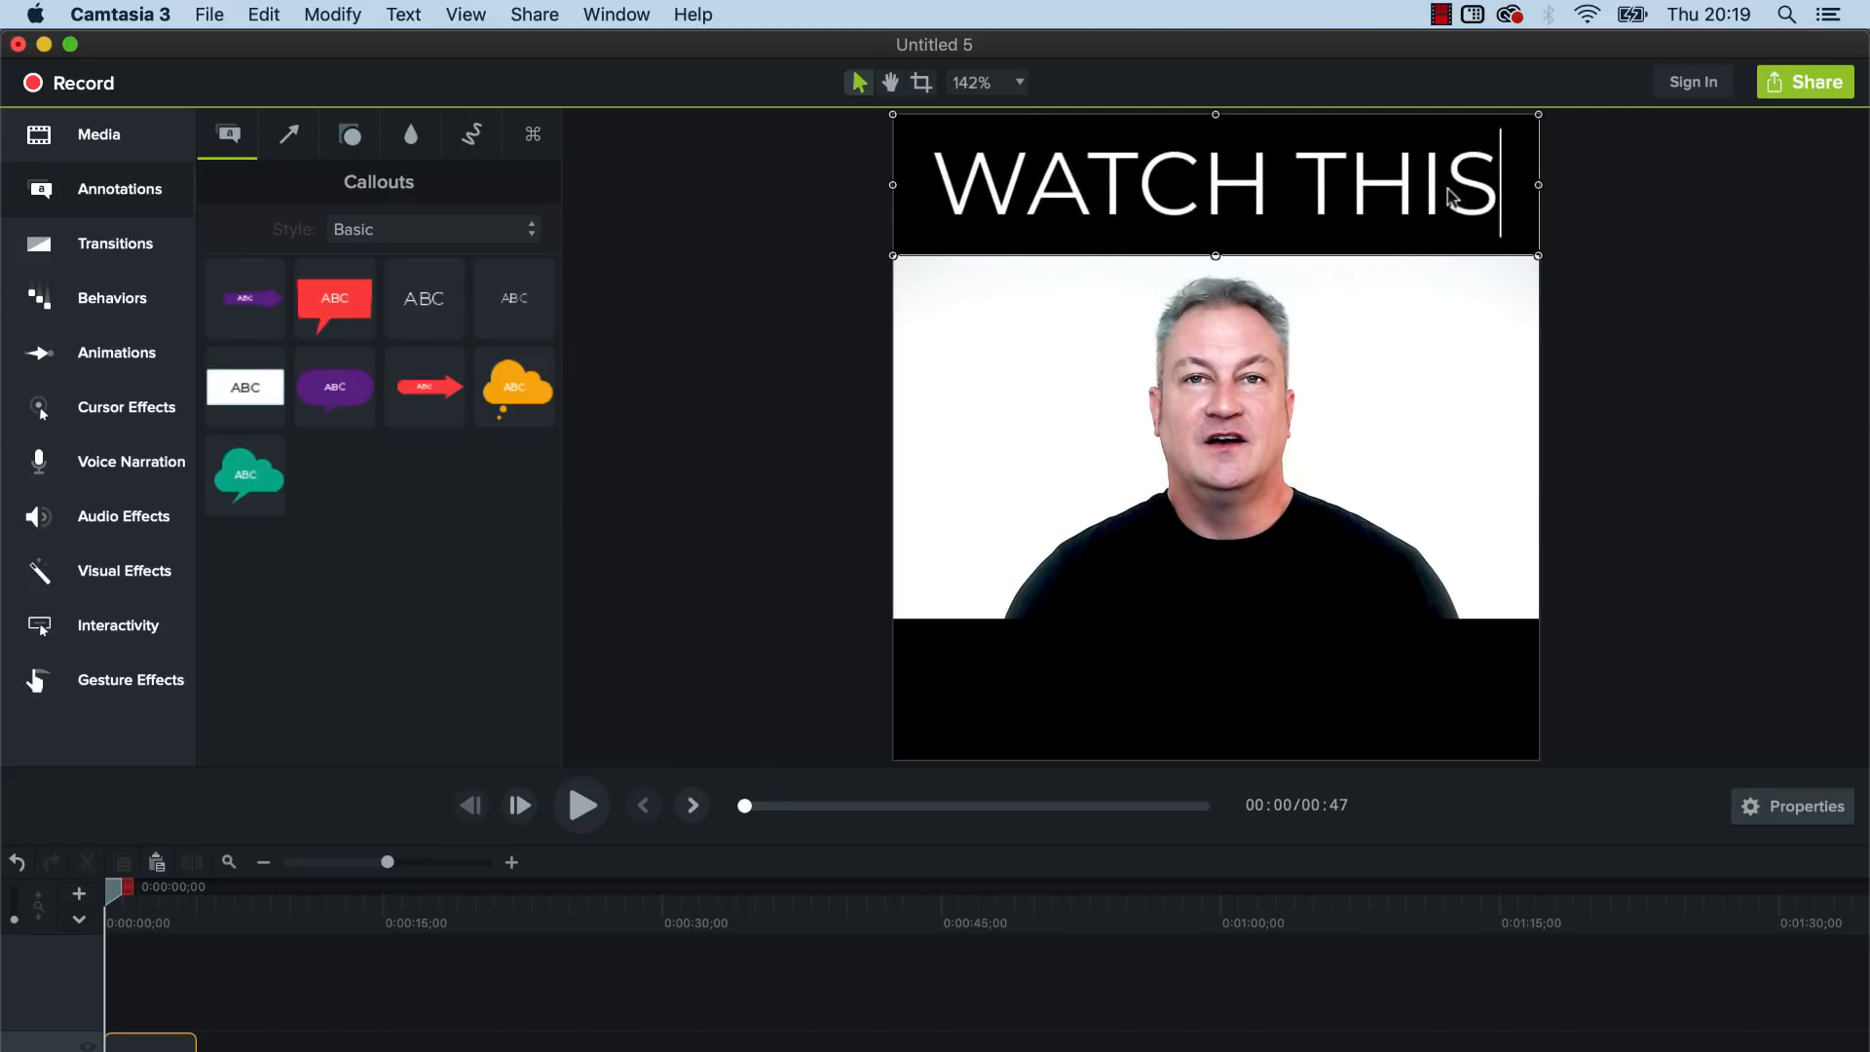
{"action": "mouse_move", "coordinate": [951, 191]}
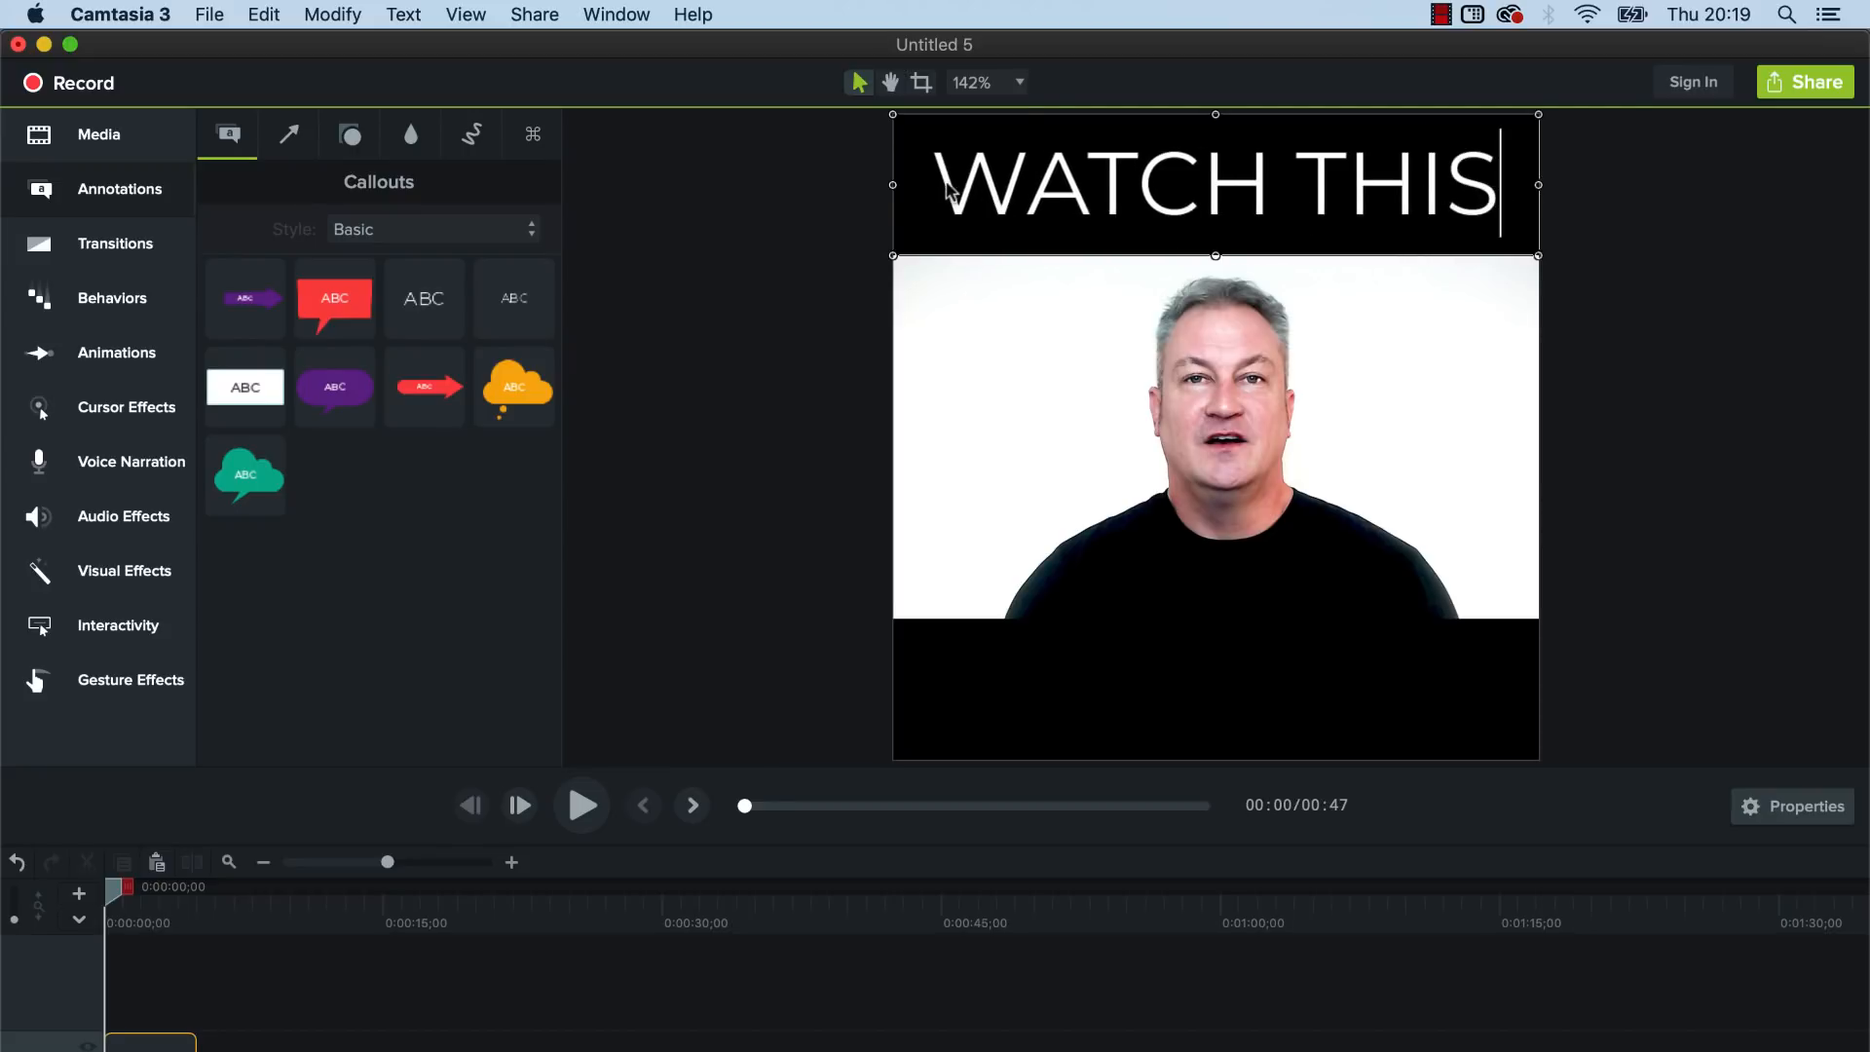
{"action": "triple_click", "coordinate": [1214, 182]}
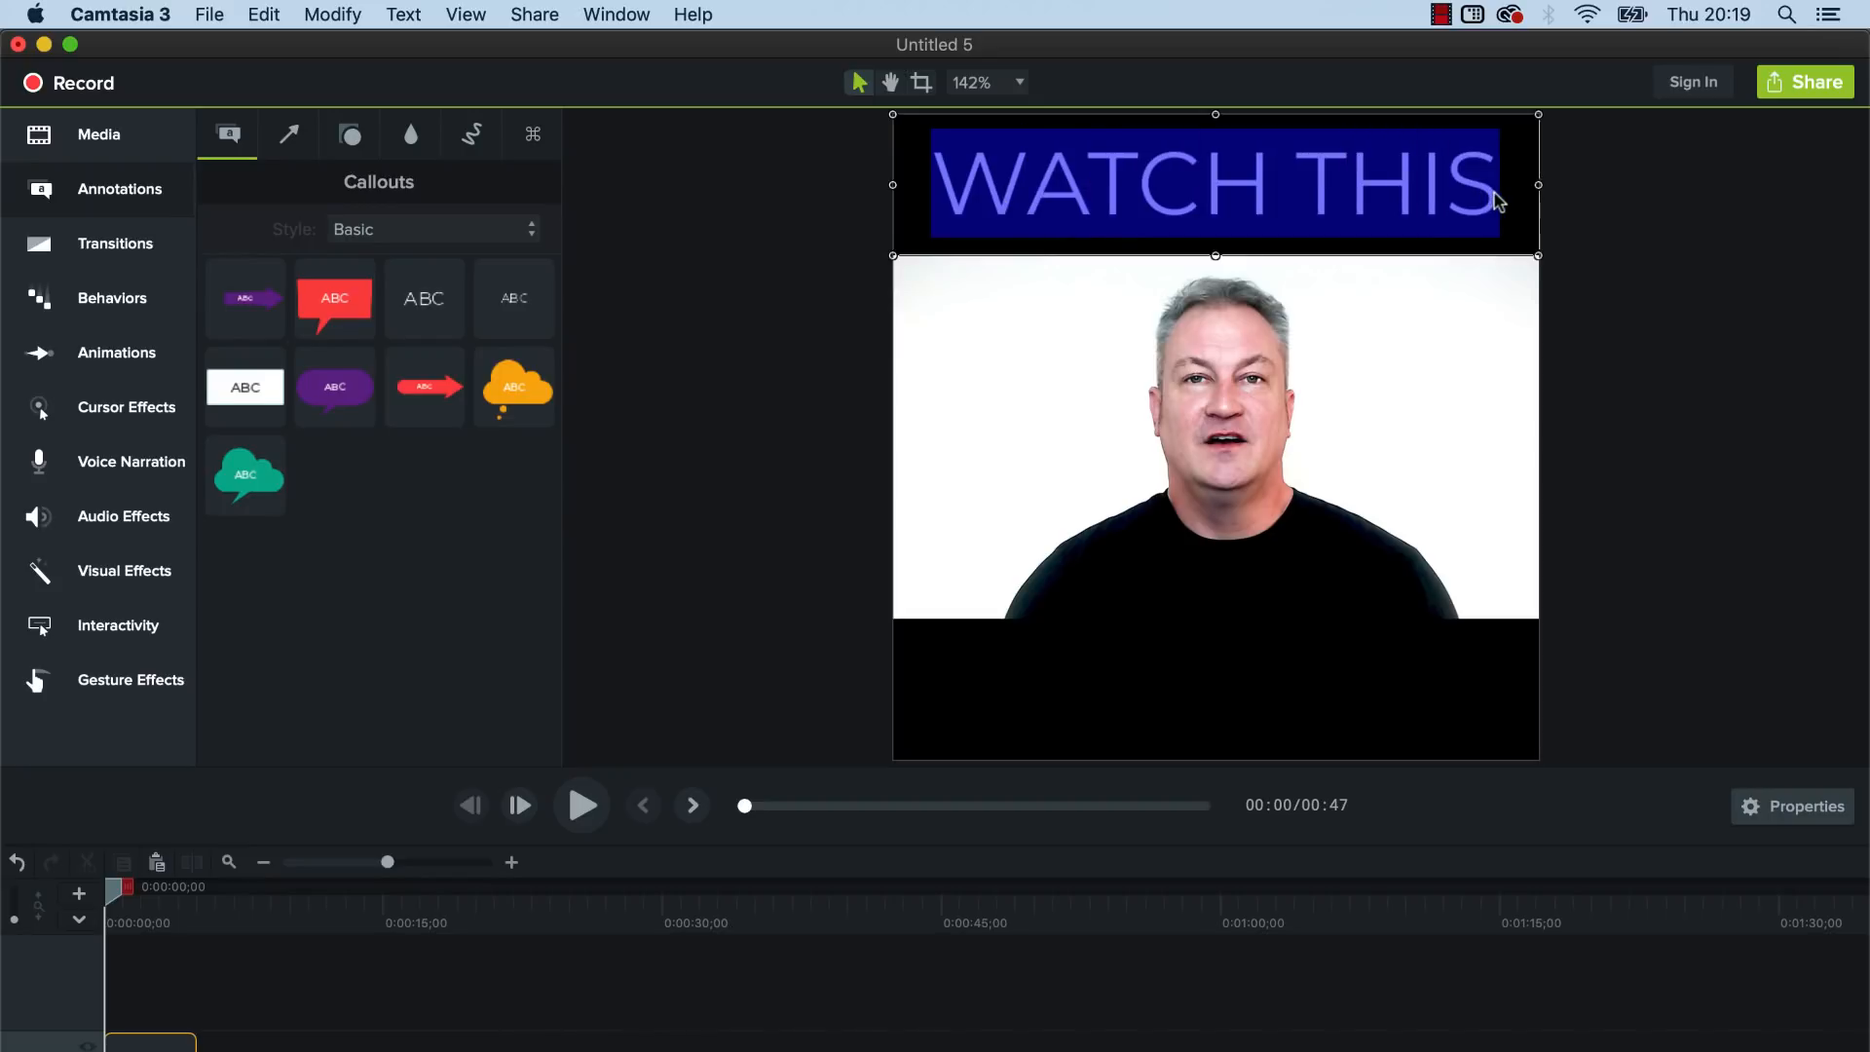
- Reduce the WATCH THIS heading to size 81 and set its font to Avenir Next after trying Al Bayan
{"action": "right_click", "coordinate": [1416, 200]}
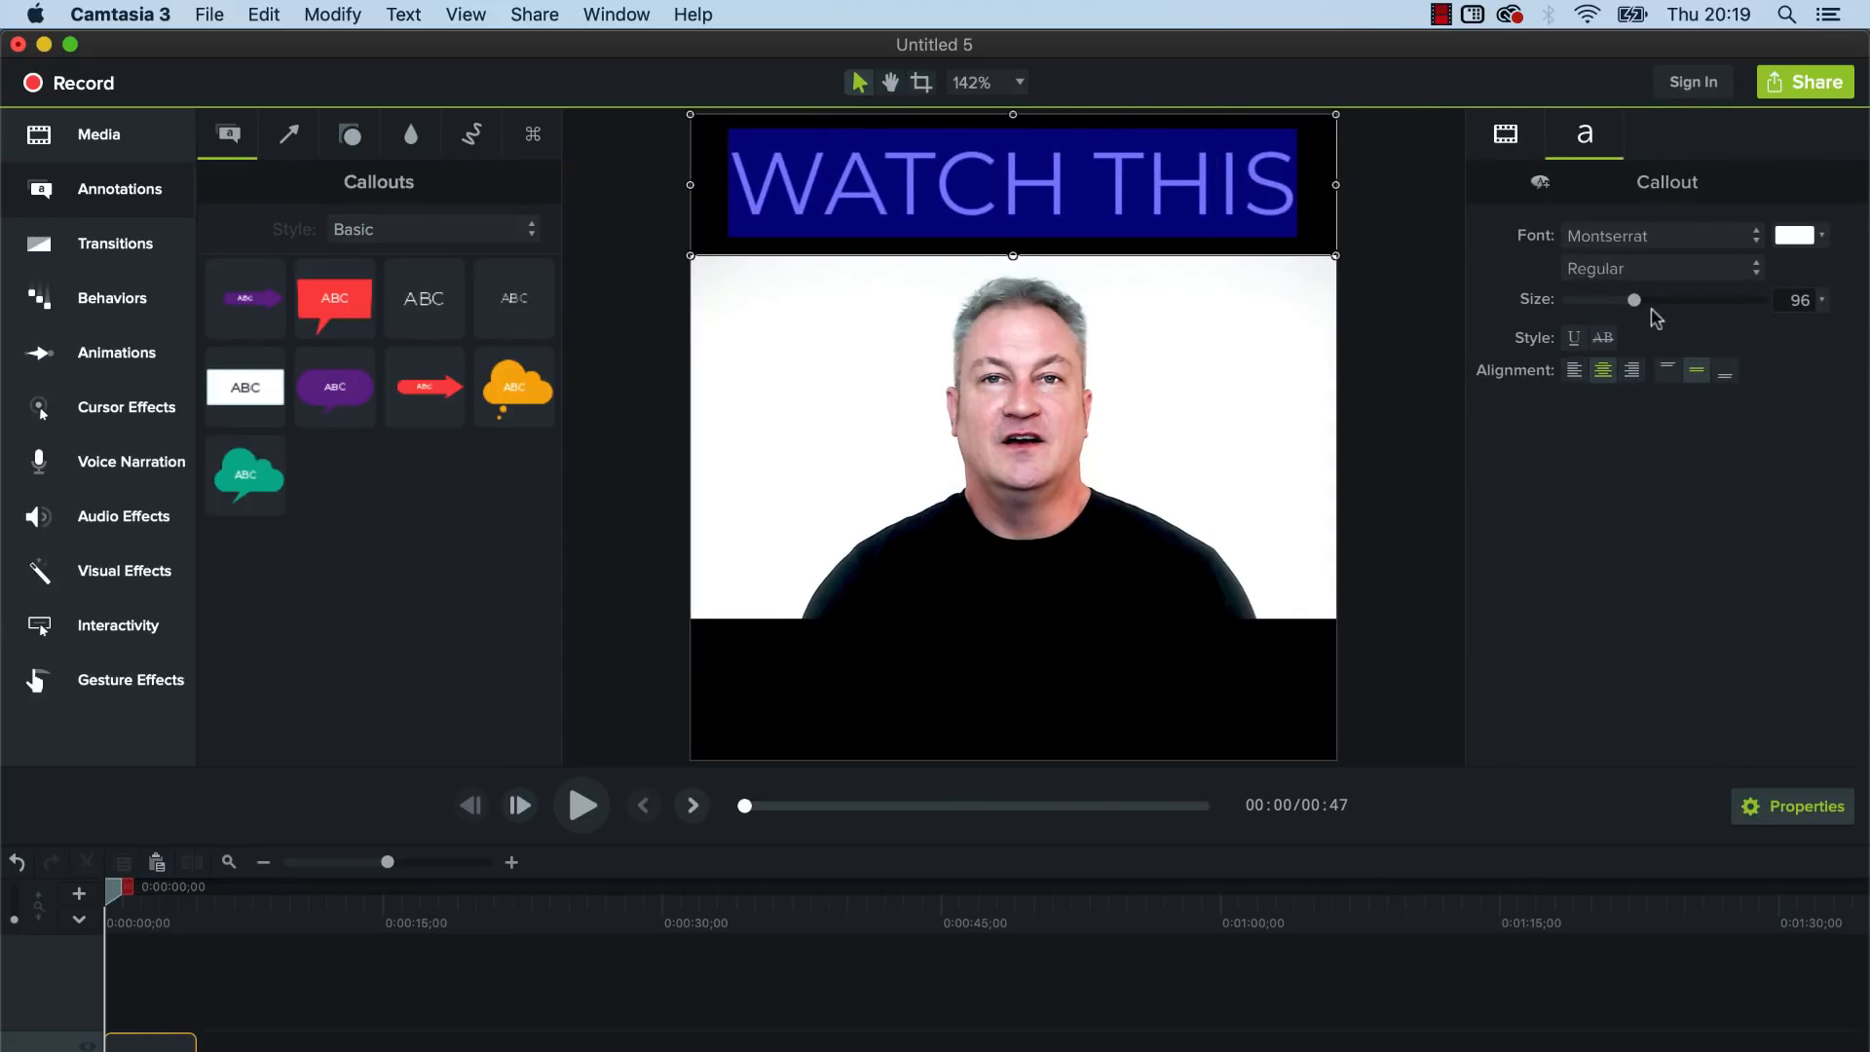
{"action": "left_click_drag", "start_coordinate": [1635, 300], "coordinate": [1623, 300]}
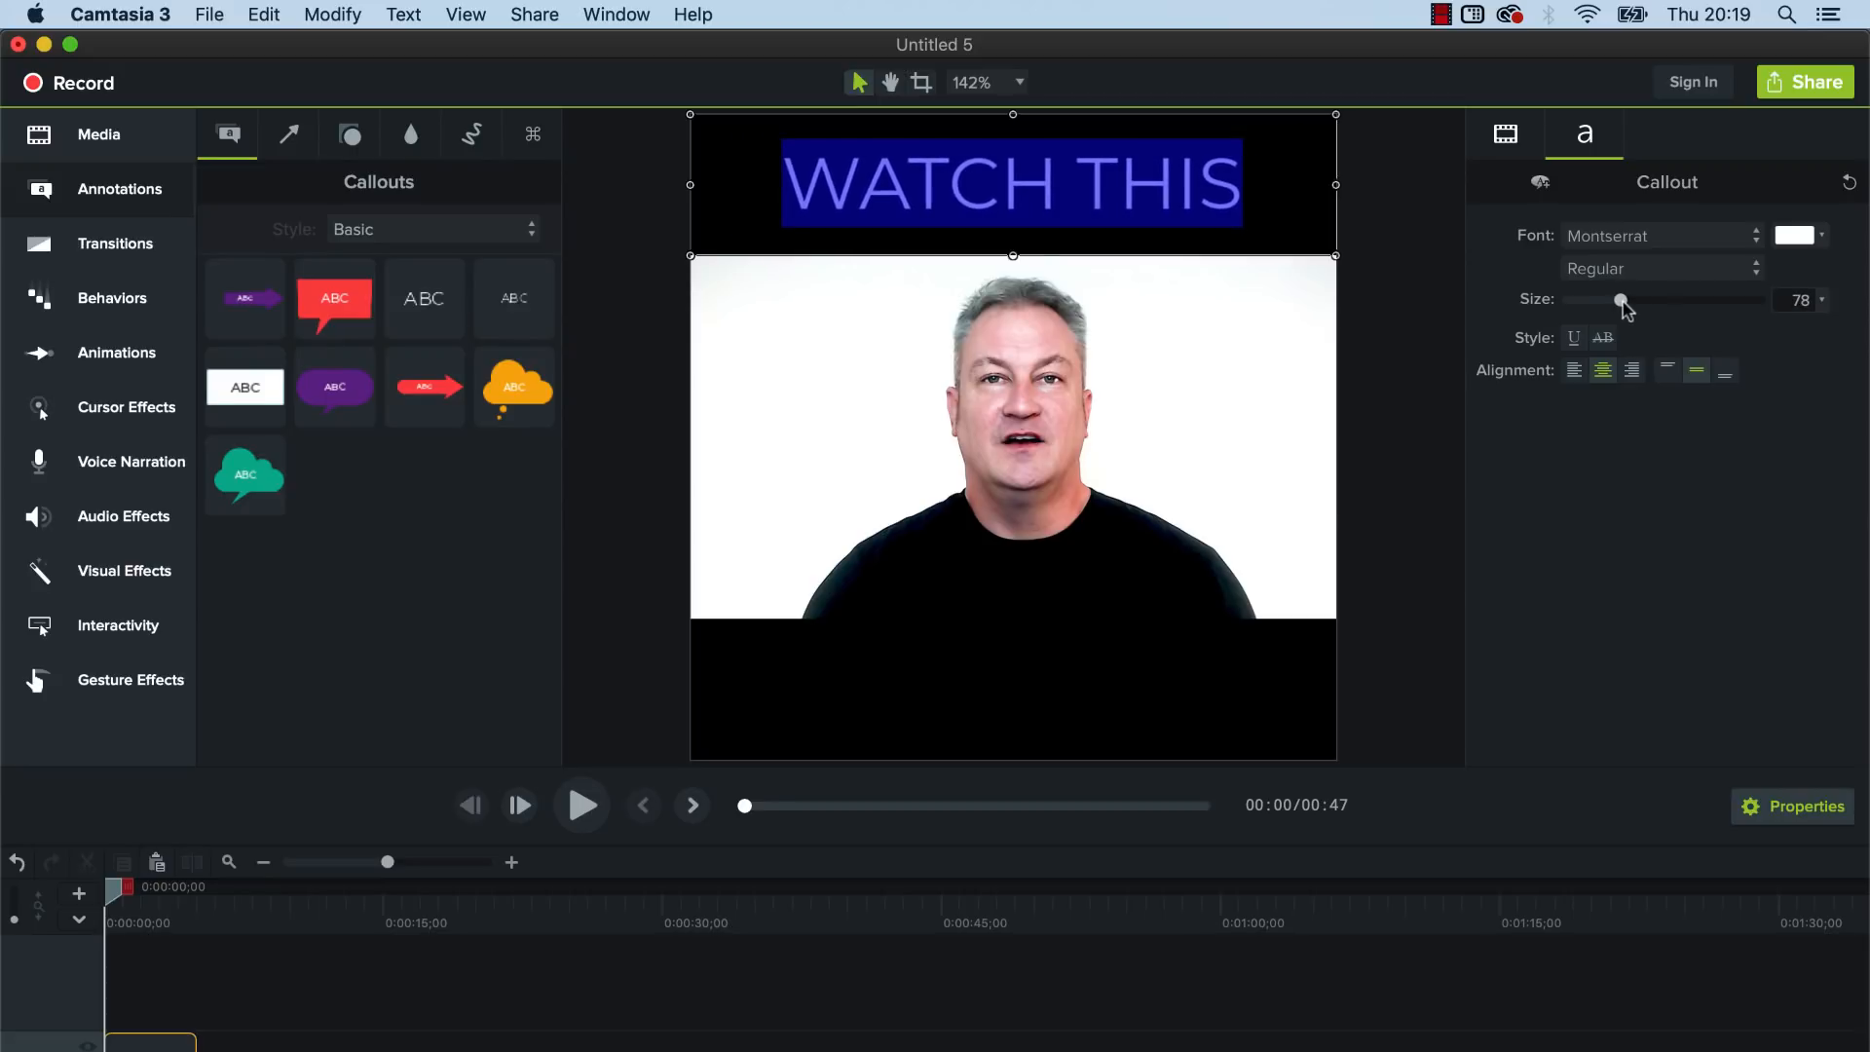
{"action": "left_click_drag", "start_coordinate": [1619, 300], "coordinate": [1633, 300]}
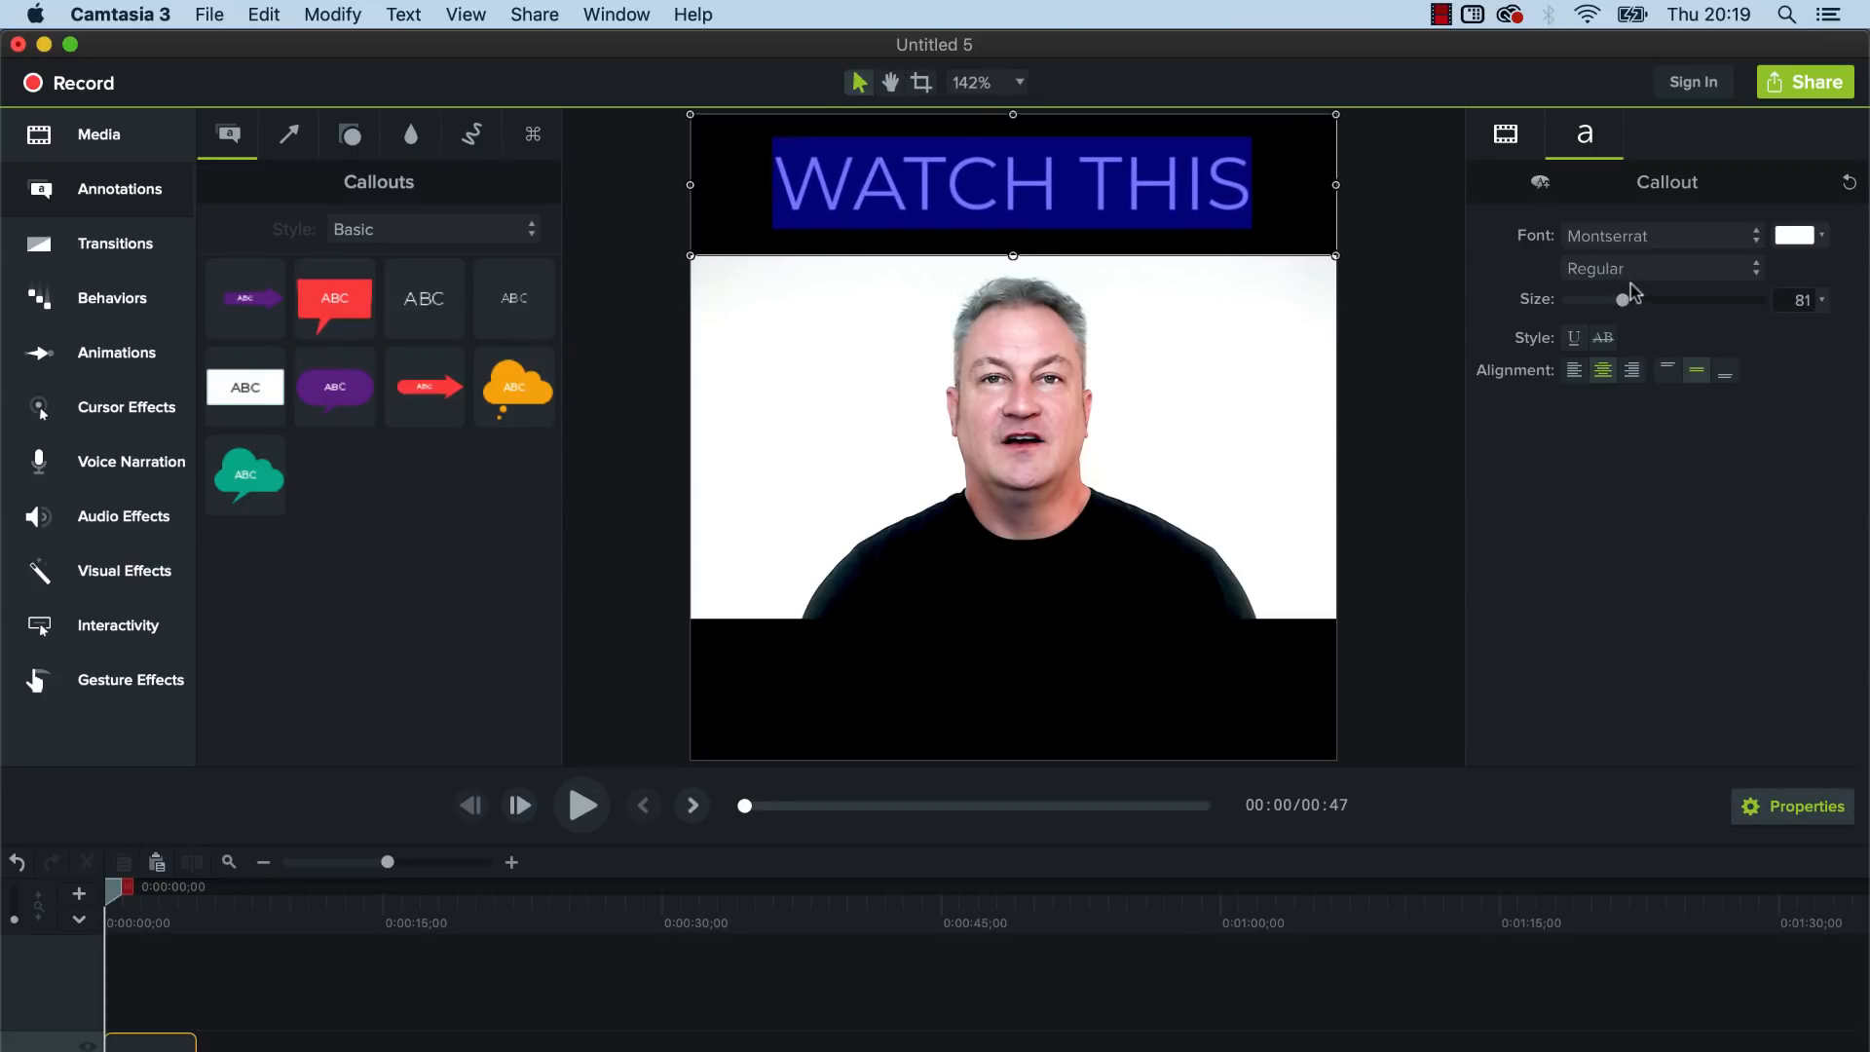
{"action": "left_click", "coordinate": [1658, 236]}
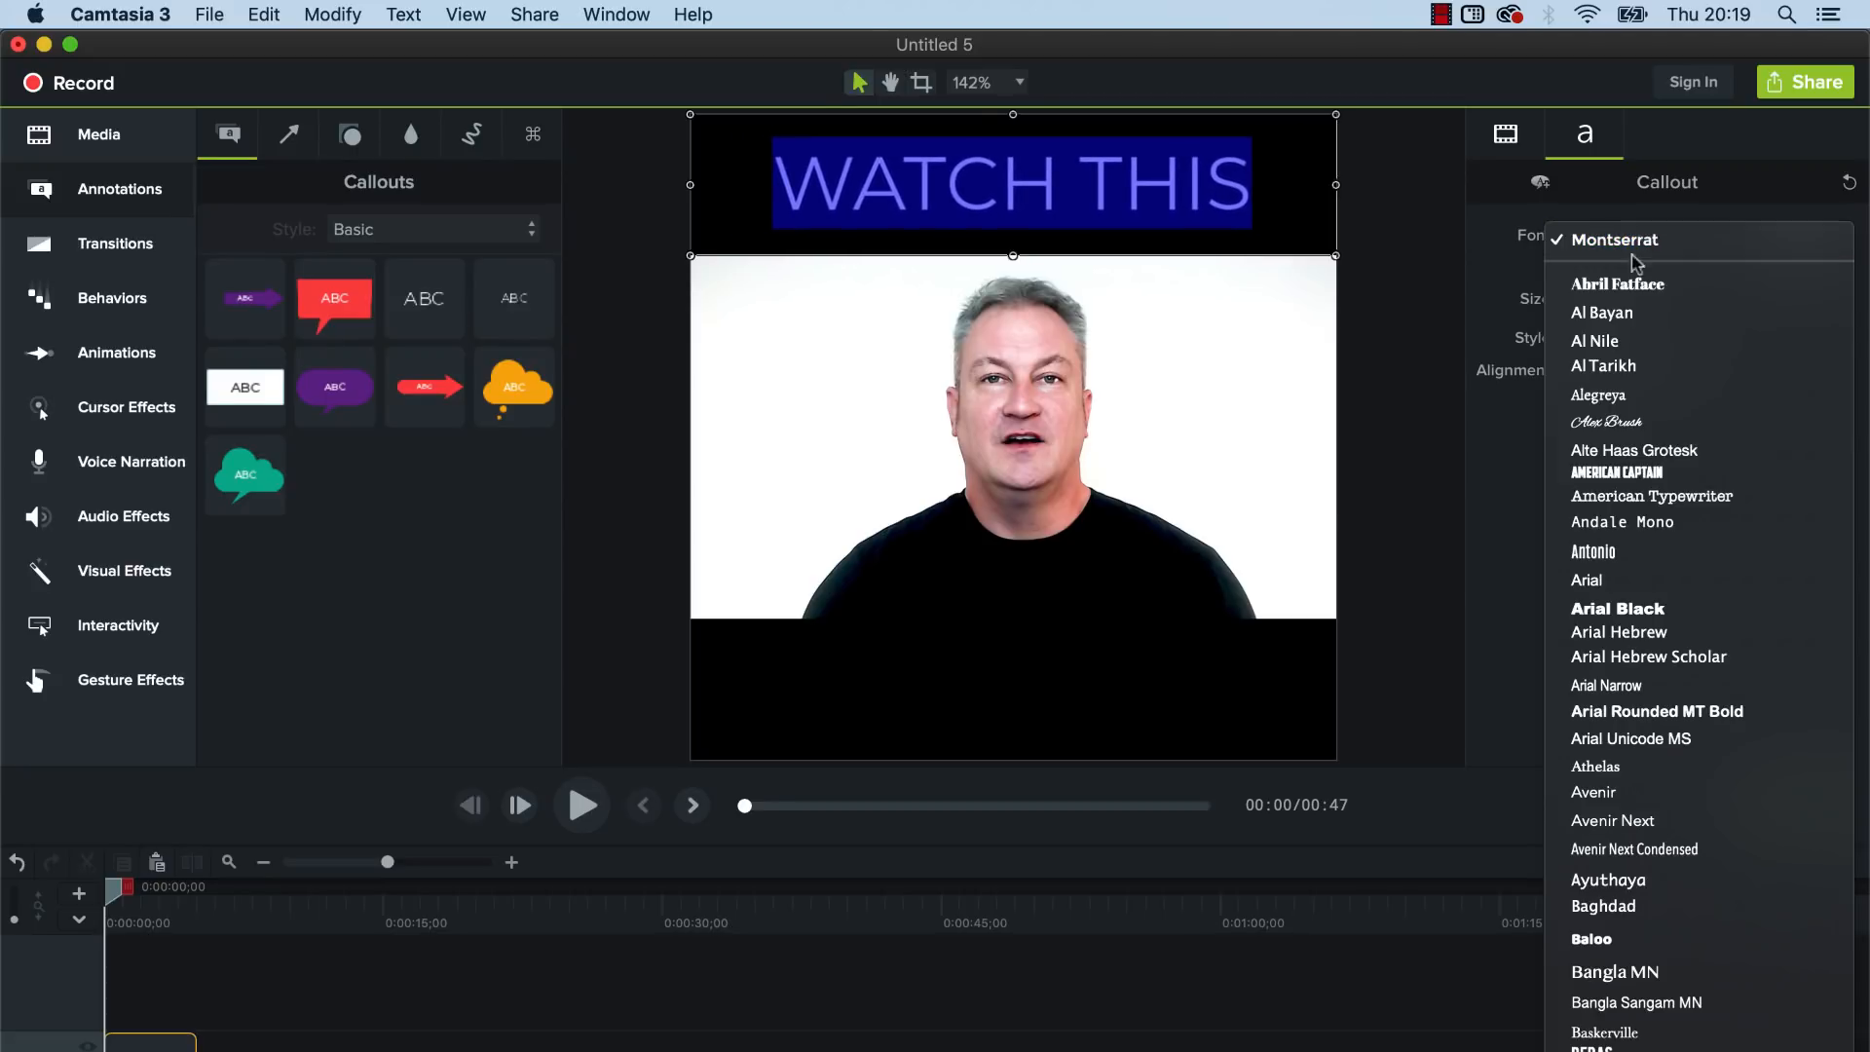
{"action": "left_click", "coordinate": [1601, 312]}
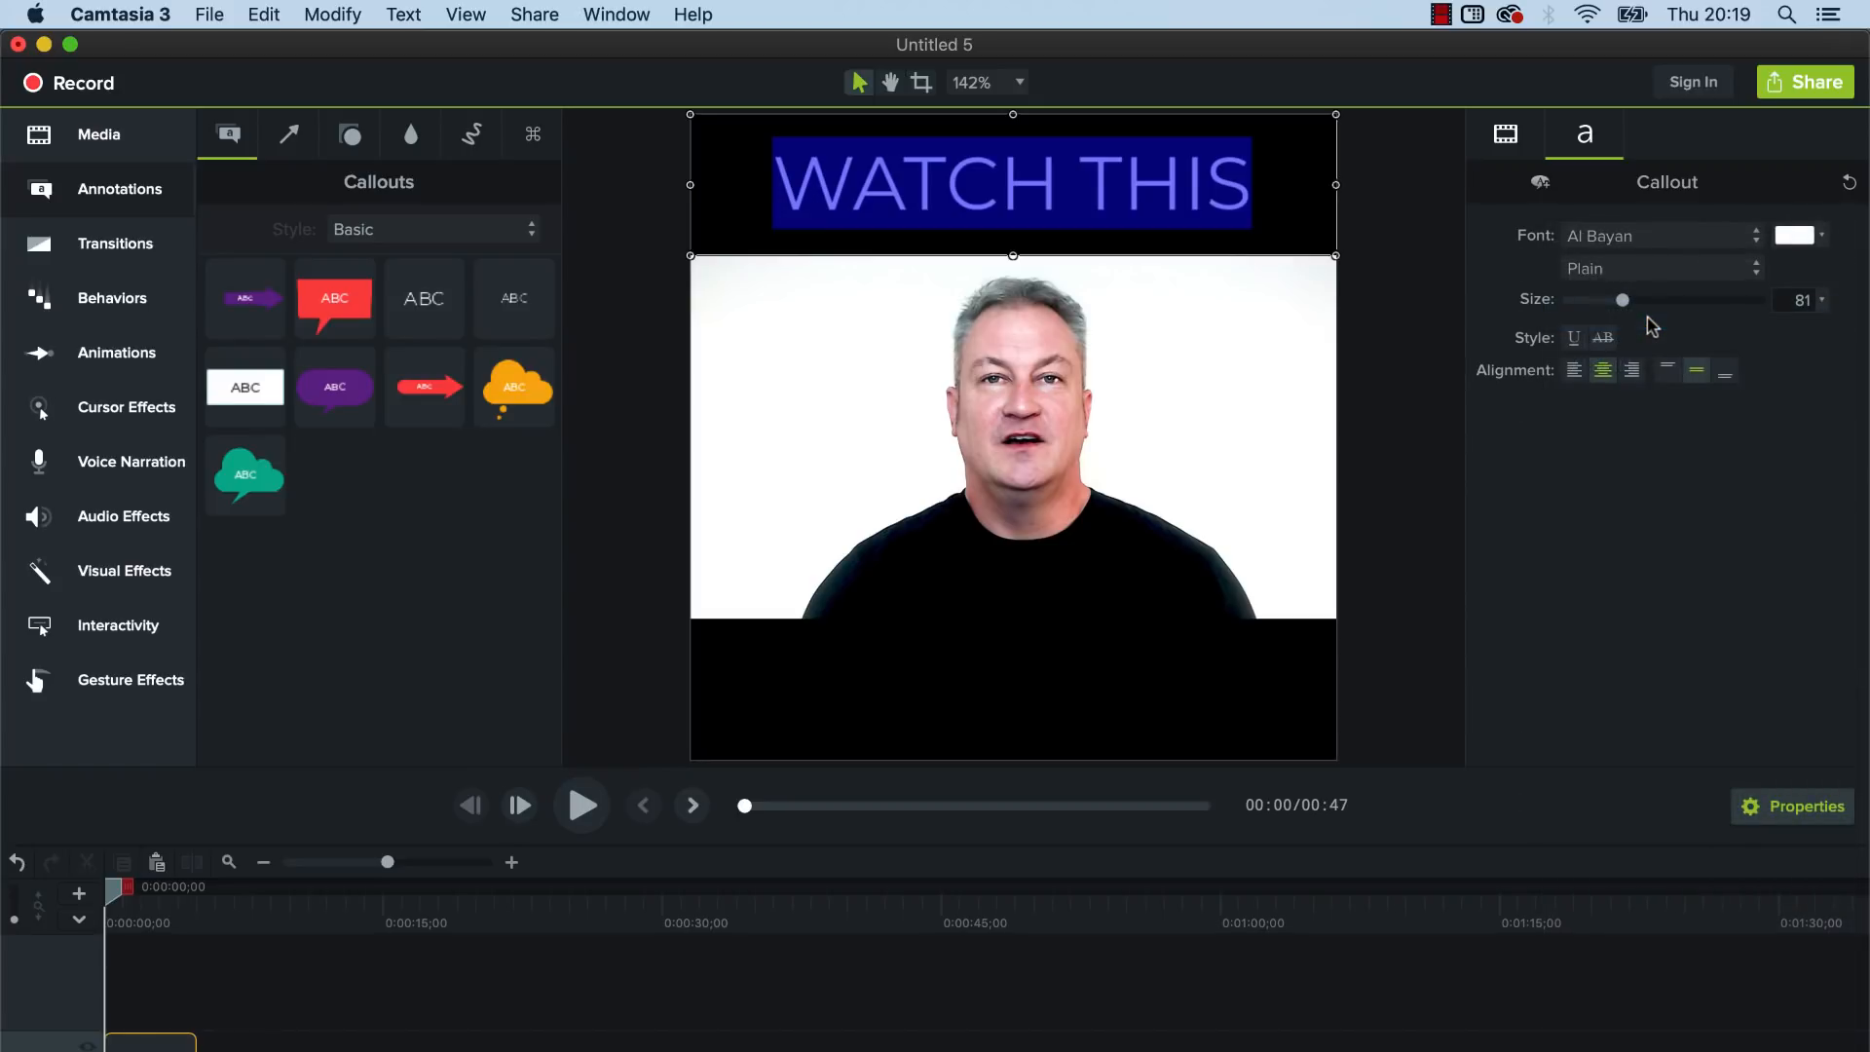
{"action": "left_click", "coordinate": [1658, 236]}
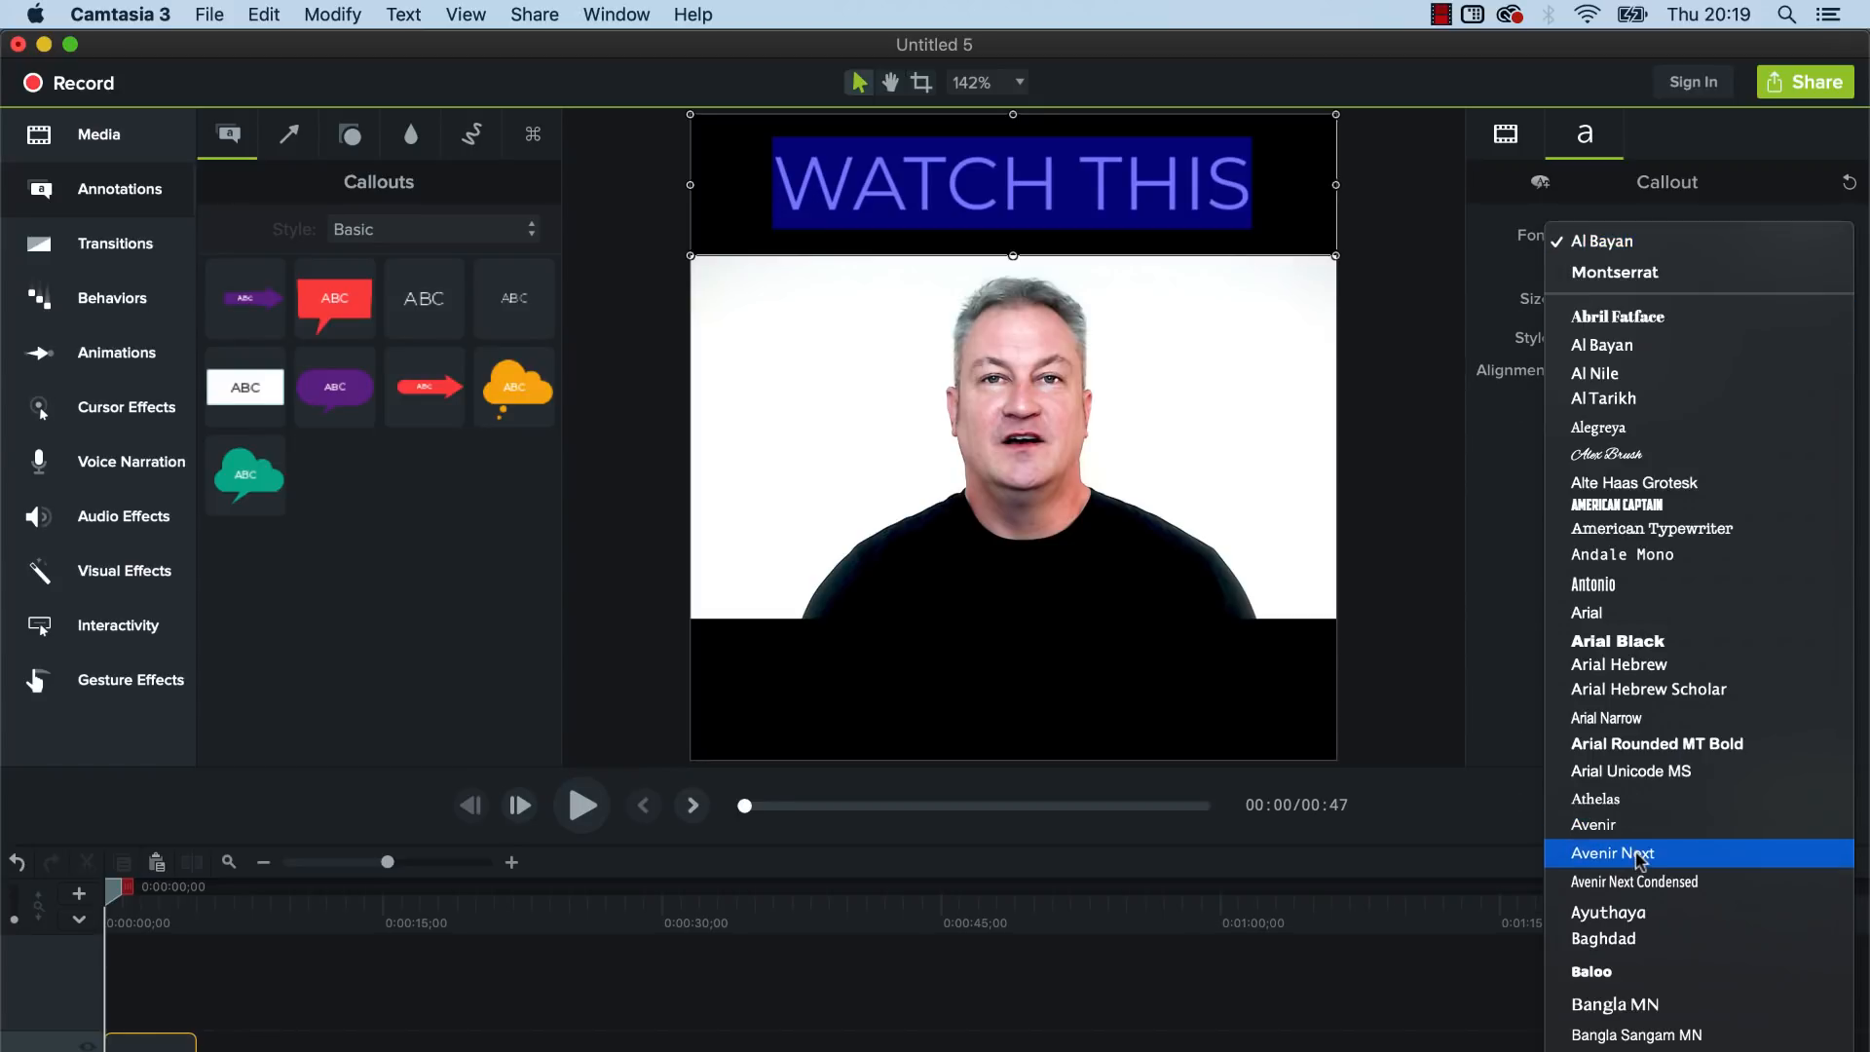
{"action": "left_click", "coordinate": [1613, 854]}
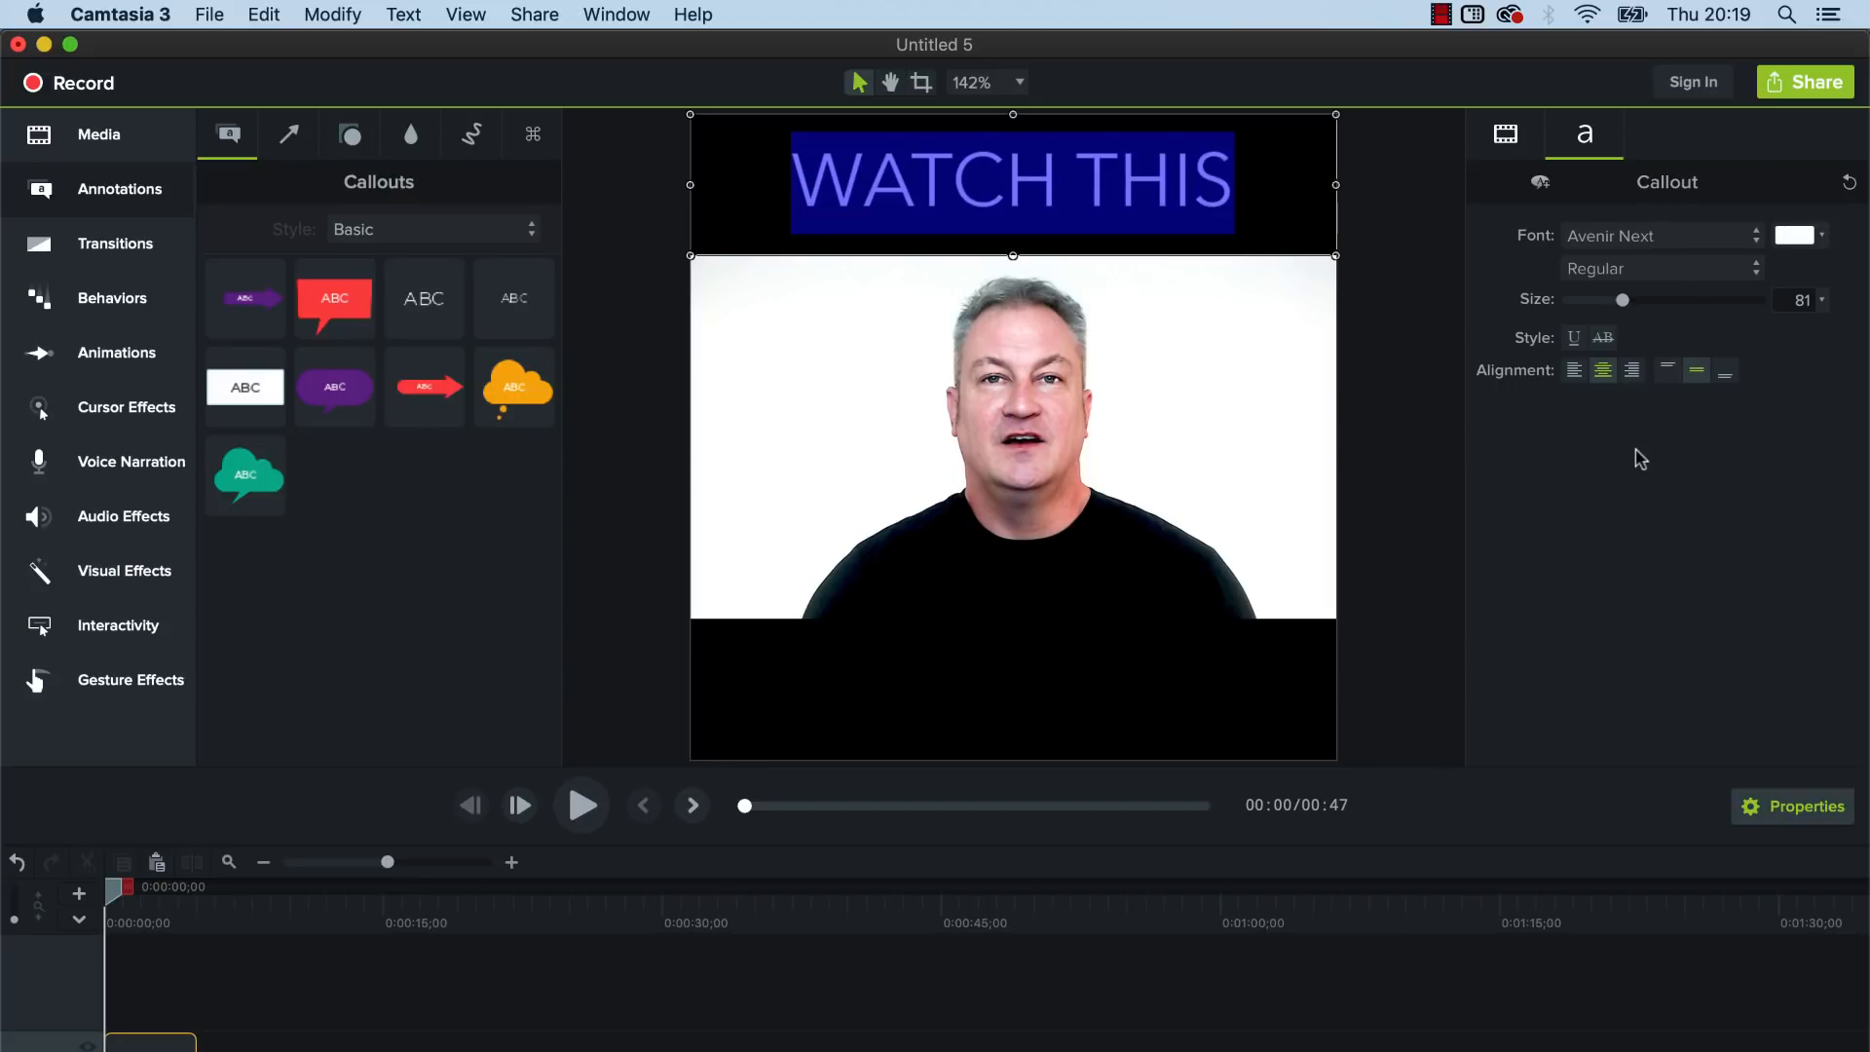
{"action": "mouse_move", "coordinate": [1419, 271]}
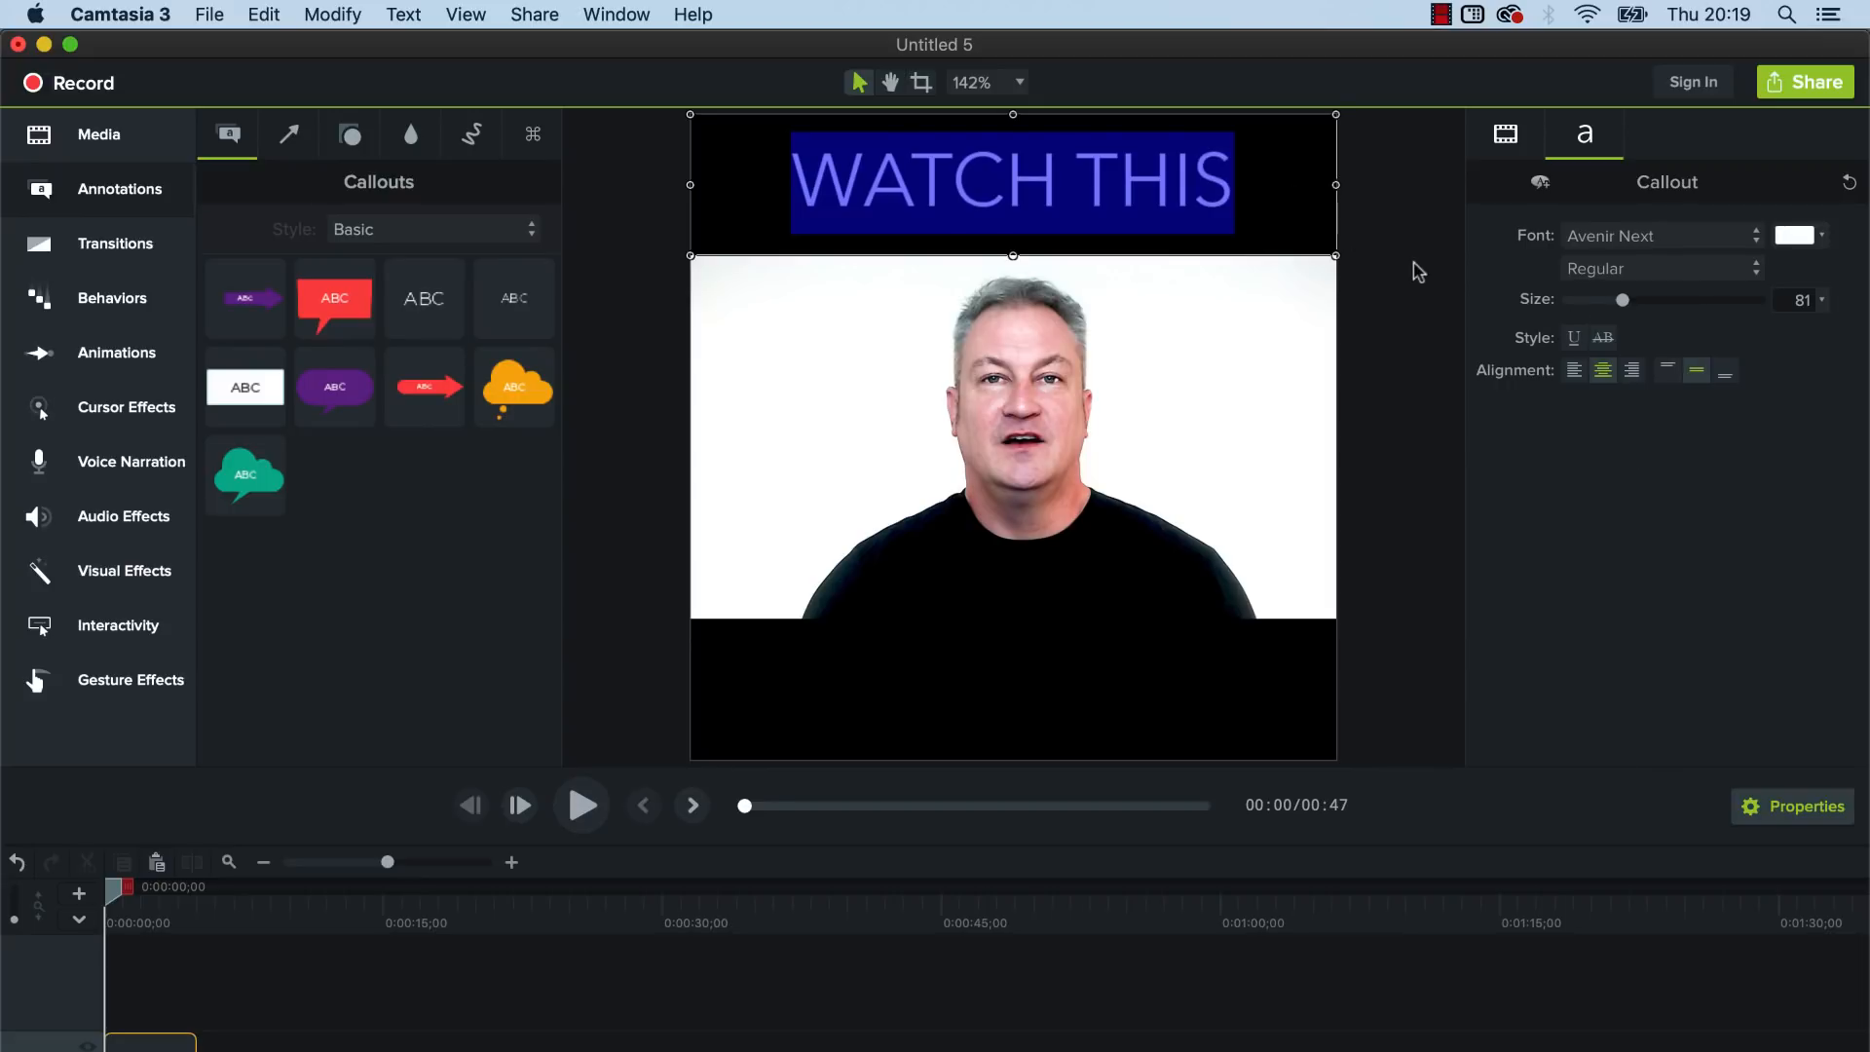
{"action": "mouse_move", "coordinate": [1639, 343]}
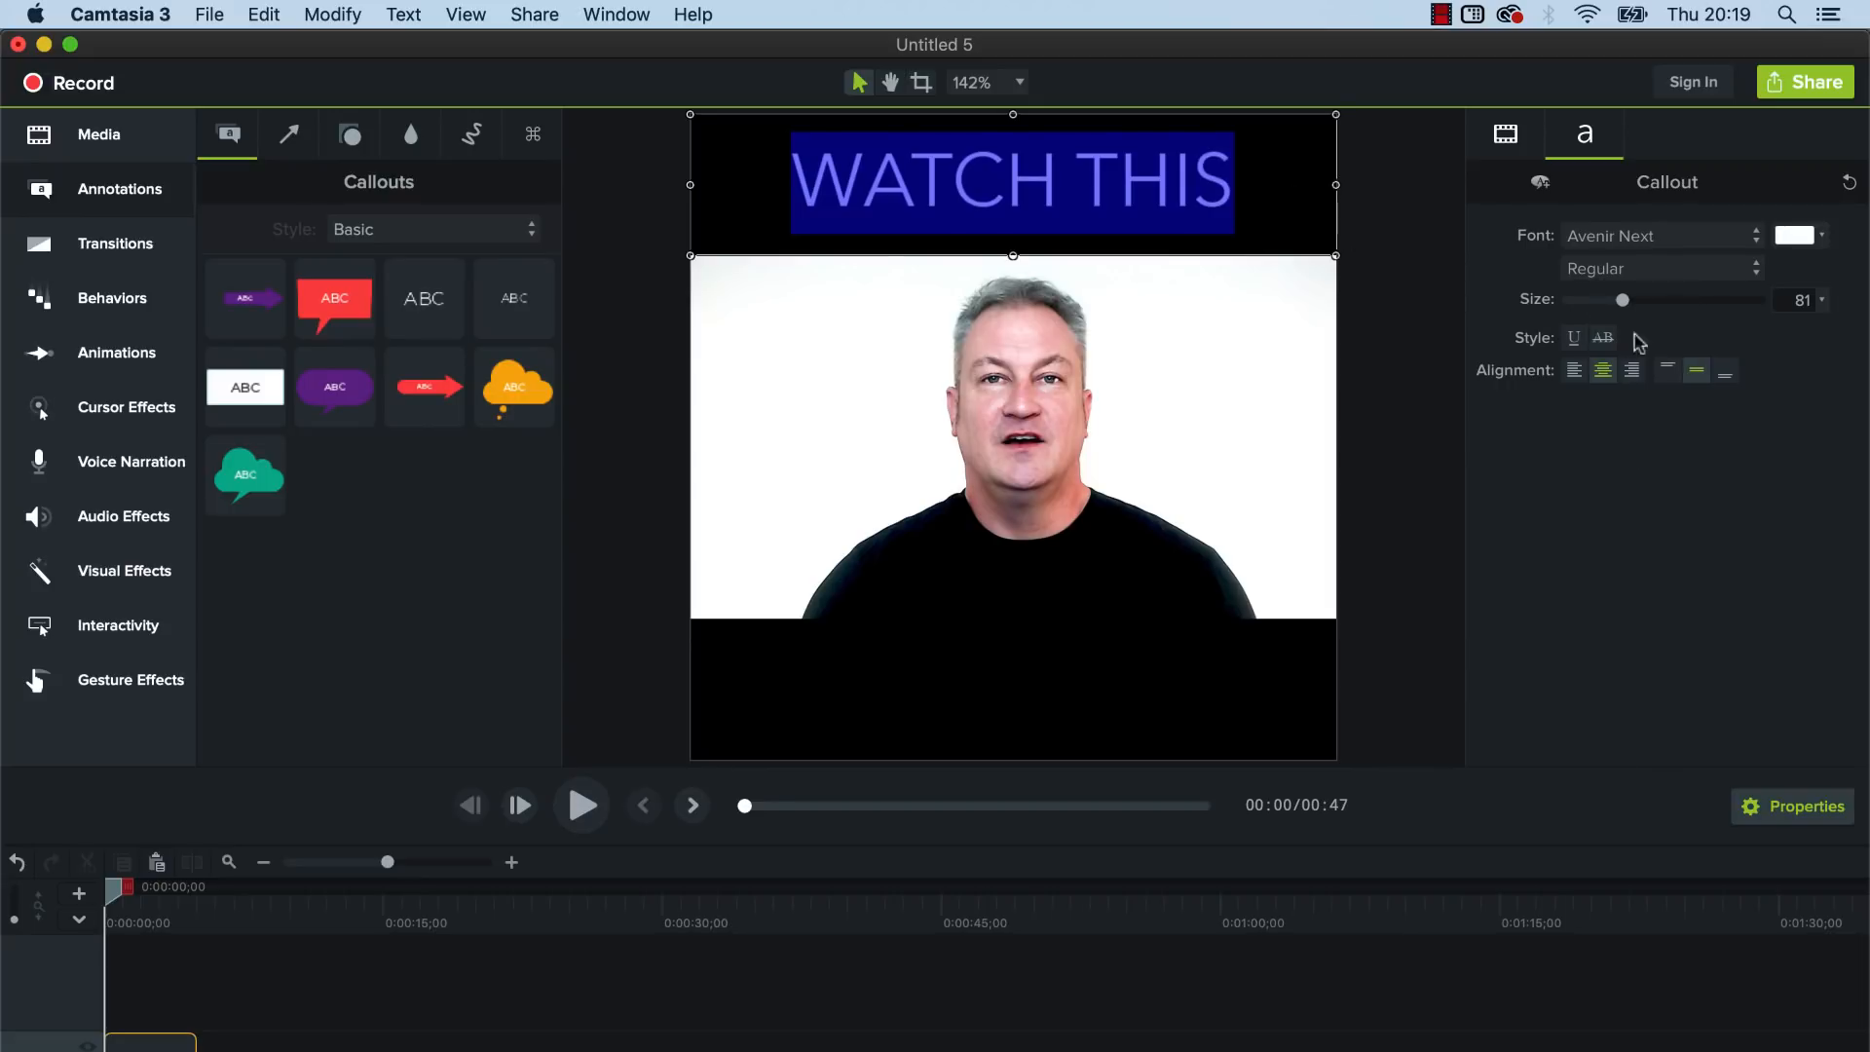
- Colour the heading orange, then change it back to white
{"action": "left_click", "coordinate": [1794, 236]}
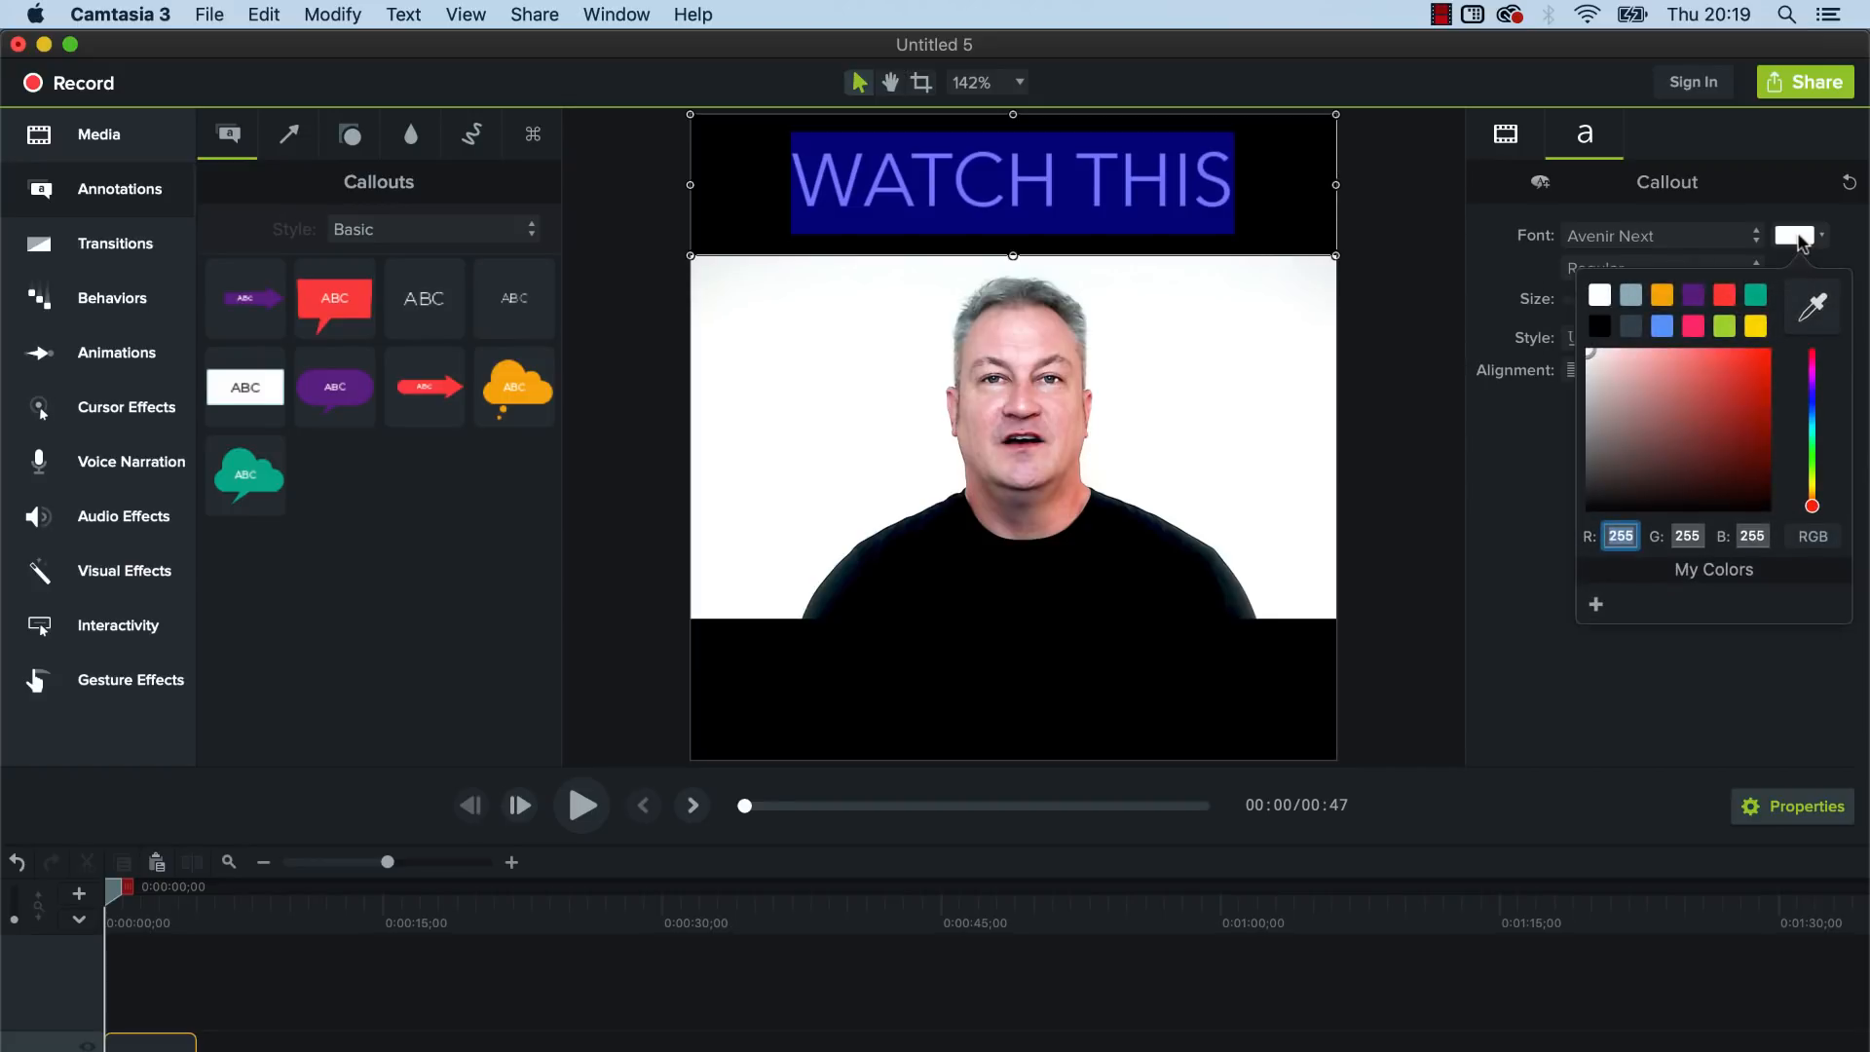
{"action": "left_click", "coordinate": [1662, 295]}
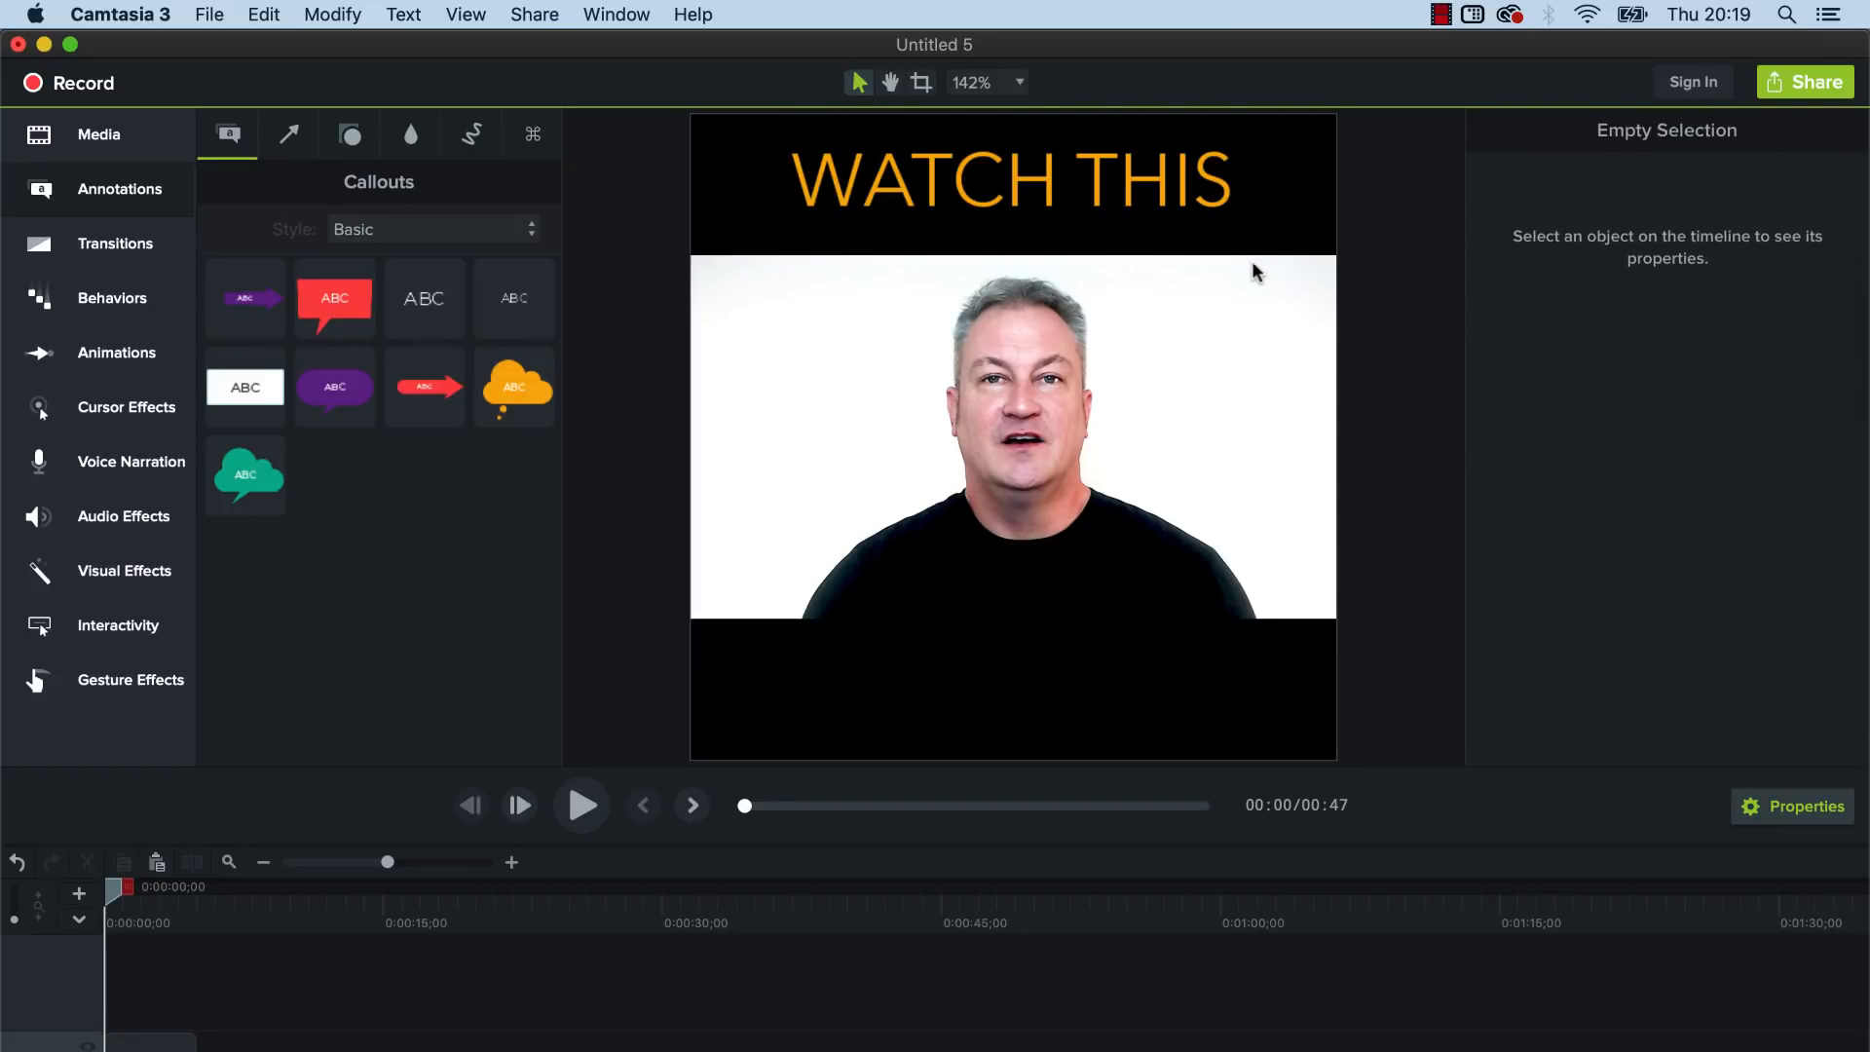
{"action": "mouse_move", "coordinate": [1073, 152]}
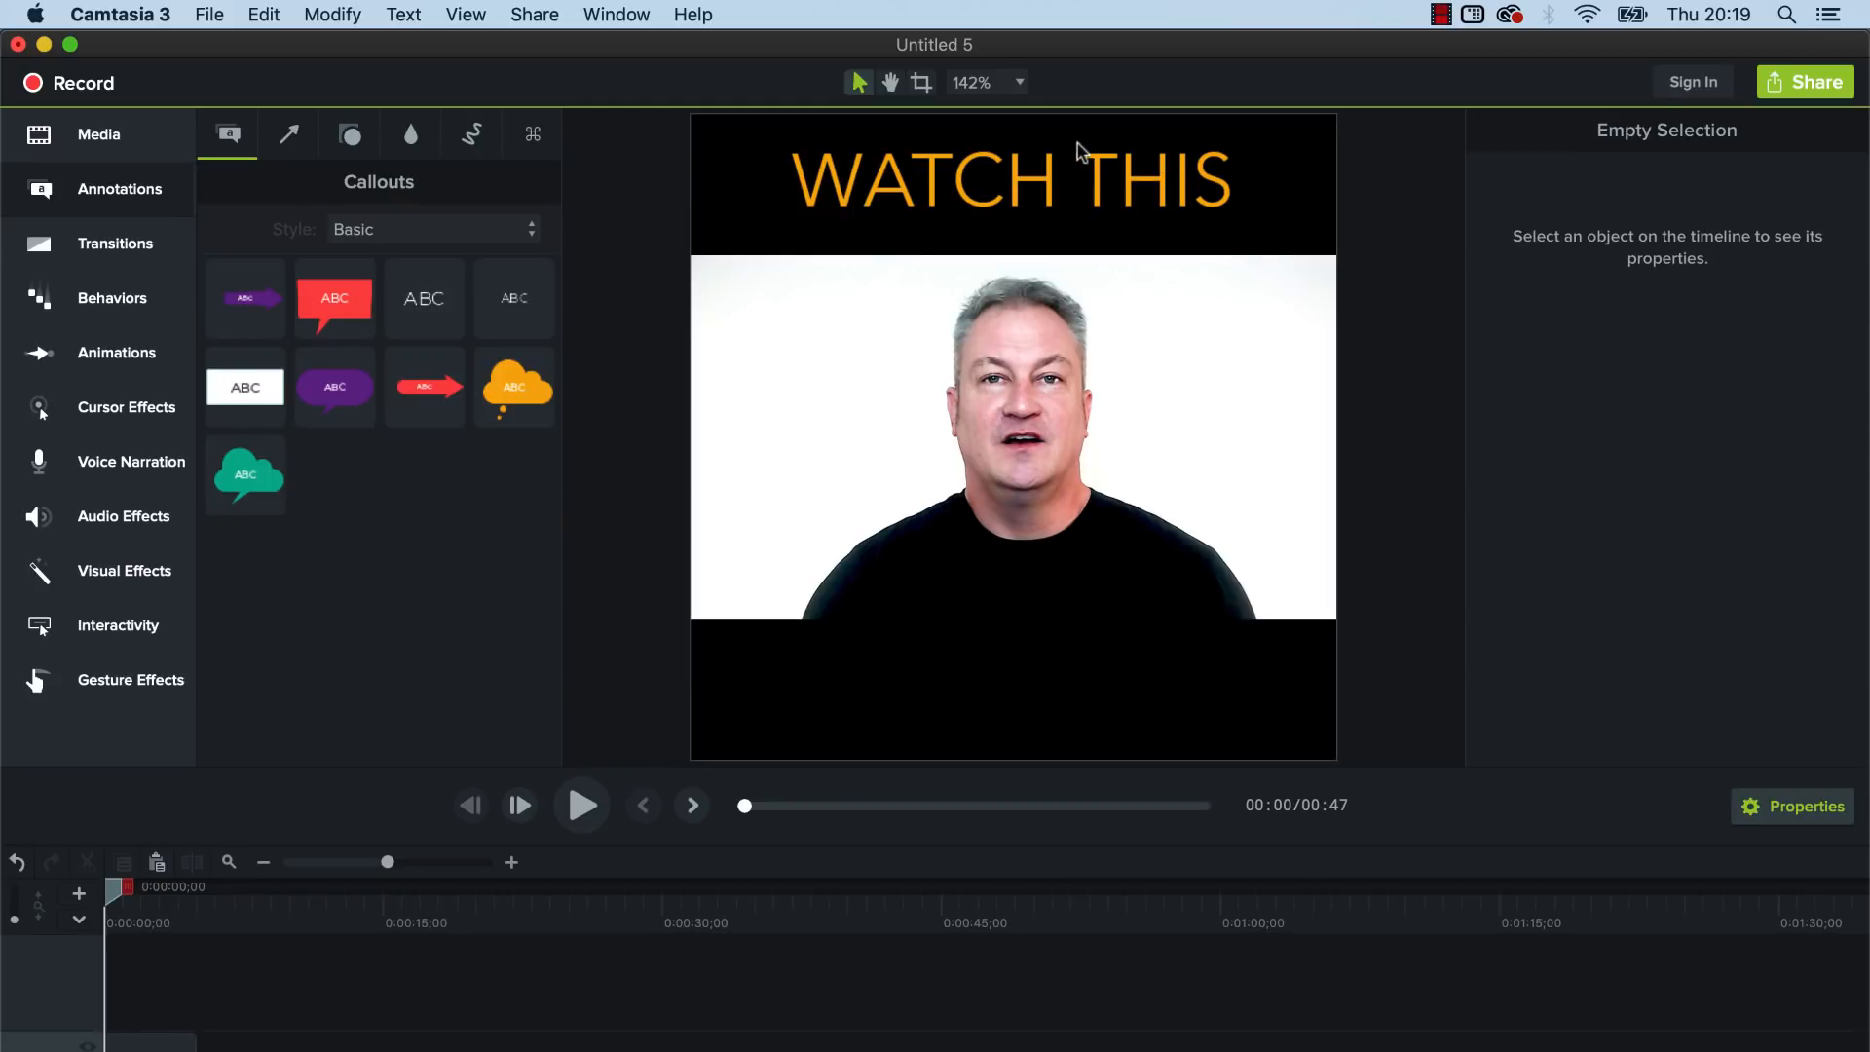
{"action": "mouse_move", "coordinate": [1596, 195]}
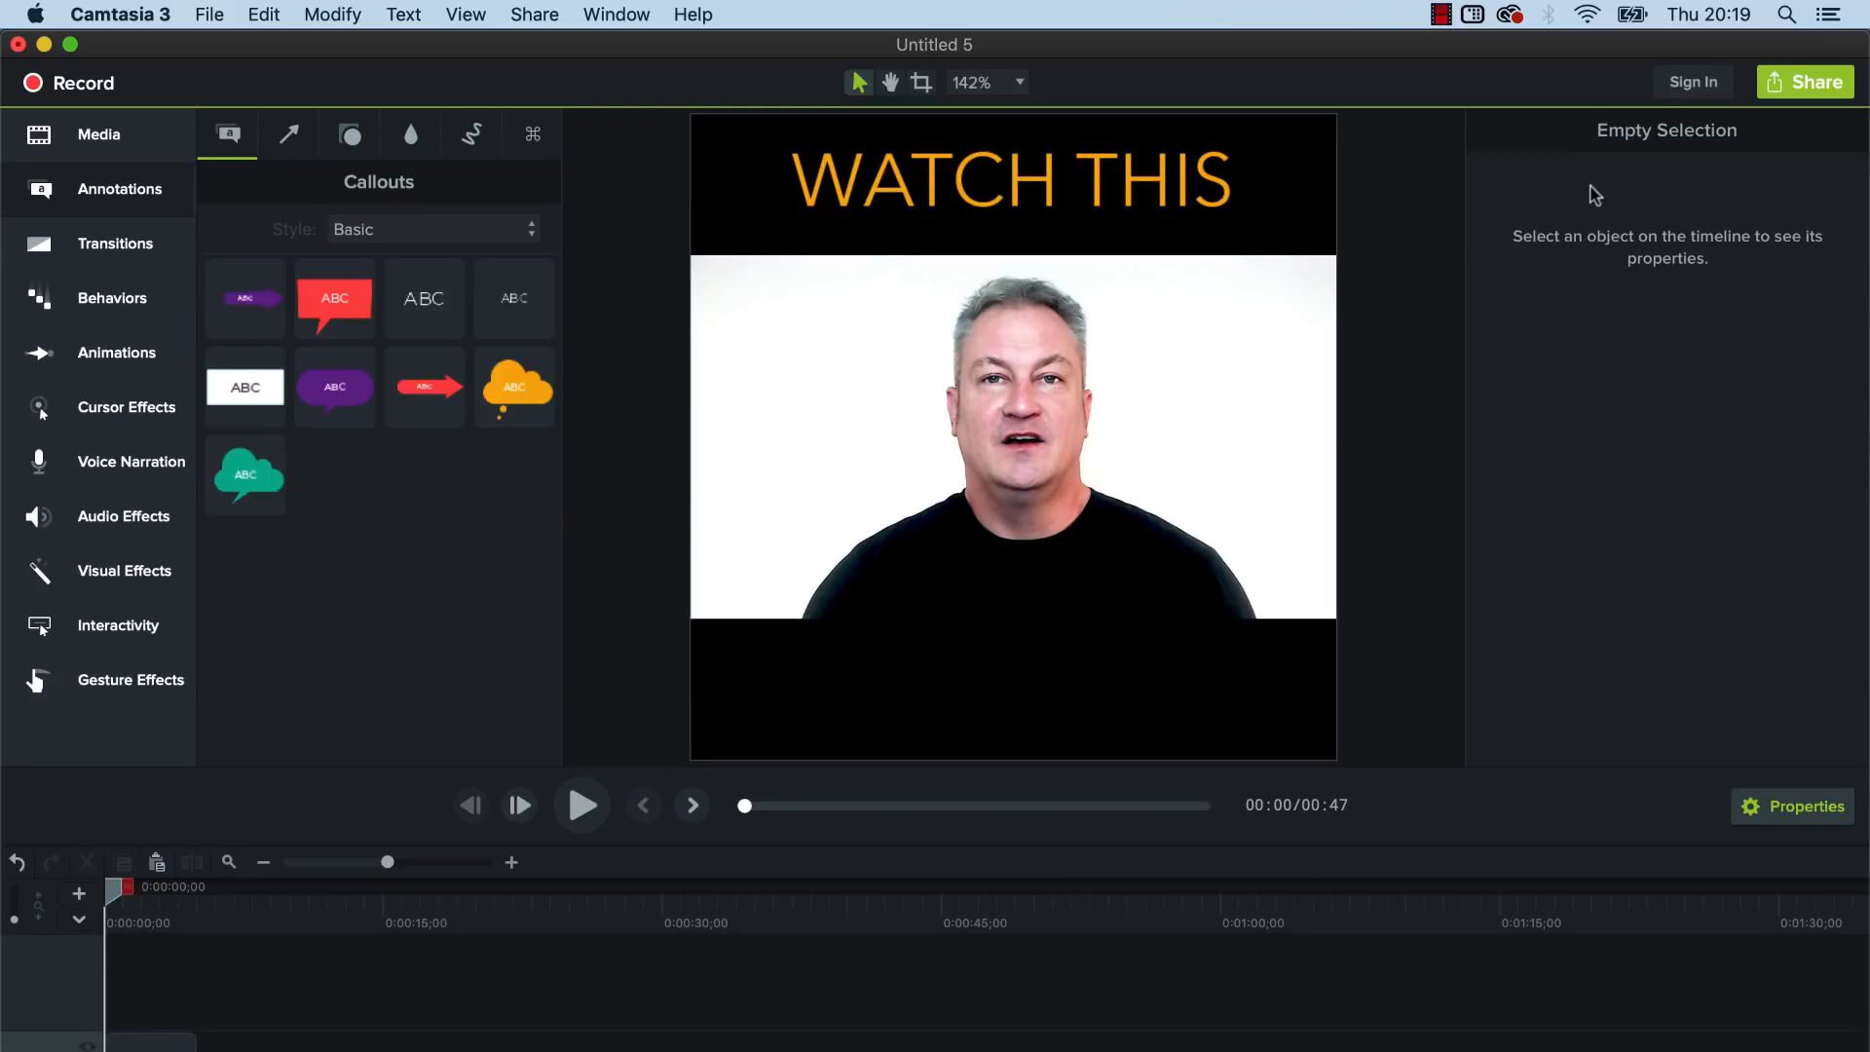
{"action": "left_click", "coordinate": [1011, 191]}
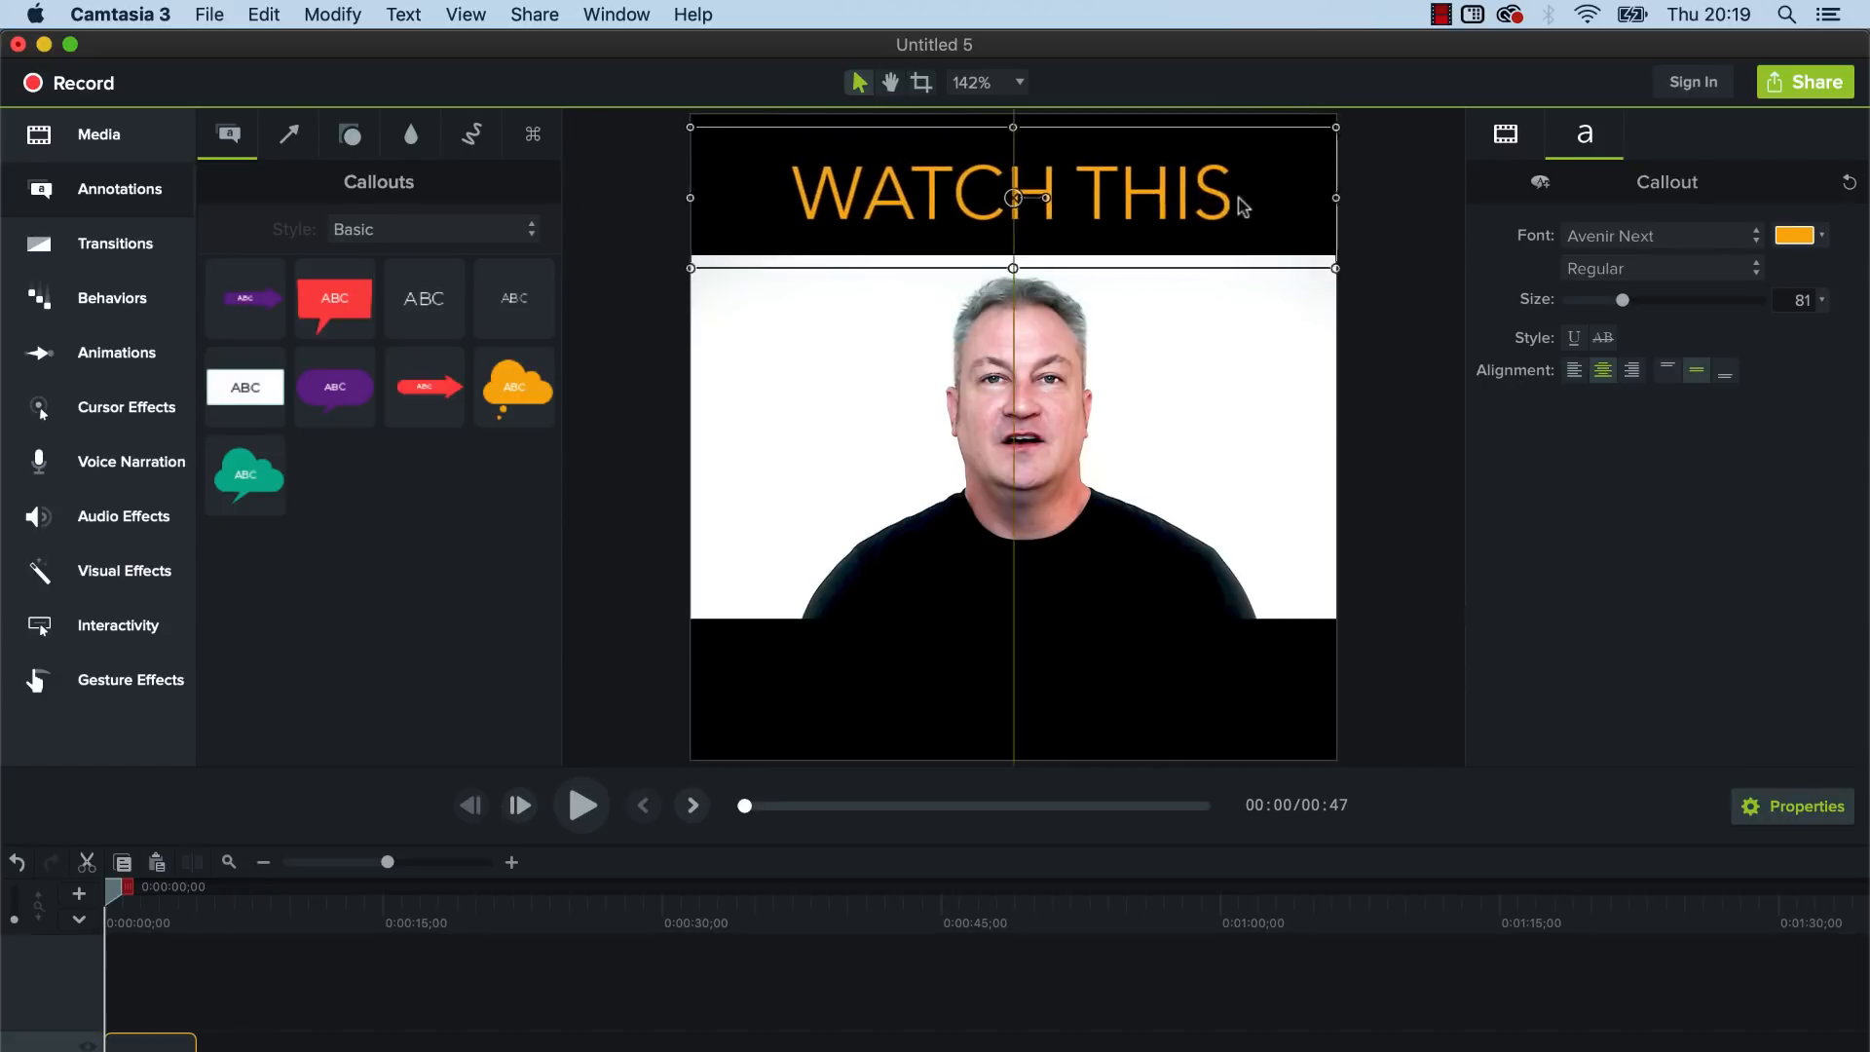
{"action": "left_click", "coordinate": [1796, 236]}
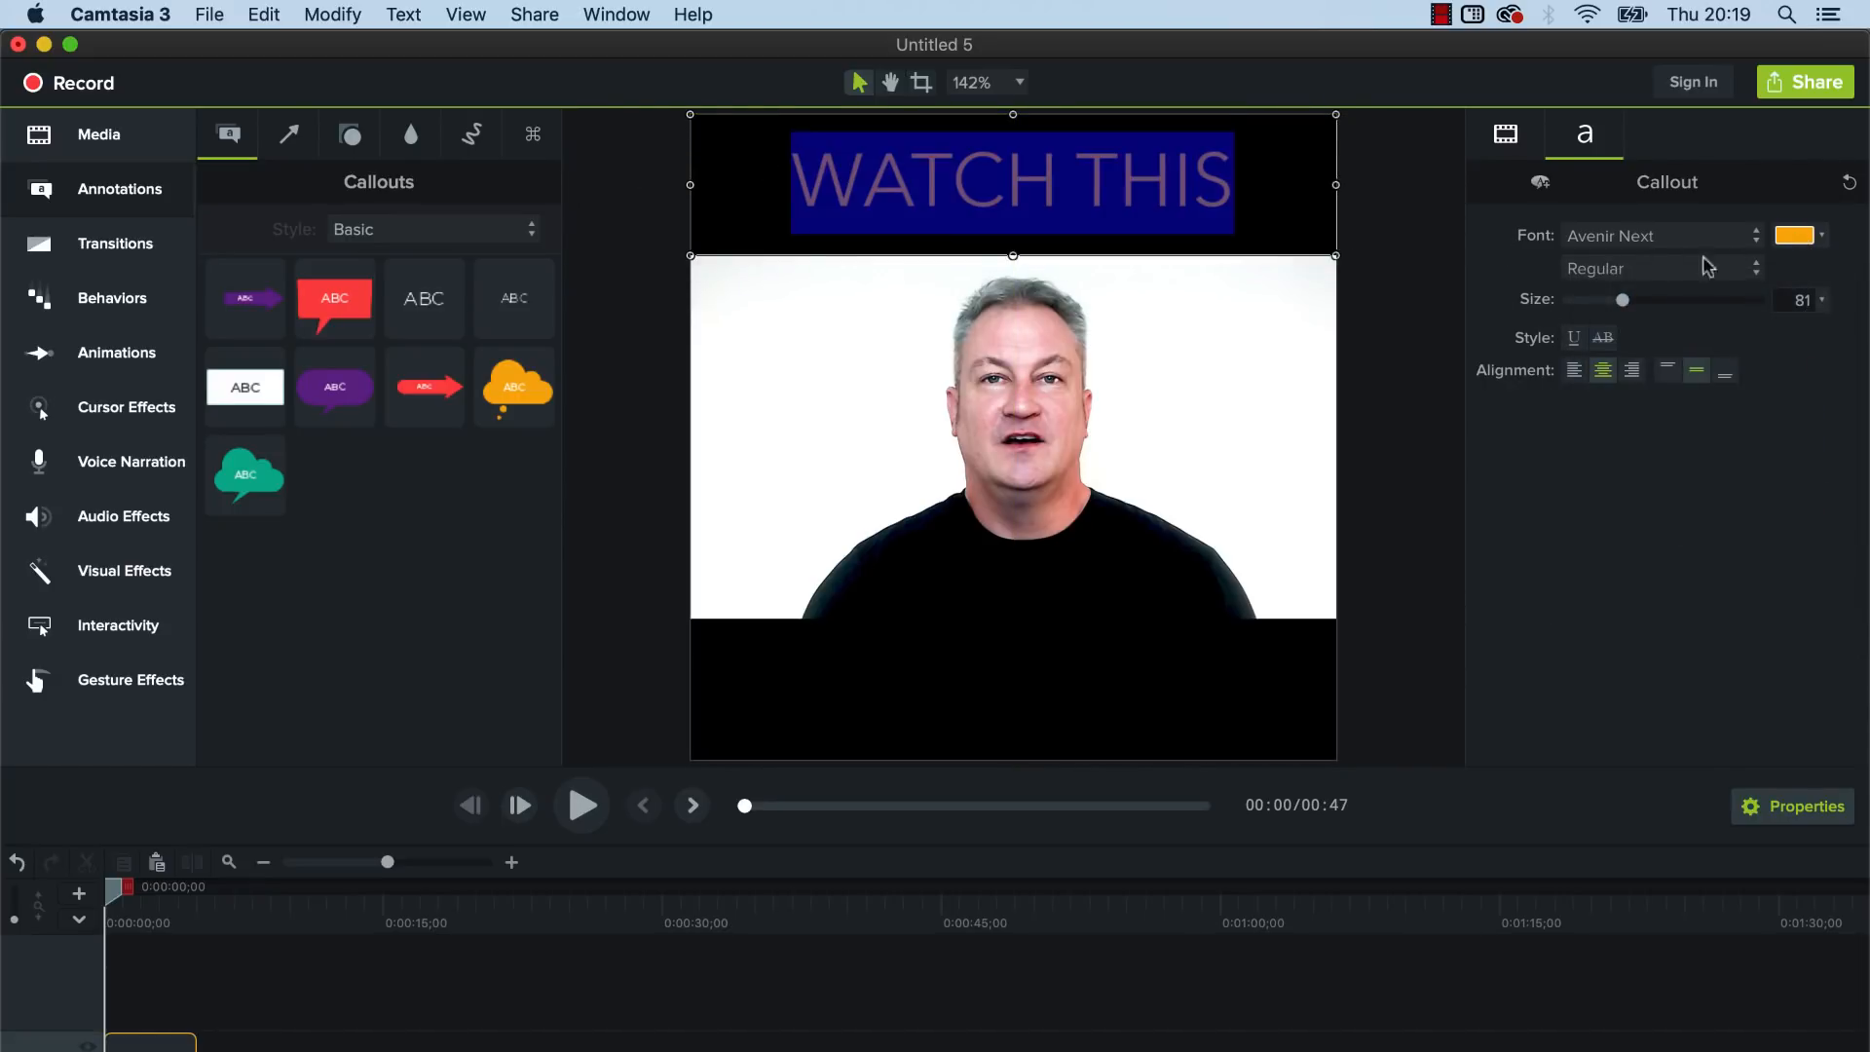
{"action": "left_click", "coordinate": [1795, 236]}
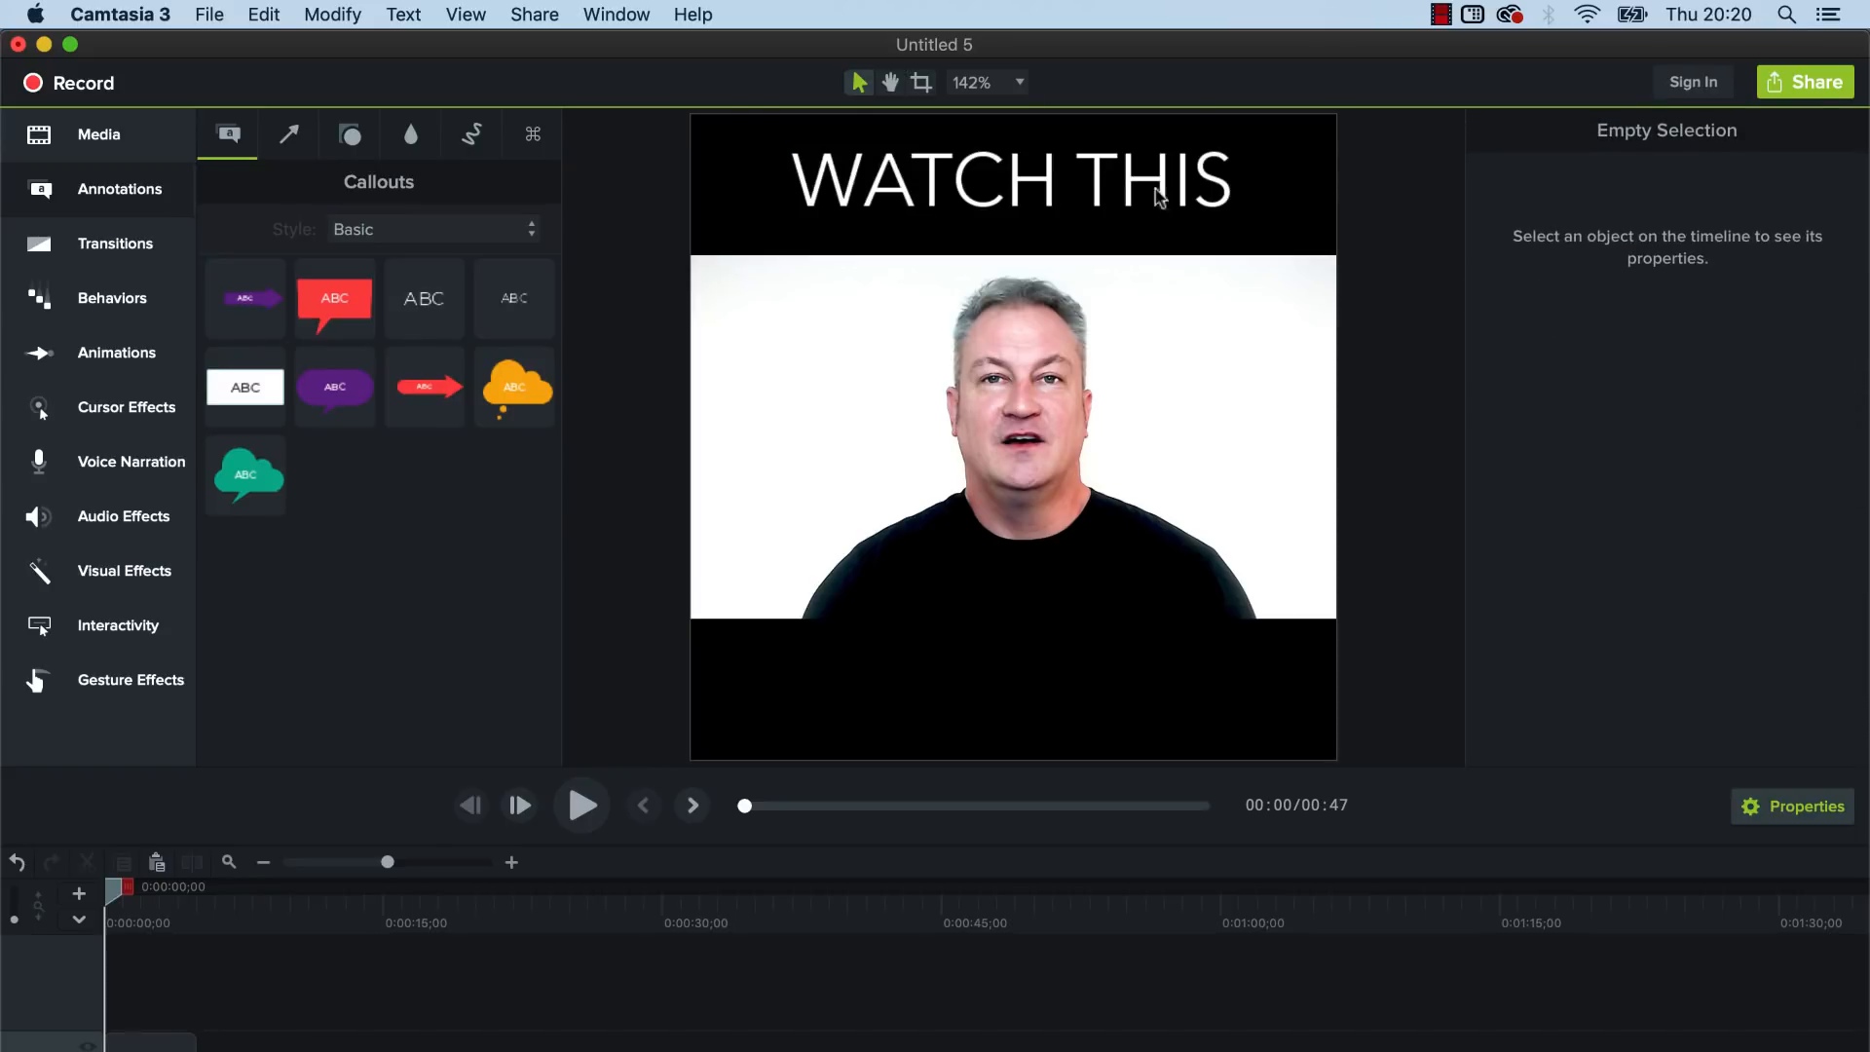
{"action": "mouse_move", "coordinate": [1245, 157]}
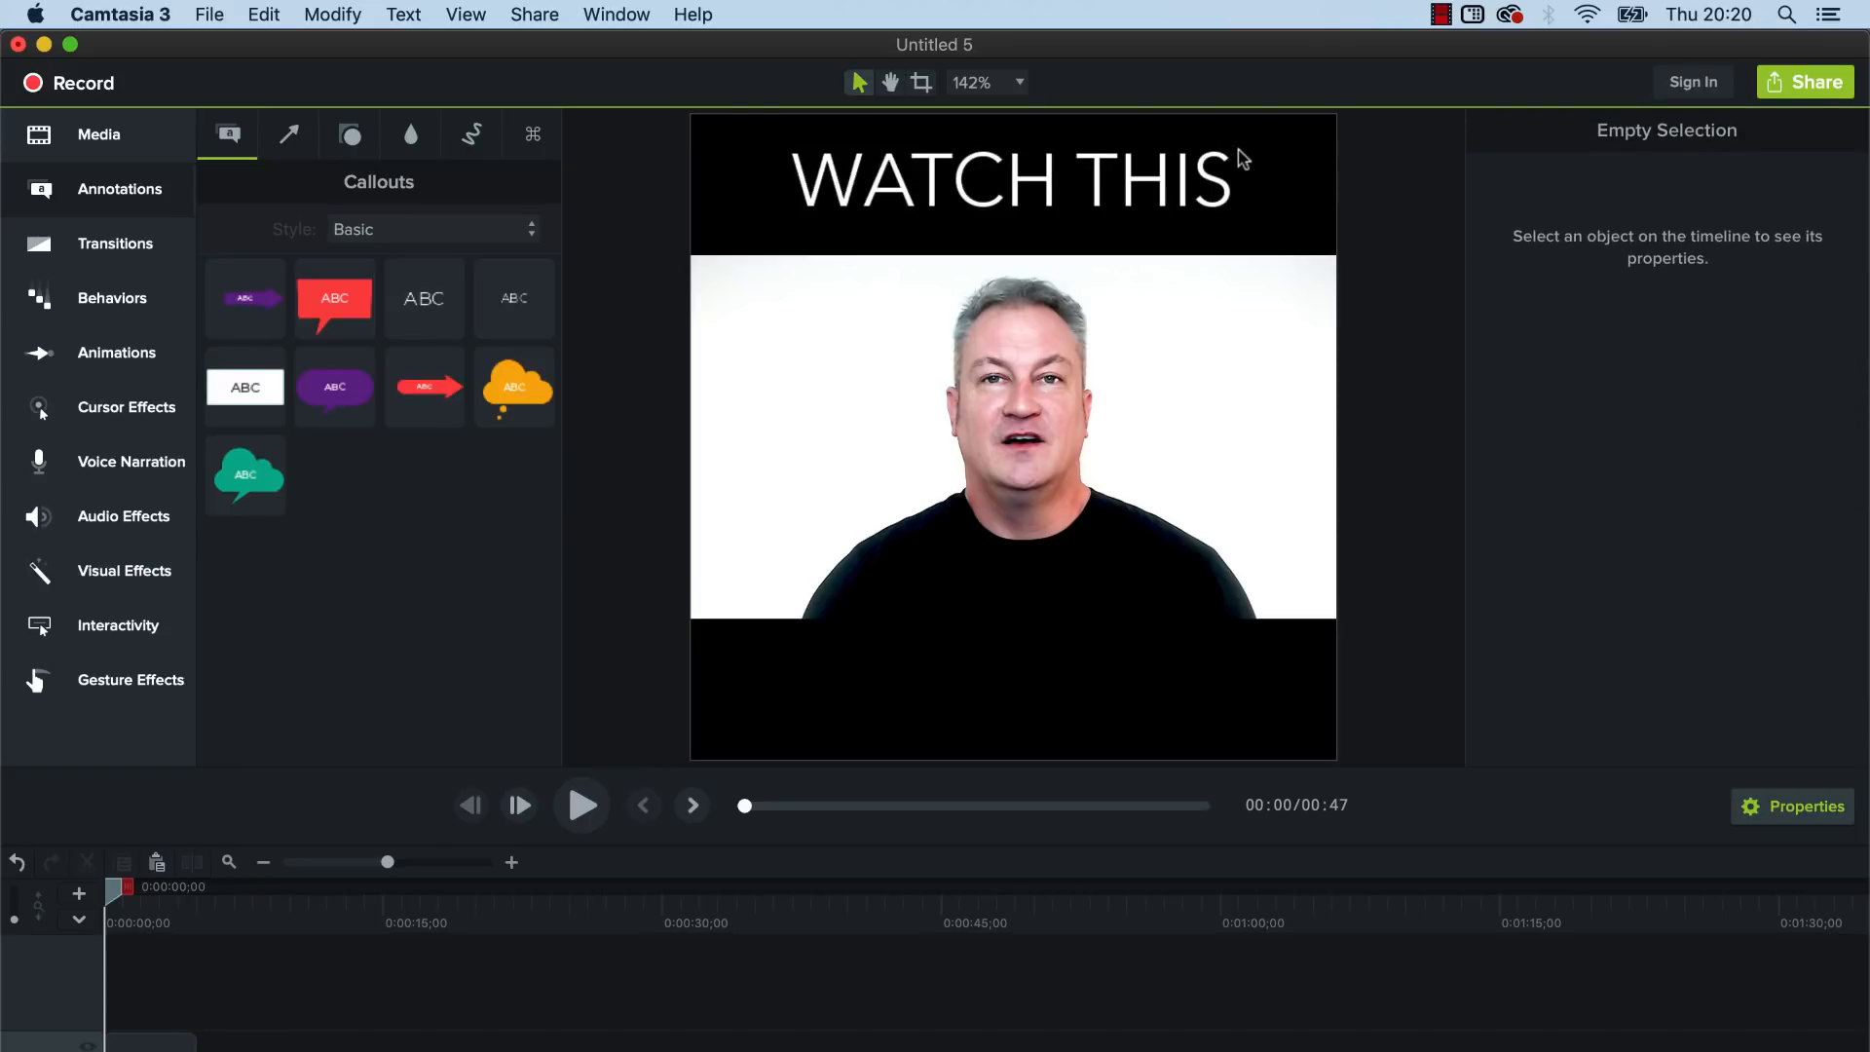
{"action": "mouse_move", "coordinate": [676, 248]}
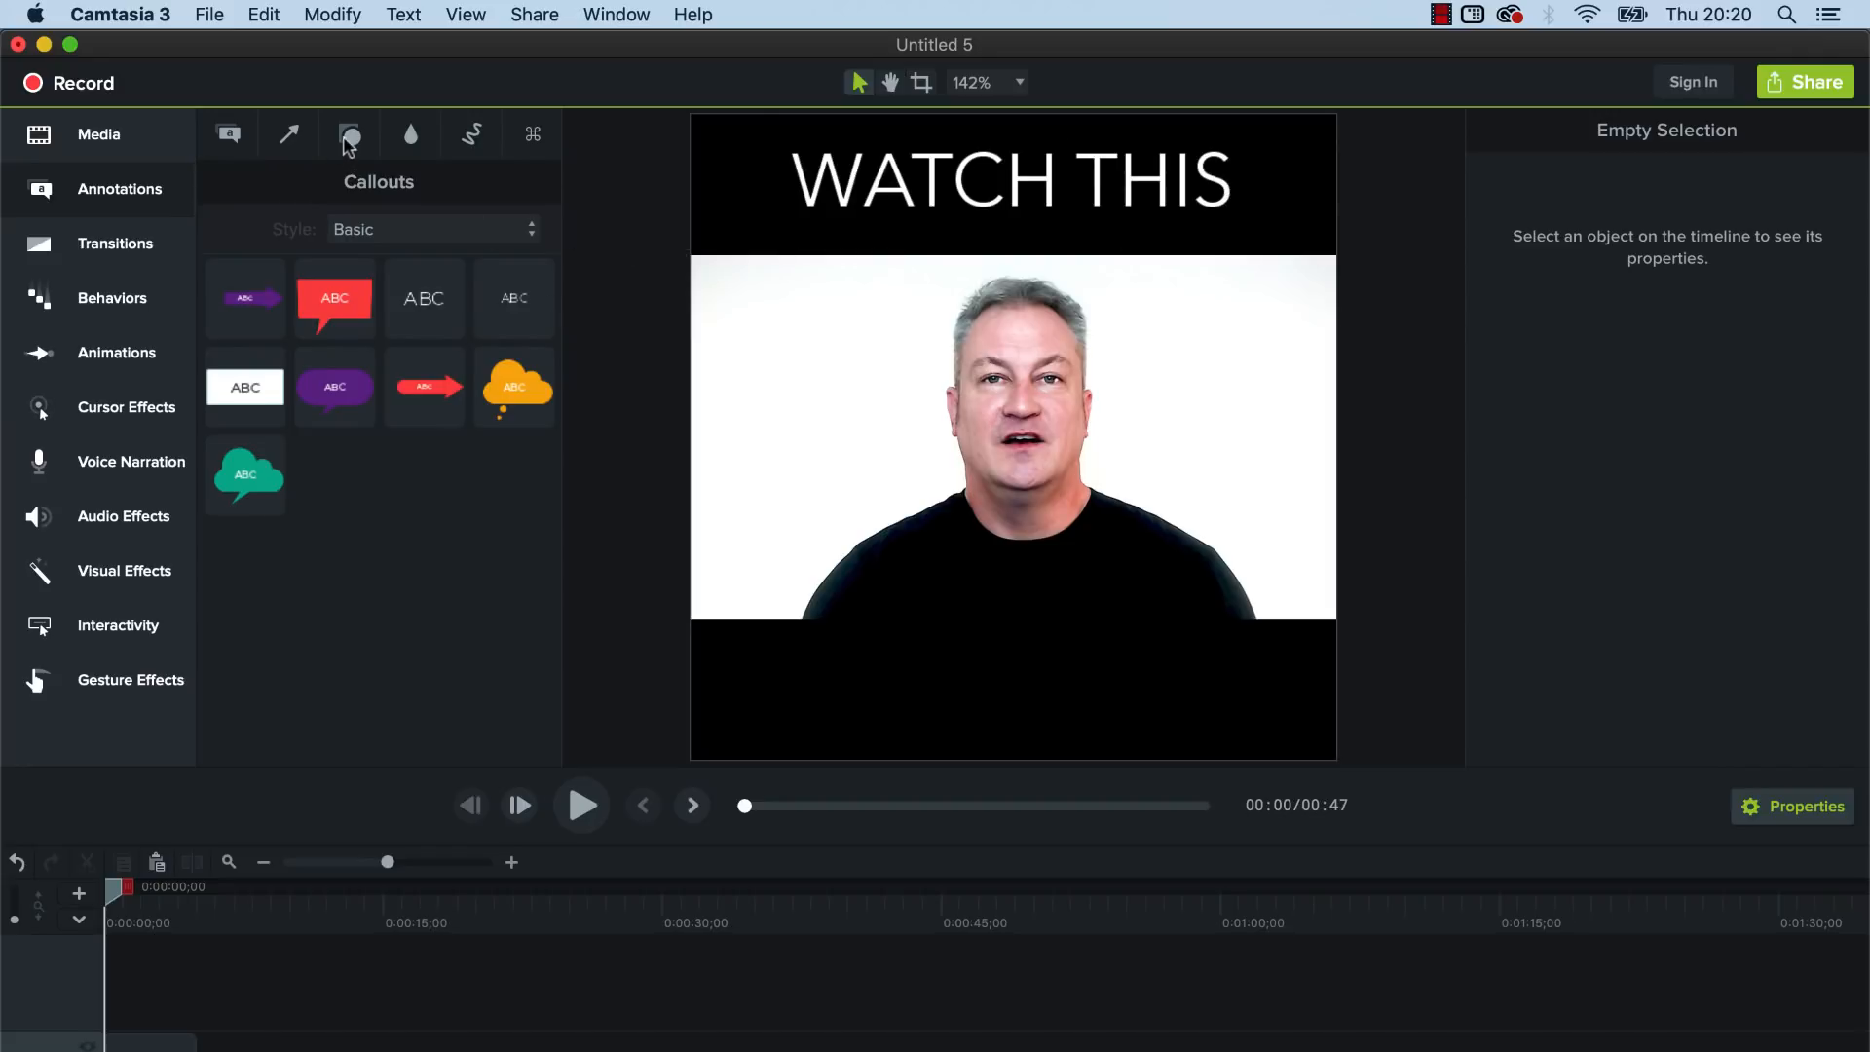
- Add a red rectangle over THIS and send it backward so the white text shows on top
{"action": "left_click", "coordinate": [349, 134]}
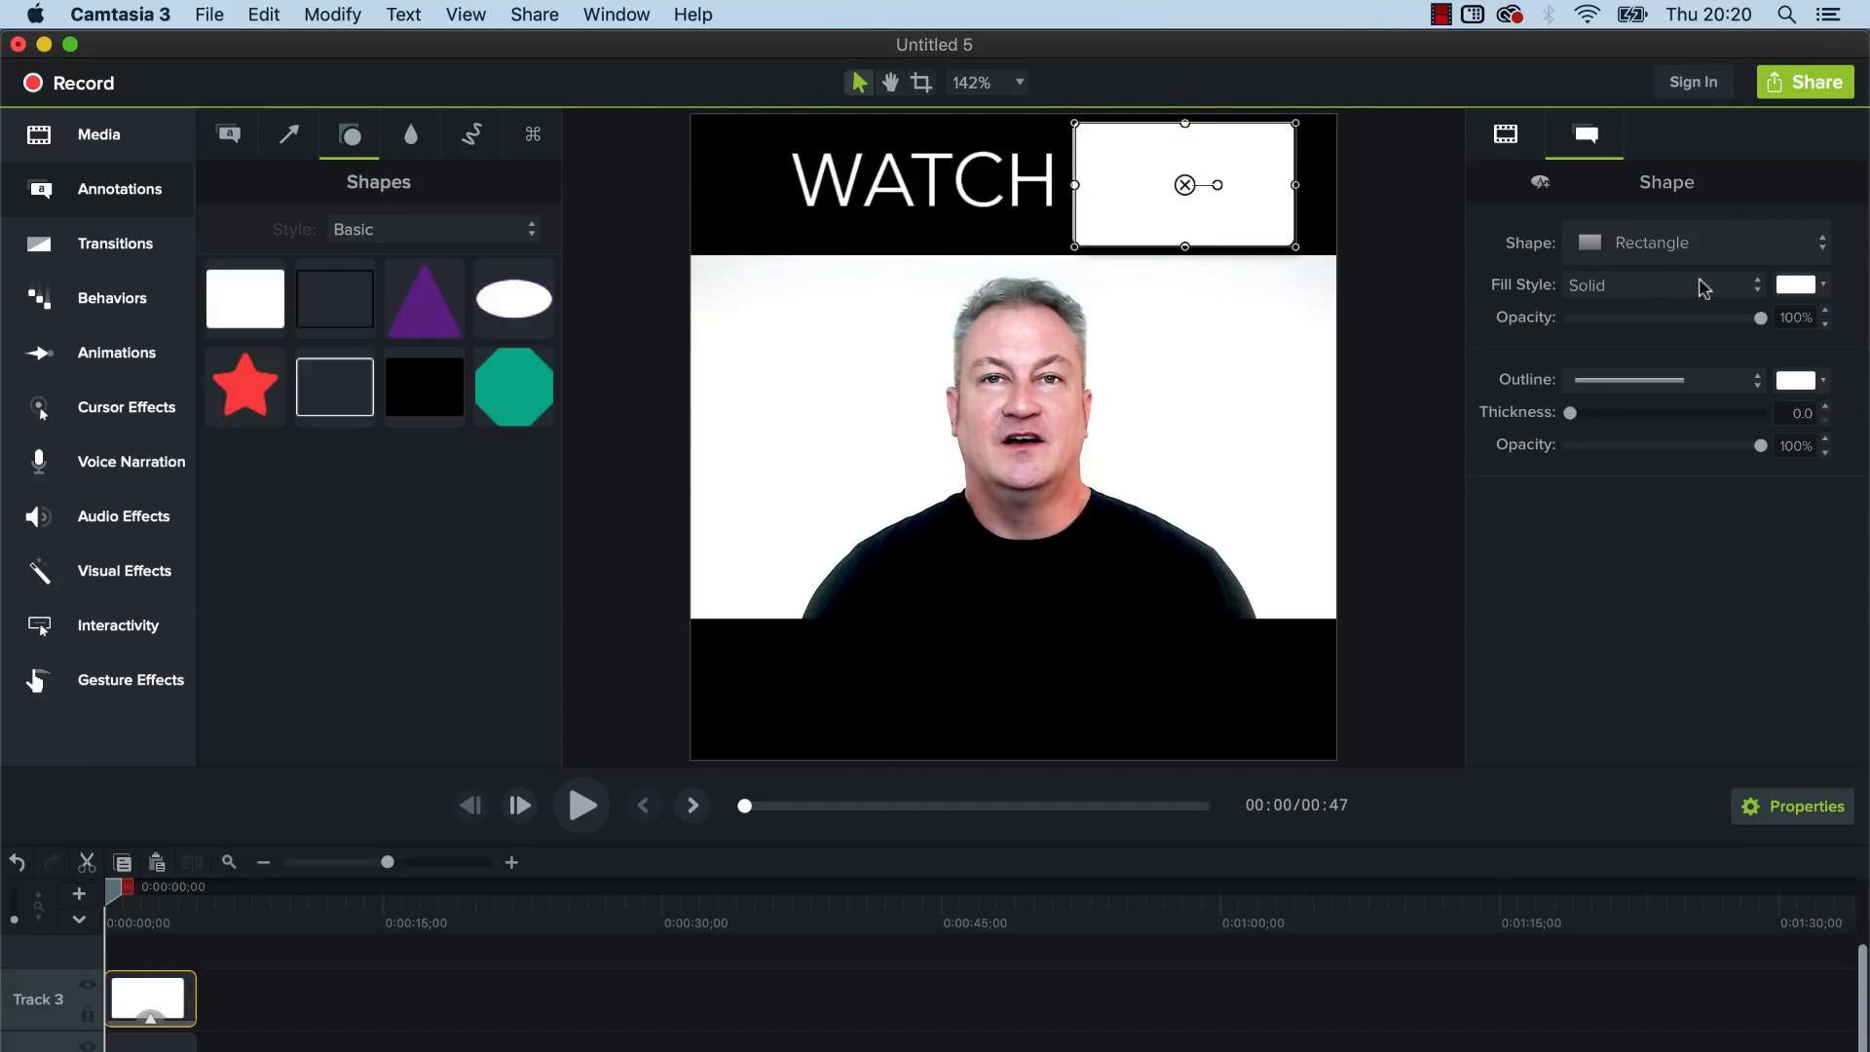
{"action": "left_click", "coordinate": [1795, 285]}
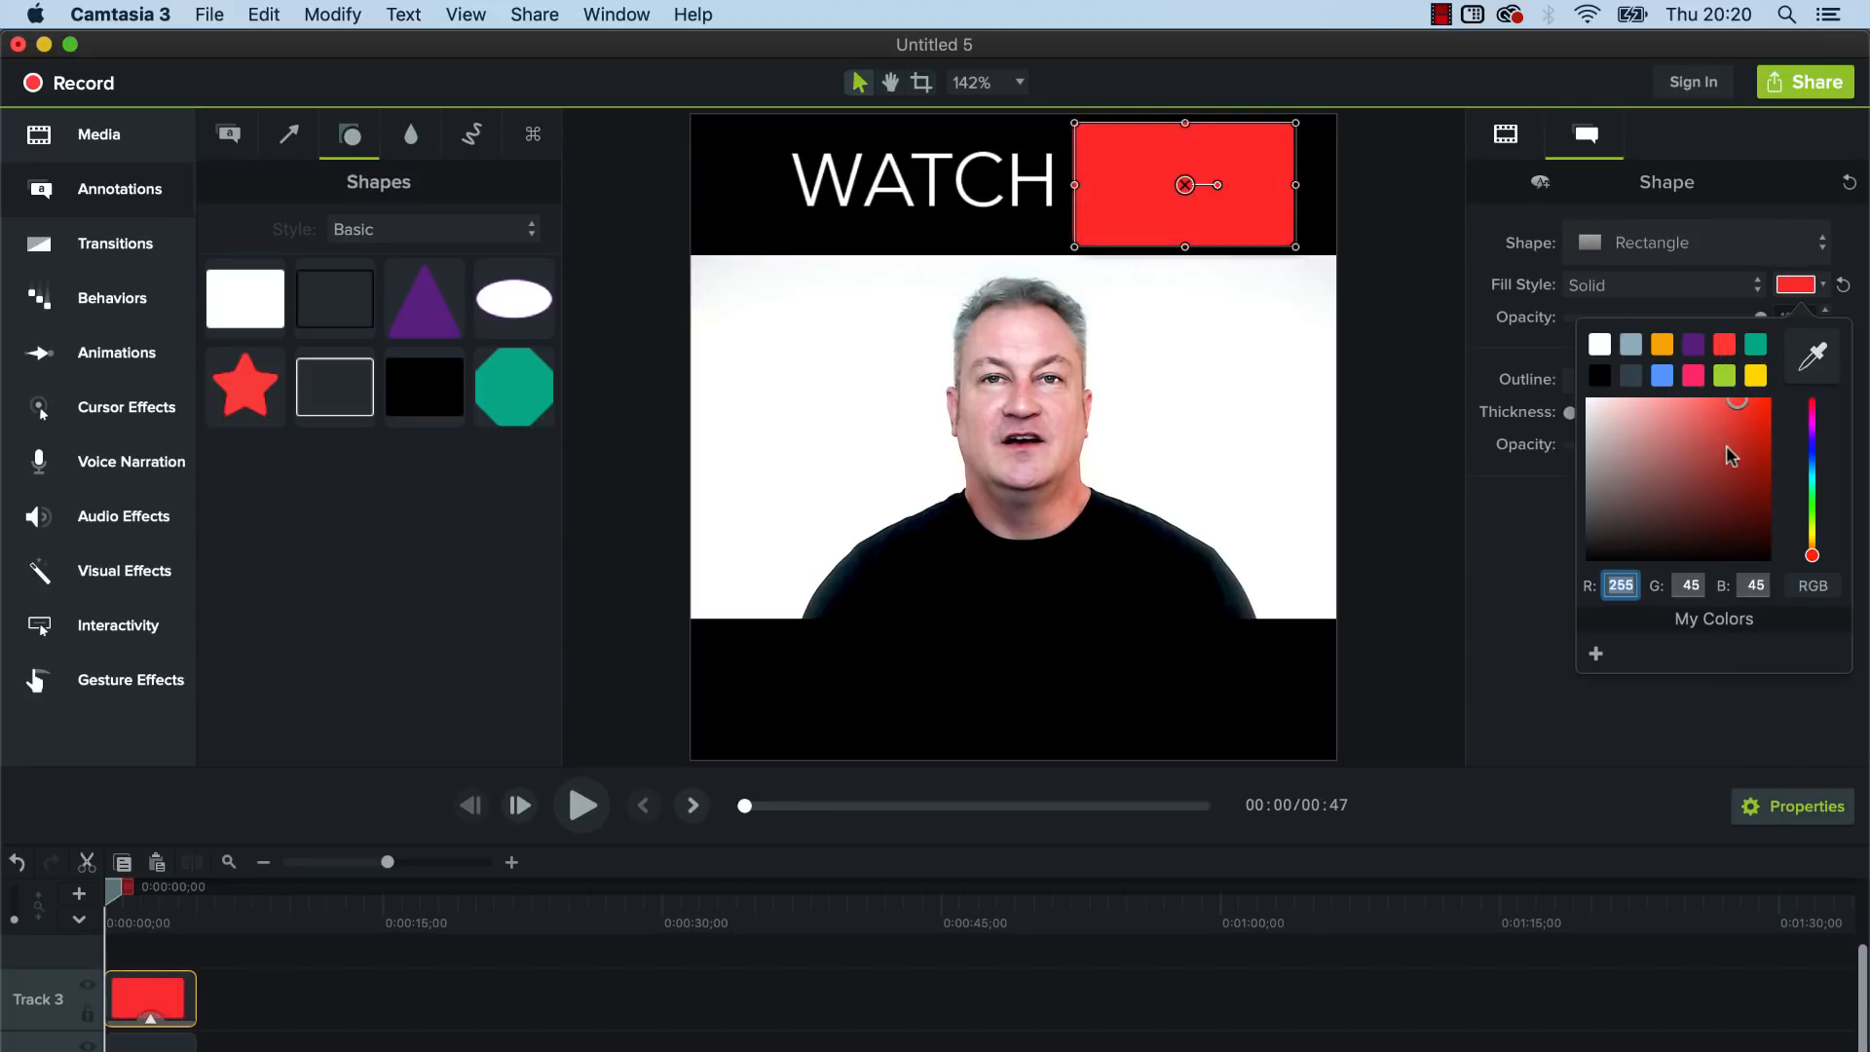
{"action": "mouse_move", "coordinate": [1387, 469]}
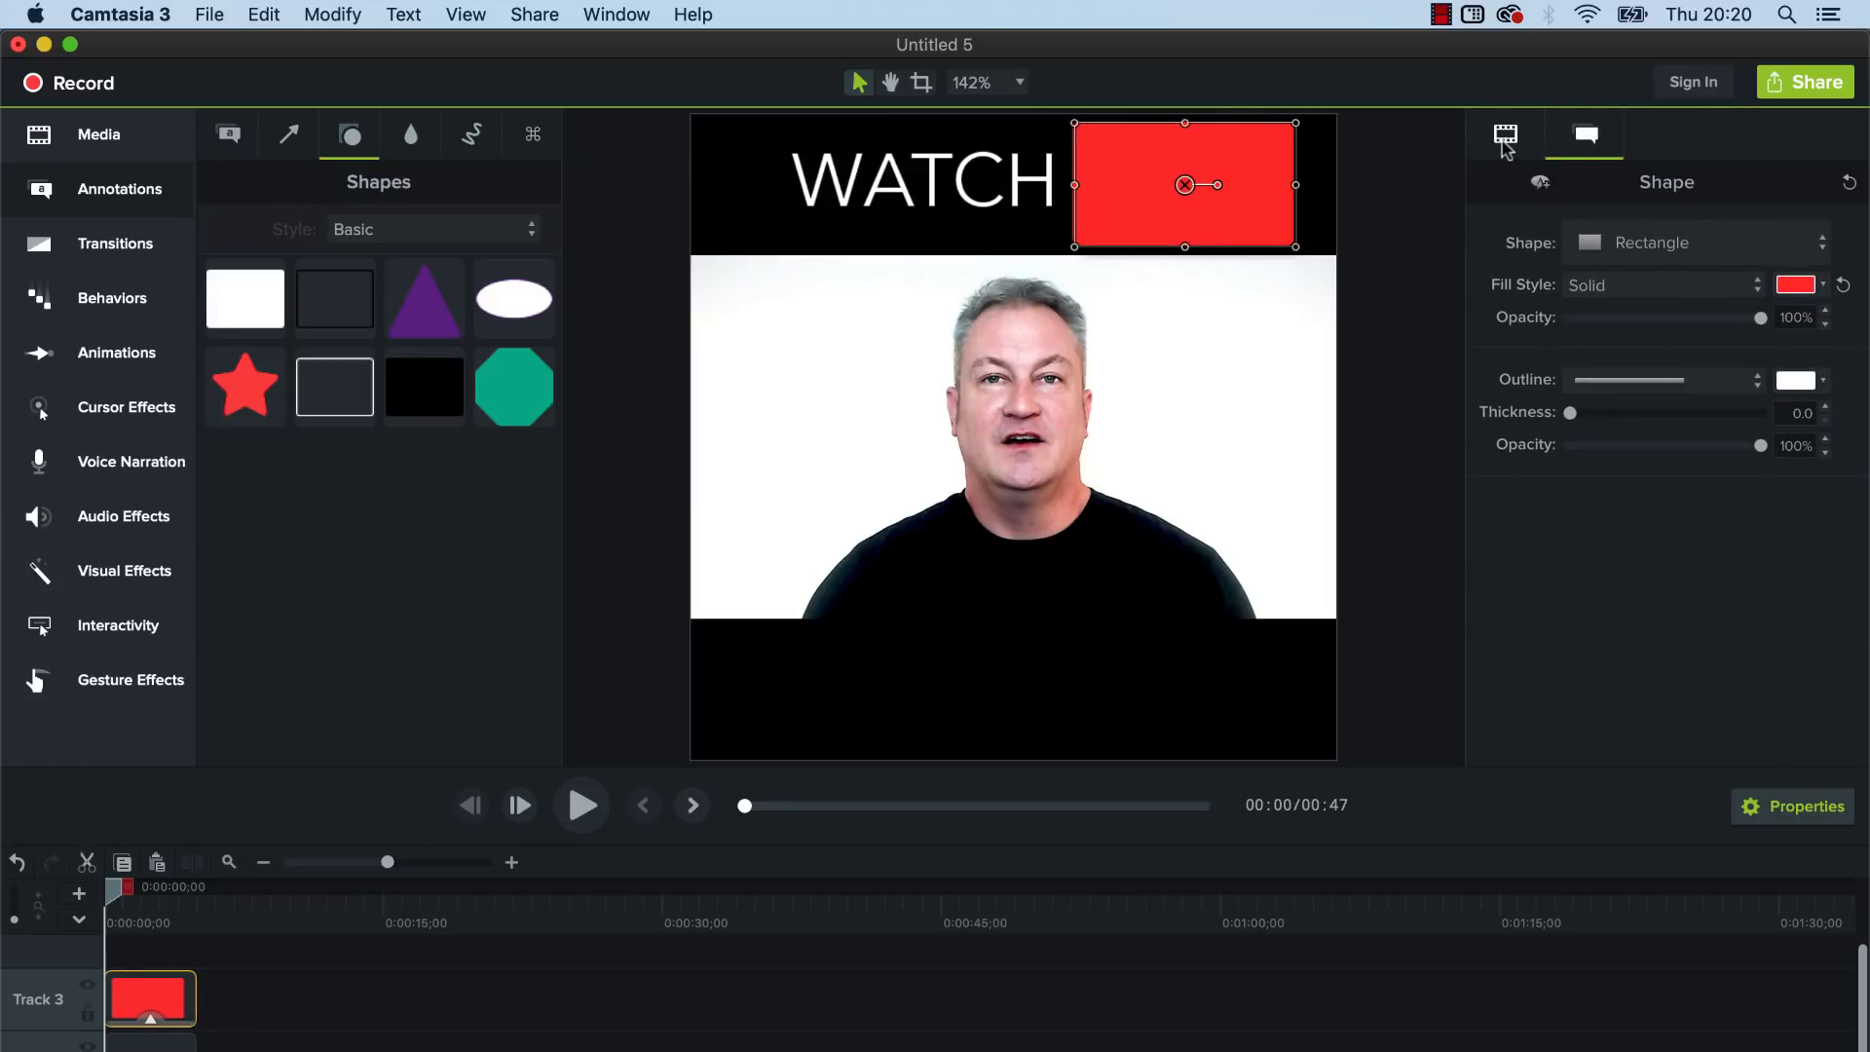
{"action": "right_click", "coordinate": [1185, 183]}
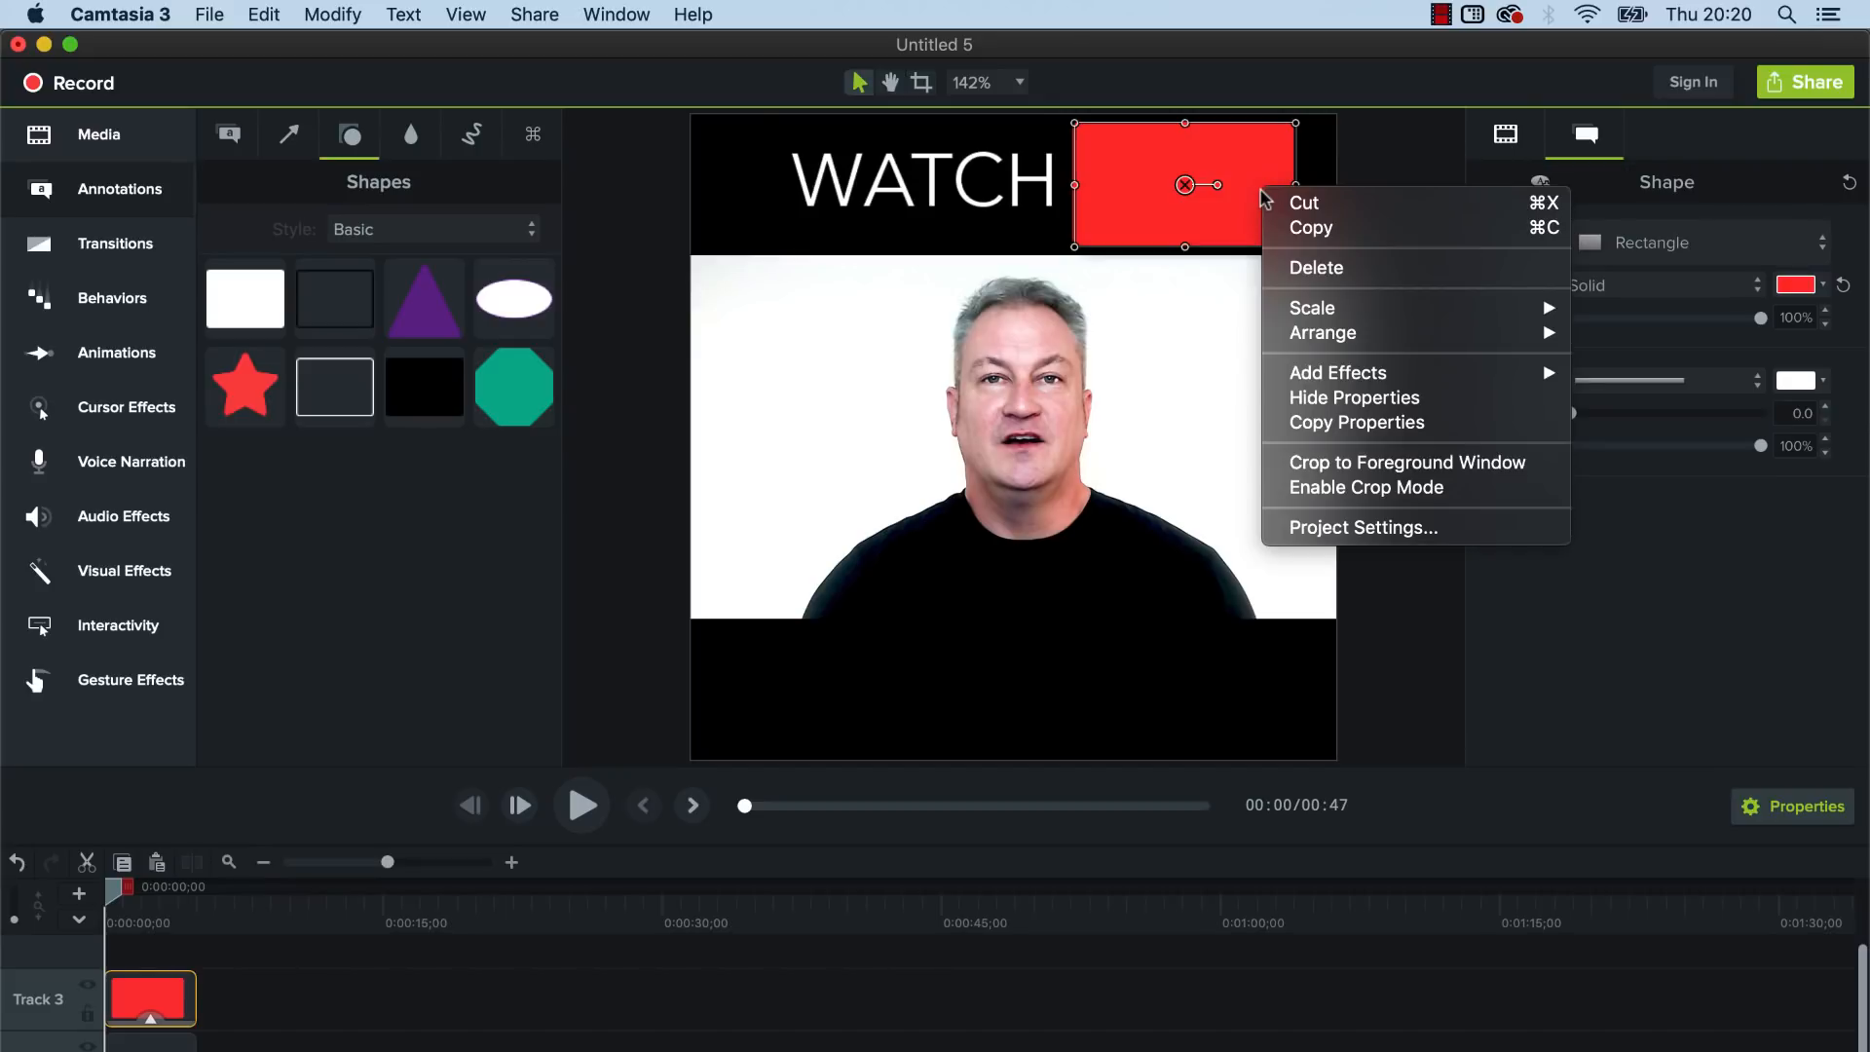
{"action": "mouse_move", "coordinate": [1321, 333]}
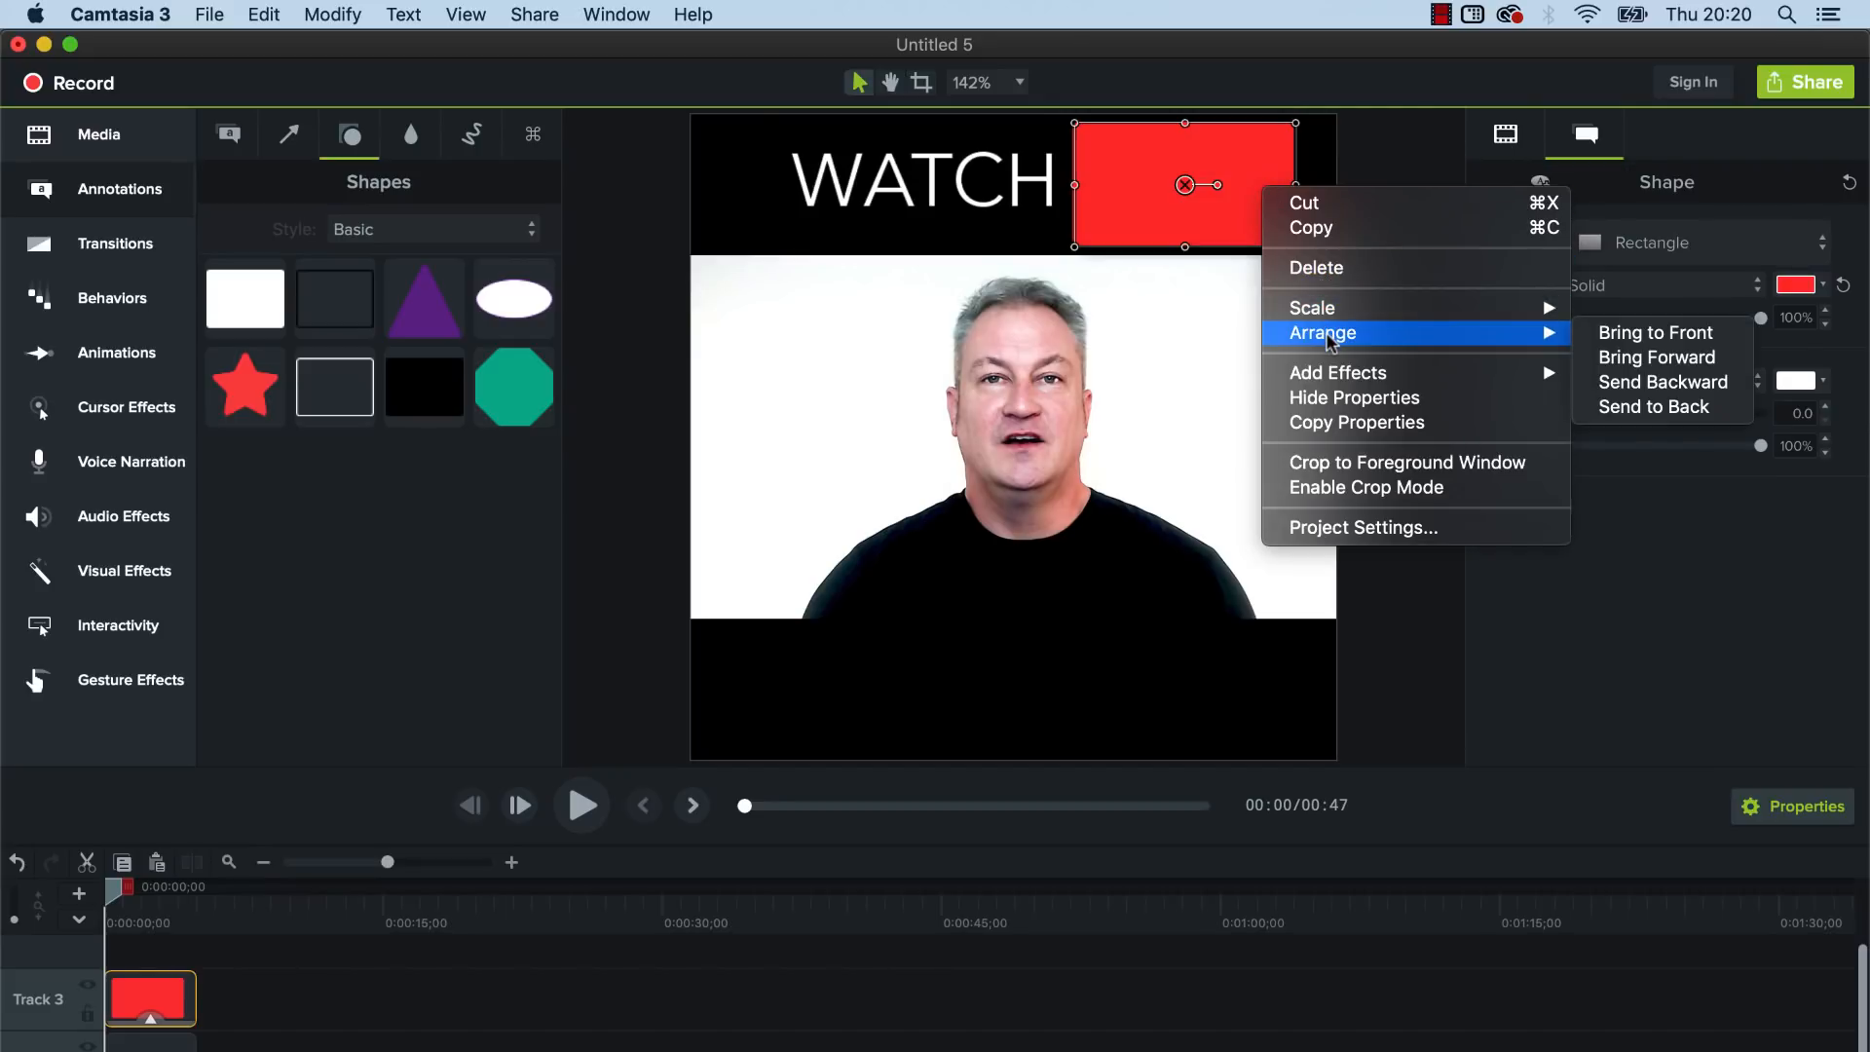
{"action": "mouse_move", "coordinate": [1656, 357]}
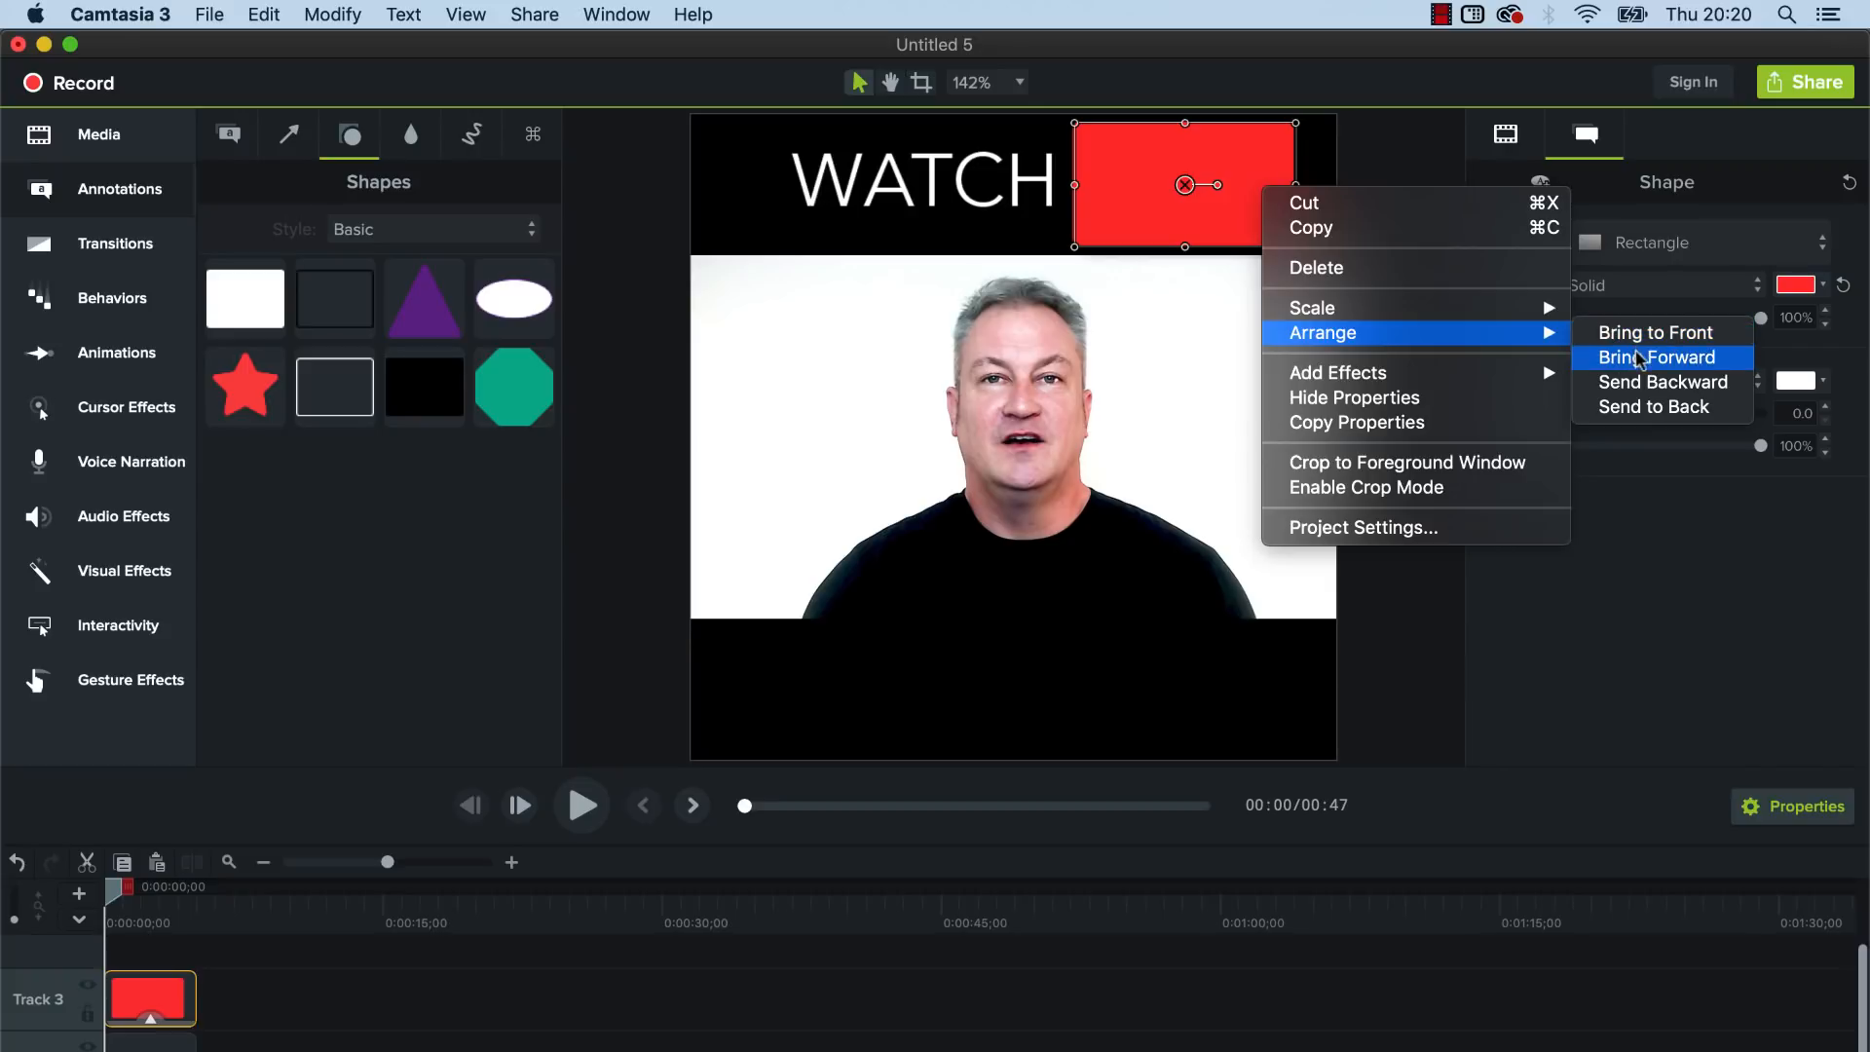
{"action": "left_click", "coordinate": [1656, 359]}
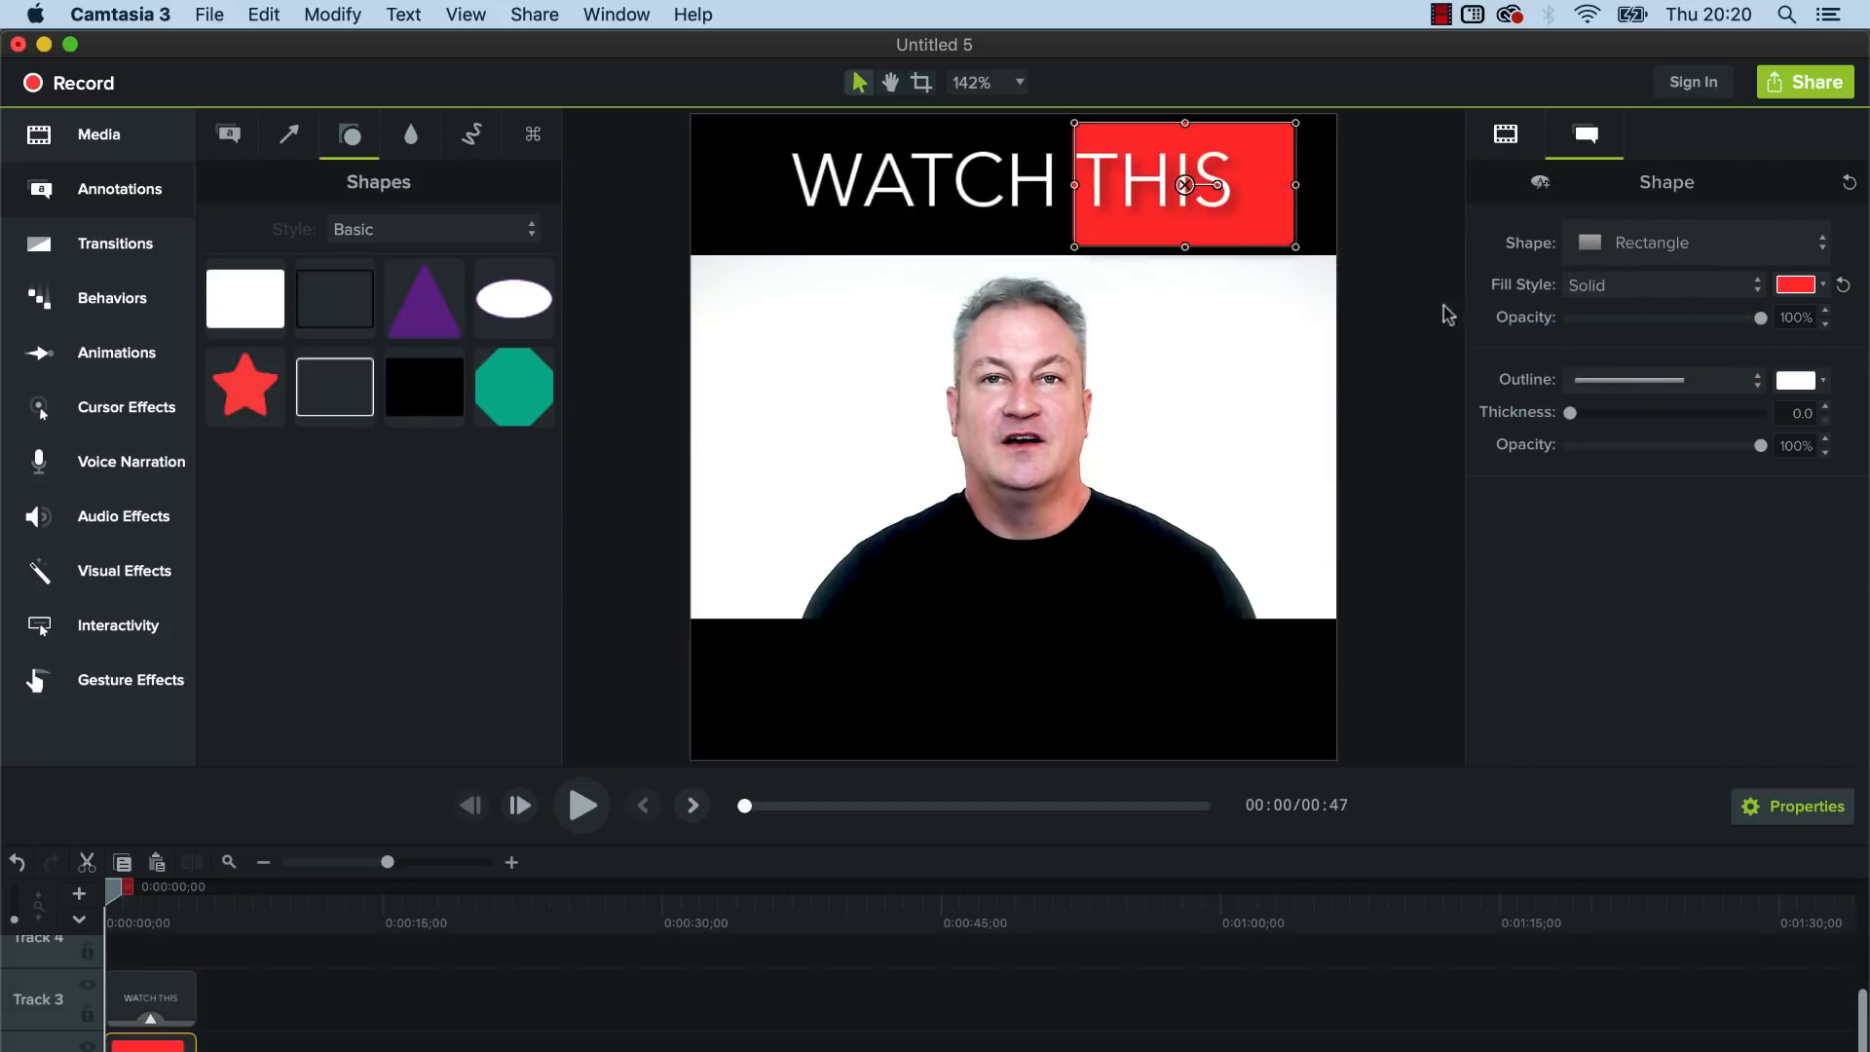
{"action": "mouse_move", "coordinate": [1293, 191]}
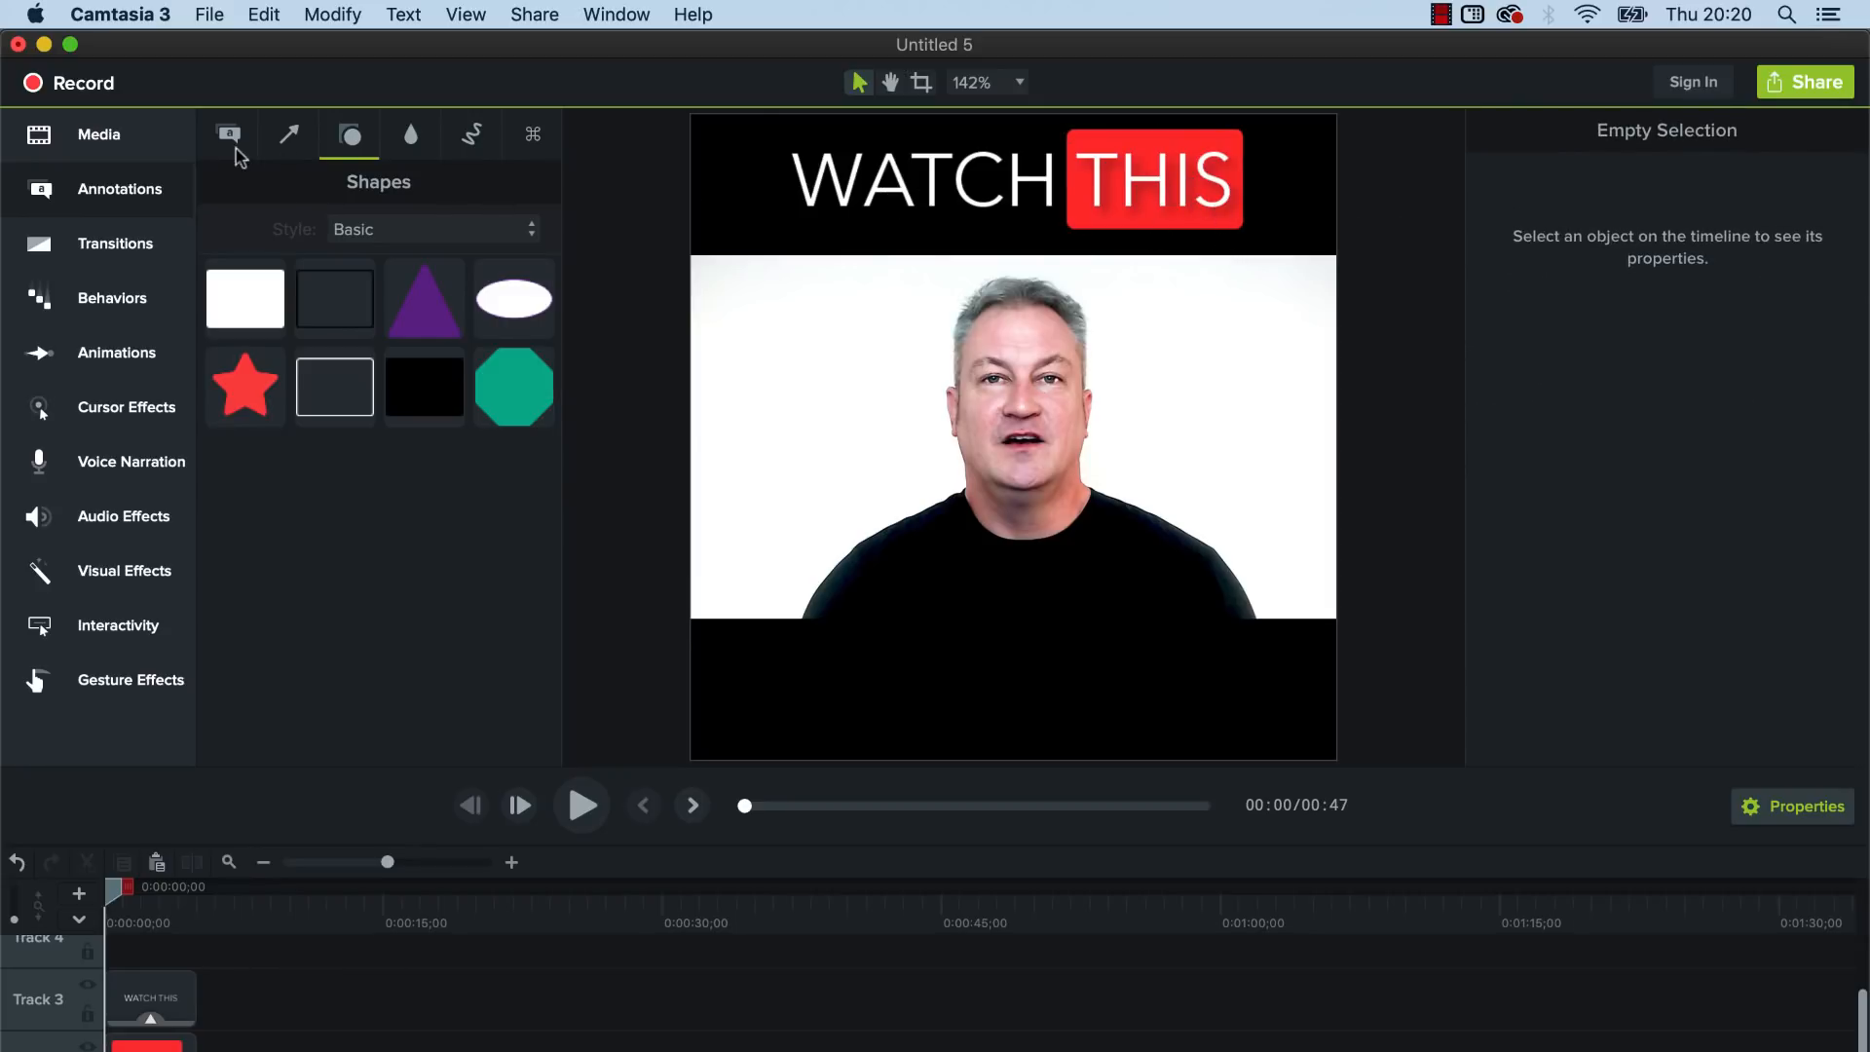
- Place a text callout reading VIDEO in the bottom black bar and nudge its size down slightly
{"action": "left_click", "coordinate": [229, 134]}
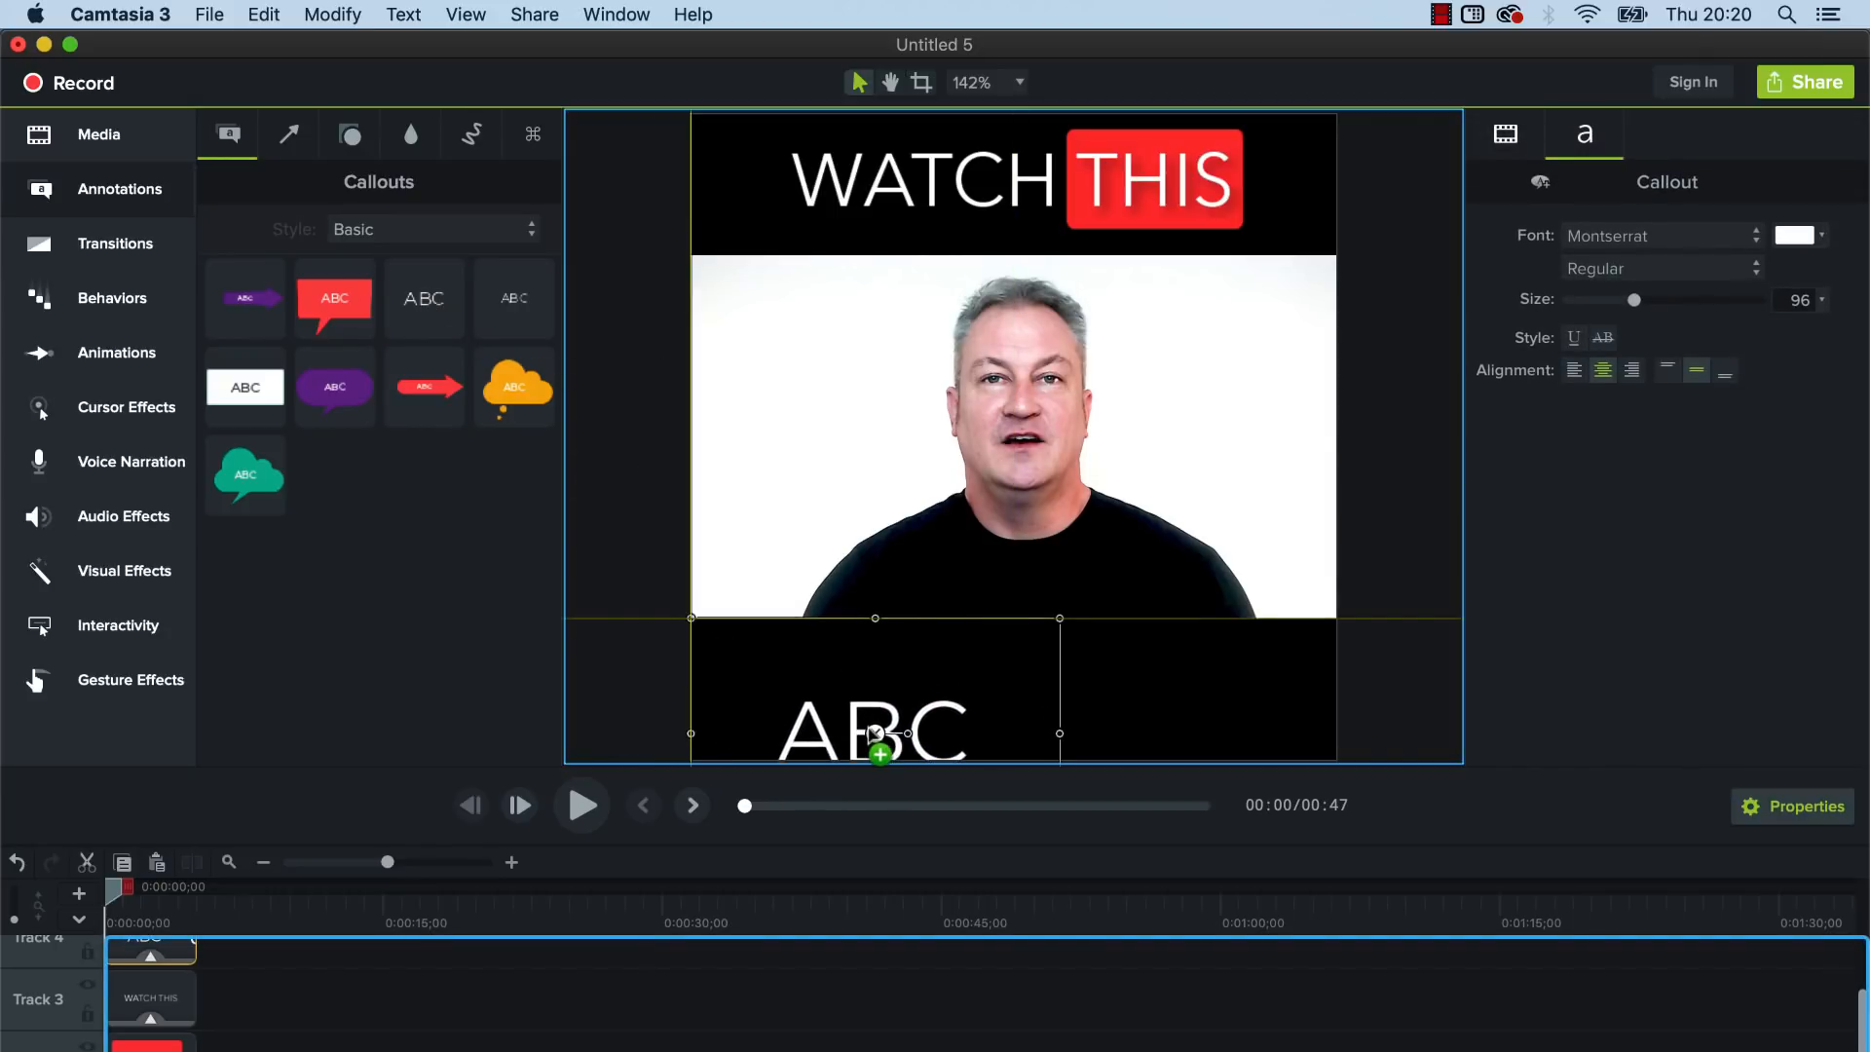
{"action": "left_click_drag", "start_coordinate": [875, 735], "coordinate": [883, 645]}
{"action": "type", "text": "VID"}
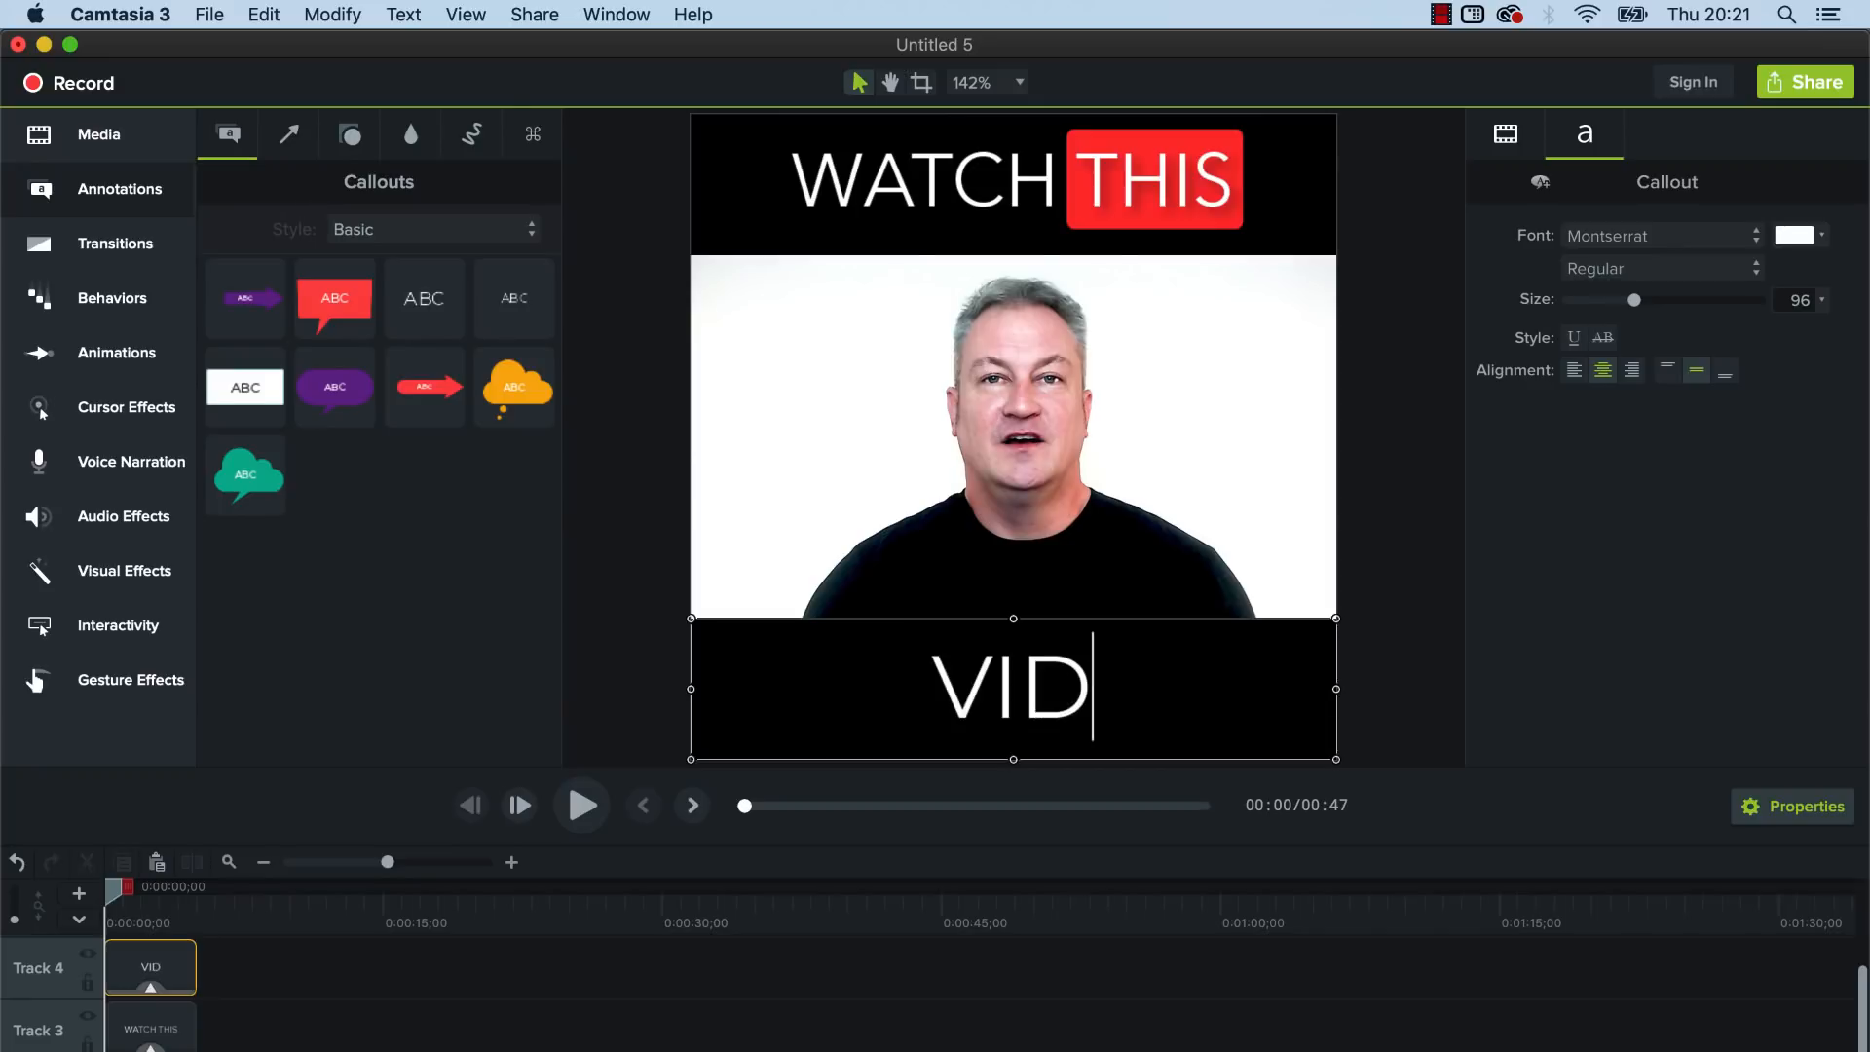
{"action": "type", "text": "EO"}
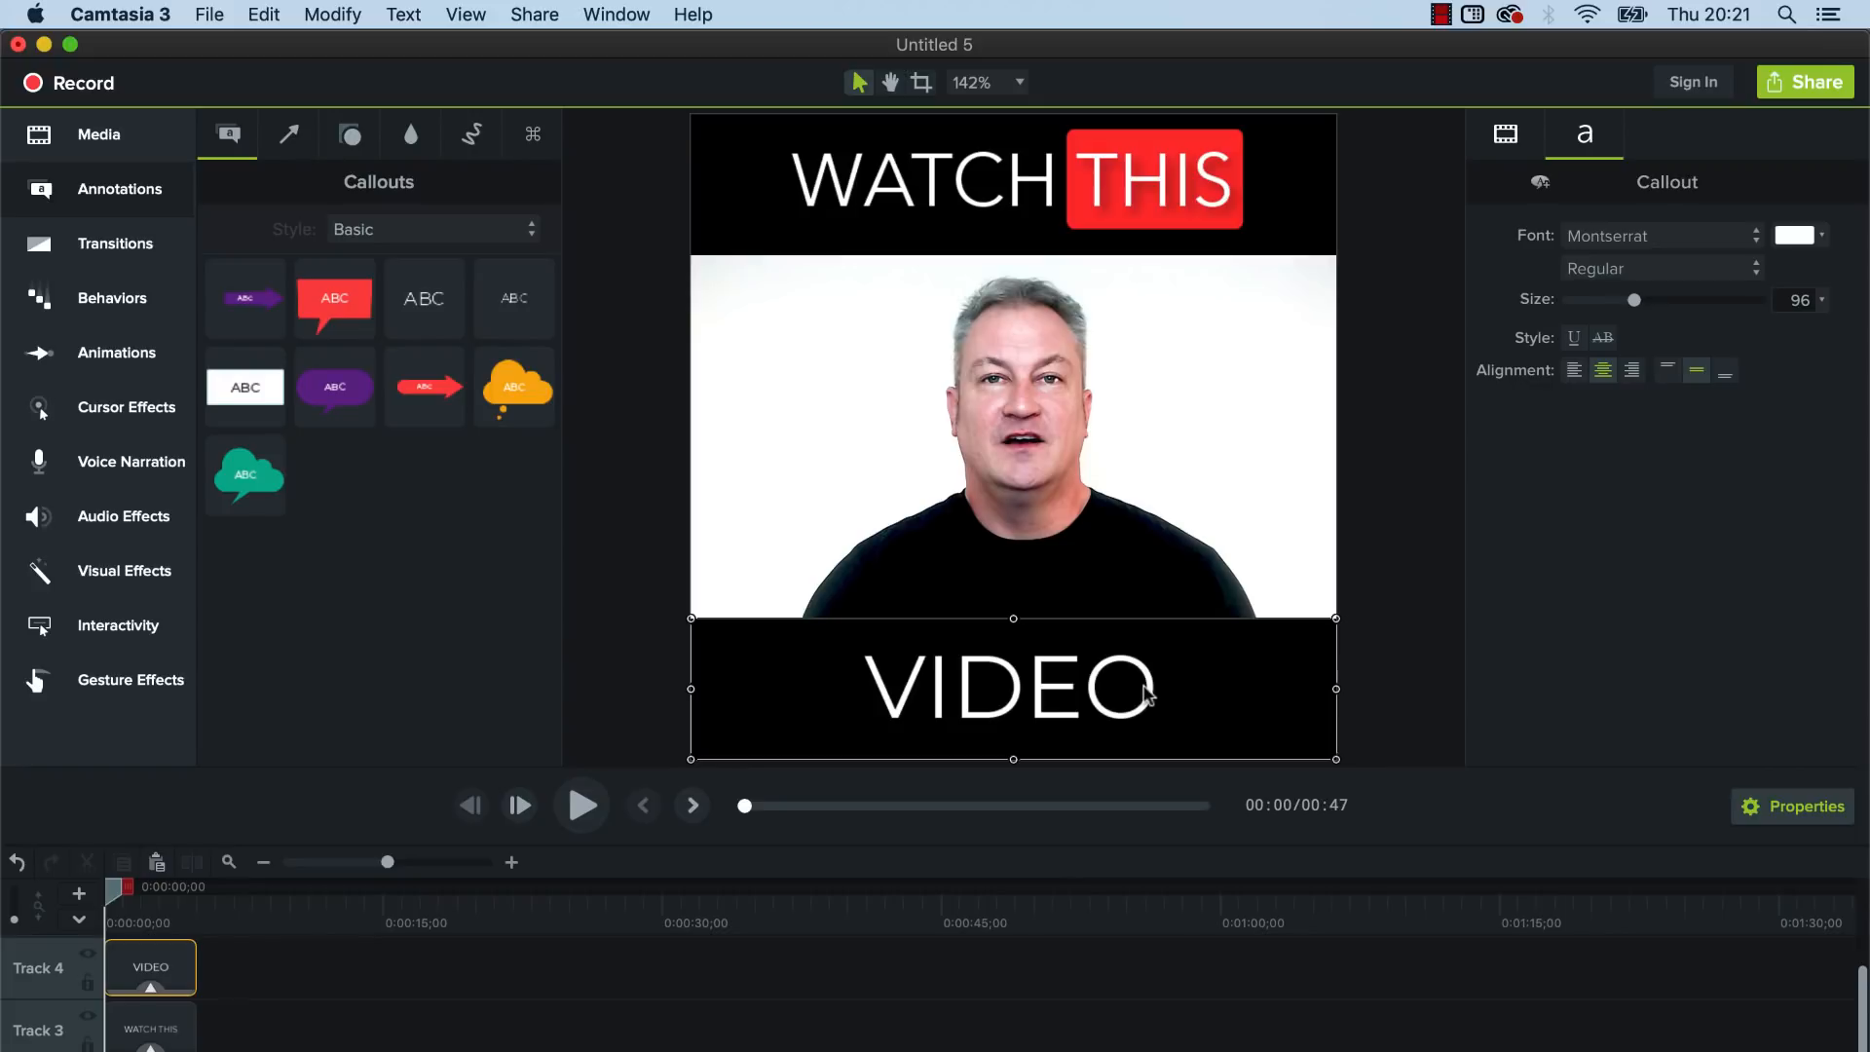
{"action": "mouse_move", "coordinate": [1611, 327]}
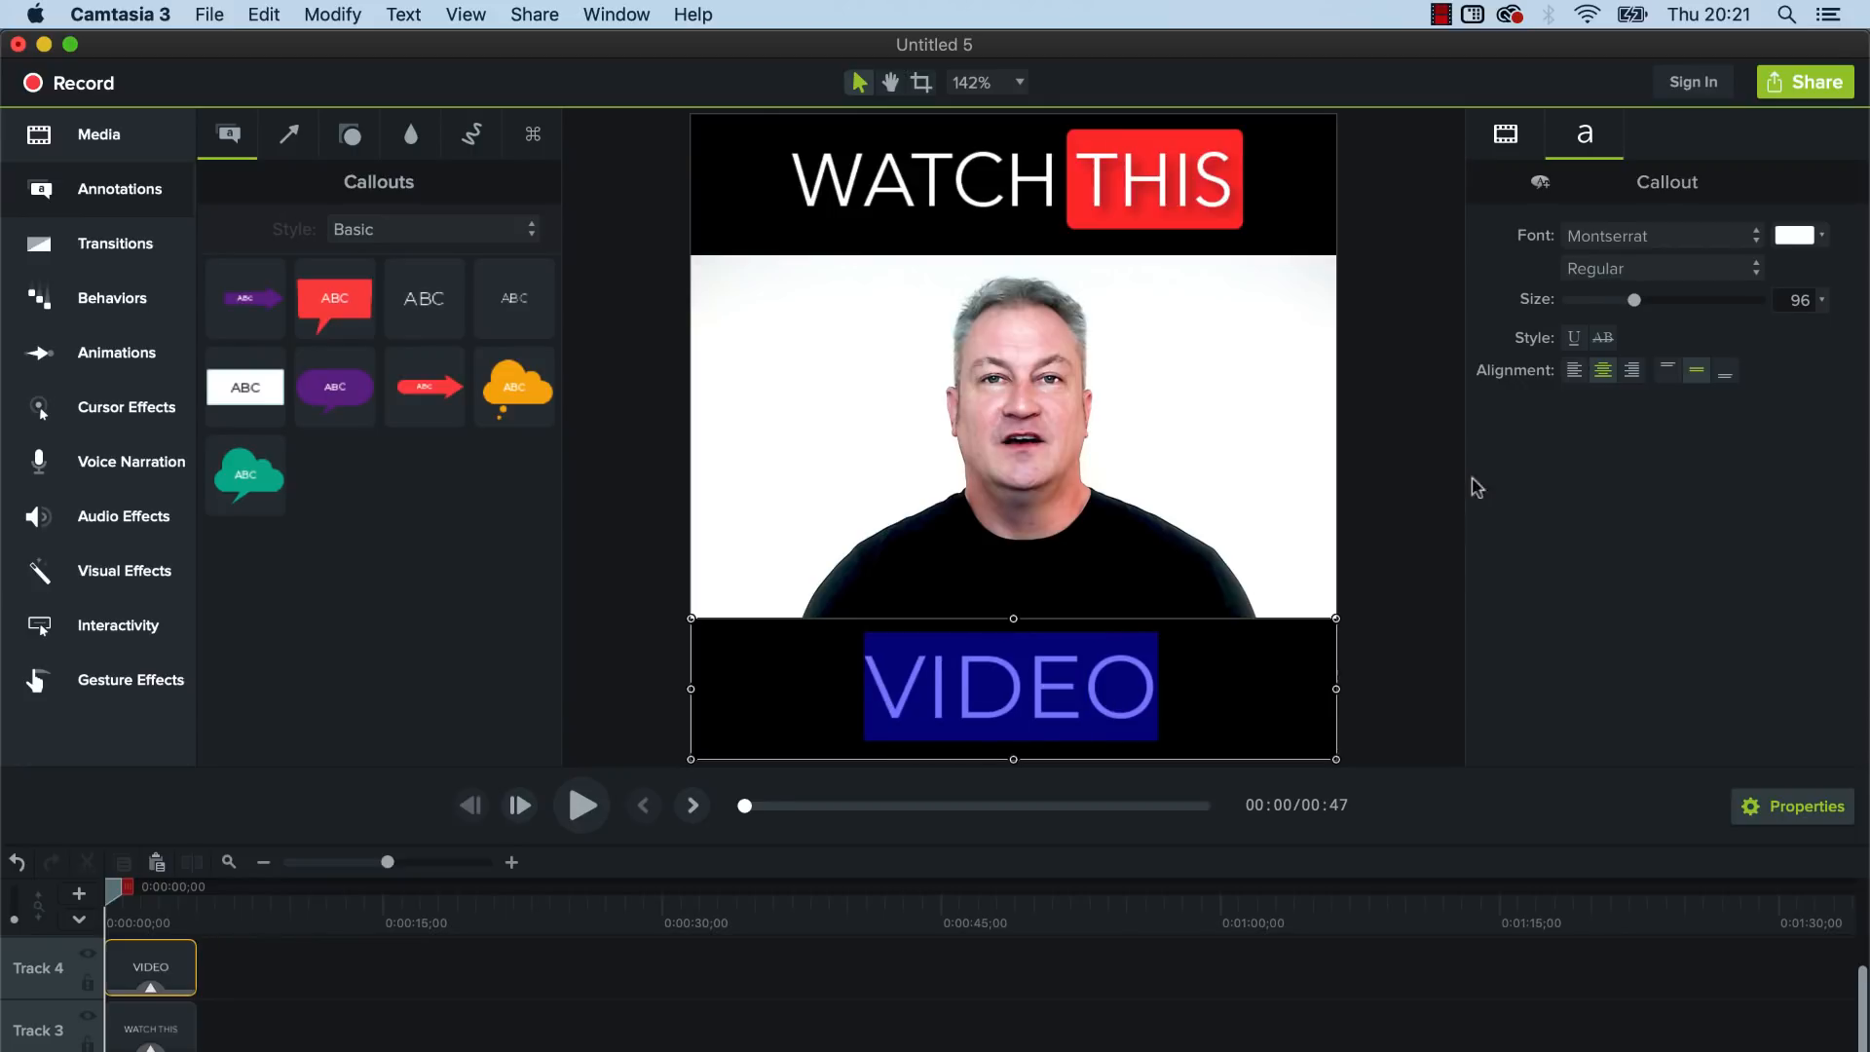
{"action": "left_click_drag", "start_coordinate": [1635, 300], "coordinate": [1633, 300]}
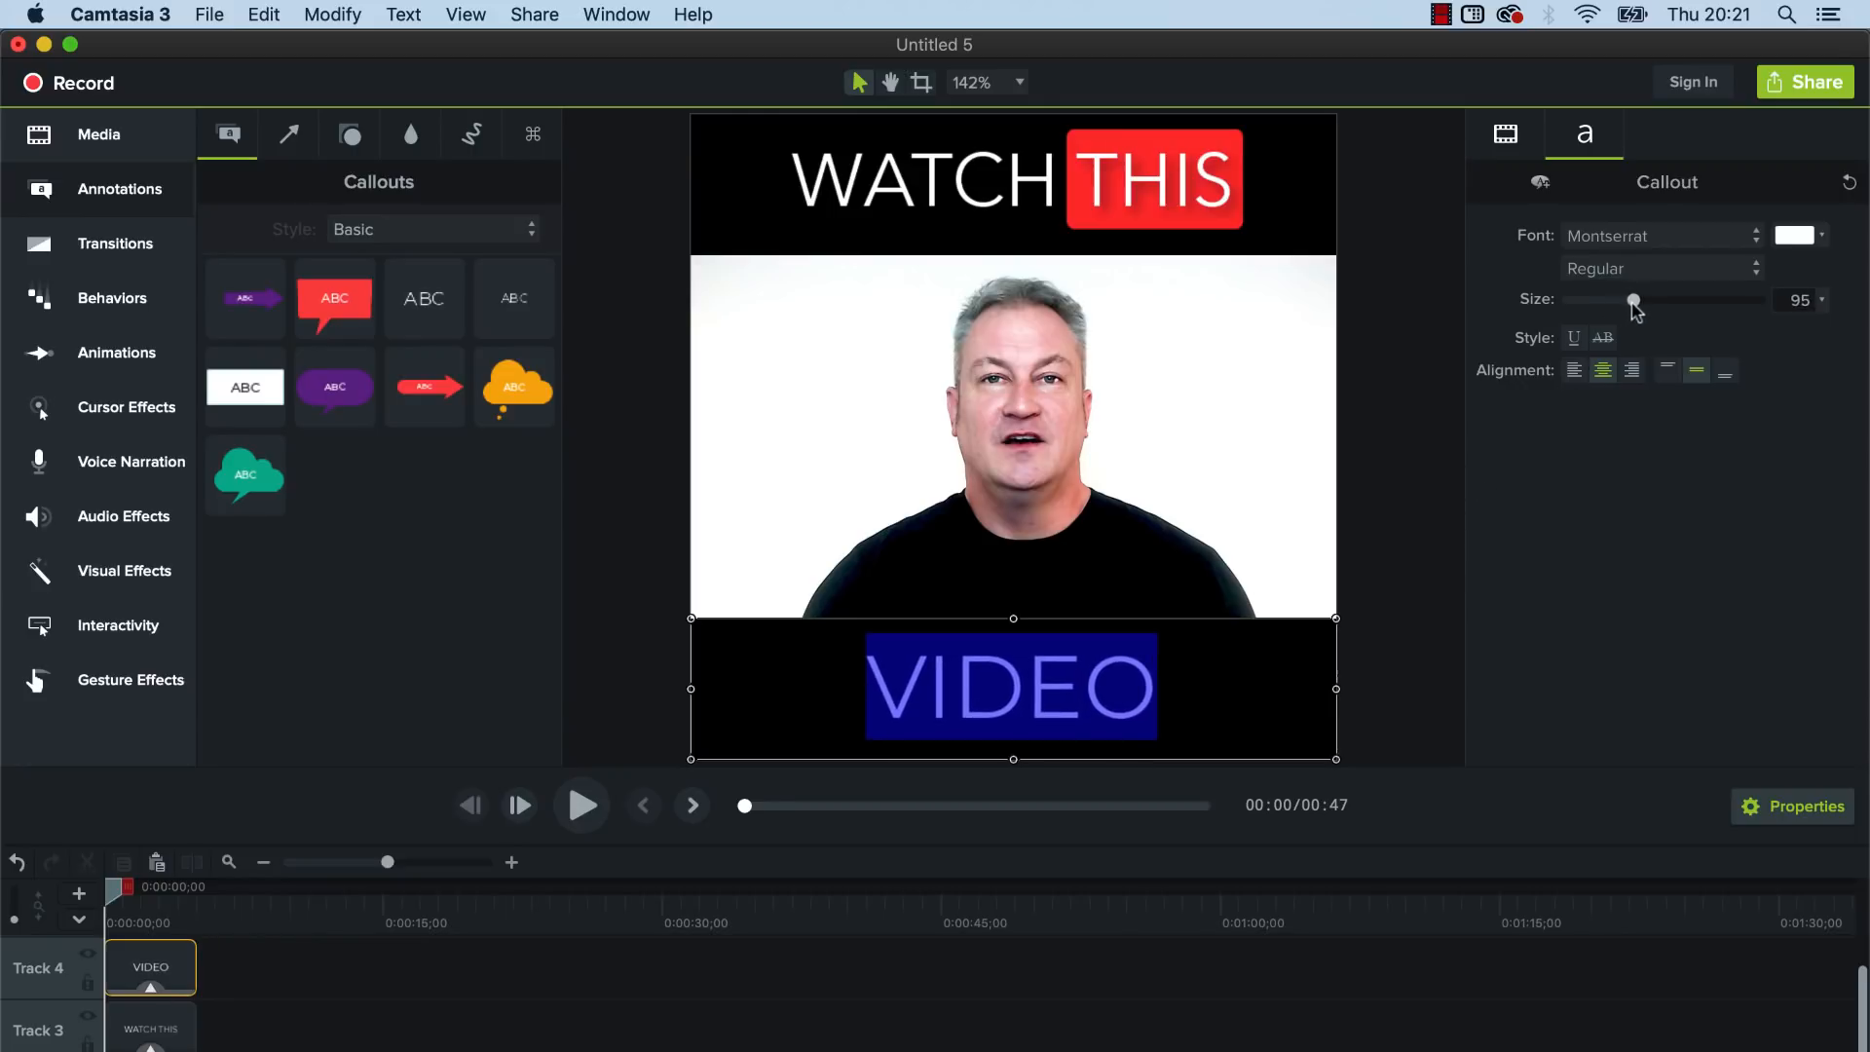
- Keep the red block Solid at 100% opacity and raise Thickness for a thin white outline
{"action": "left_click", "coordinate": [1152, 177]}
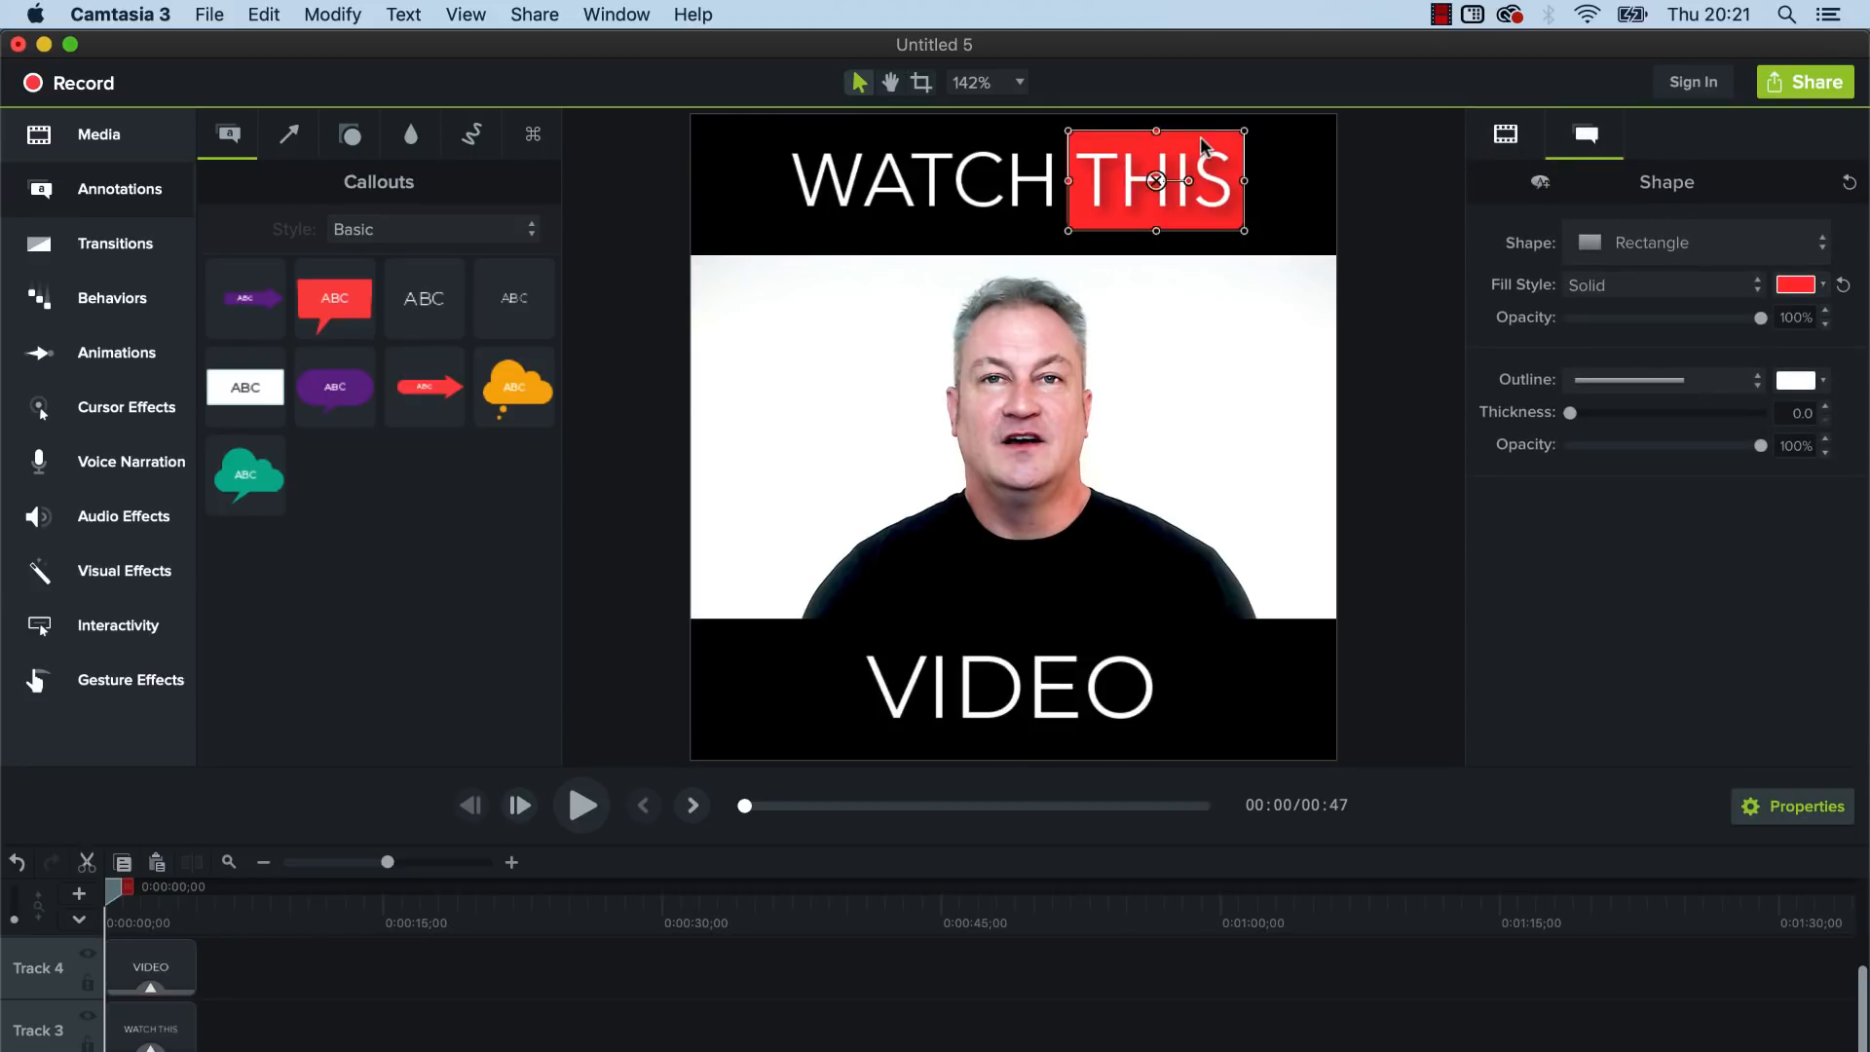
{"action": "left_click", "coordinate": [1693, 241]}
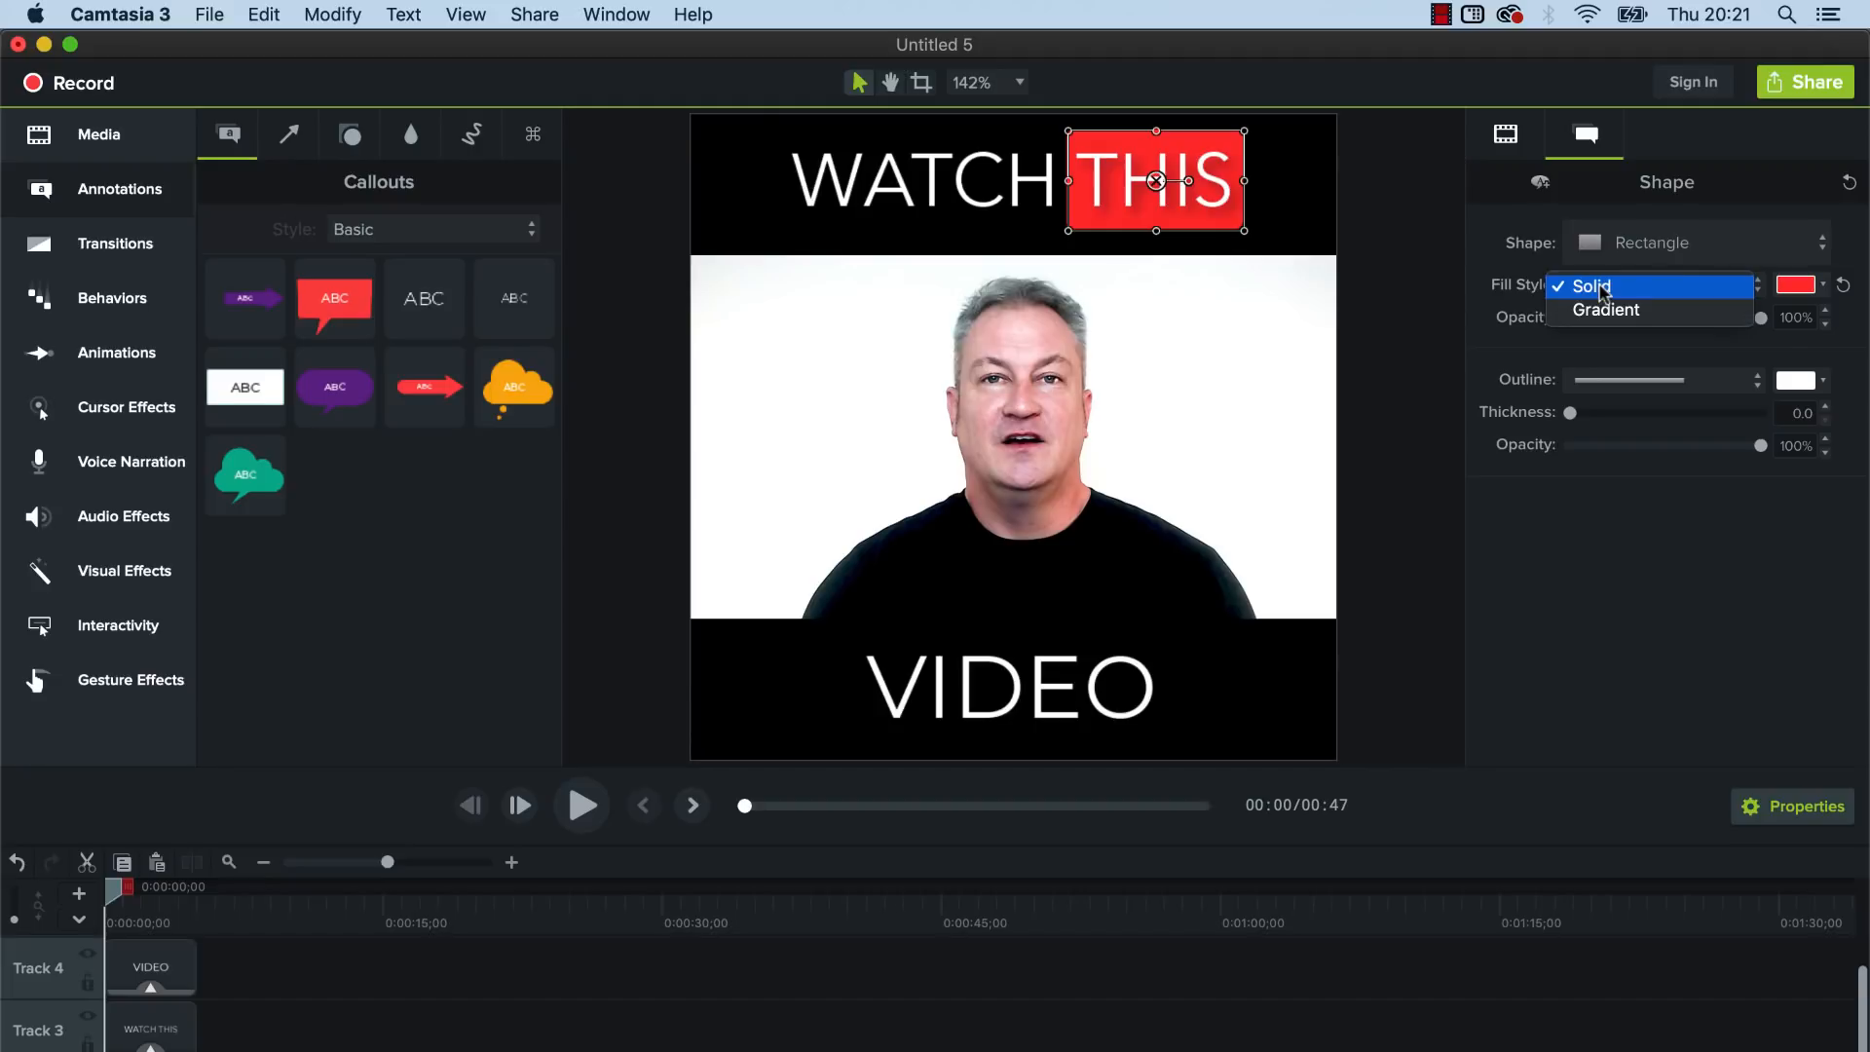
{"action": "left_click", "coordinate": [1592, 284]}
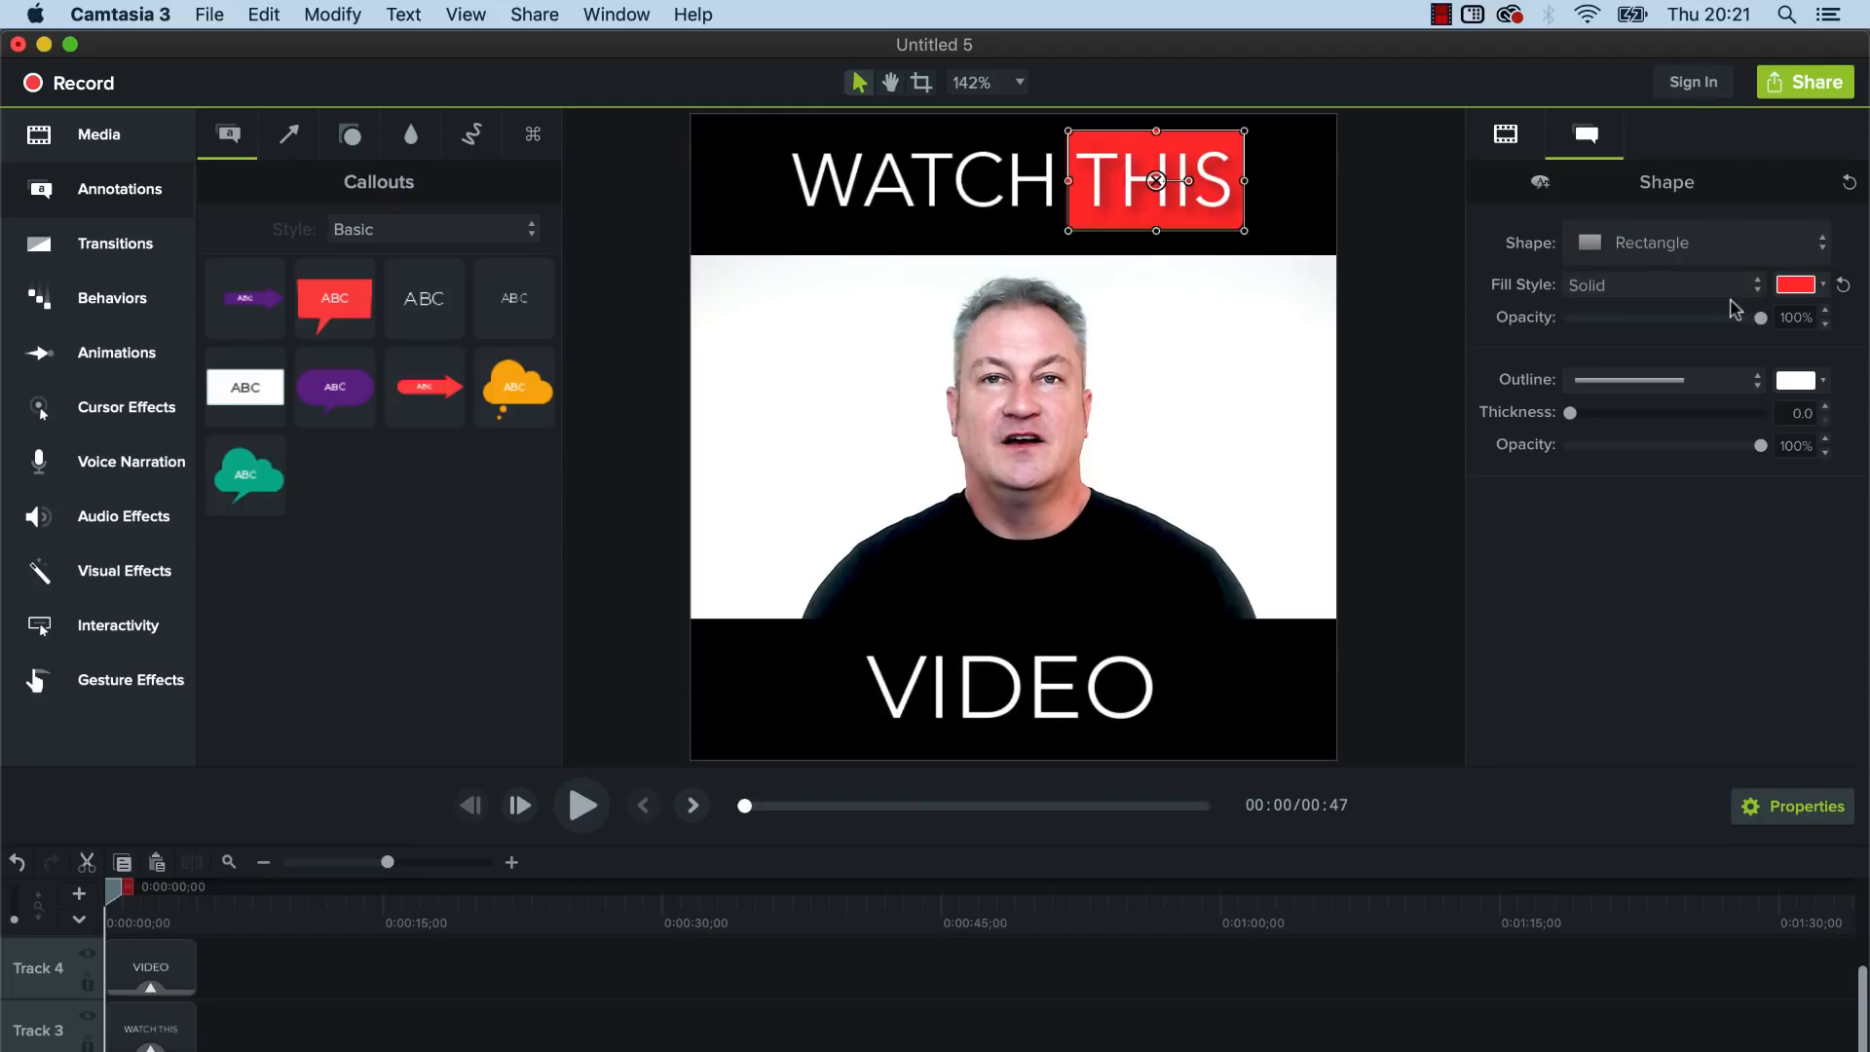
{"action": "left_click_drag", "start_coordinate": [1761, 317], "coordinate": [1749, 318]}
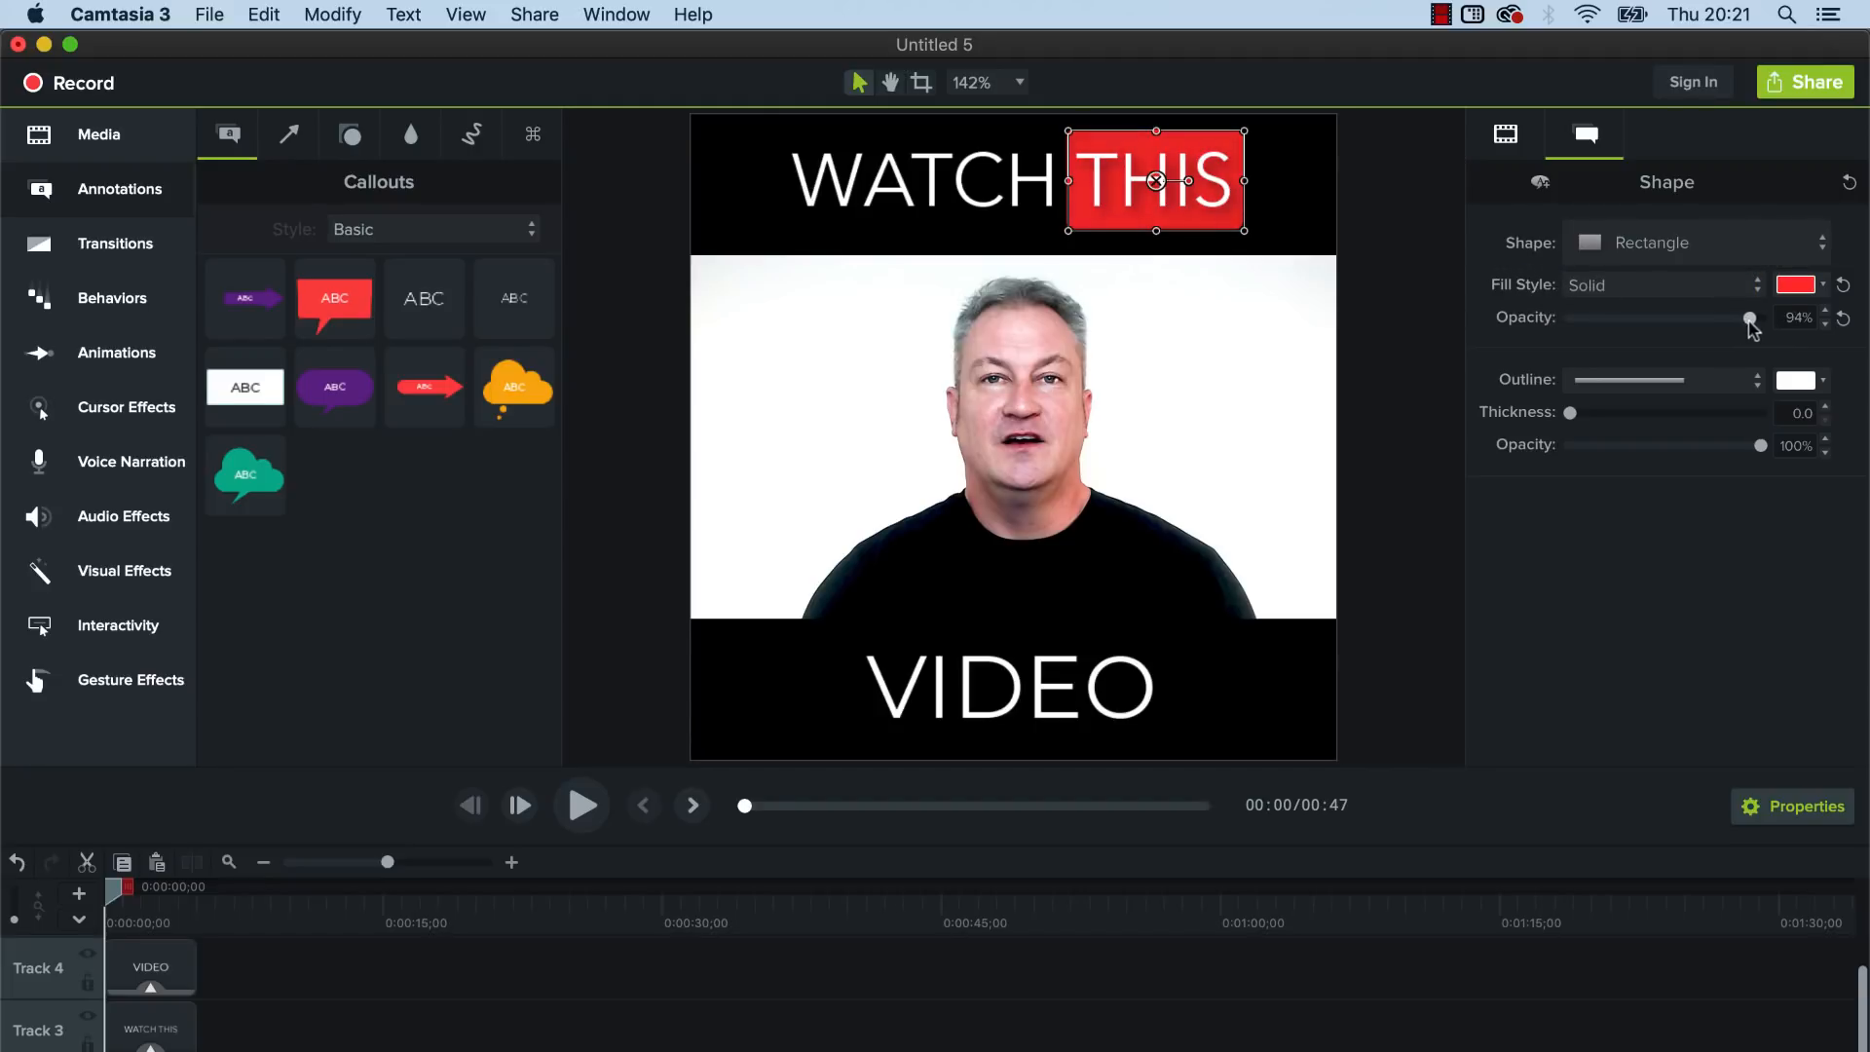
{"action": "left_click_drag", "start_coordinate": [1750, 318], "coordinate": [1762, 318]}
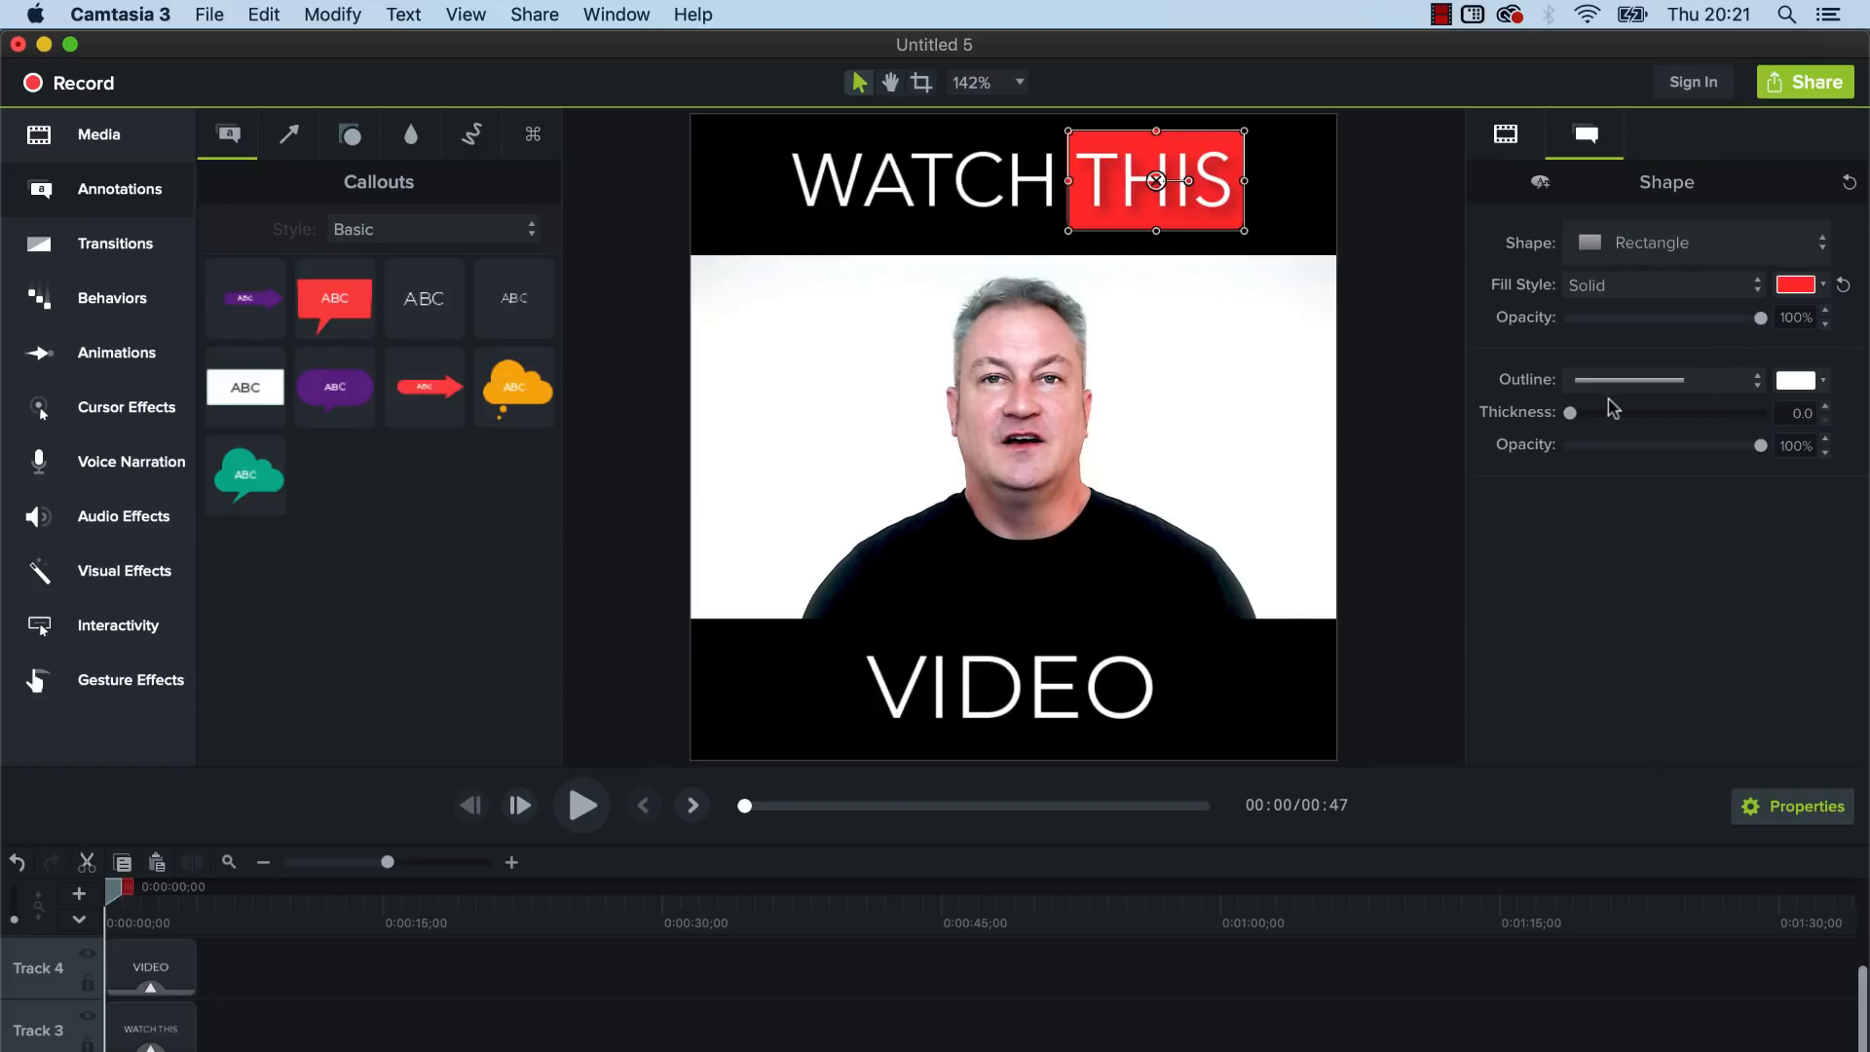
{"action": "left_click_drag", "start_coordinate": [1570, 411], "coordinate": [1577, 411]}
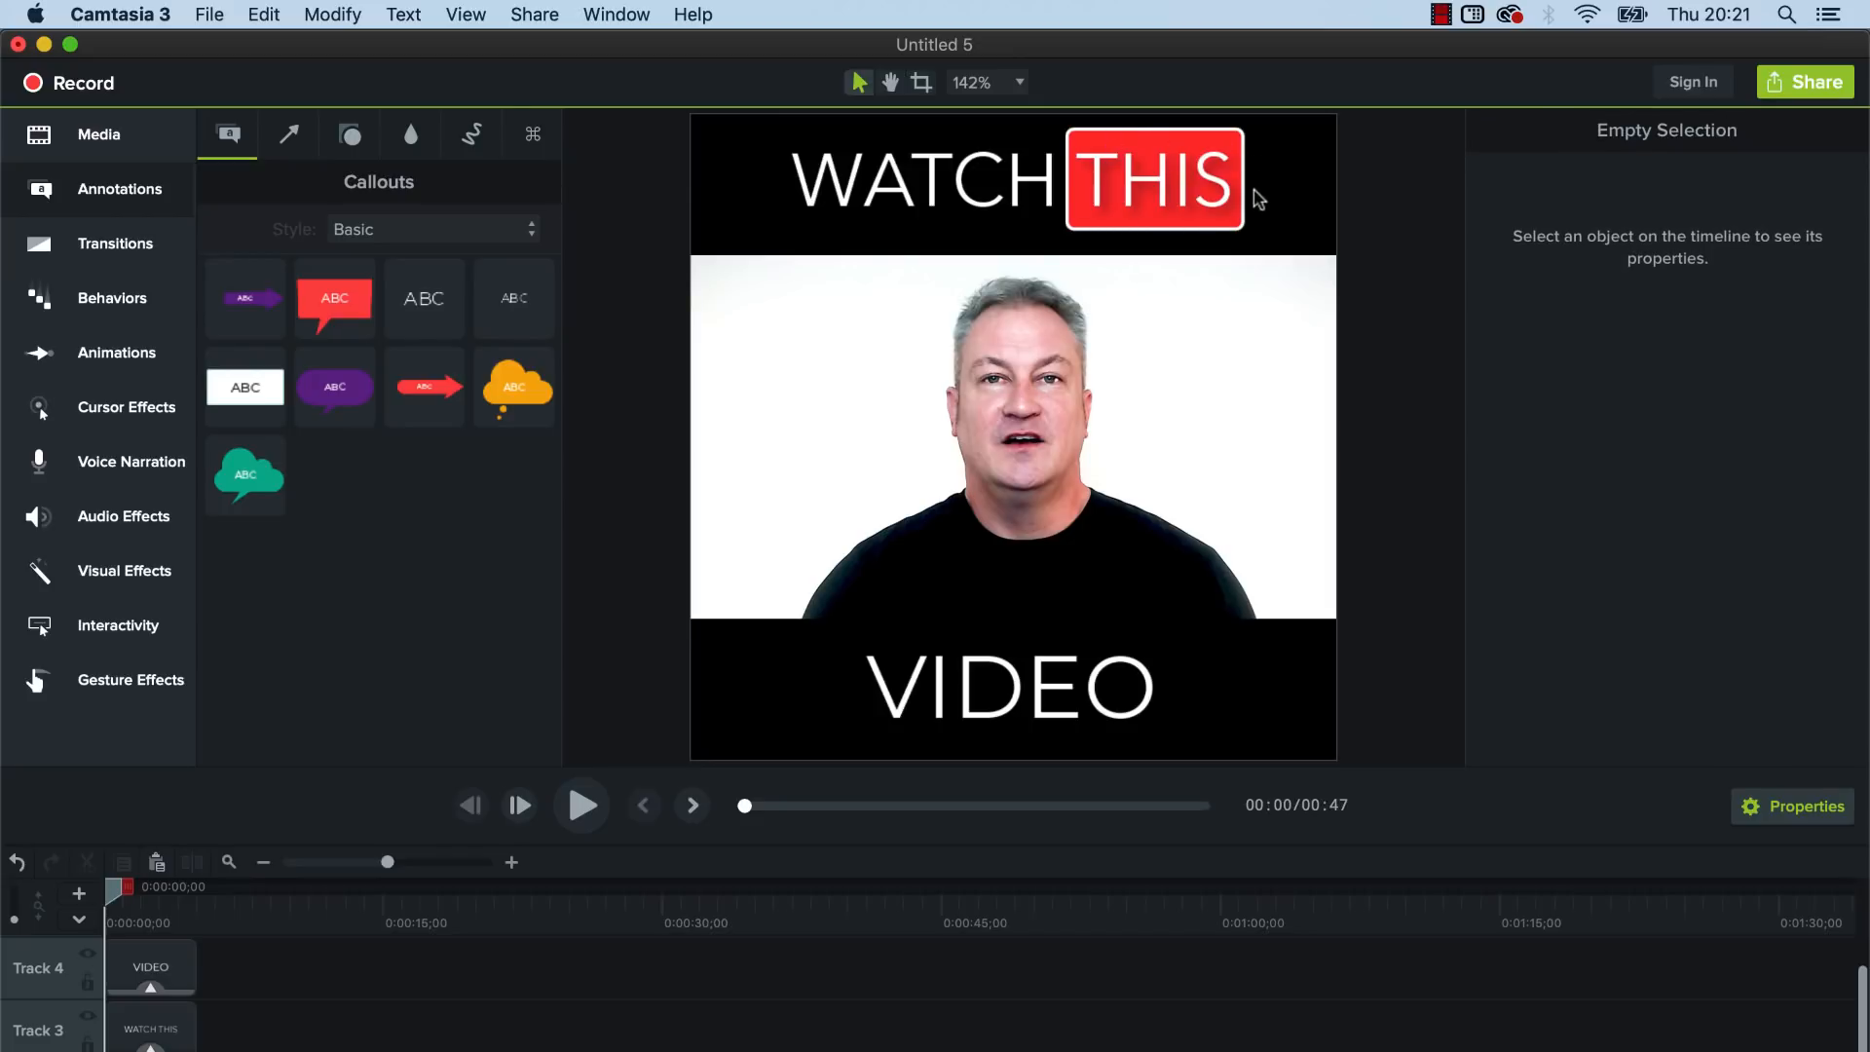
{"action": "mouse_move", "coordinate": [1158, 230]}
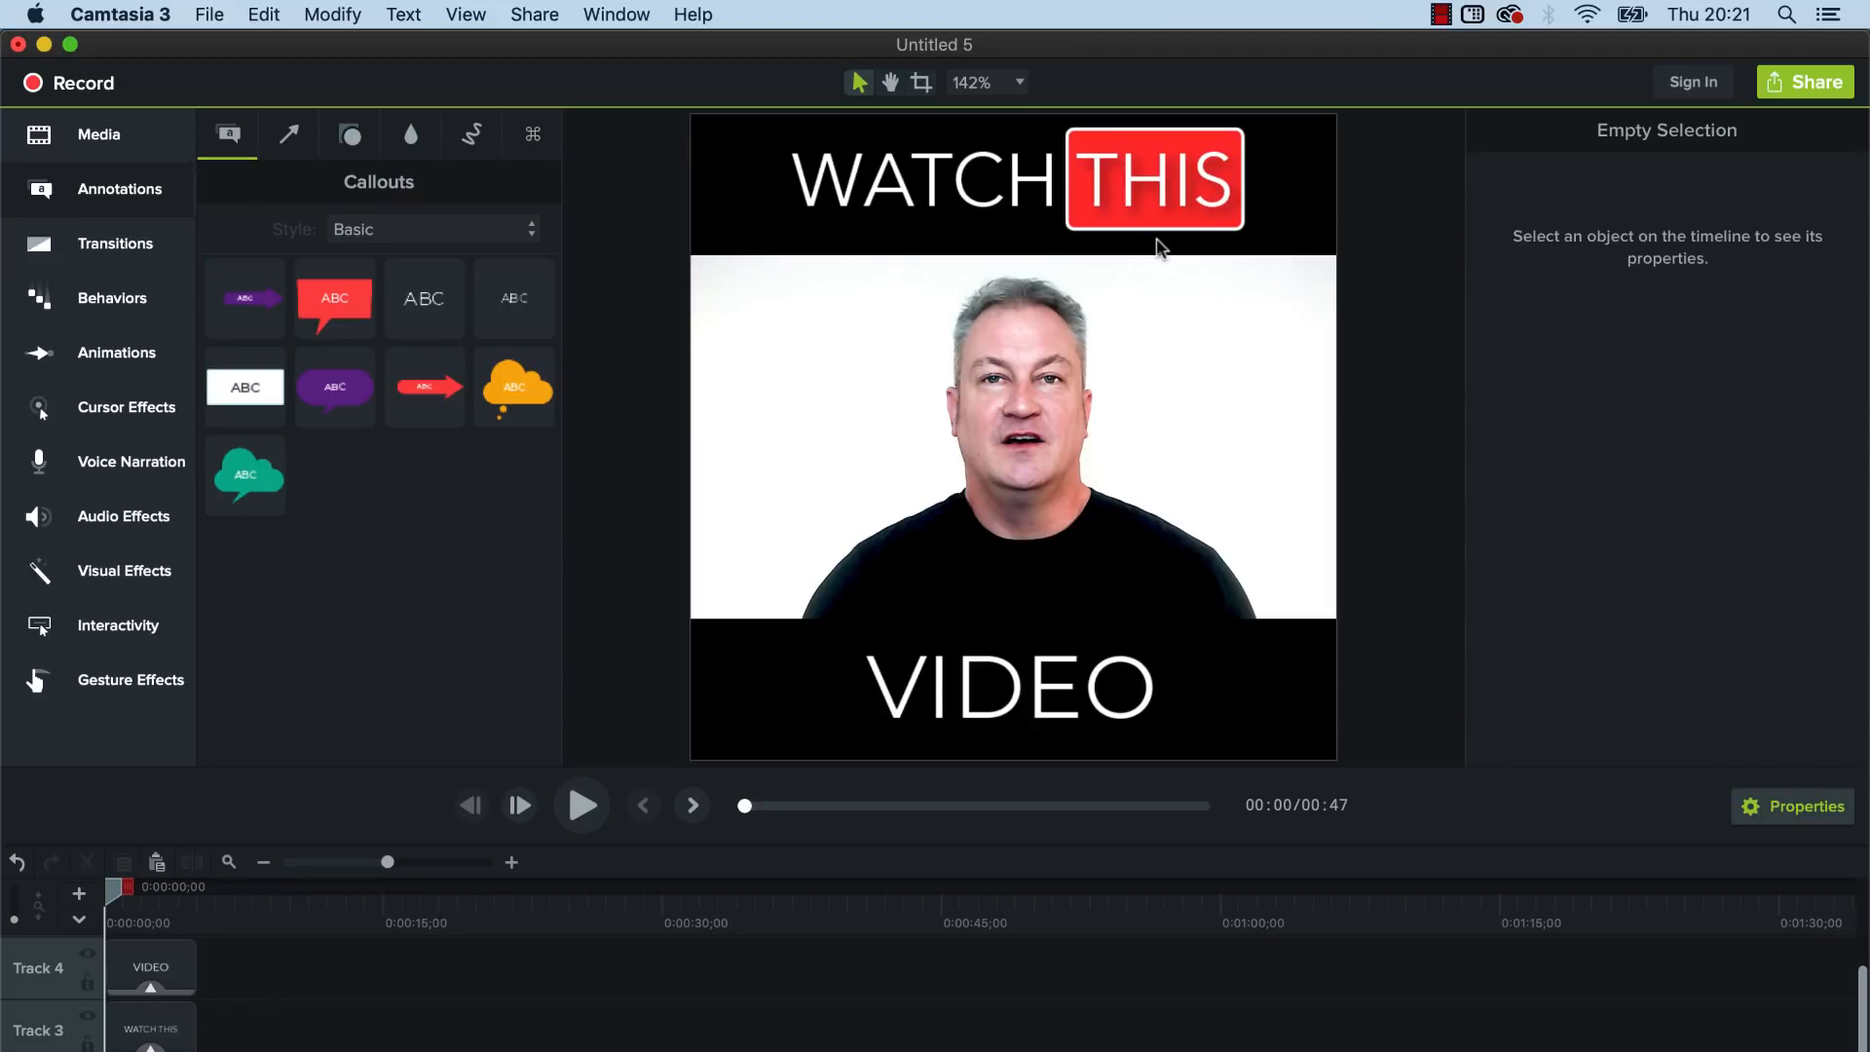
{"action": "mouse_move", "coordinate": [822, 181]}
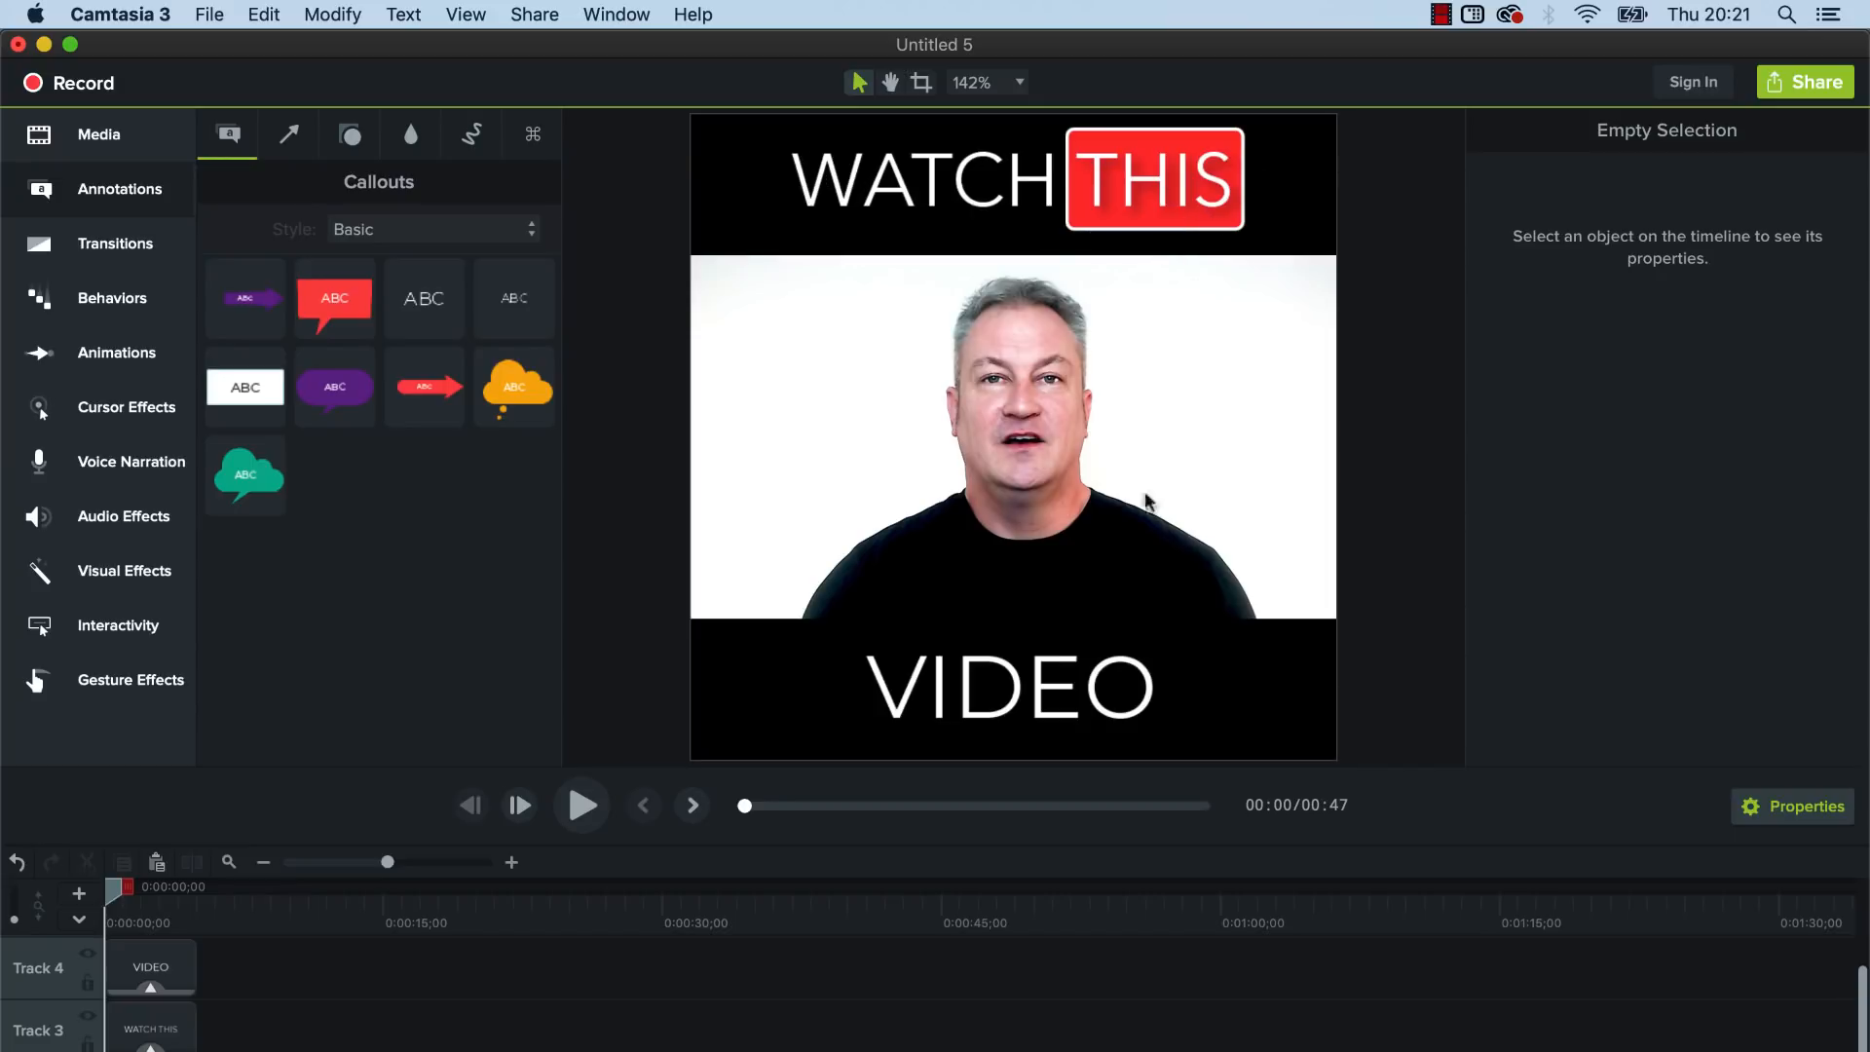
{"action": "mouse_move", "coordinate": [1097, 611]}
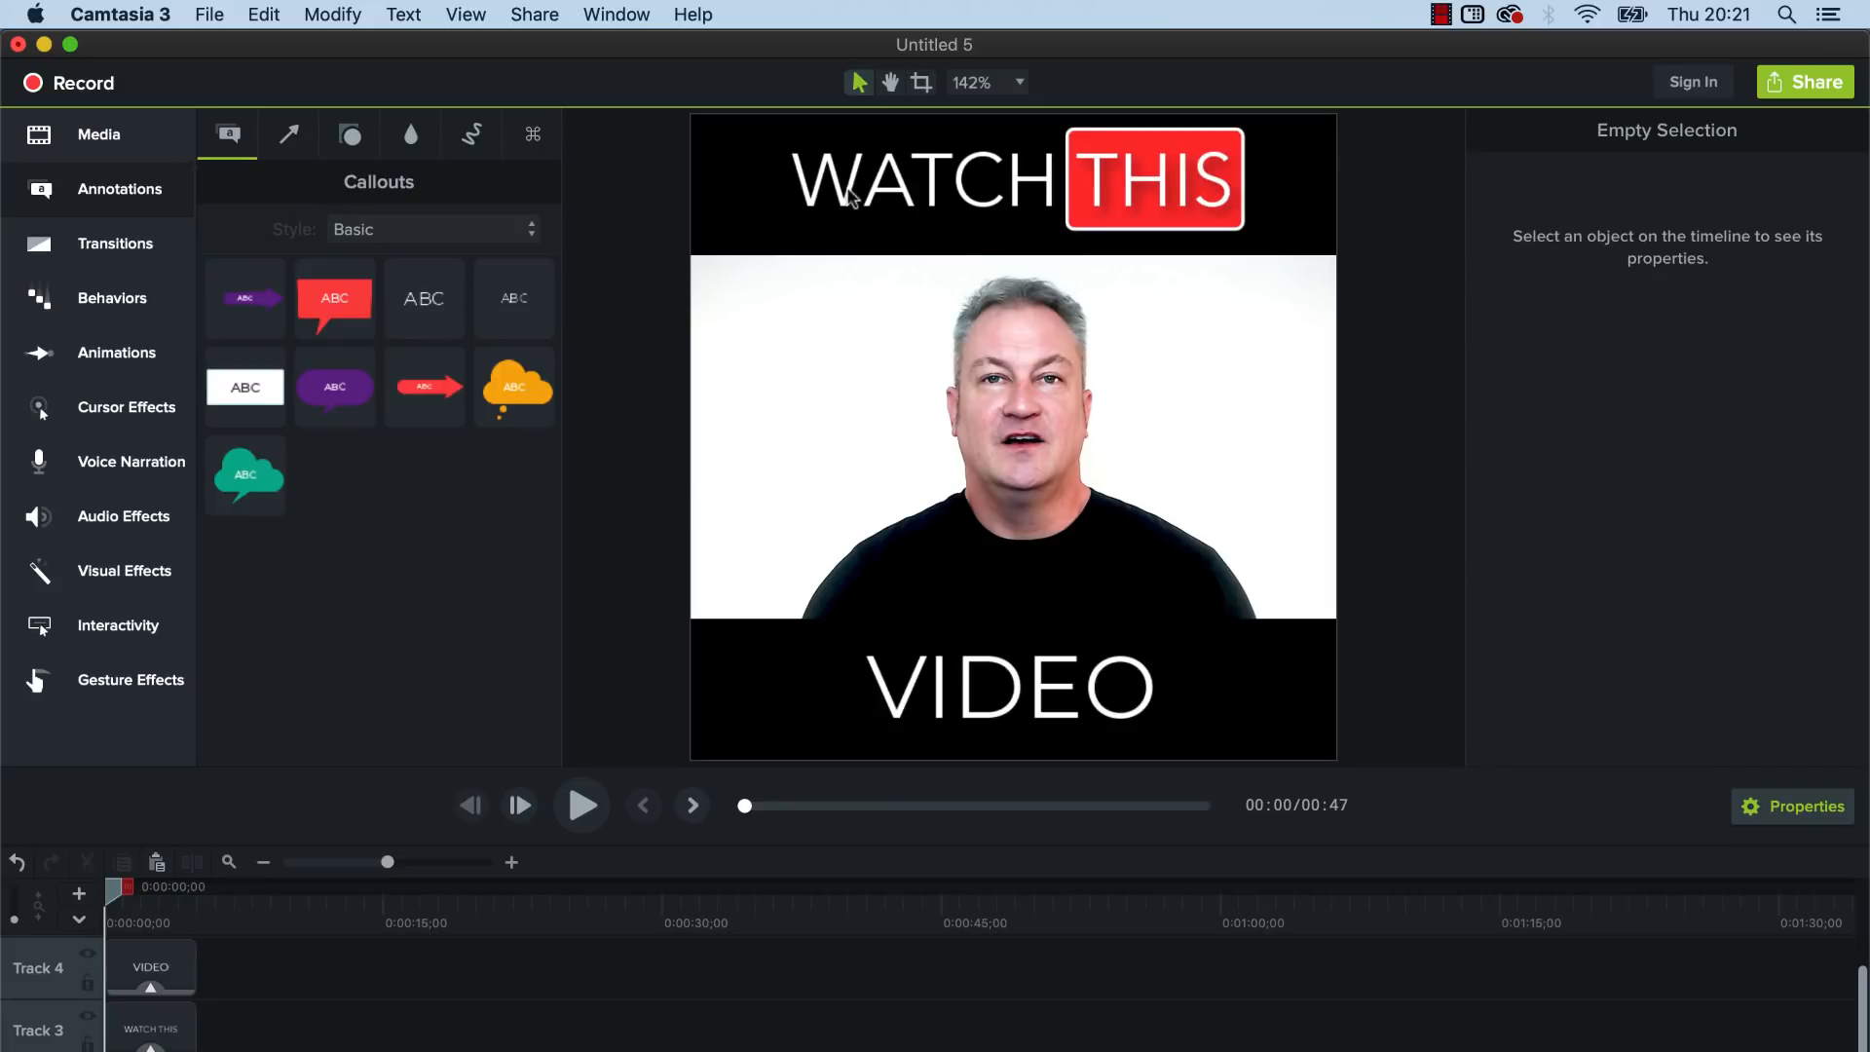
{"action": "mouse_move", "coordinate": [890, 179]}
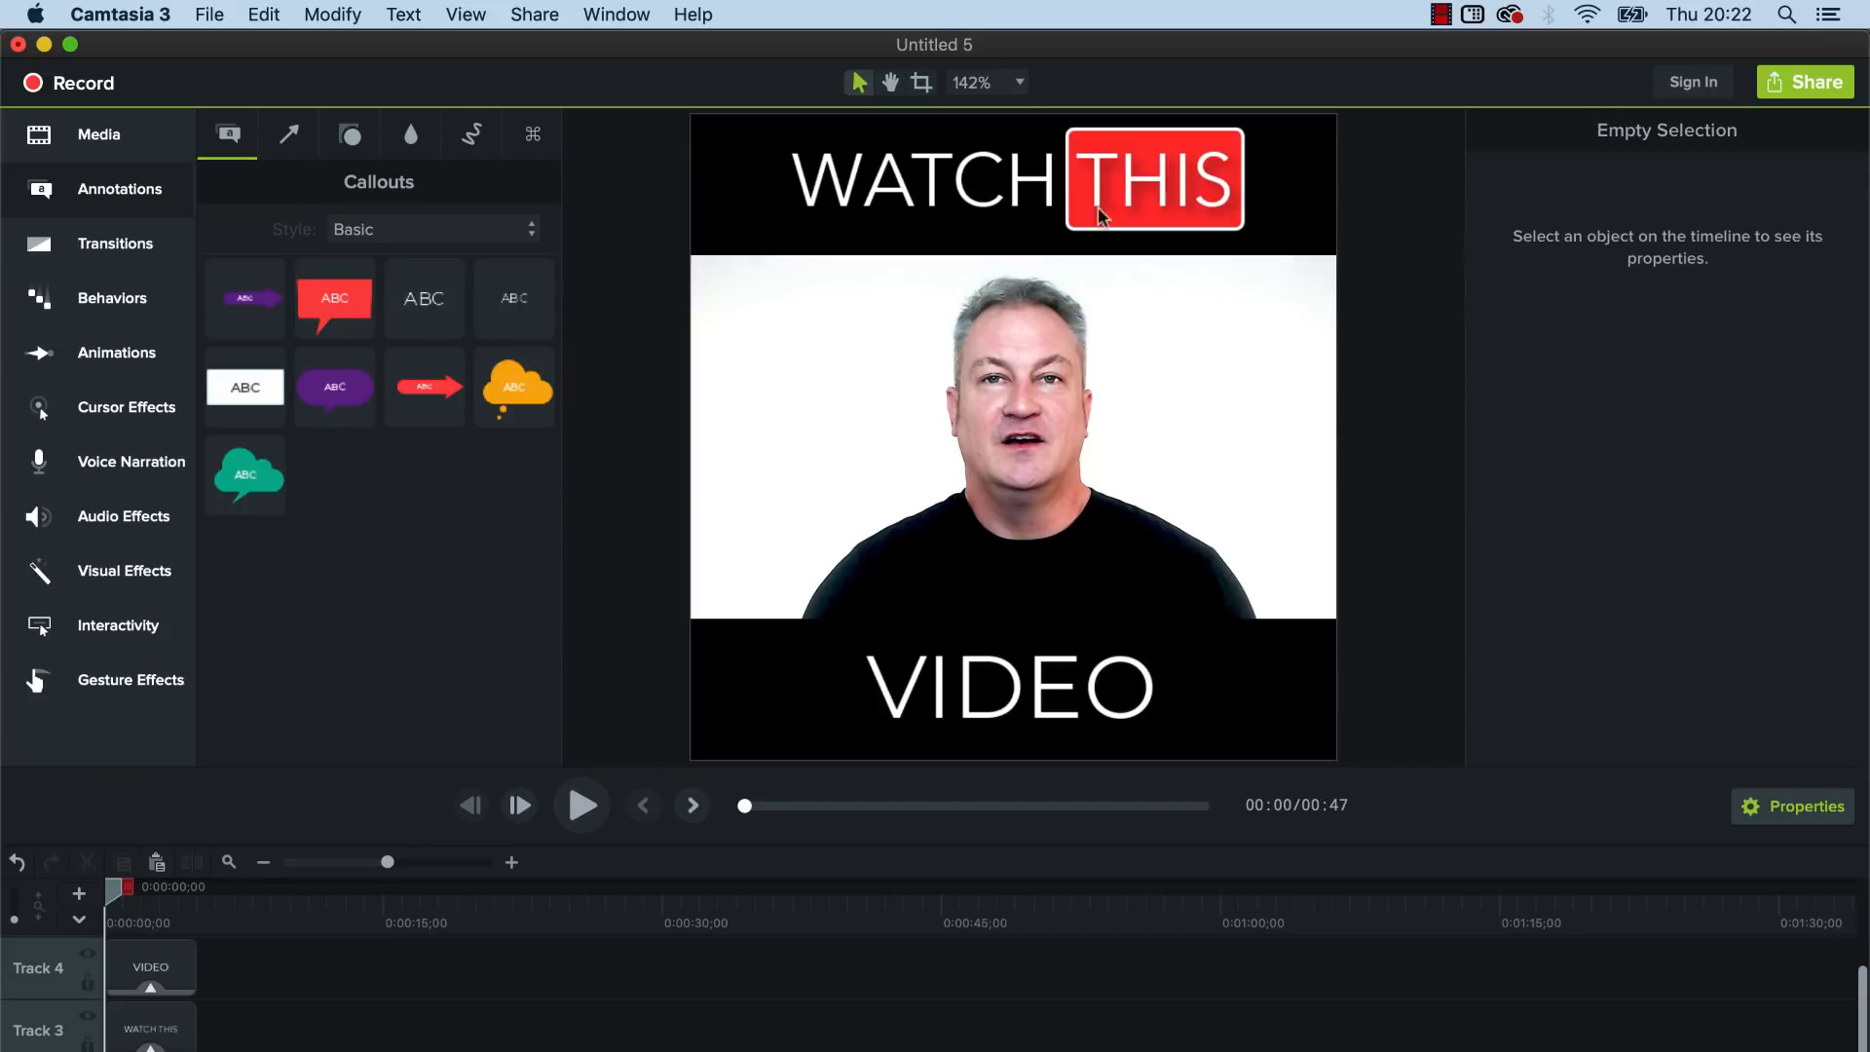
{"action": "mouse_move", "coordinate": [1214, 733]}
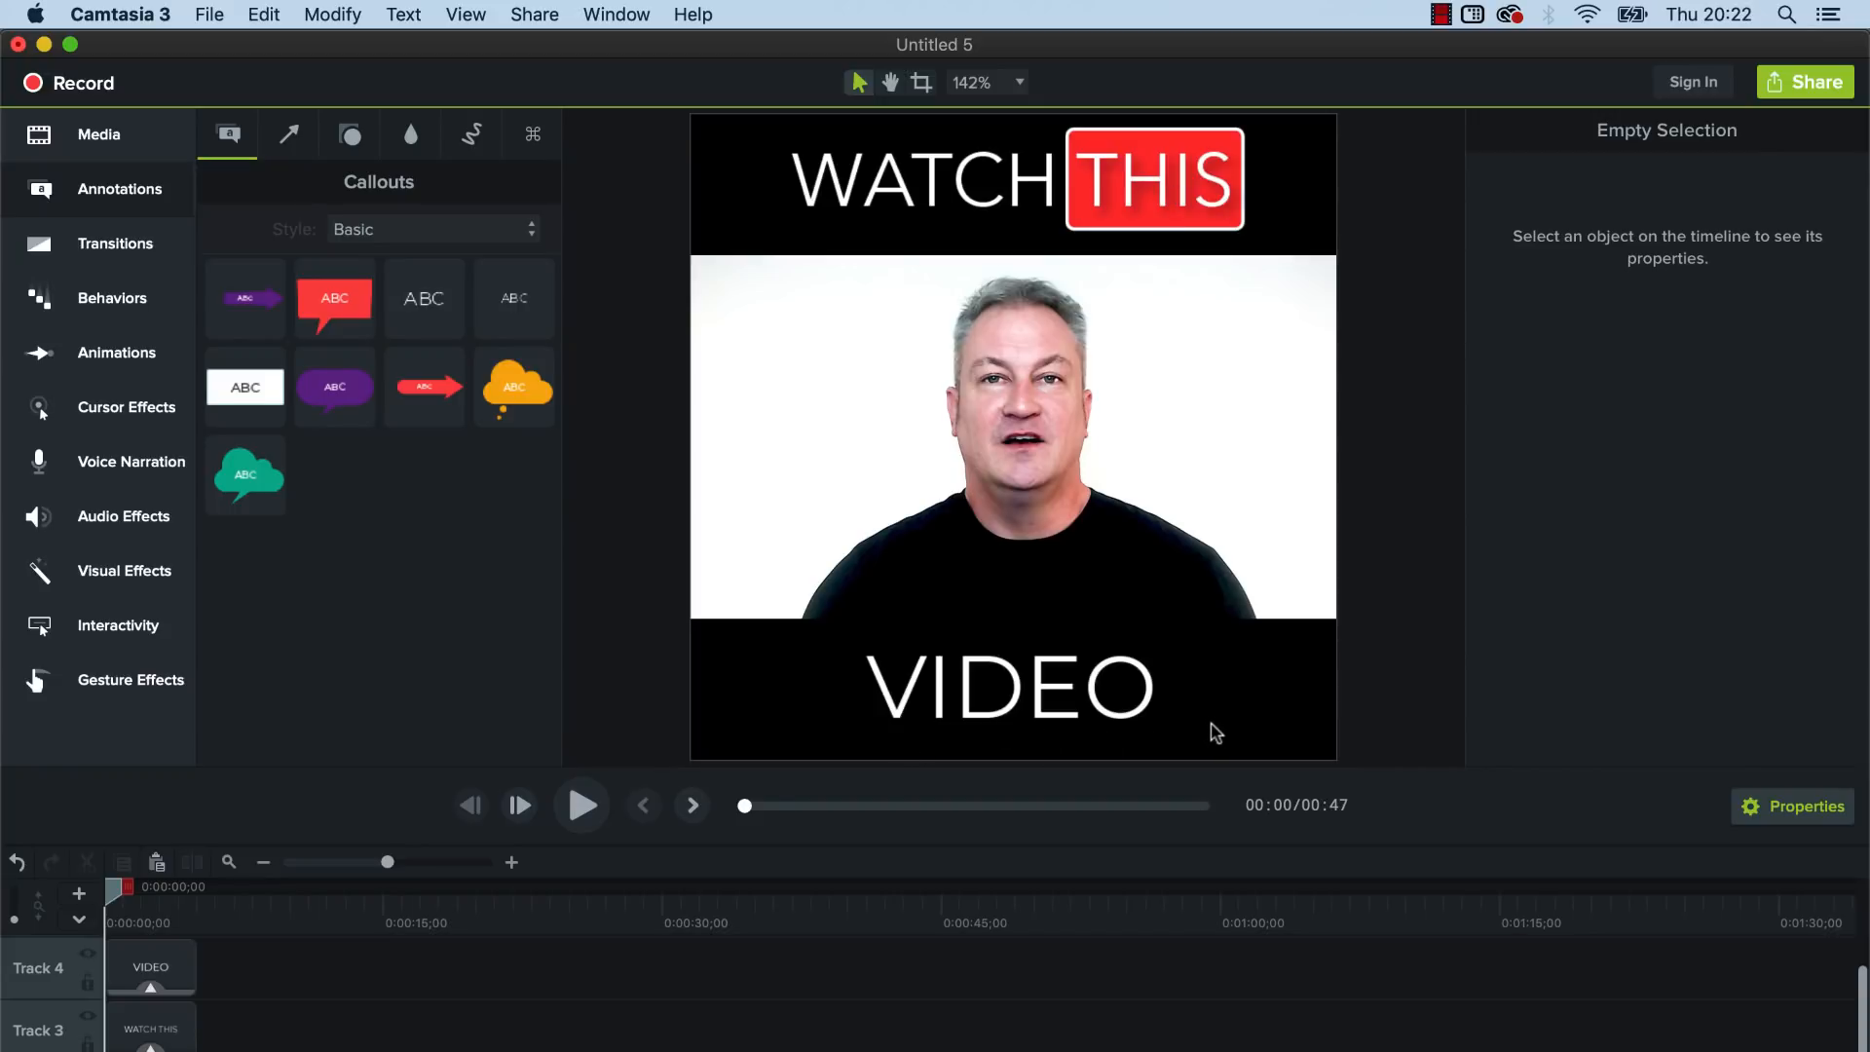
{"action": "mouse_move", "coordinate": [1152, 473]}
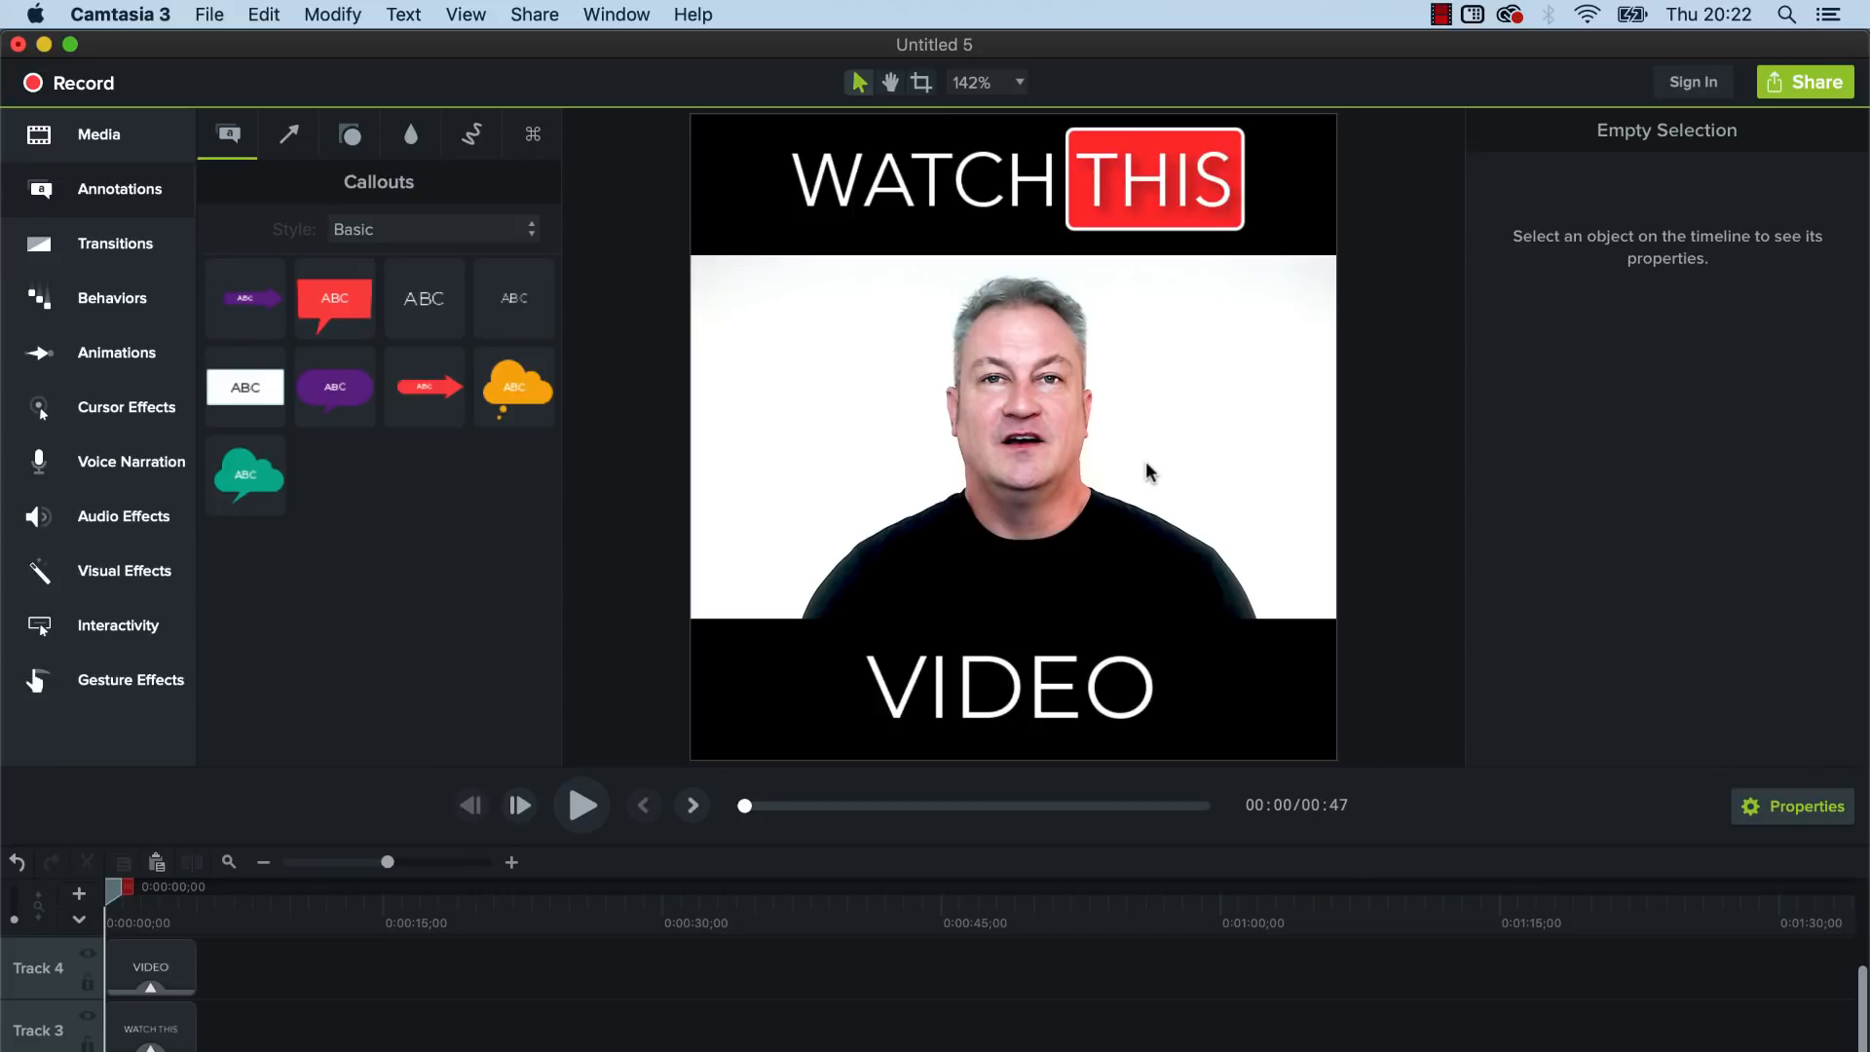
{"action": "mouse_move", "coordinate": [1188, 220]}
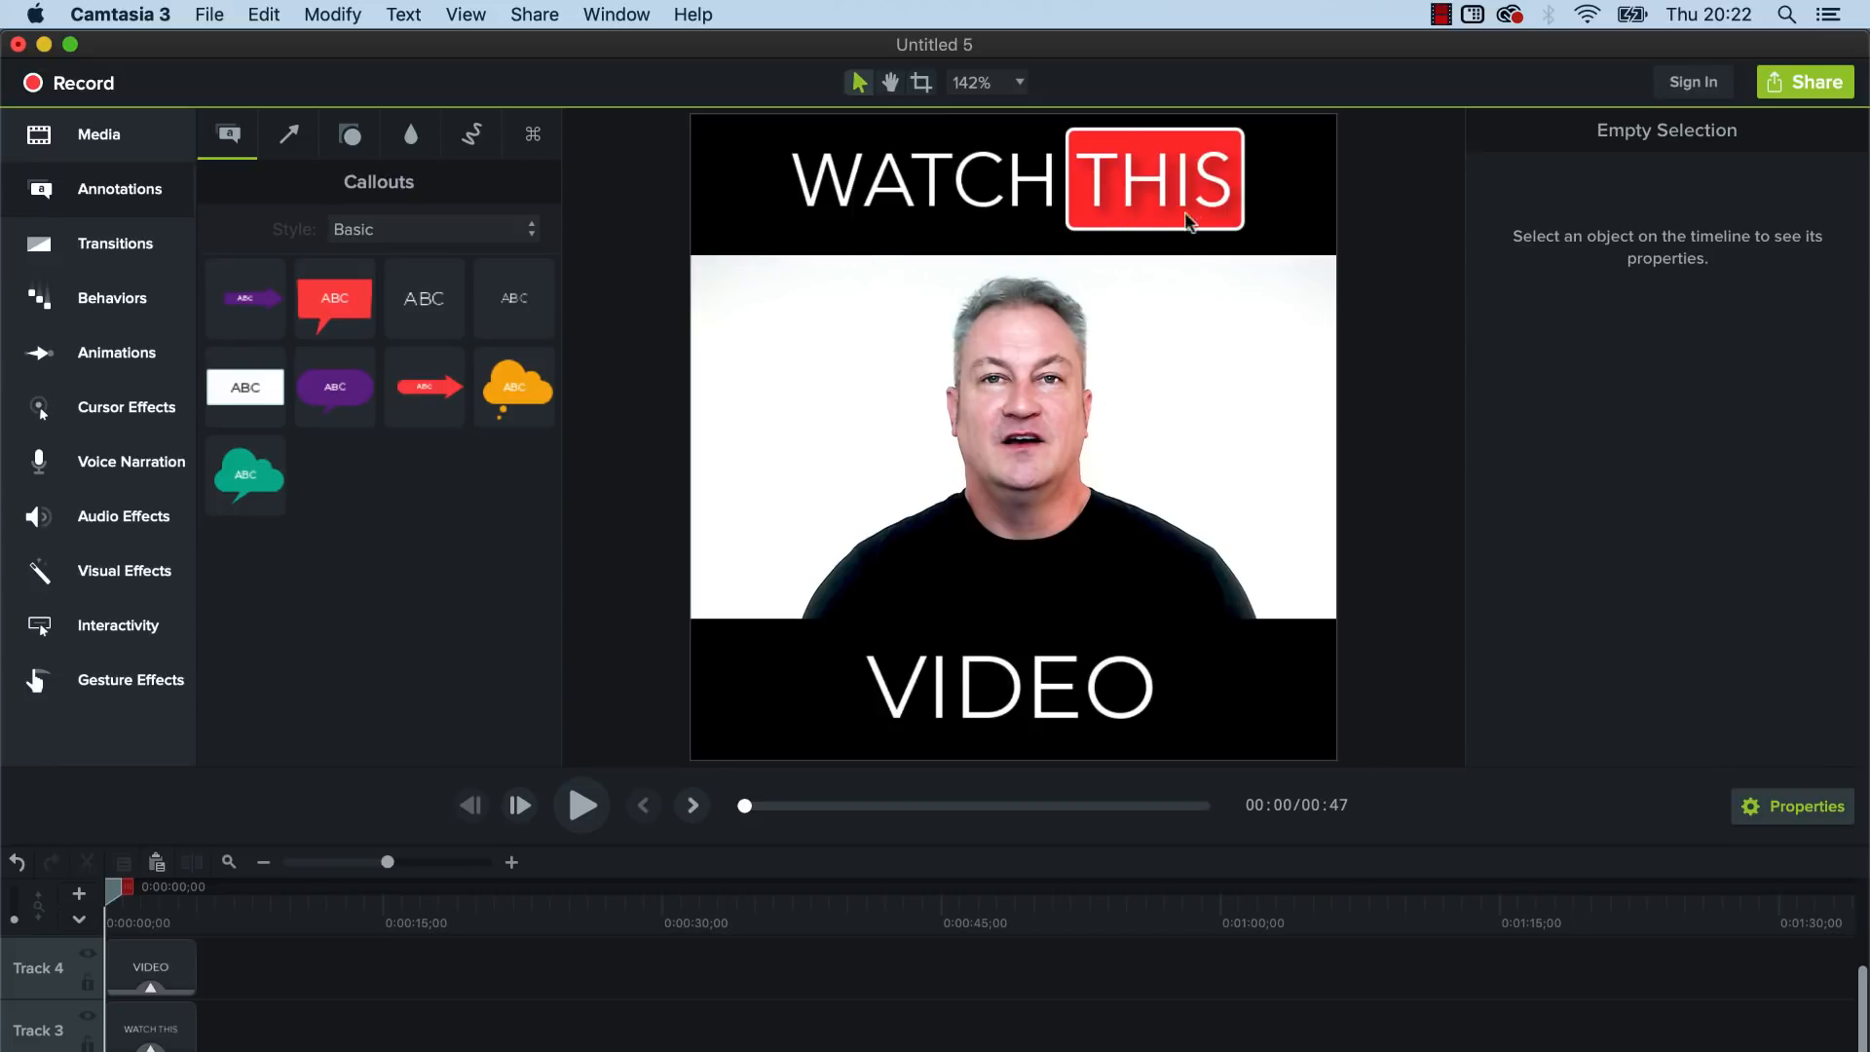
{"action": "mouse_move", "coordinate": [1298, 676]}
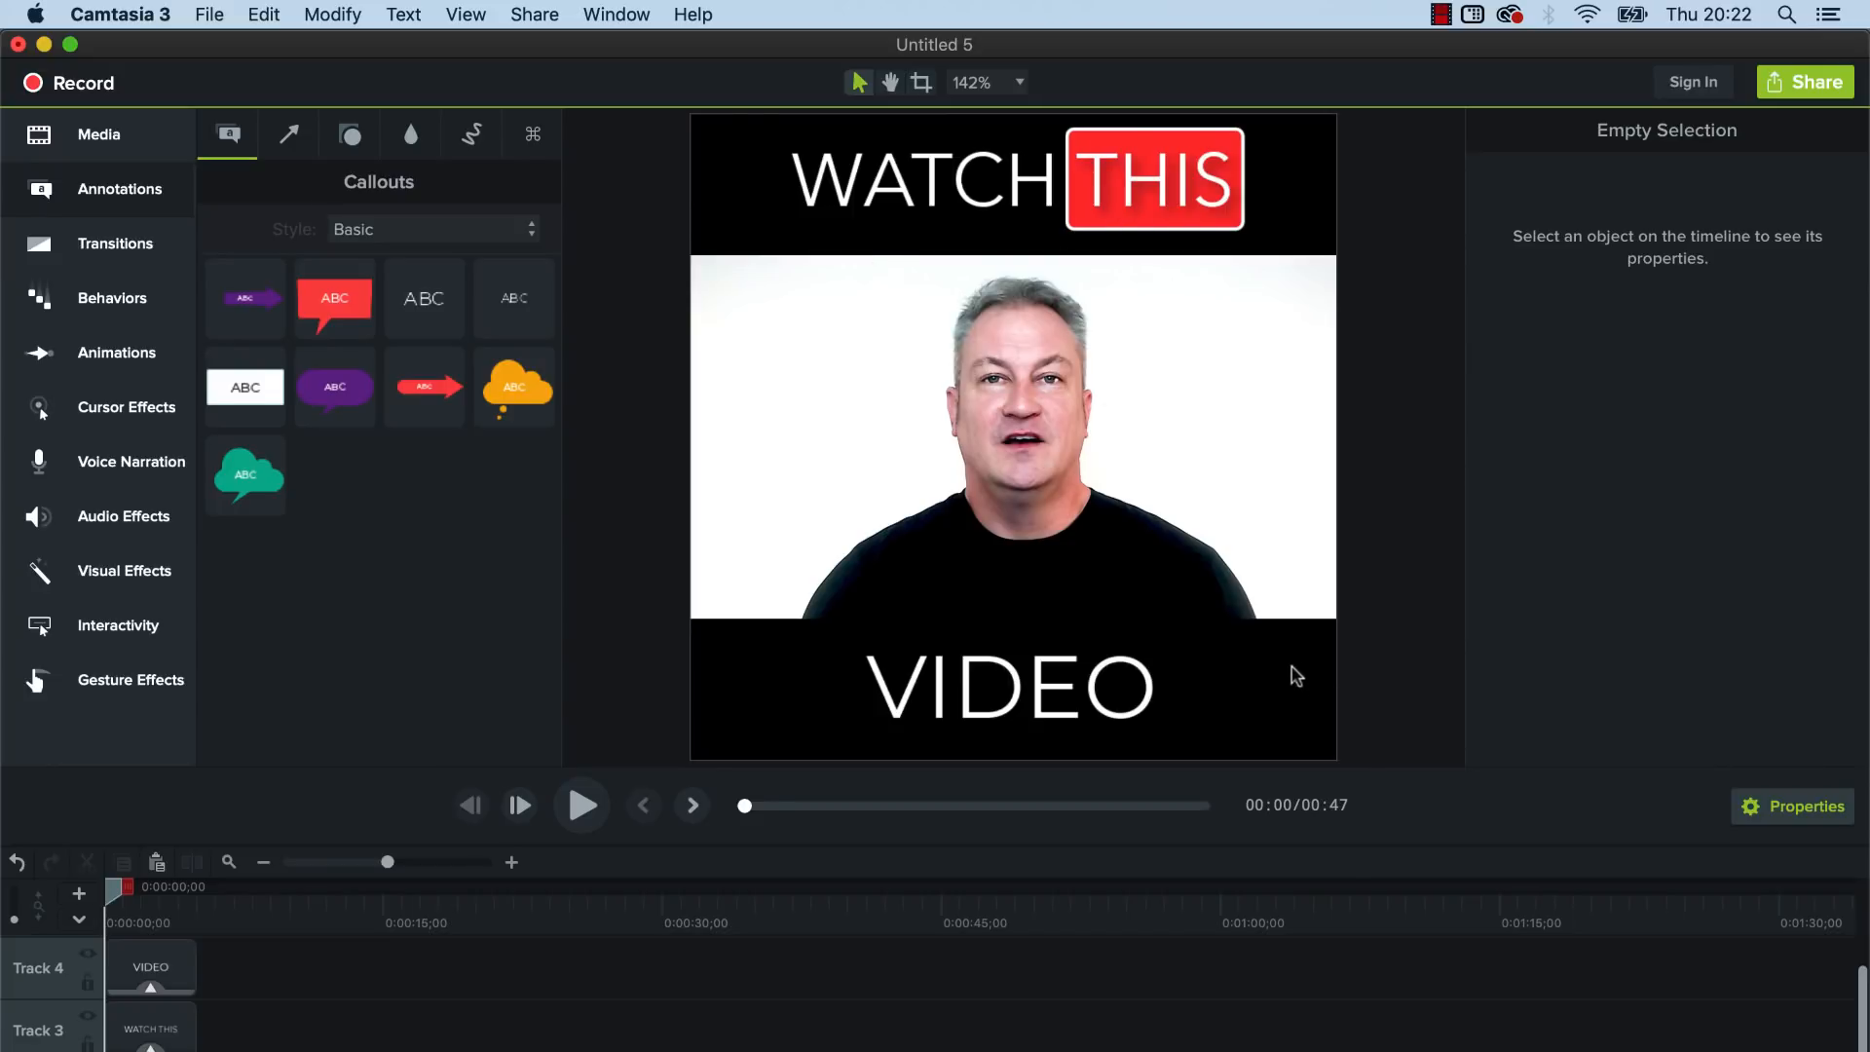
{"action": "mouse_move", "coordinate": [986, 234]}
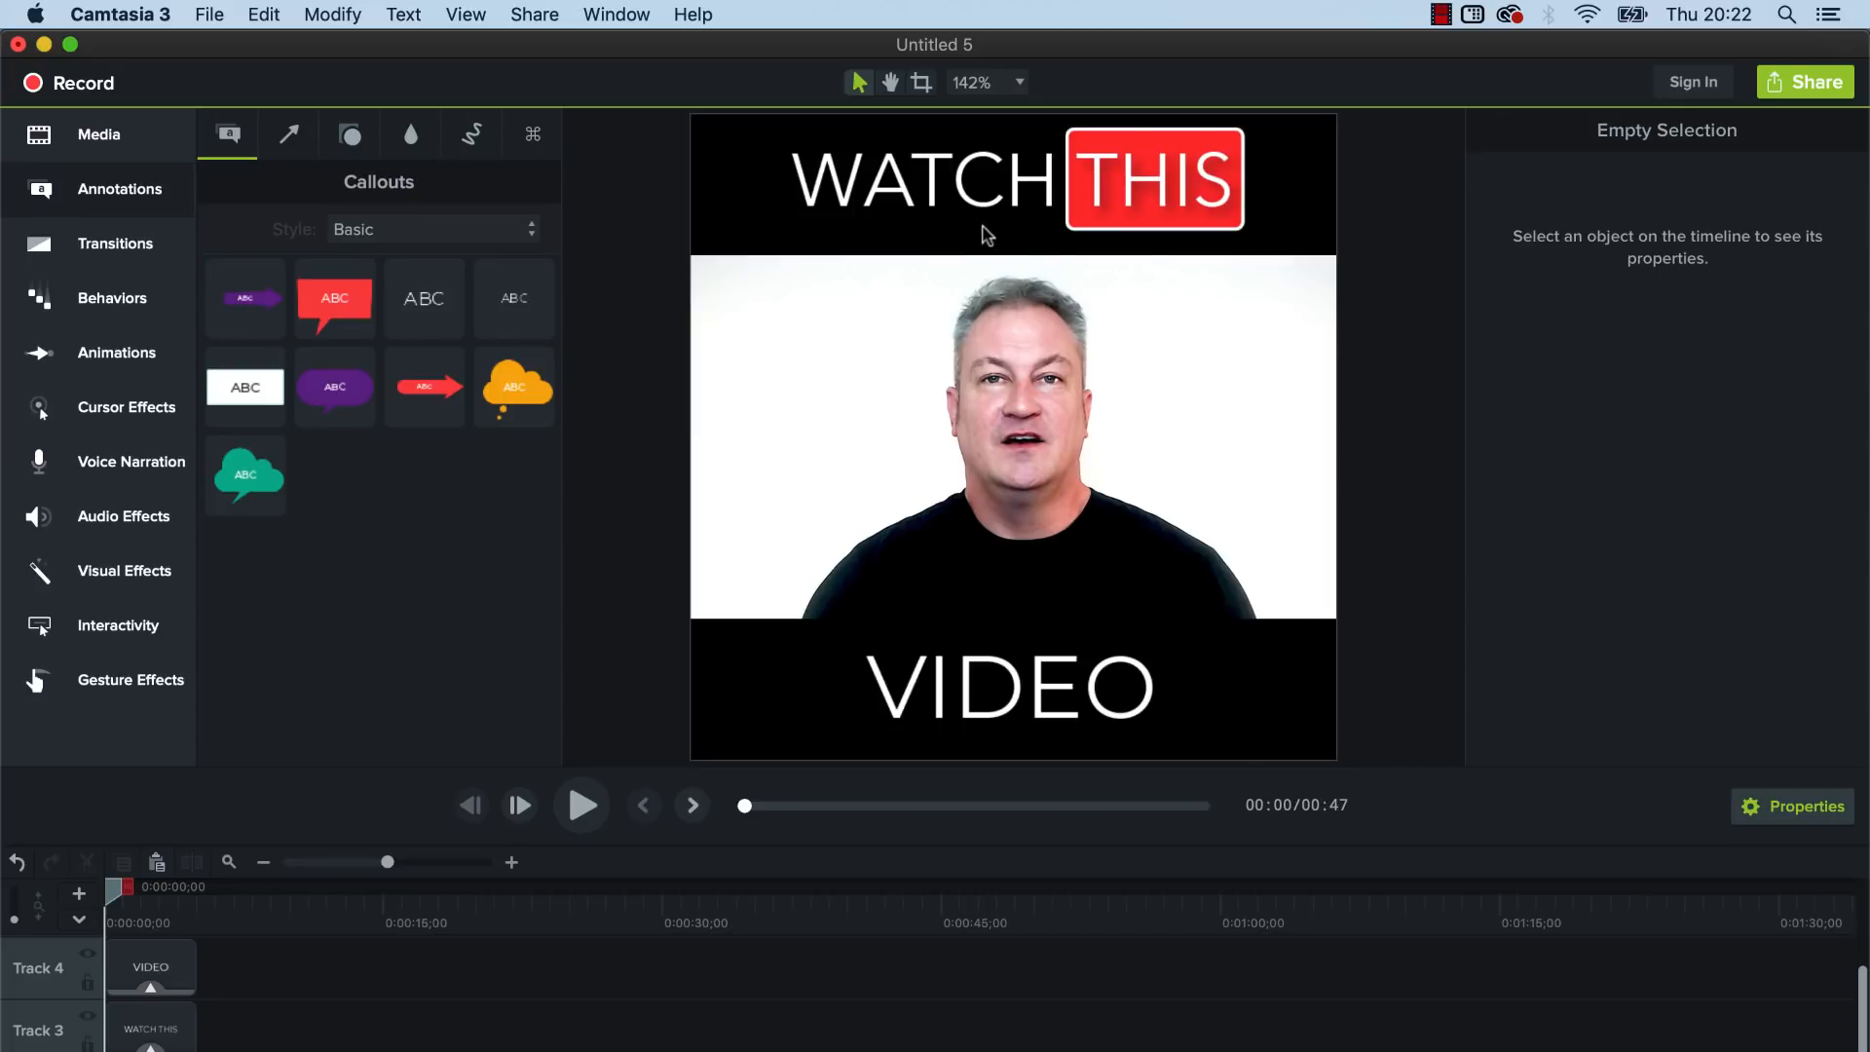
{"action": "mouse_move", "coordinate": [1247, 721]}
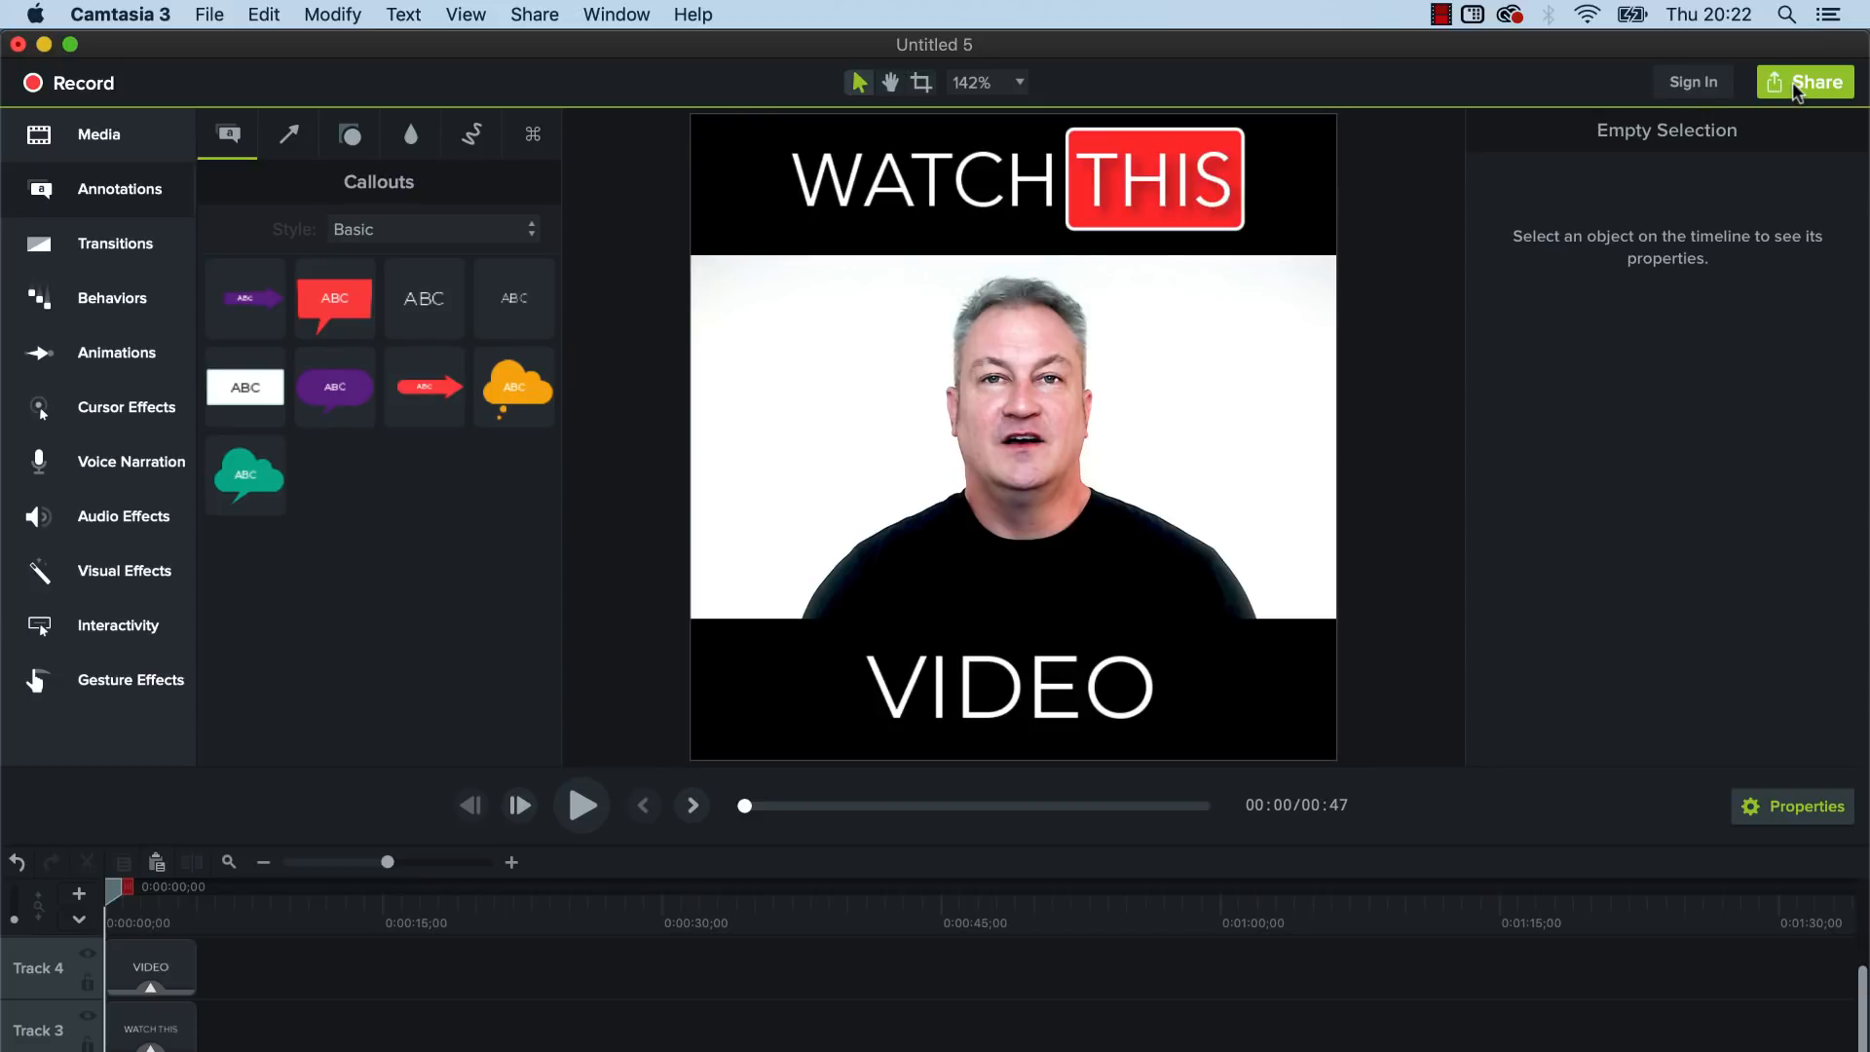
- Export as a local MP4 file with Custom dimensions in the advanced options and start rendering
{"action": "left_click", "coordinate": [1802, 82]}
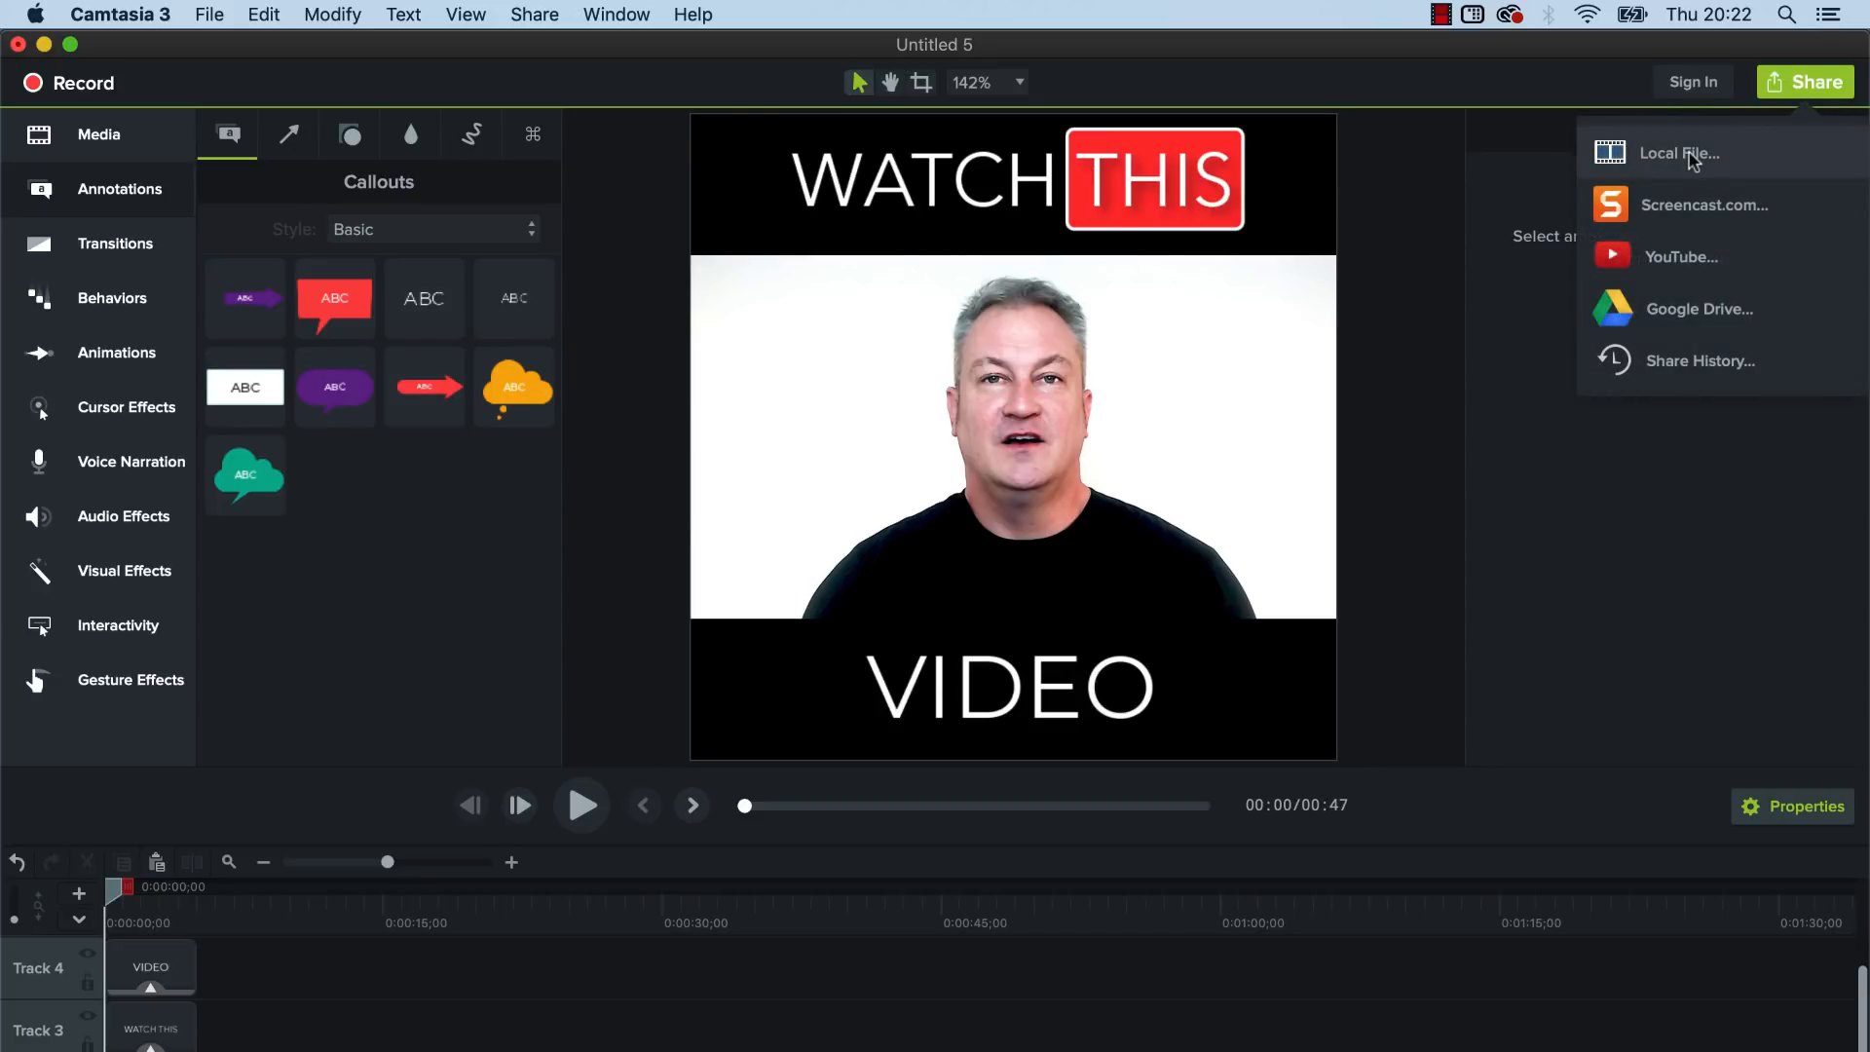
{"action": "left_click", "coordinate": [1681, 152]}
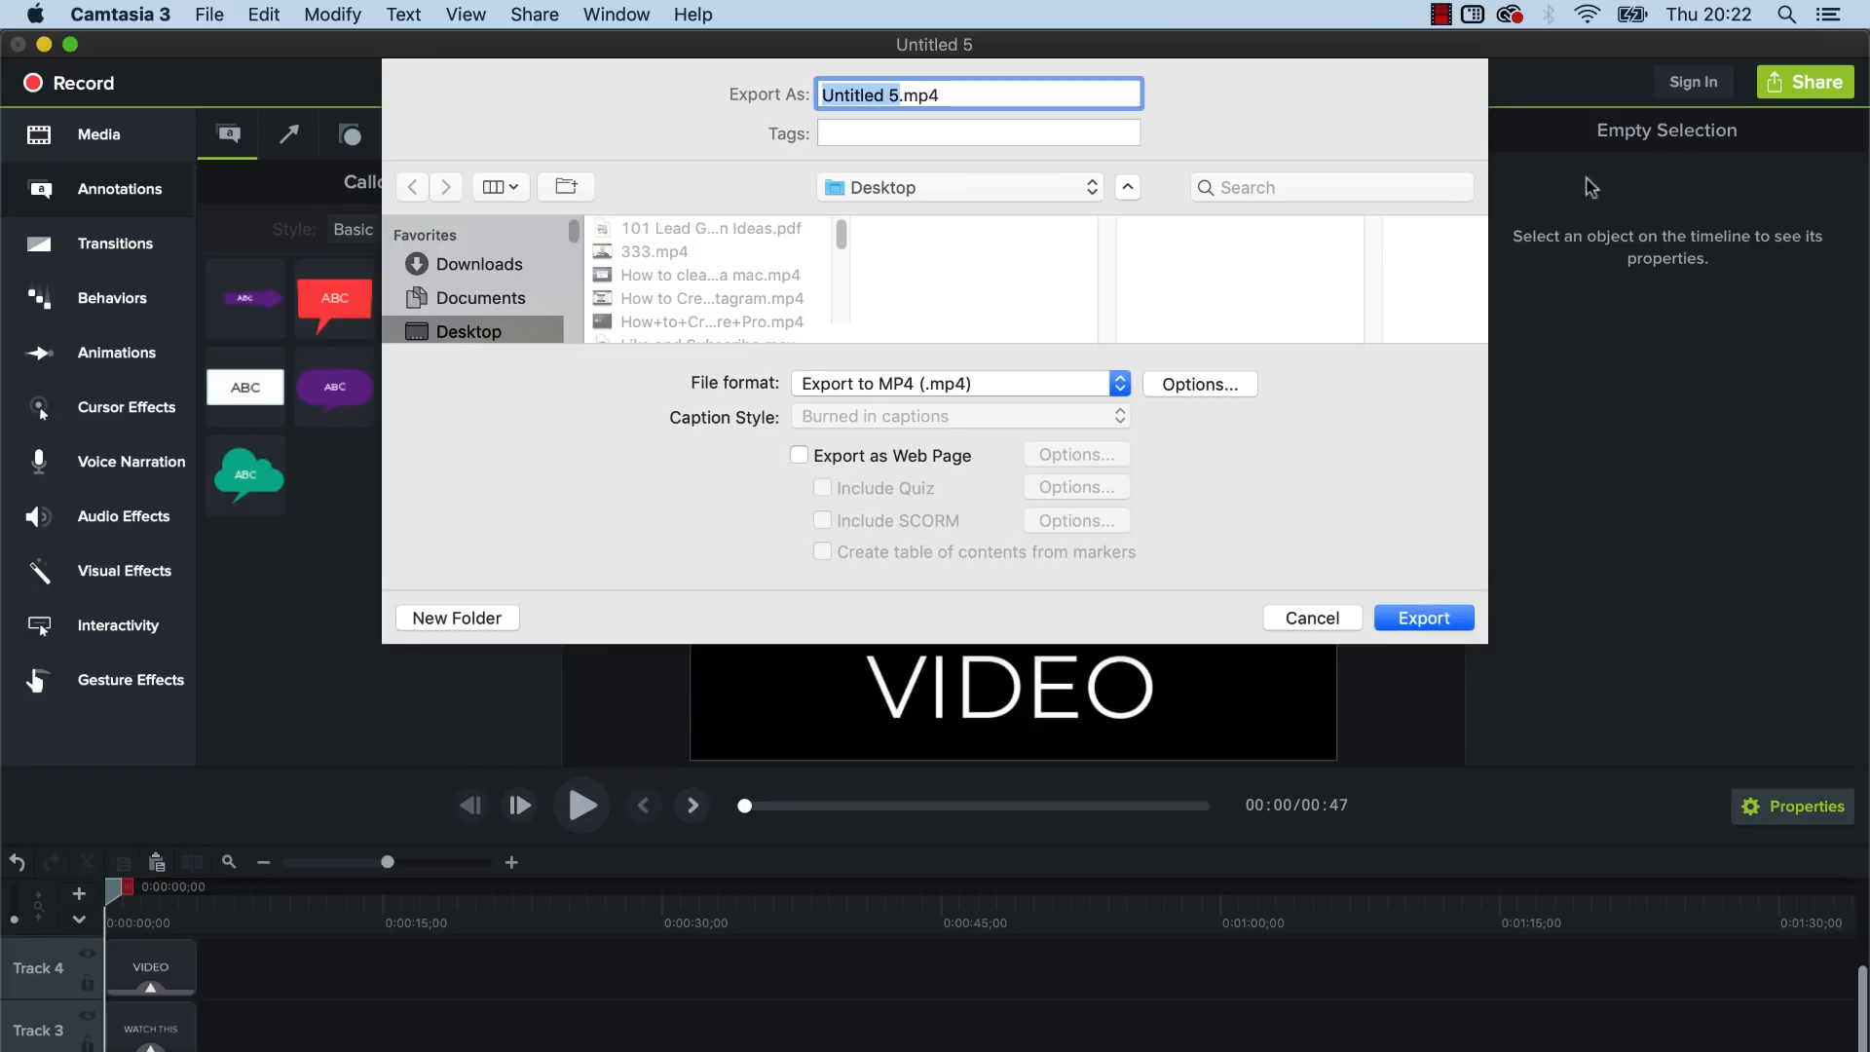
{"action": "mouse_move", "coordinate": [1374, 422]}
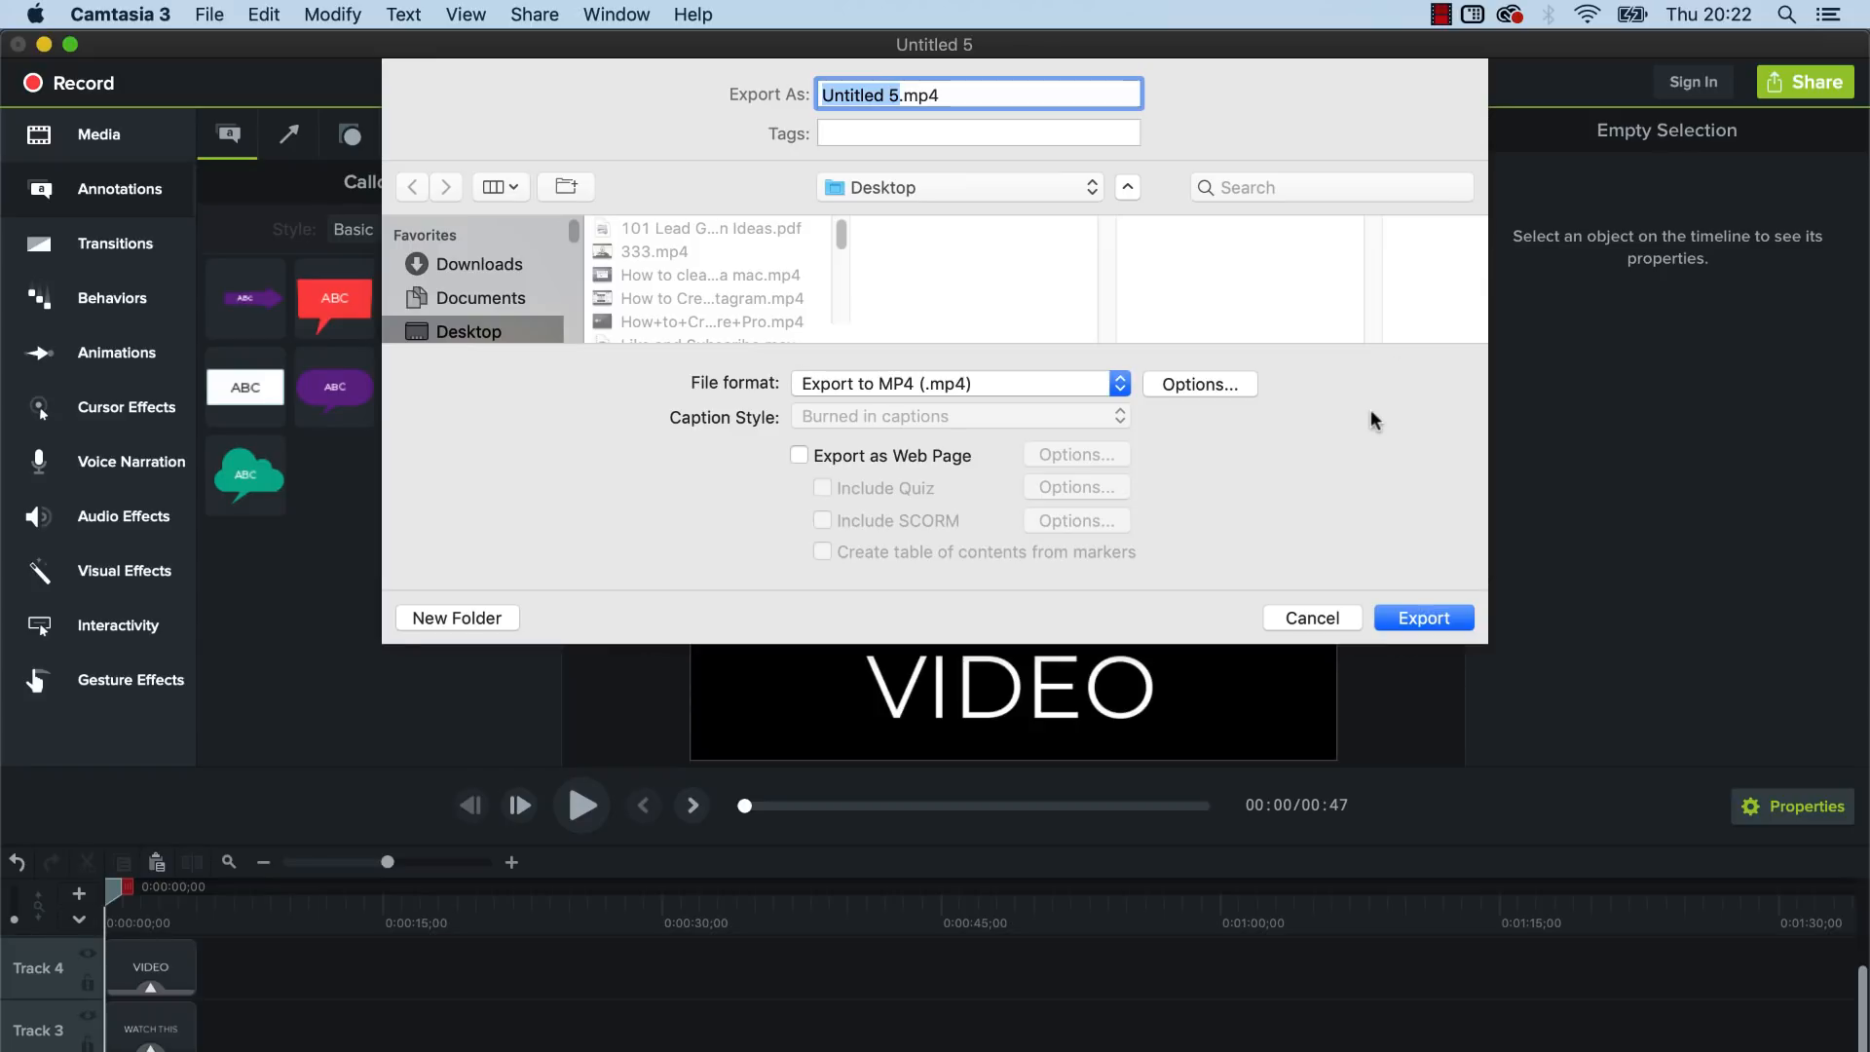
{"action": "mouse_move", "coordinate": [1332, 413]}
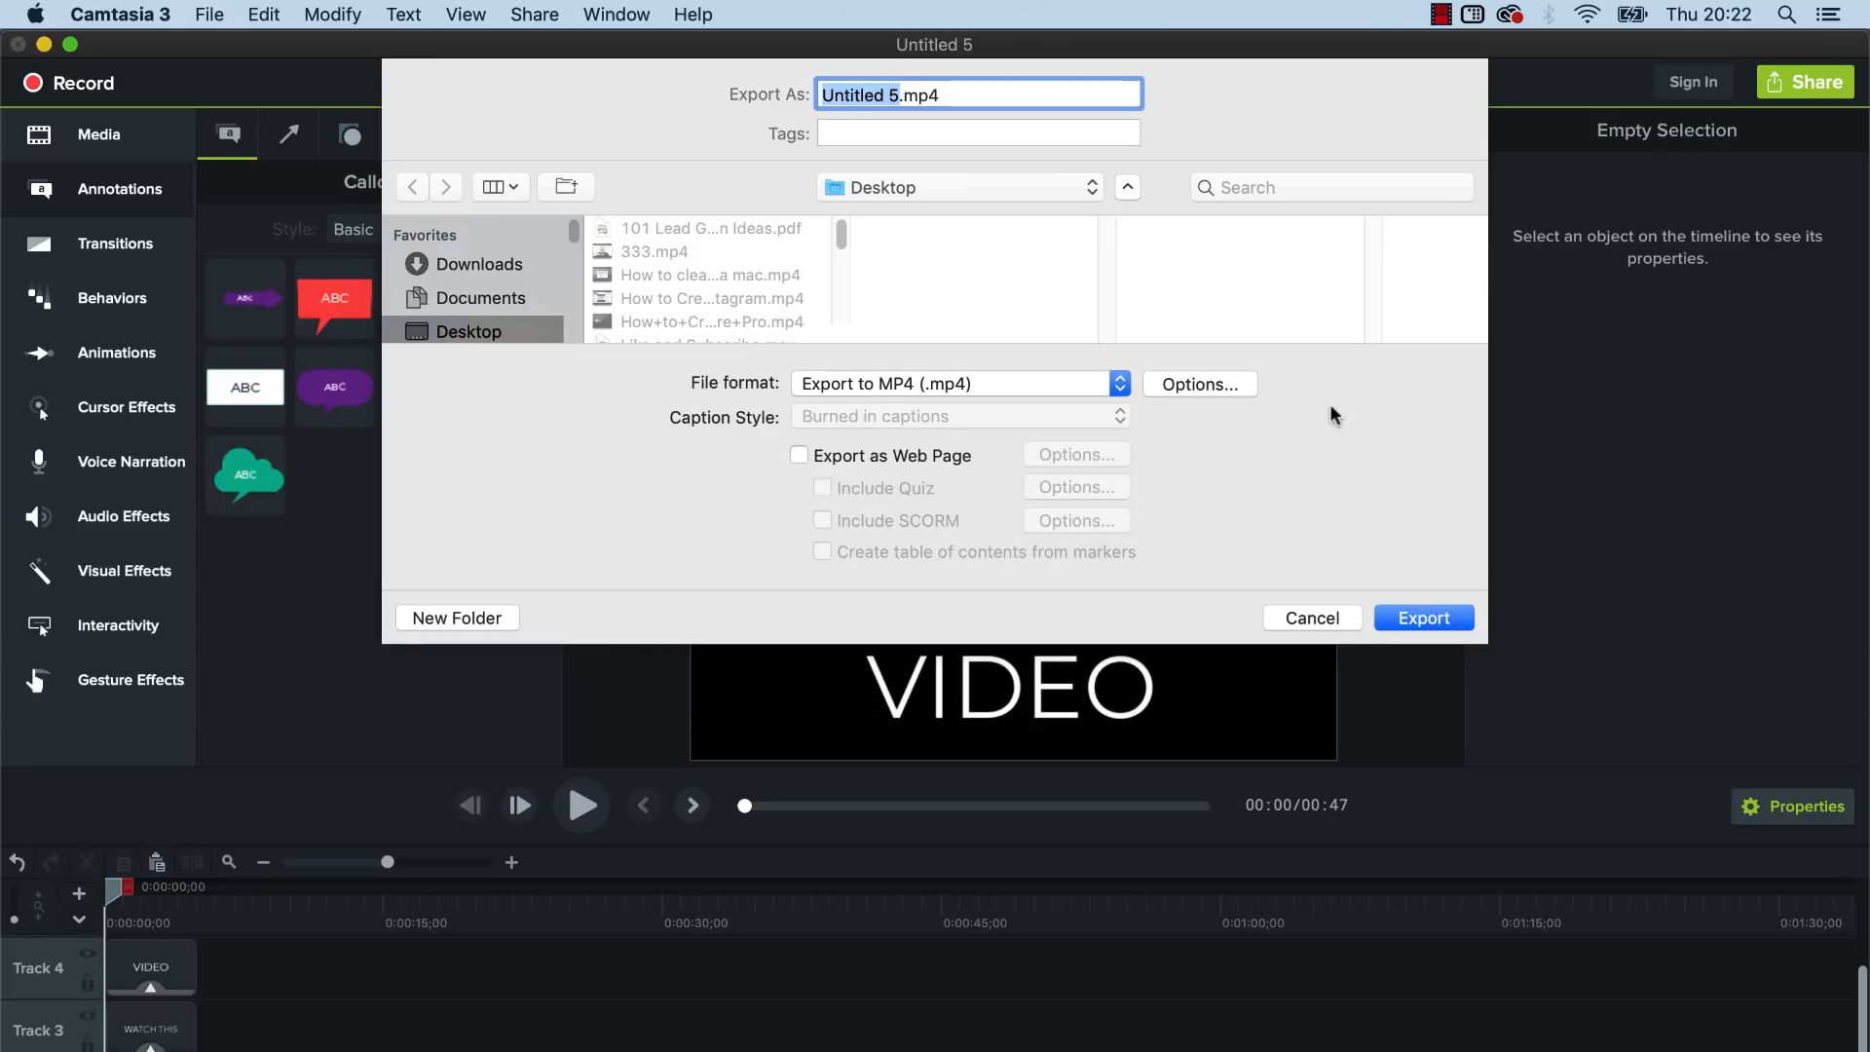
{"action": "mouse_move", "coordinate": [1276, 405]}
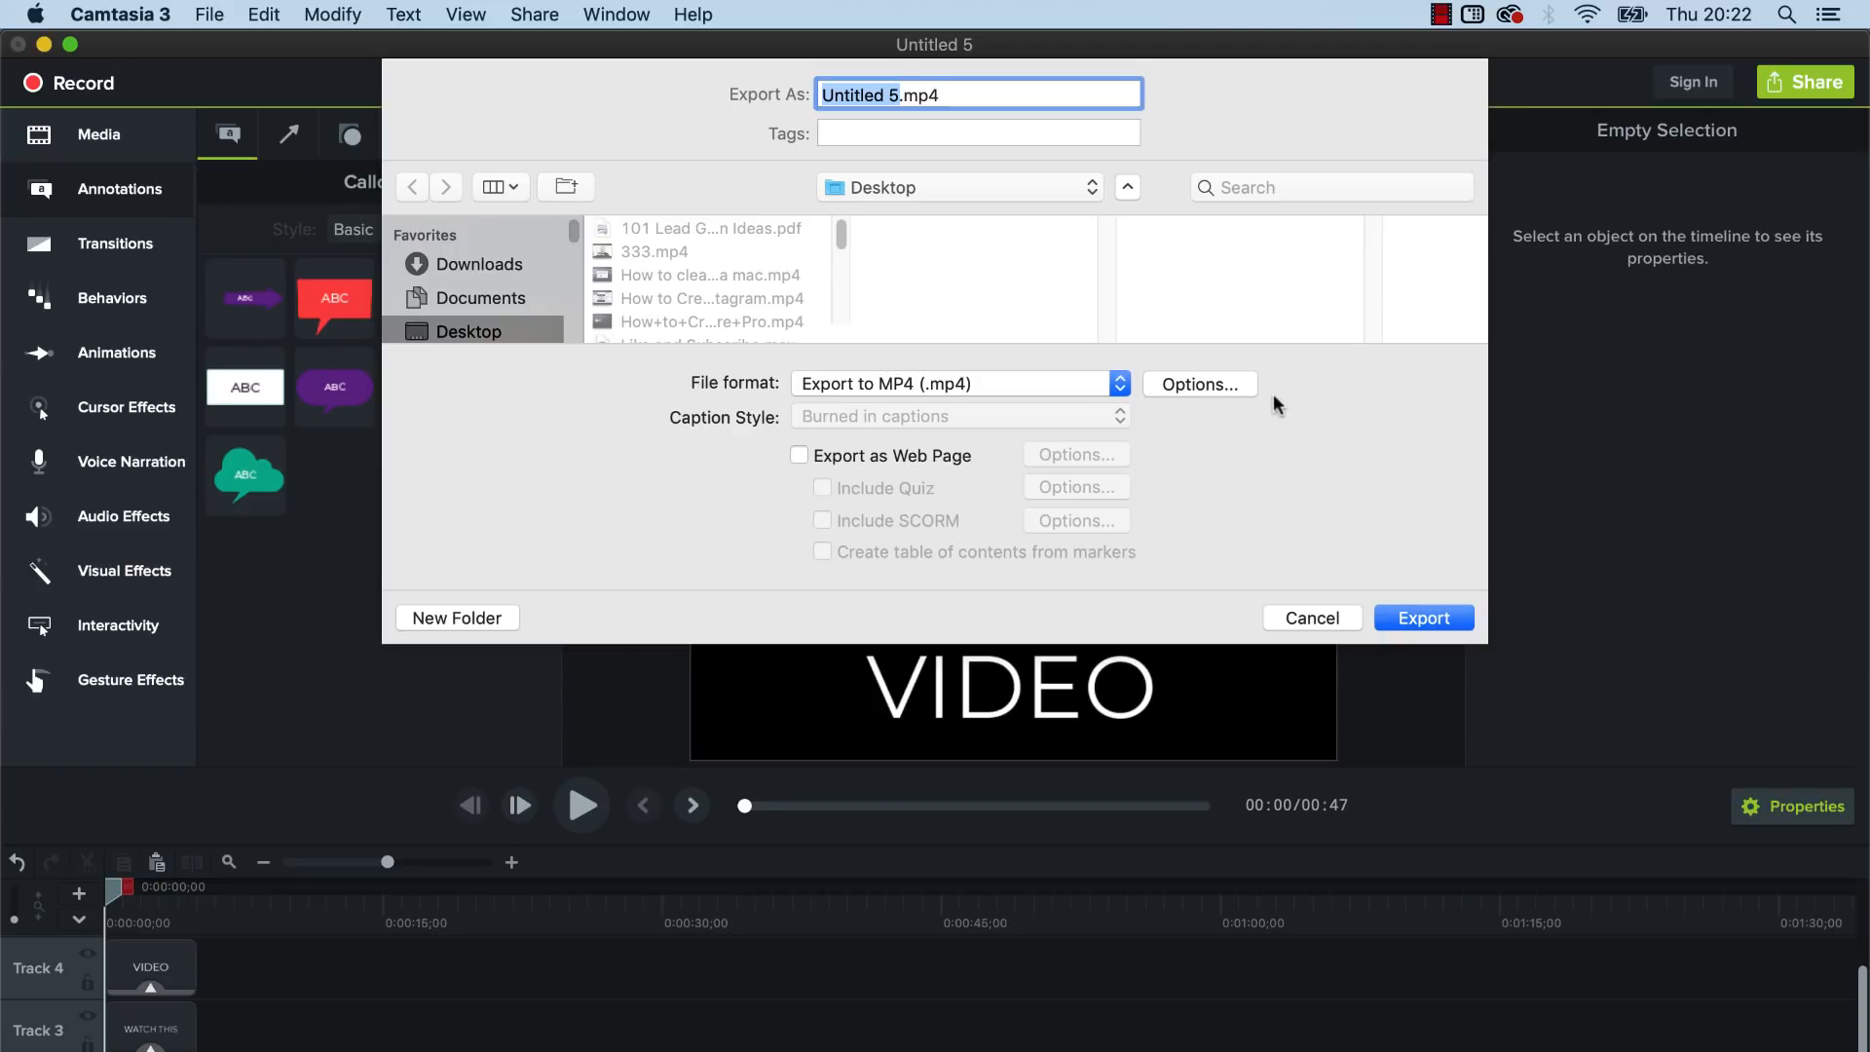
{"action": "mouse_move", "coordinate": [1277, 397]}
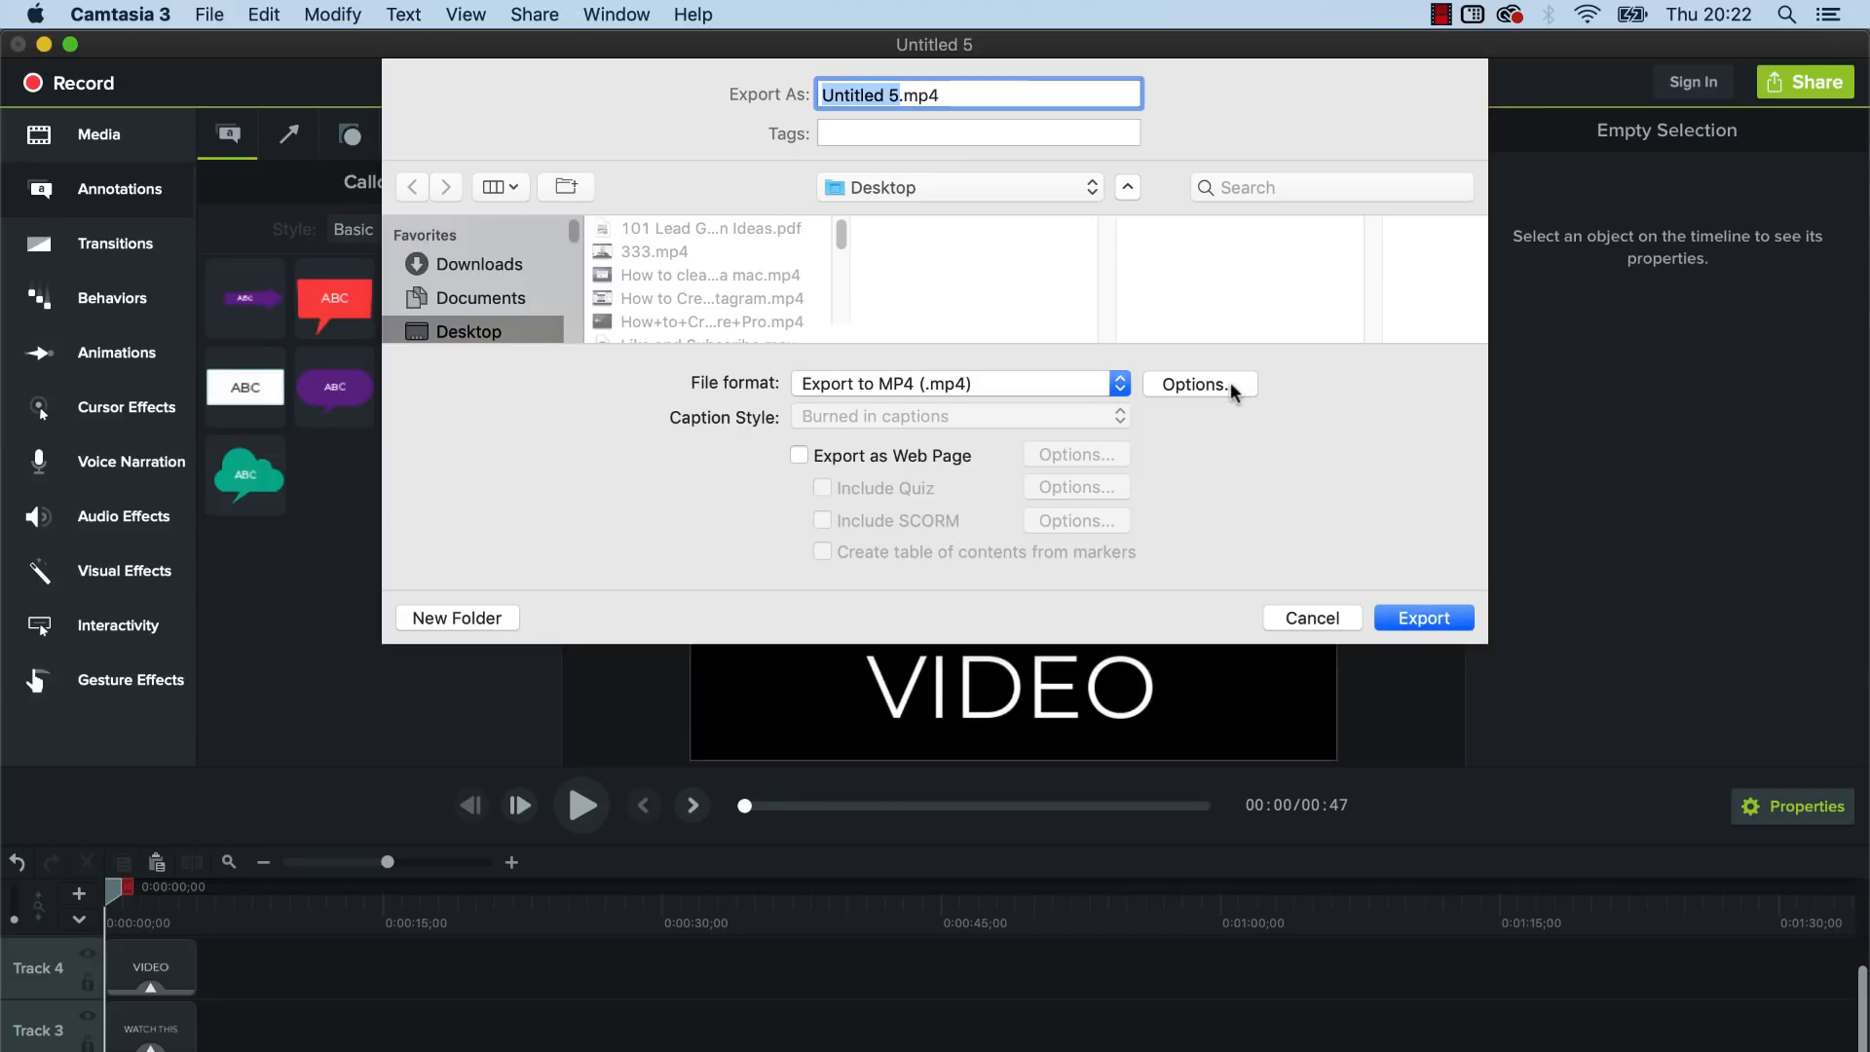
{"action": "left_click", "coordinate": [1197, 384]}
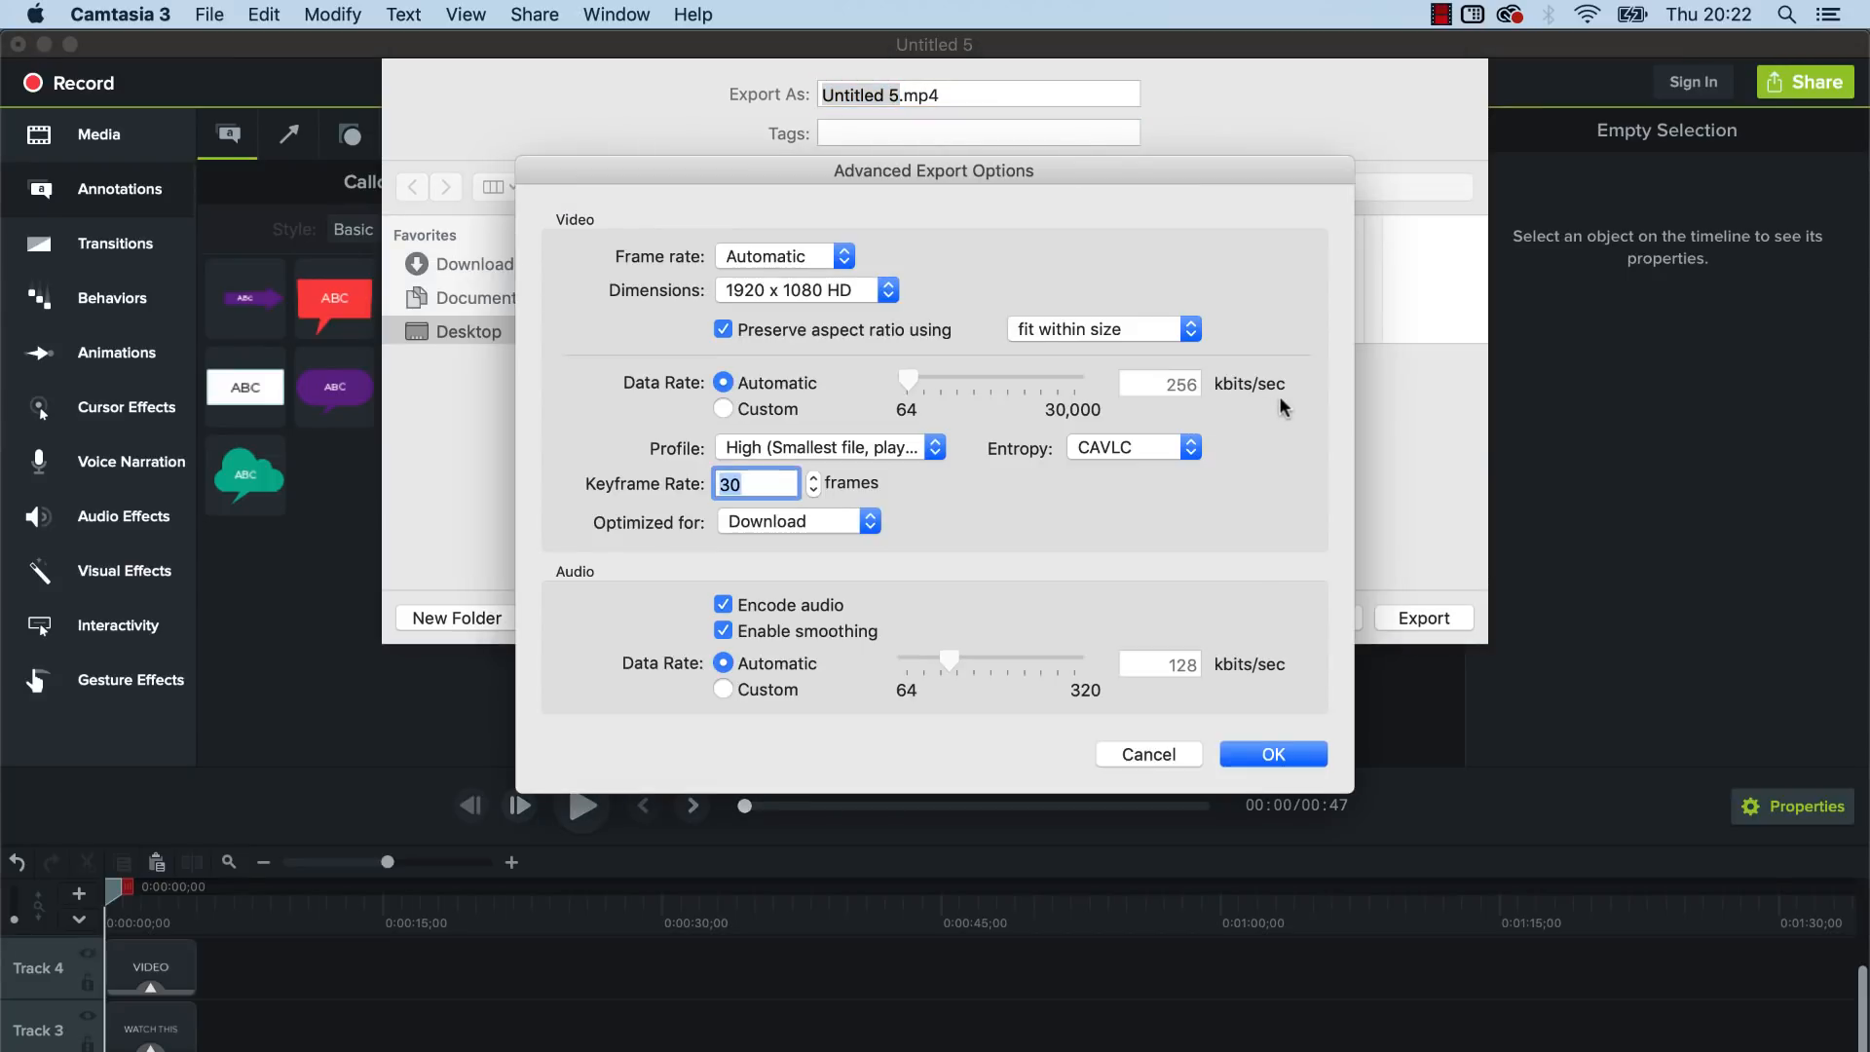
{"action": "mouse_move", "coordinate": [742, 306]}
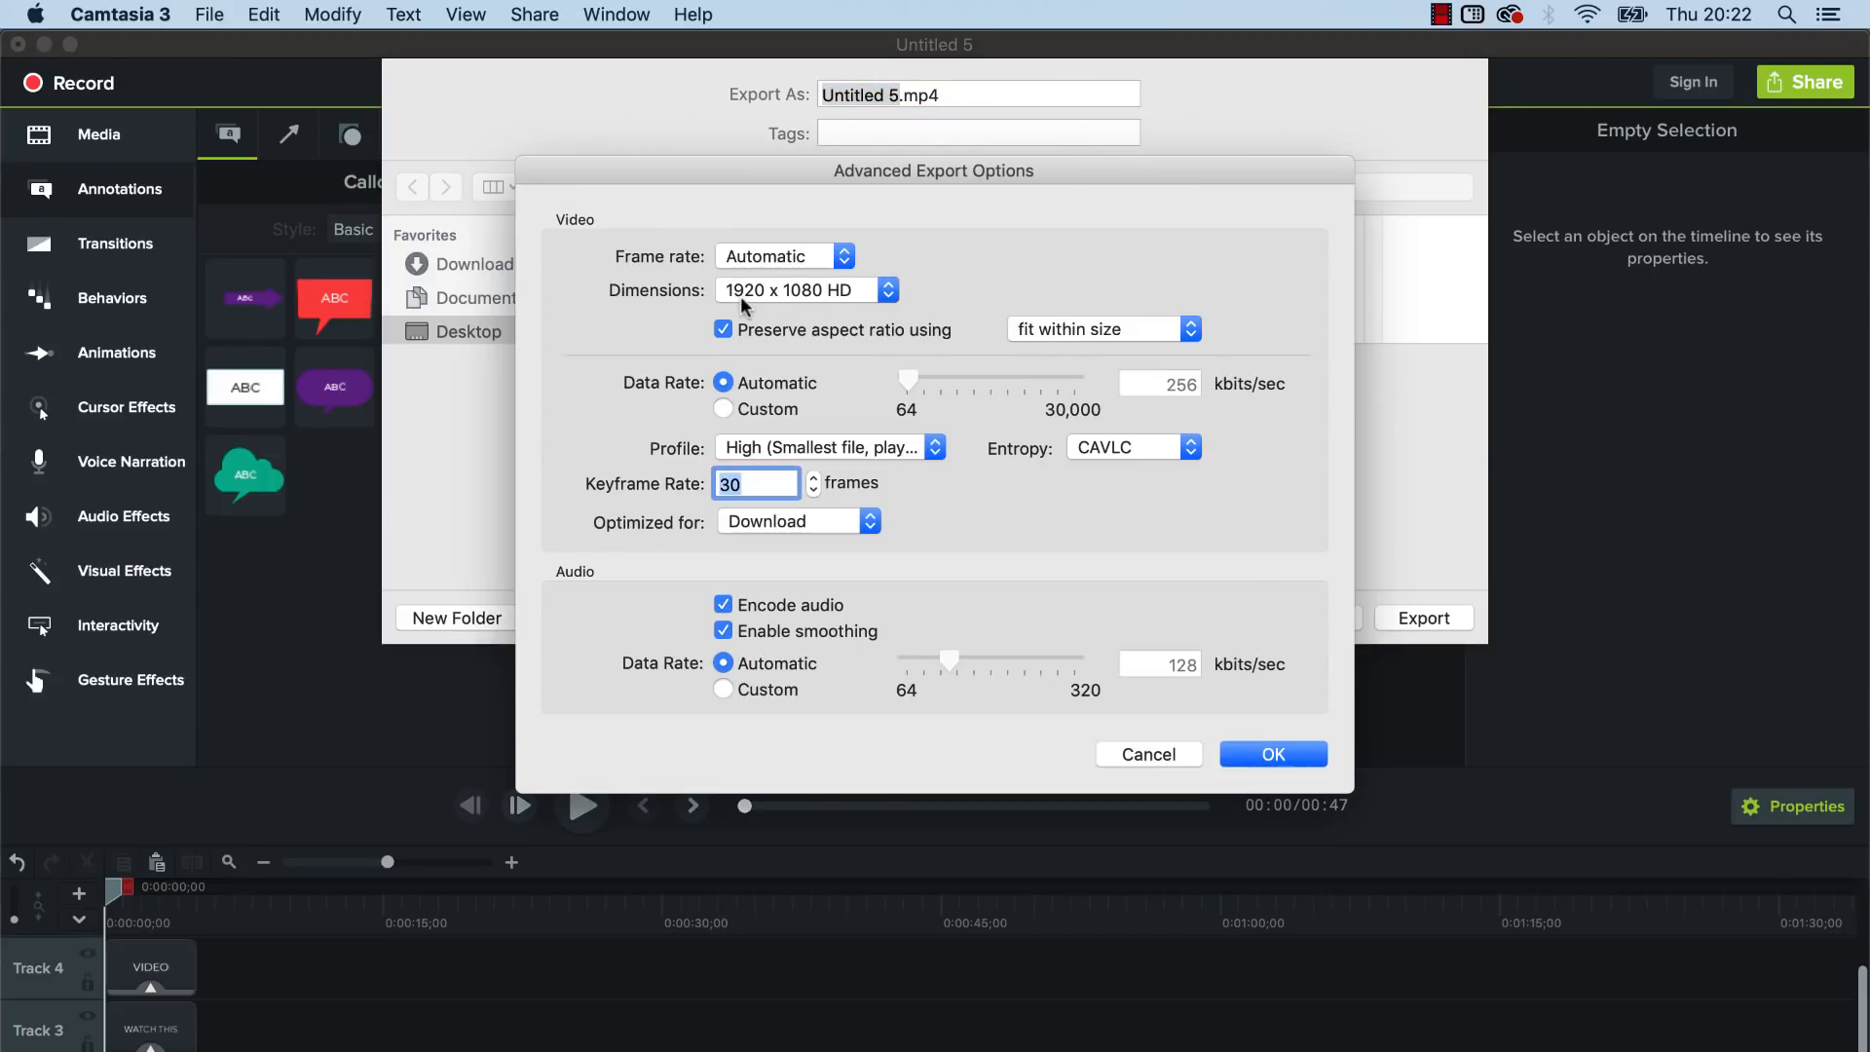
{"action": "mouse_move", "coordinate": [826, 299]}
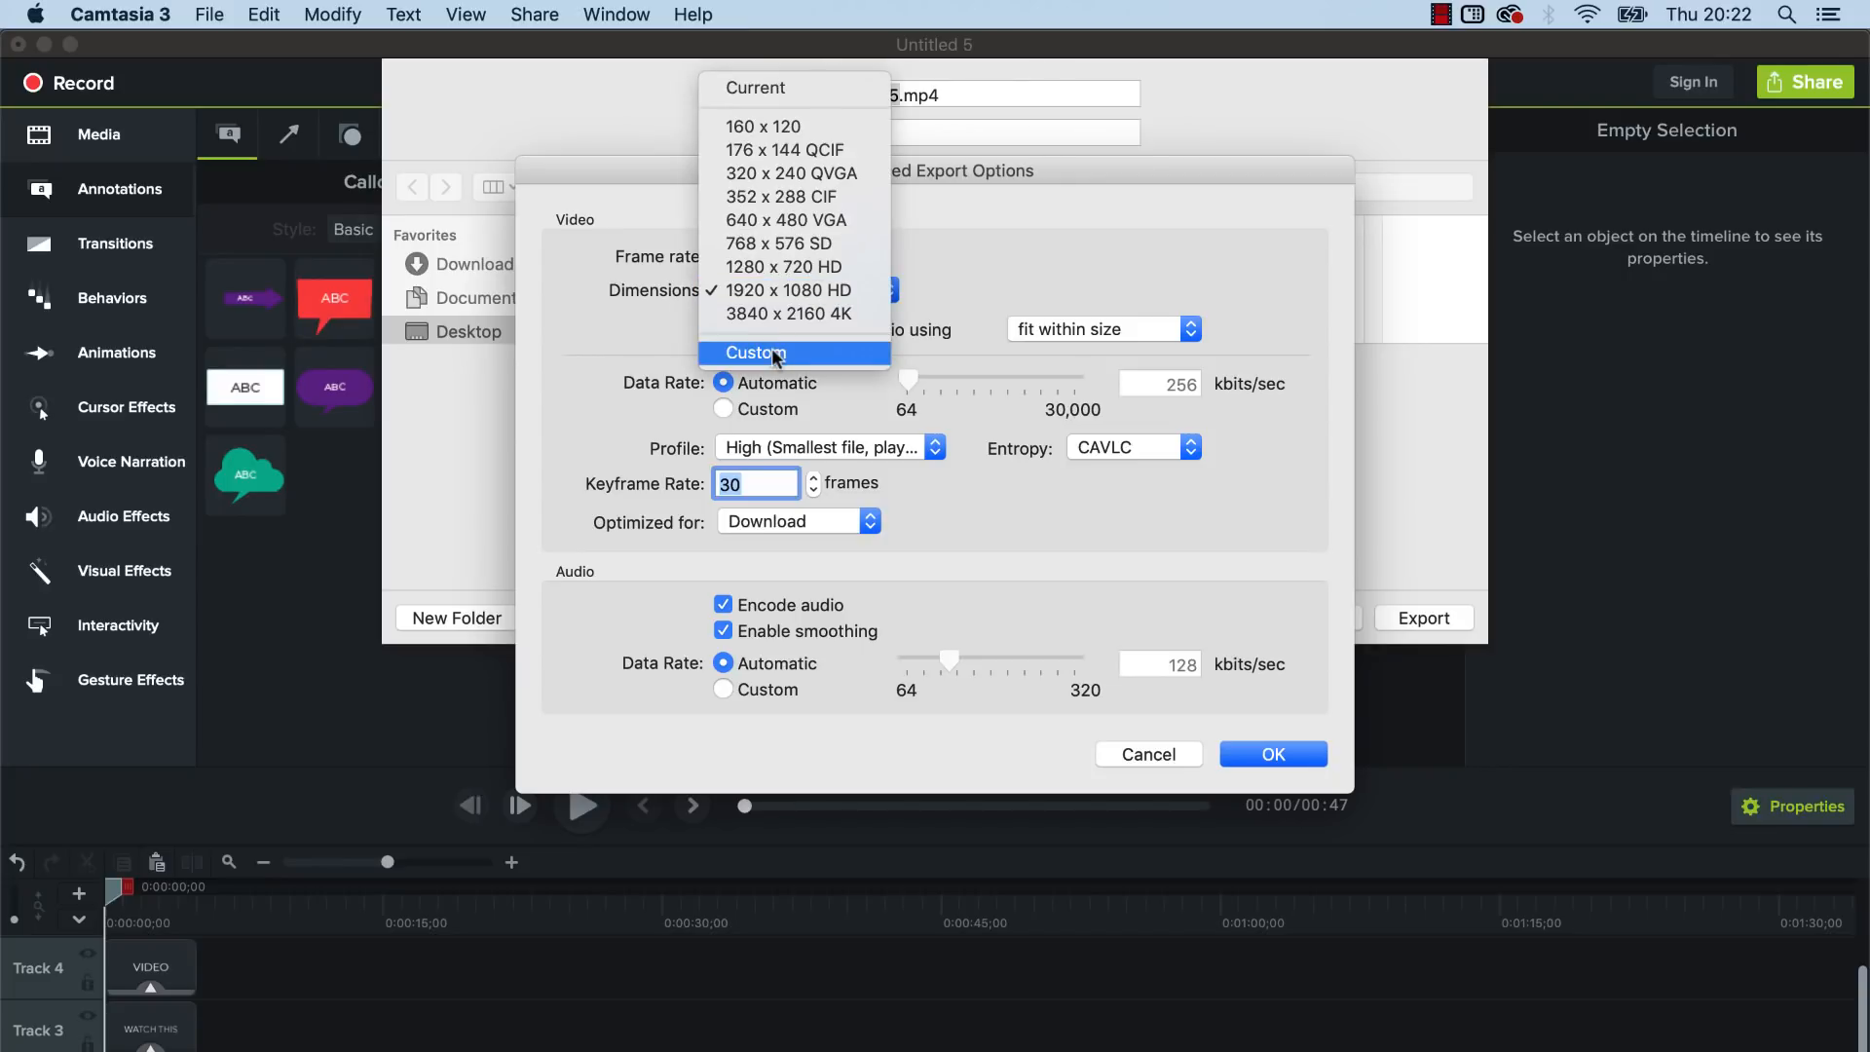
{"action": "left_click", "coordinate": [754, 352]}
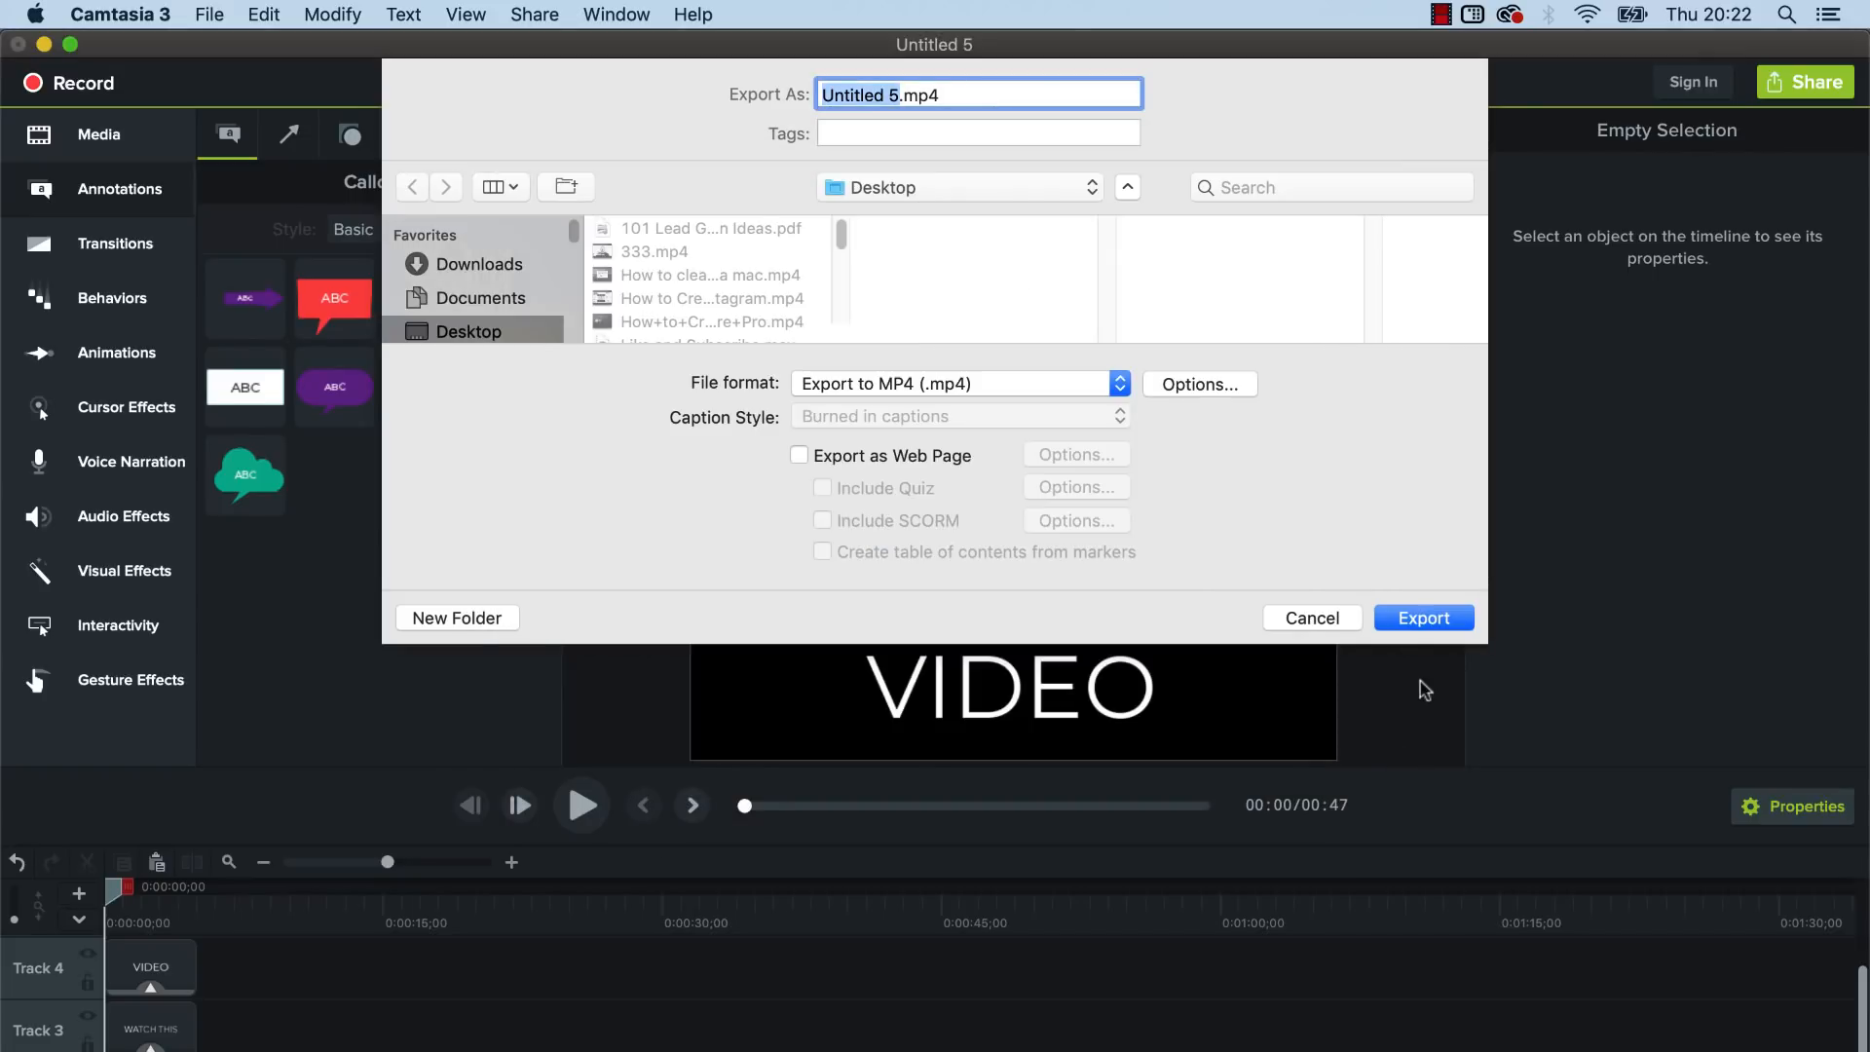
{"action": "left_click", "coordinate": [1422, 618]}
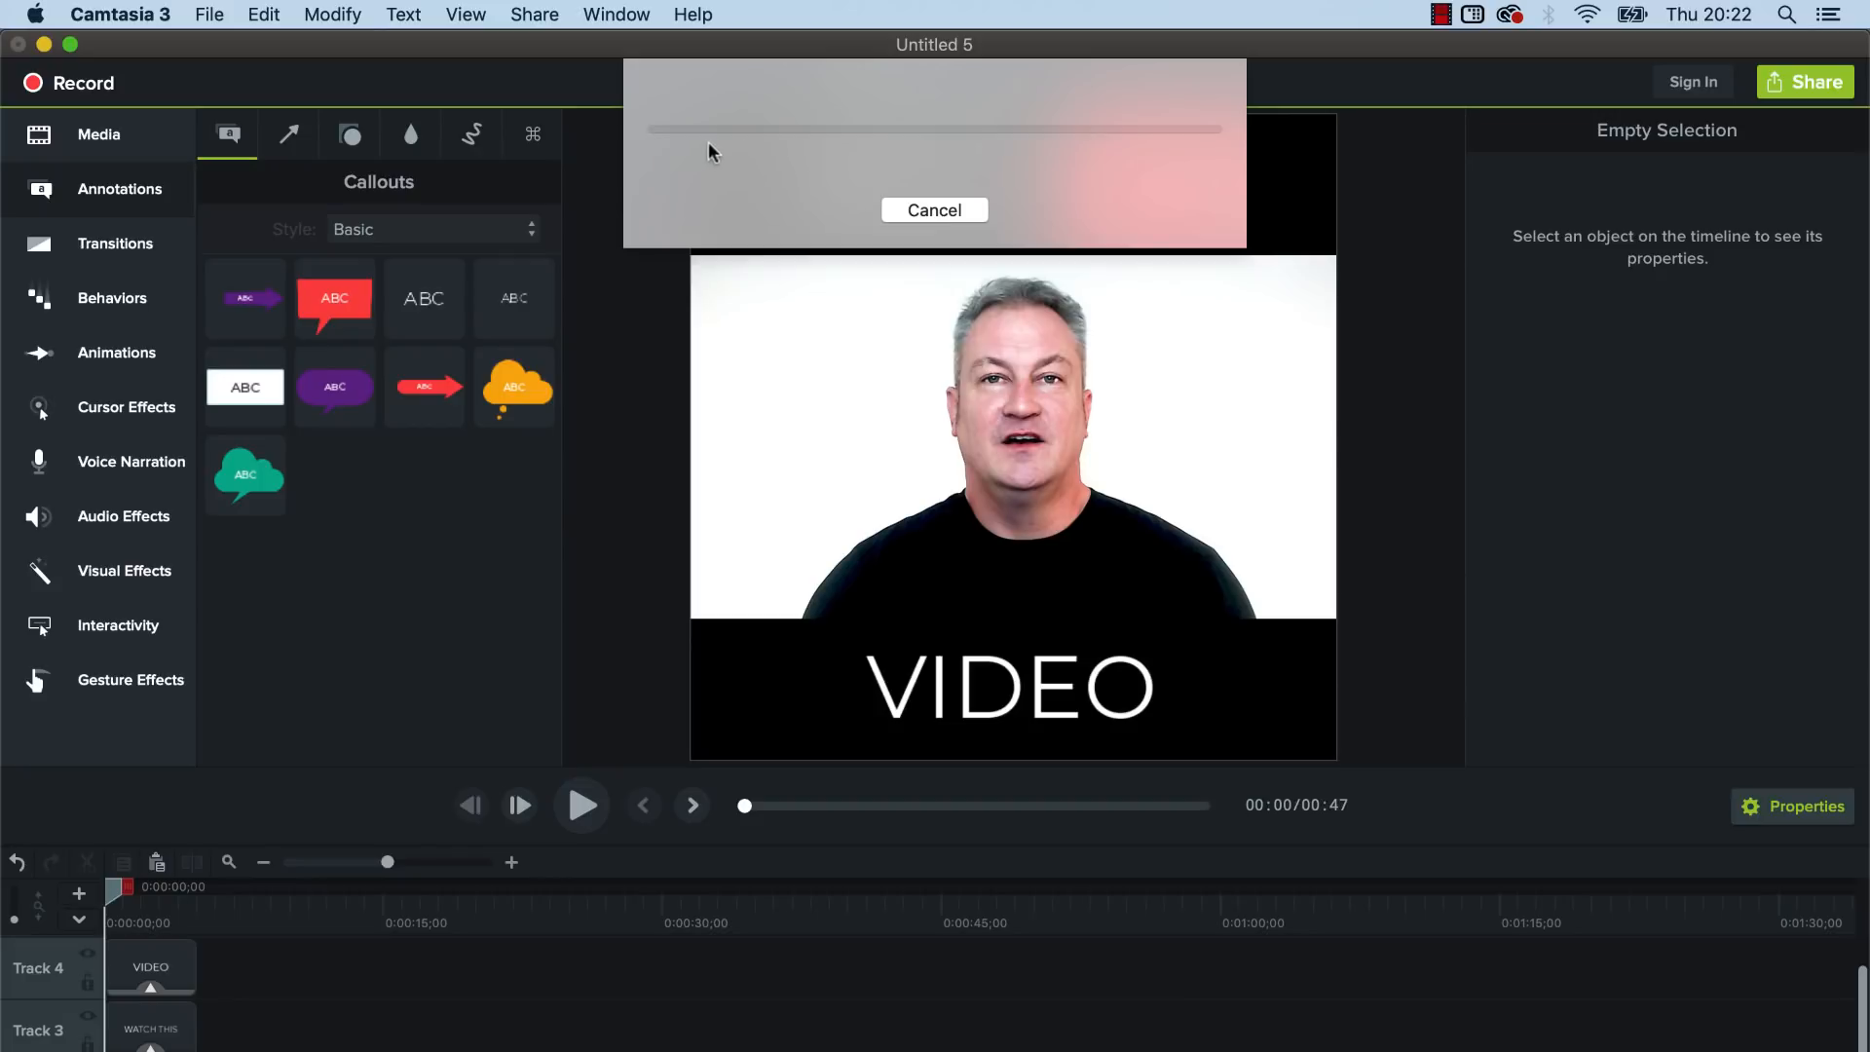
{"action": "mouse_move", "coordinate": [786, 365]}
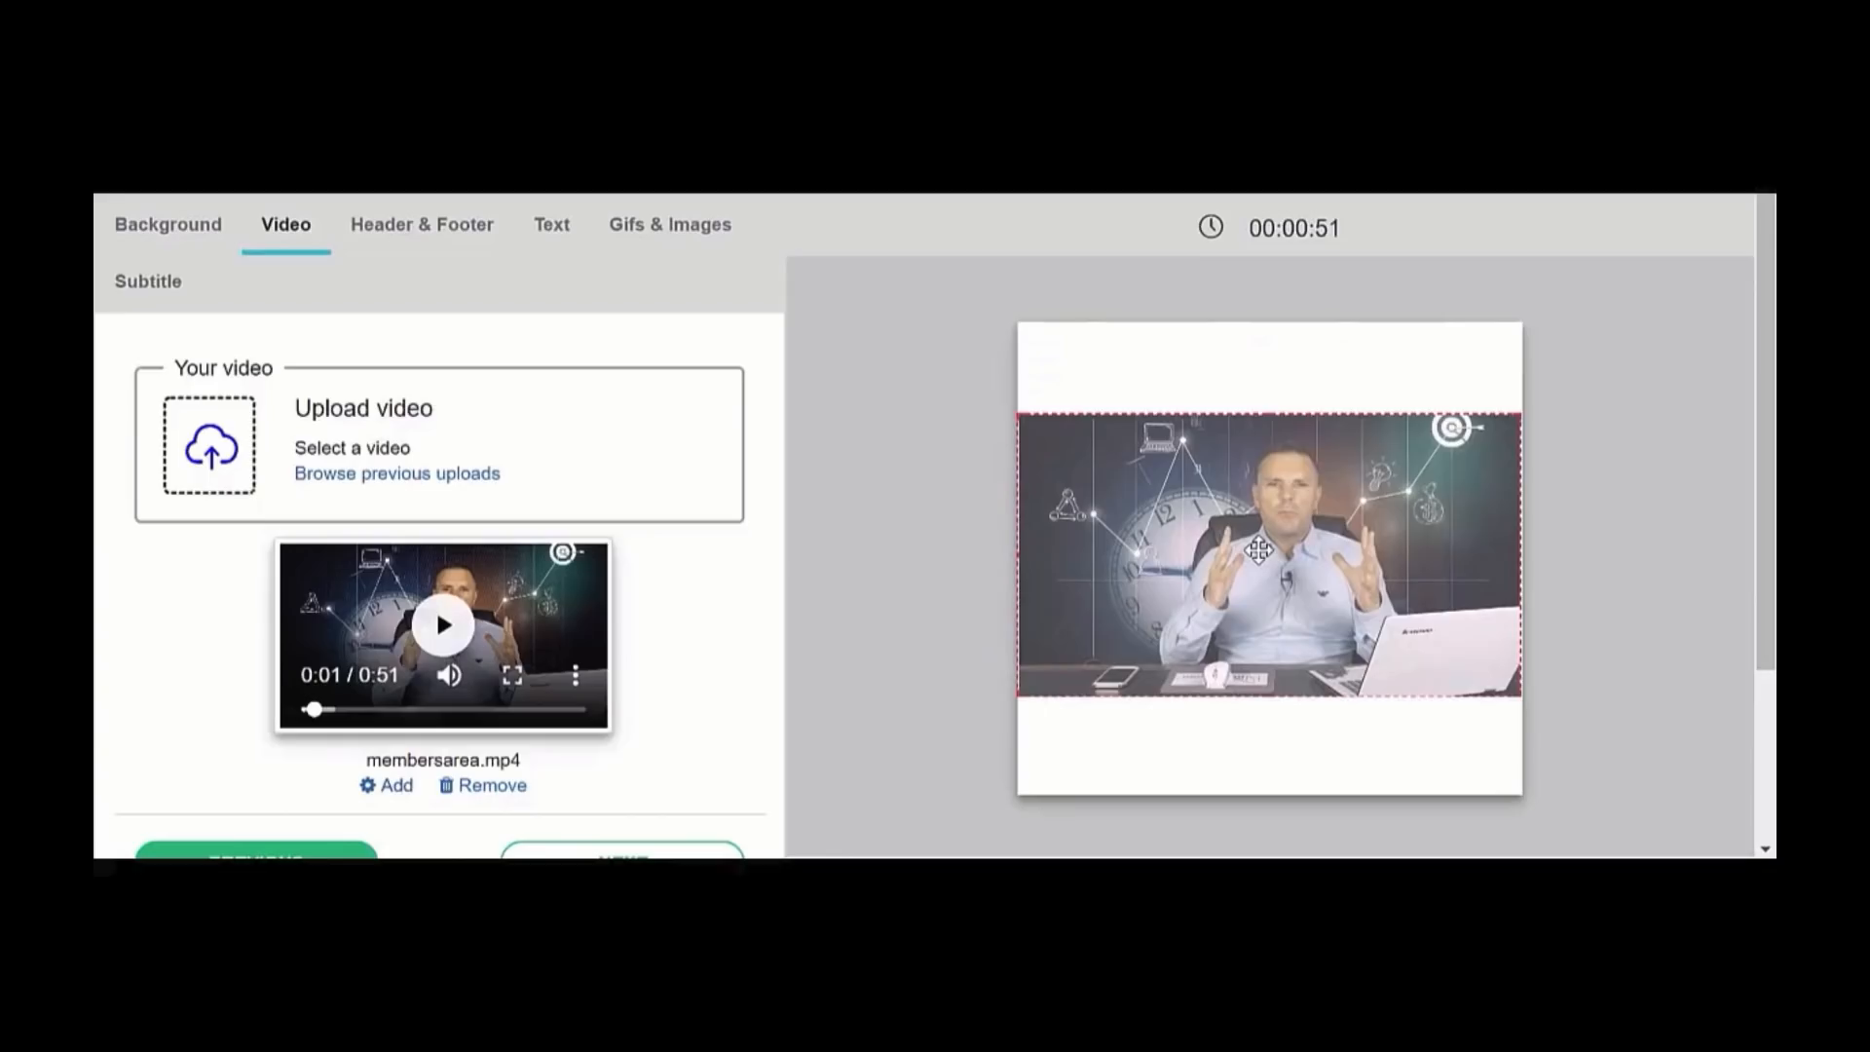
- On Header & Footer, add the blue wood stock texture to both the top and bottom bands
{"action": "left_click", "coordinate": [421, 224]}
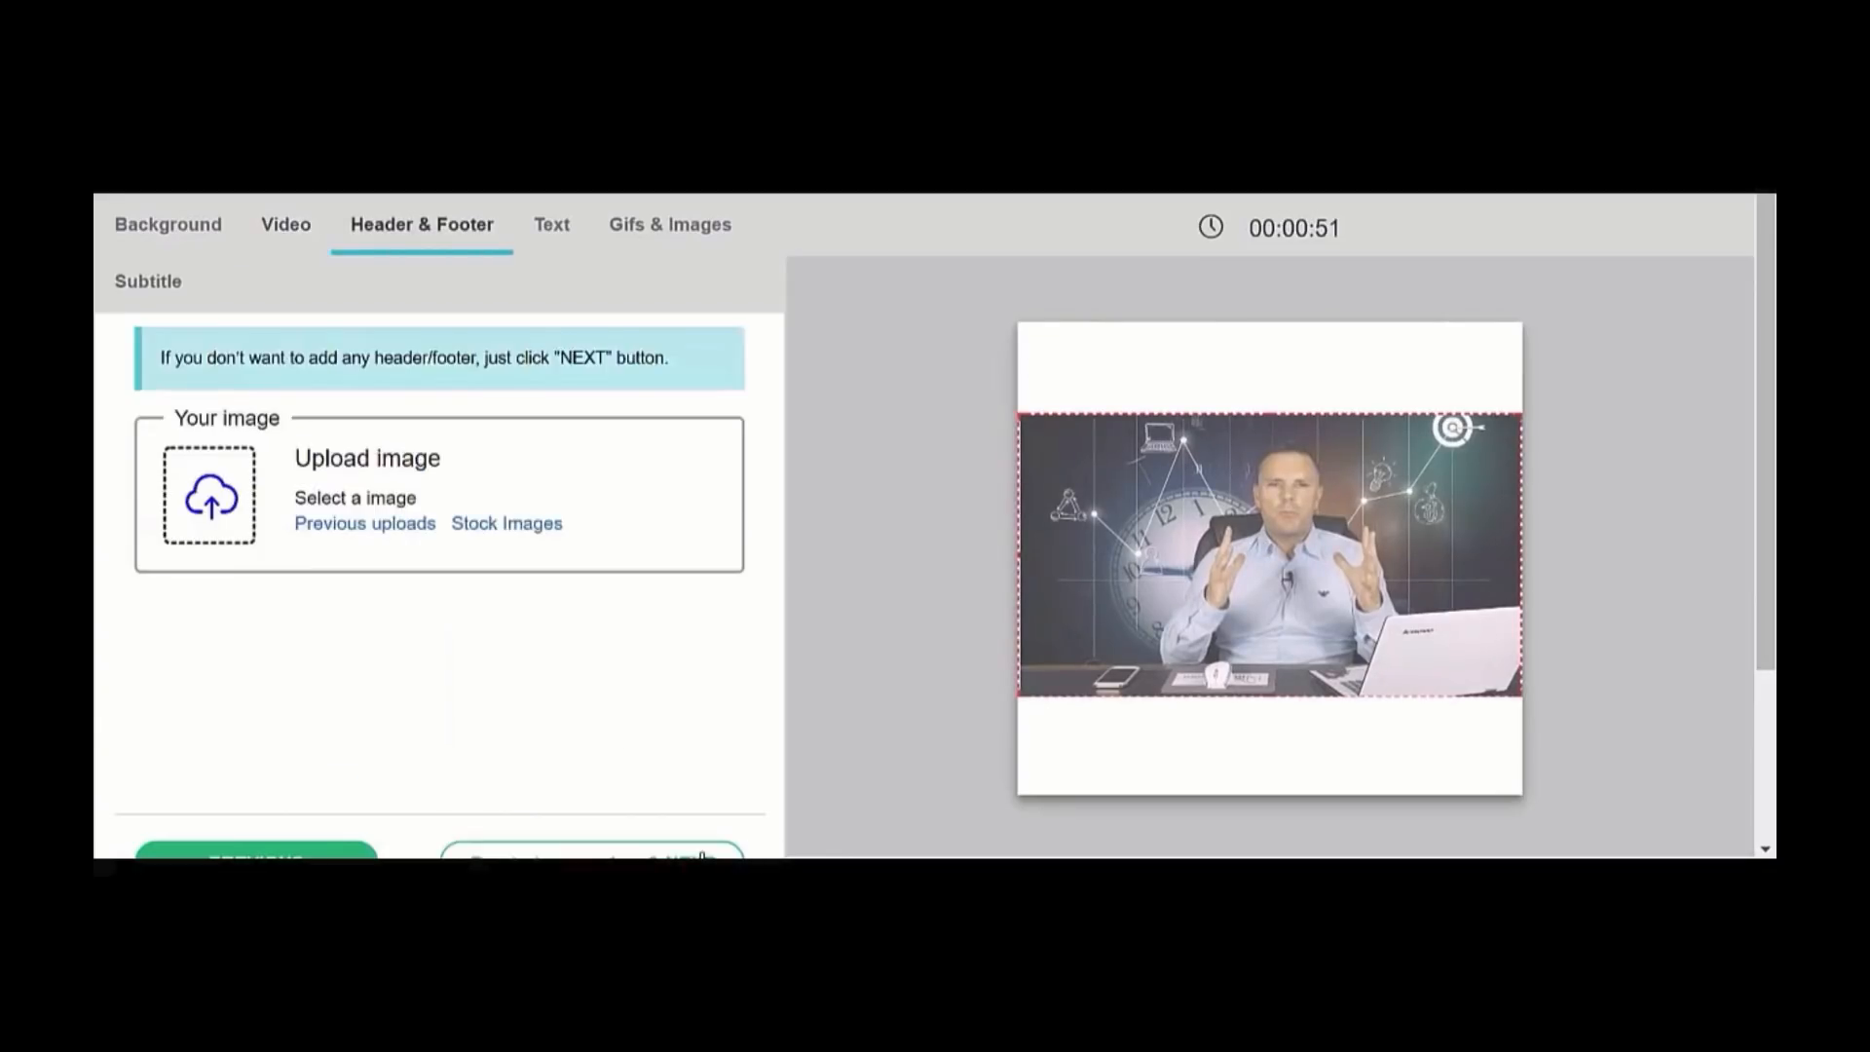
{"action": "left_click", "coordinate": [506, 522]}
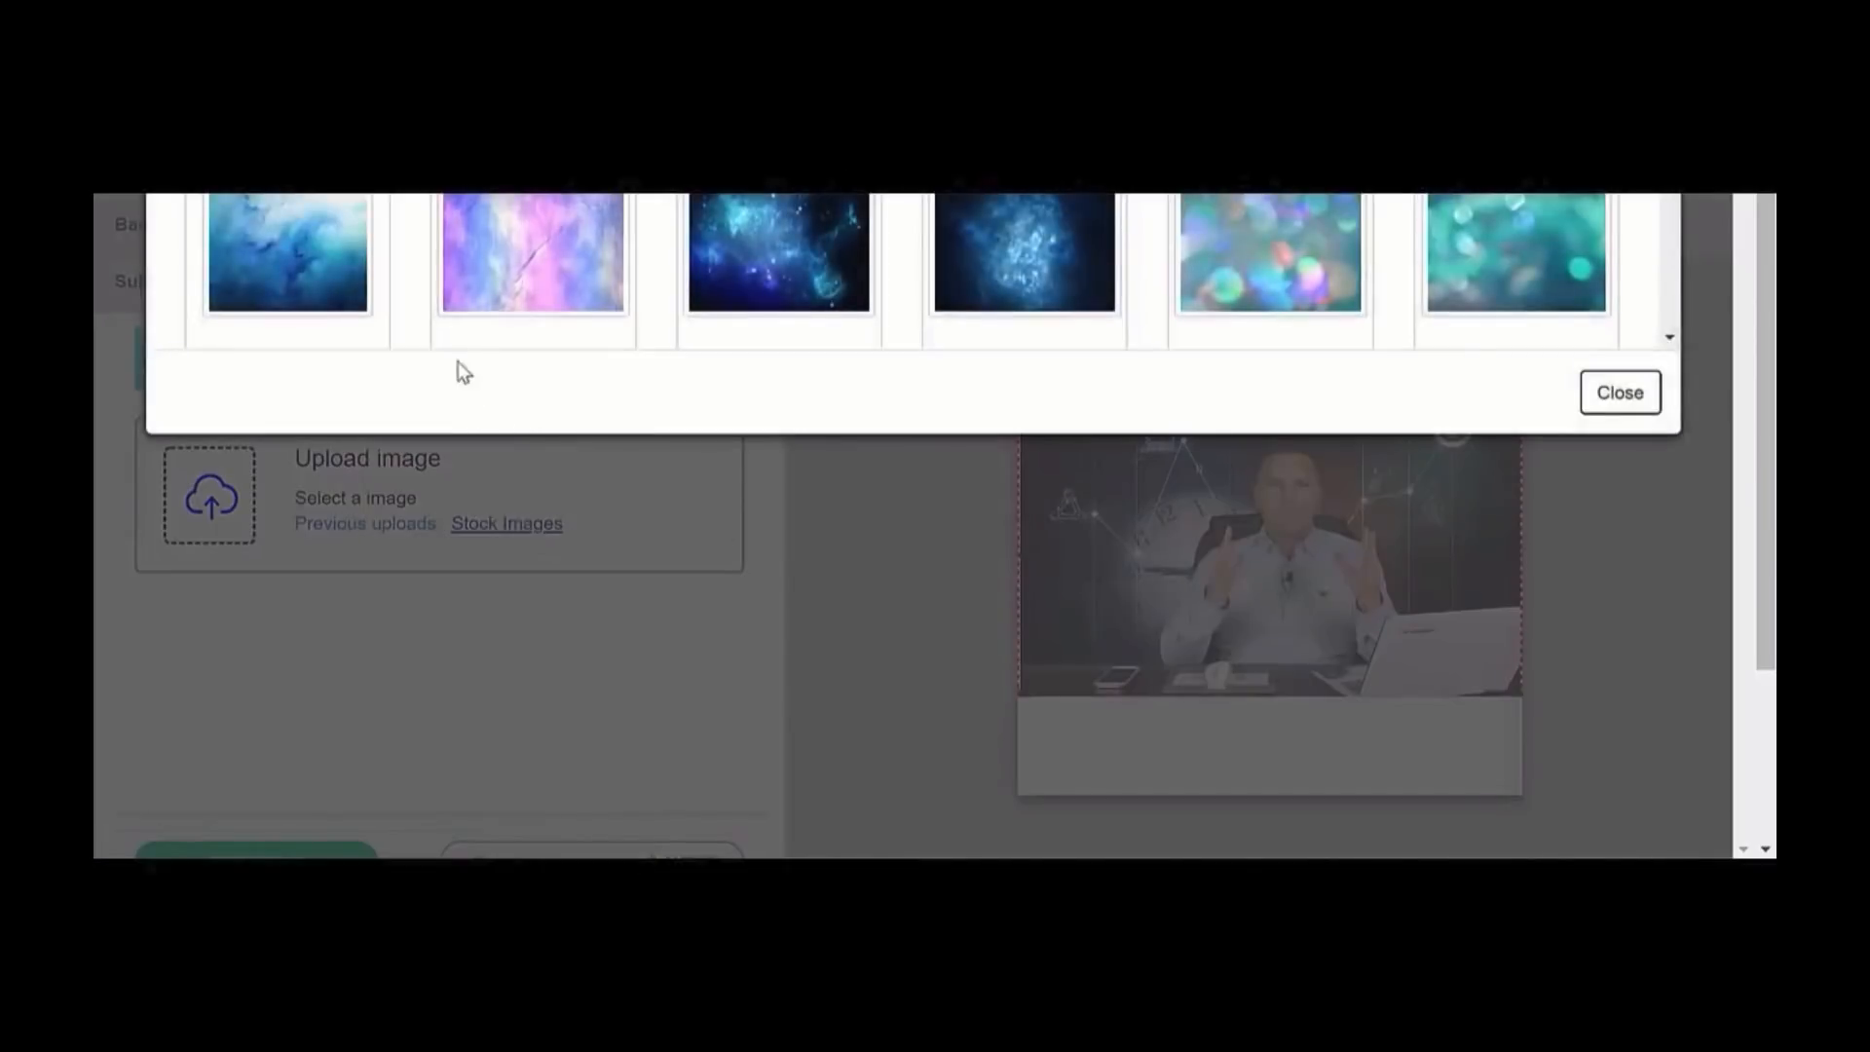
{"action": "left_click", "coordinate": [1619, 392]}
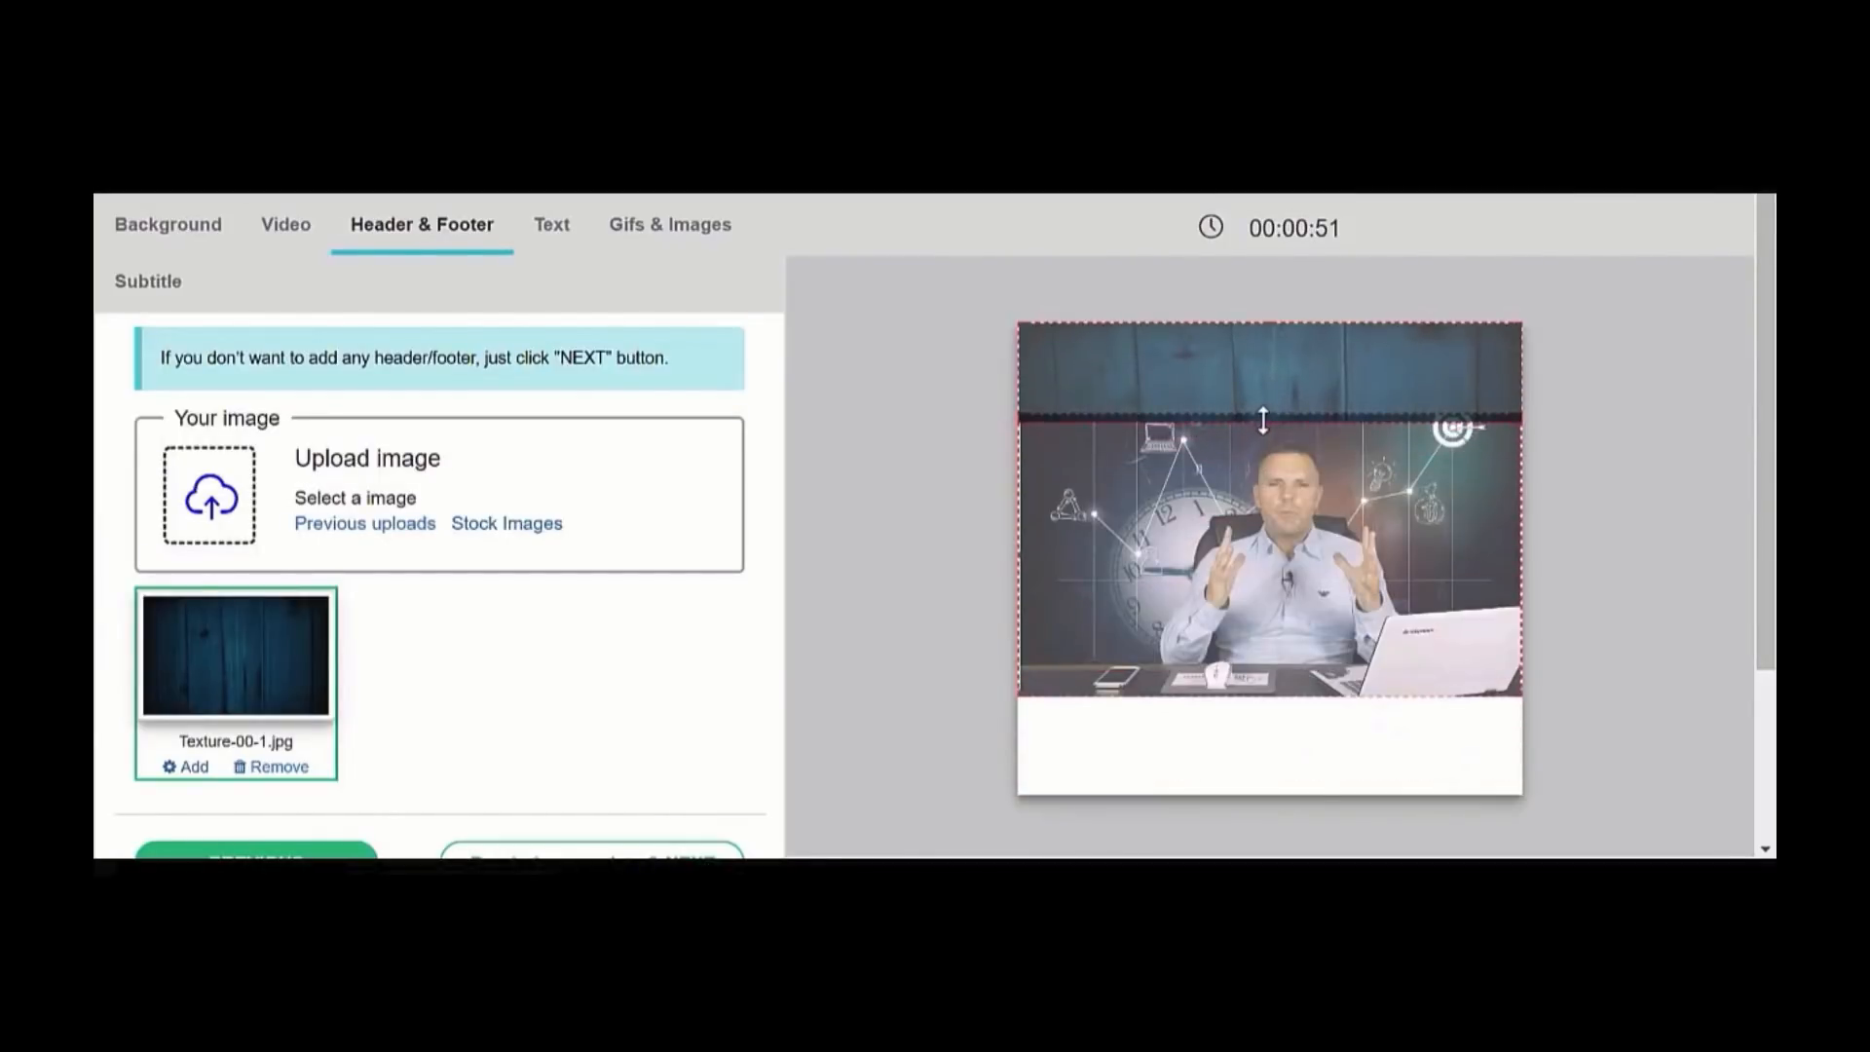
{"action": "left_click", "coordinate": [506, 524]}
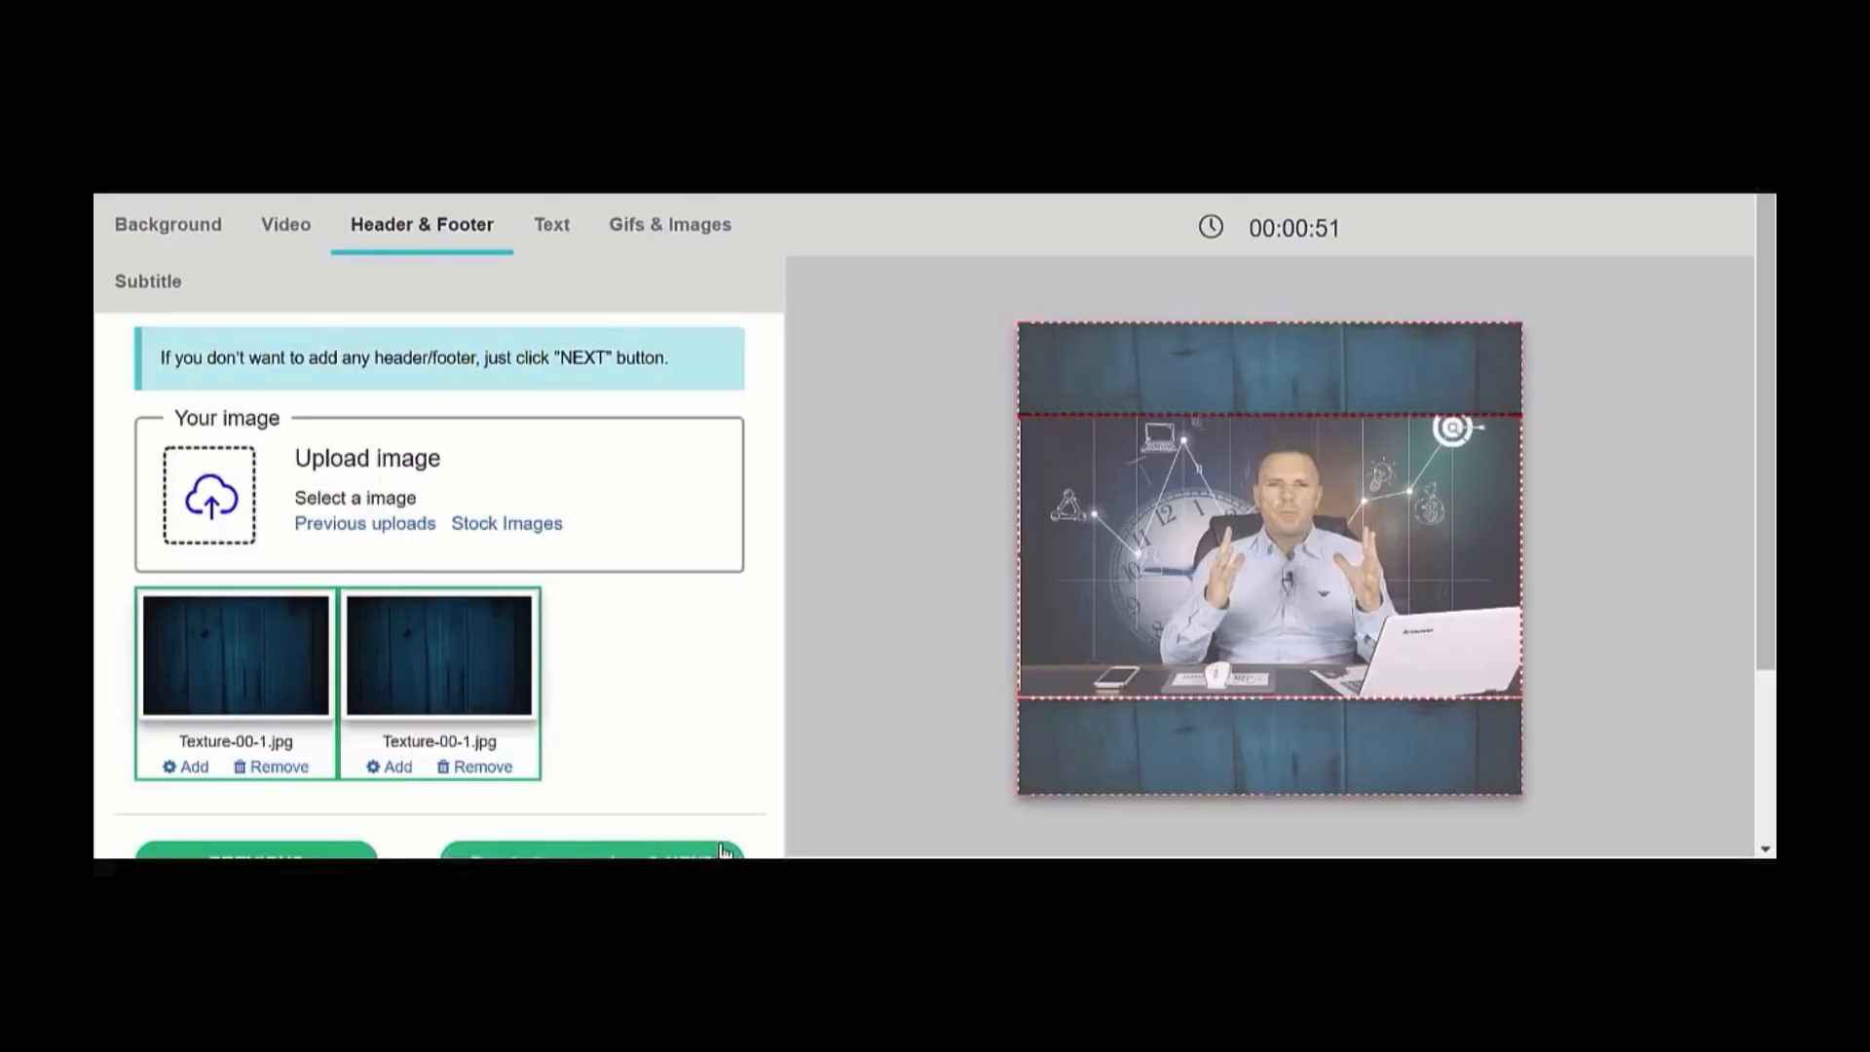
- Add red 'Header Here' text in Font Thirteen onto the top band
{"action": "left_click", "coordinate": [552, 224]}
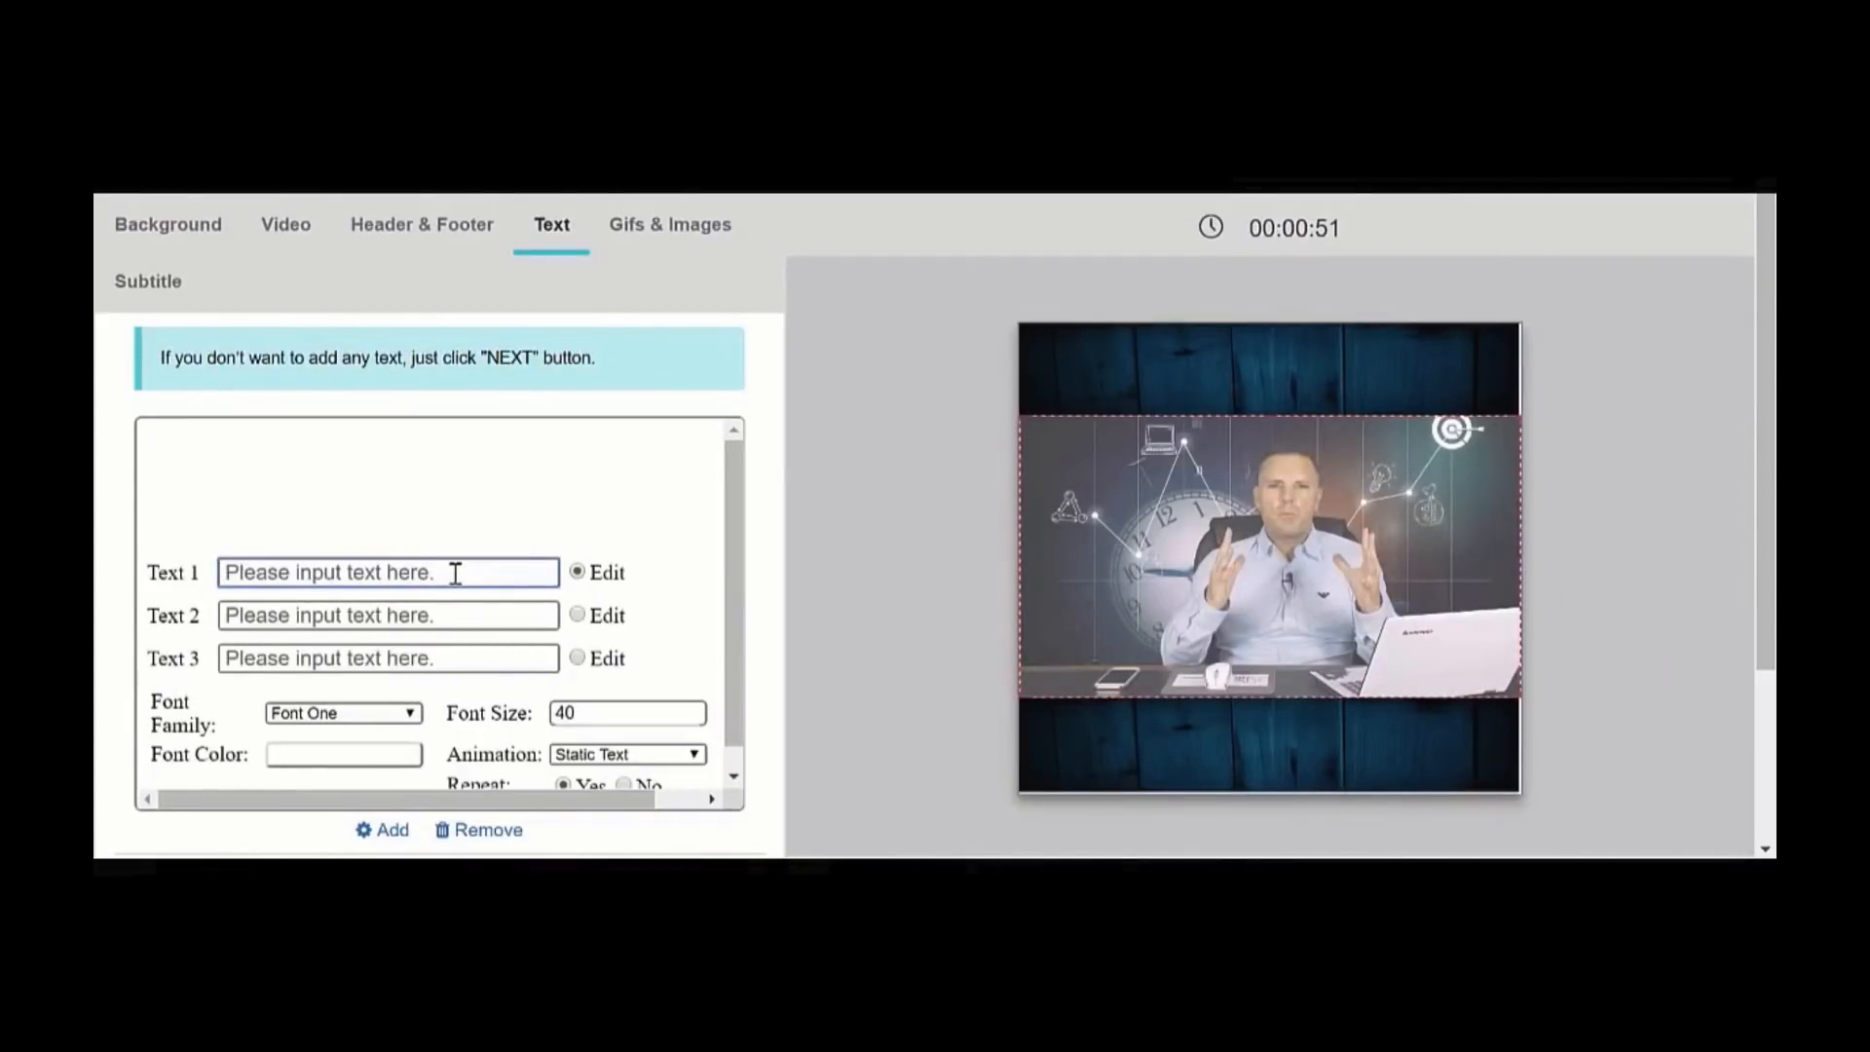
{"action": "type", "text": "Header Here"}
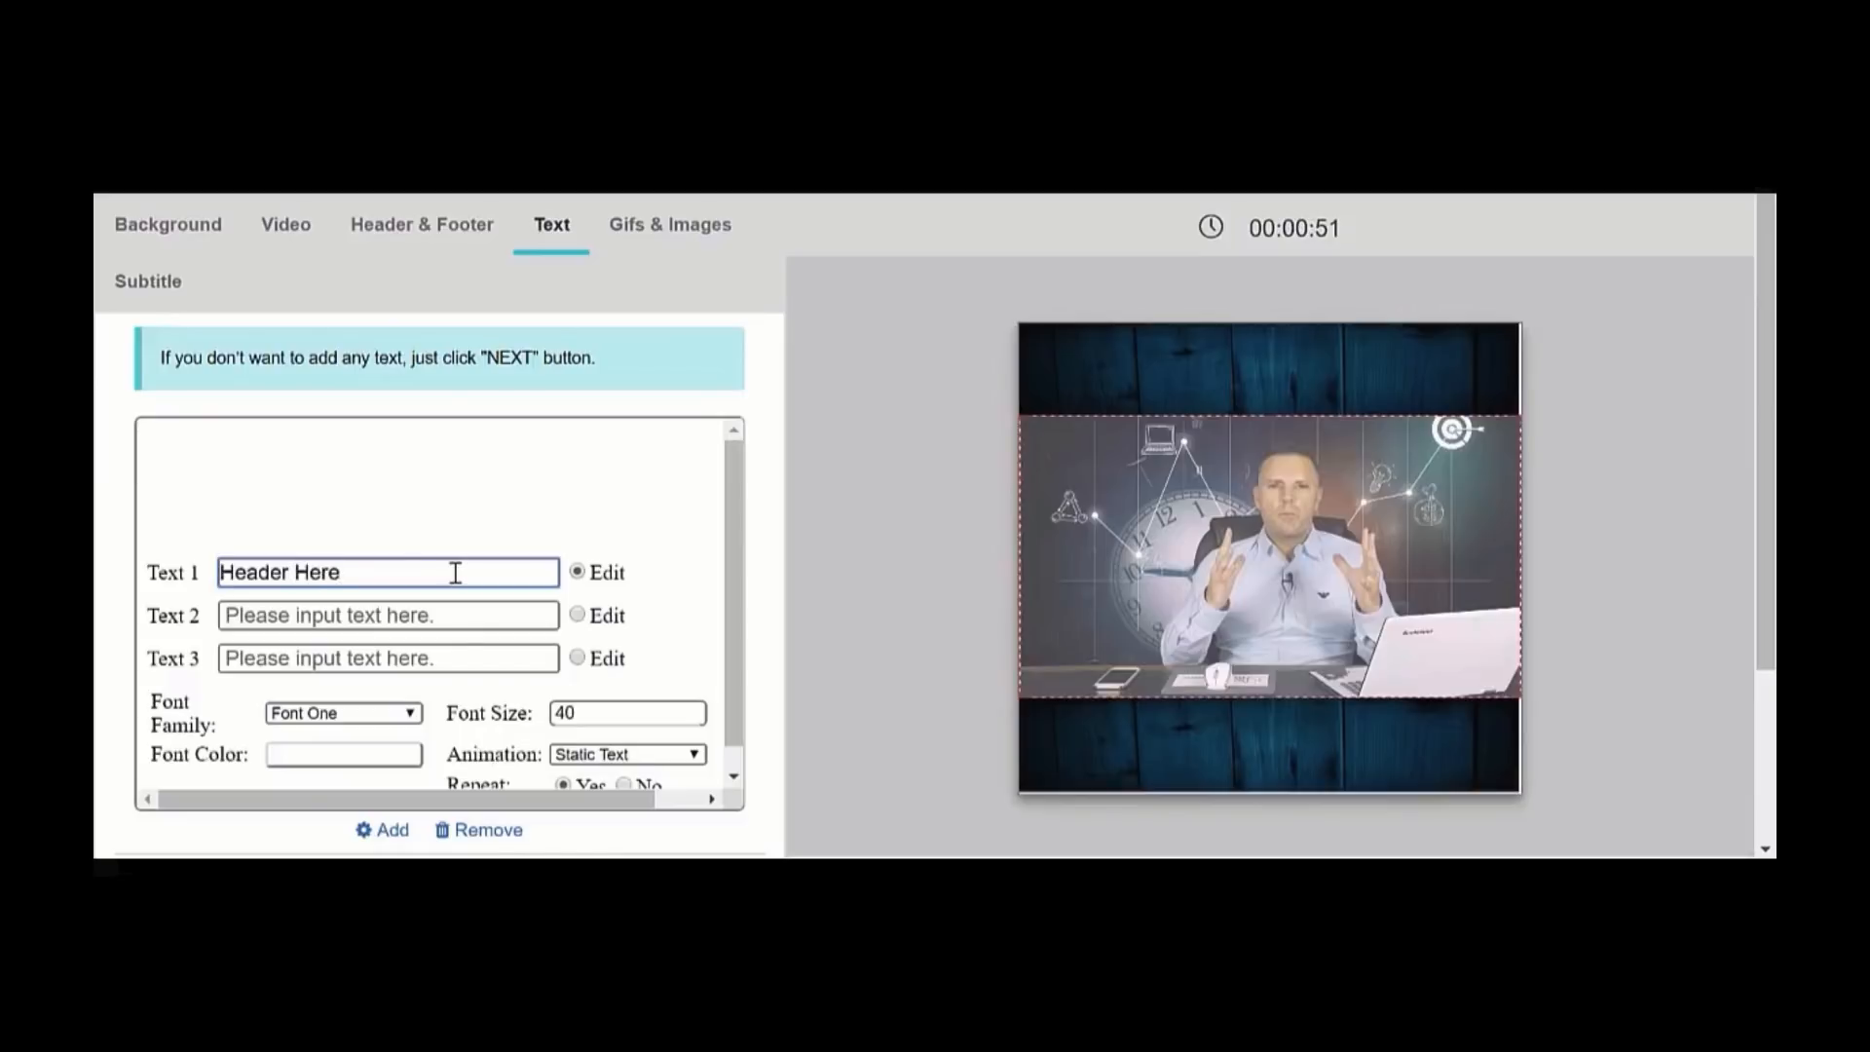
{"action": "left_click", "coordinate": [340, 713]}
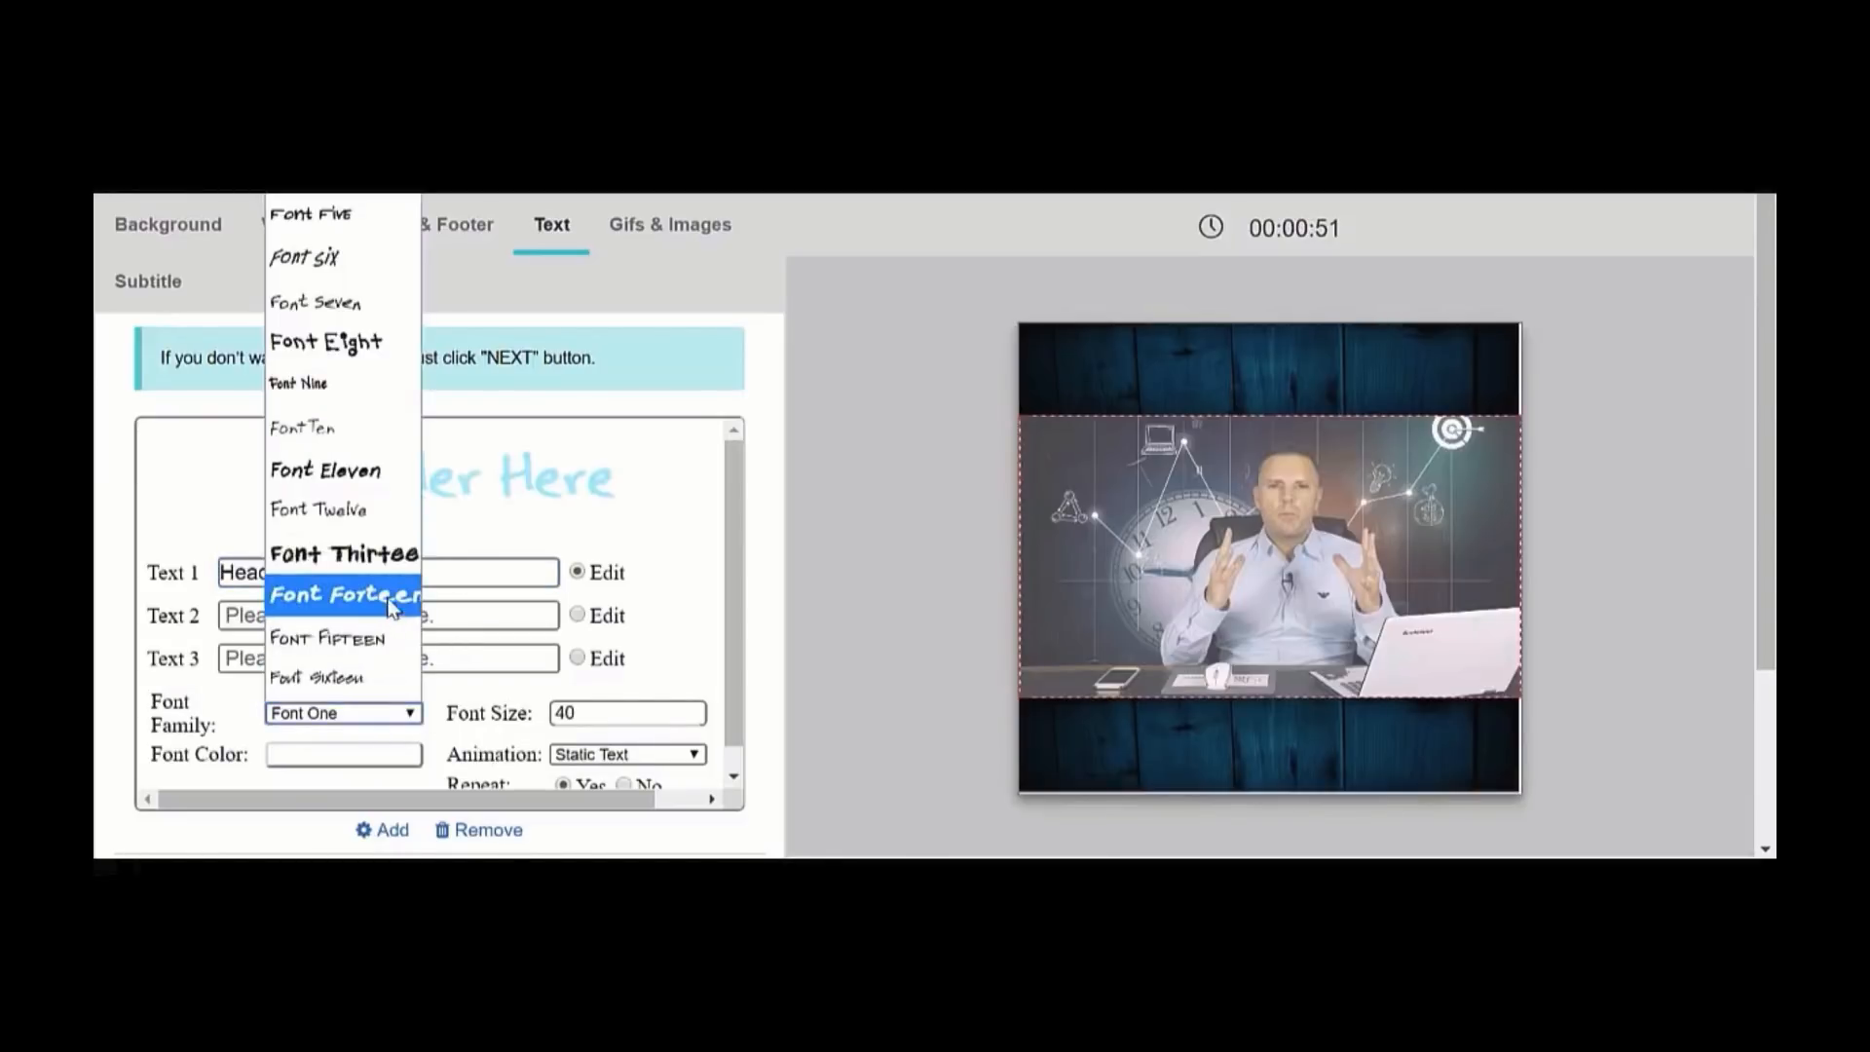
{"action": "left_click", "coordinate": [343, 754]}
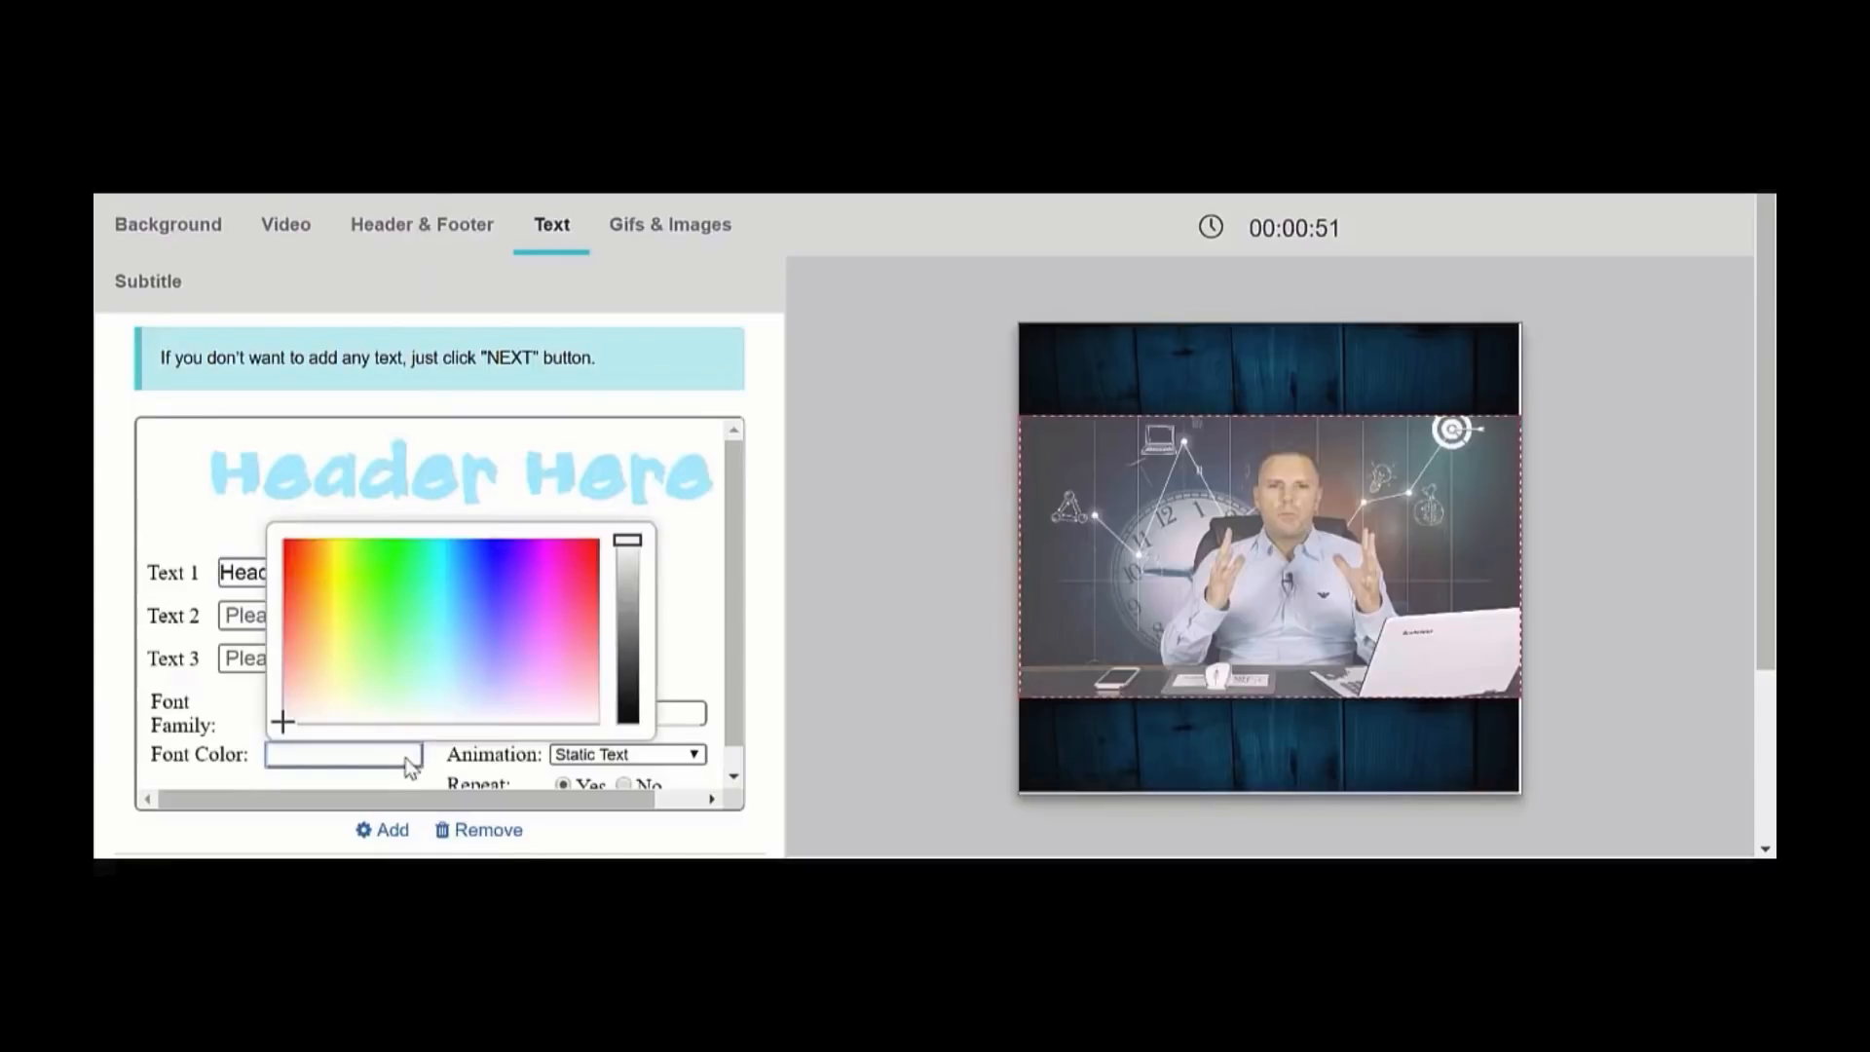
{"action": "left_click", "coordinate": [629, 549]}
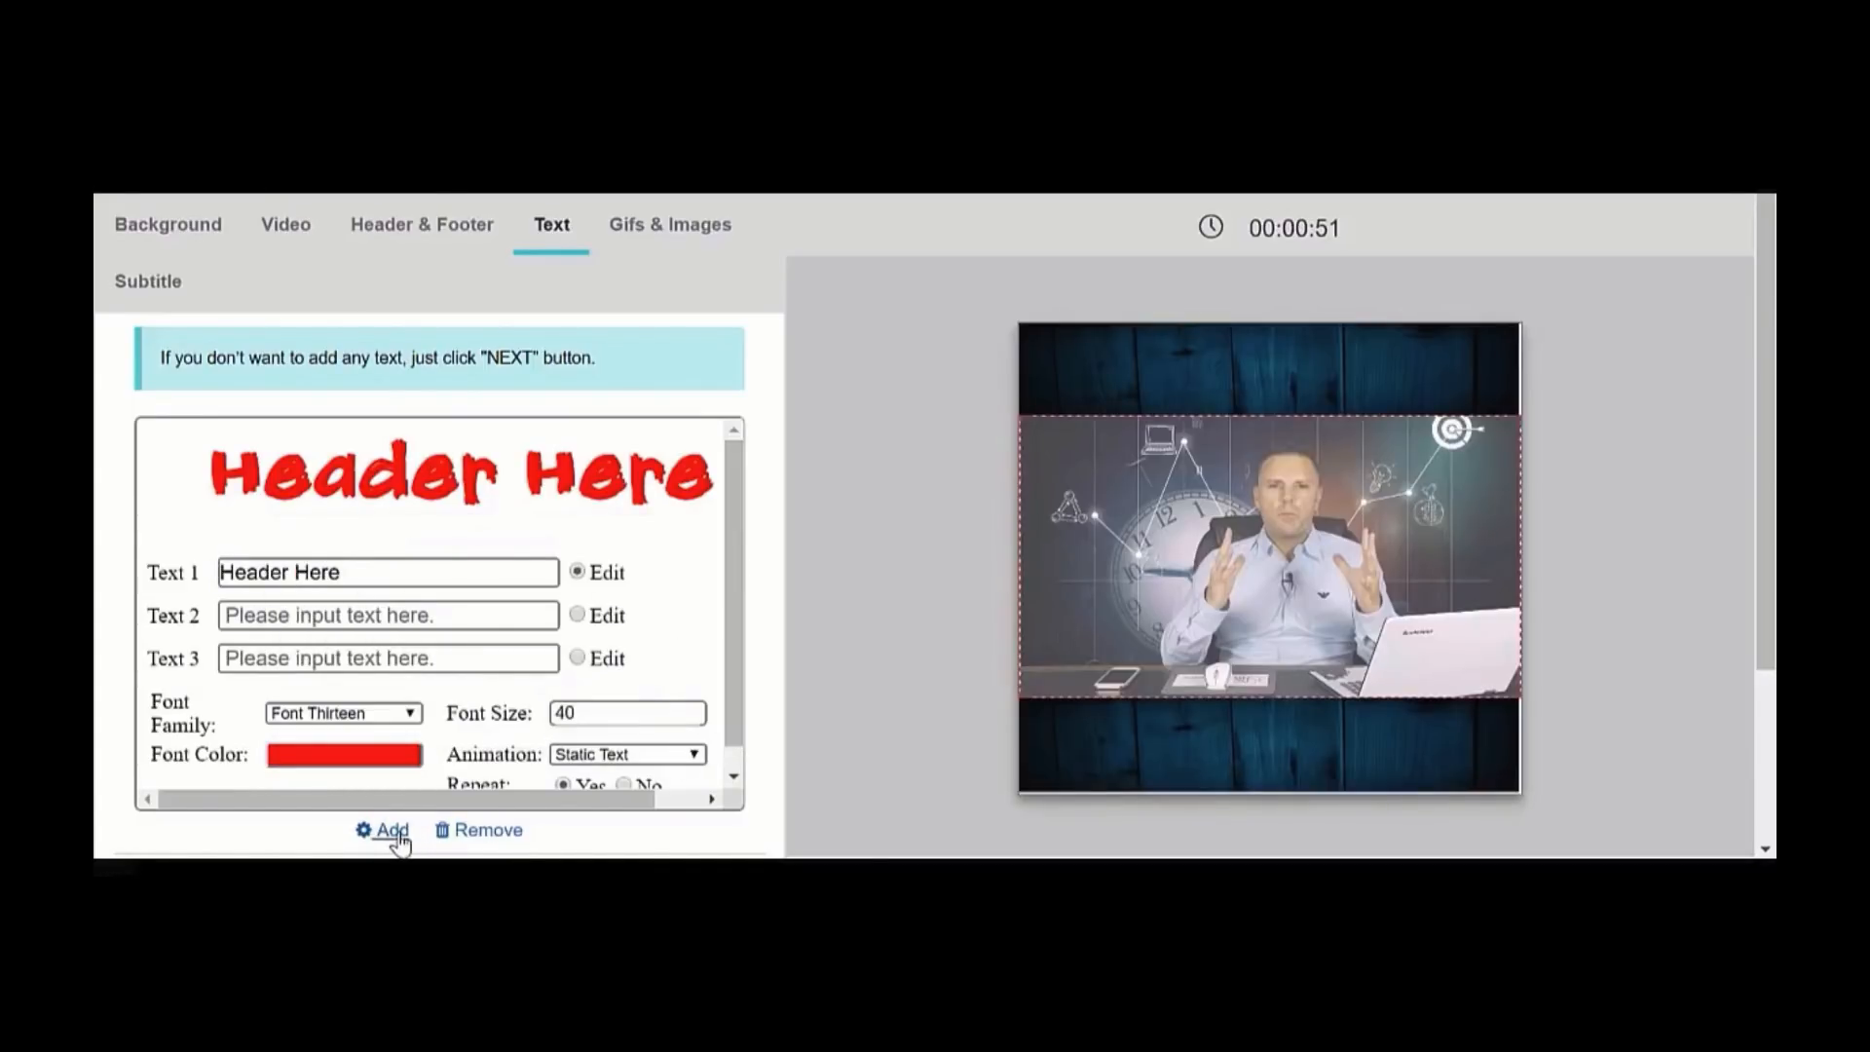
{"action": "left_click", "coordinate": [382, 830]}
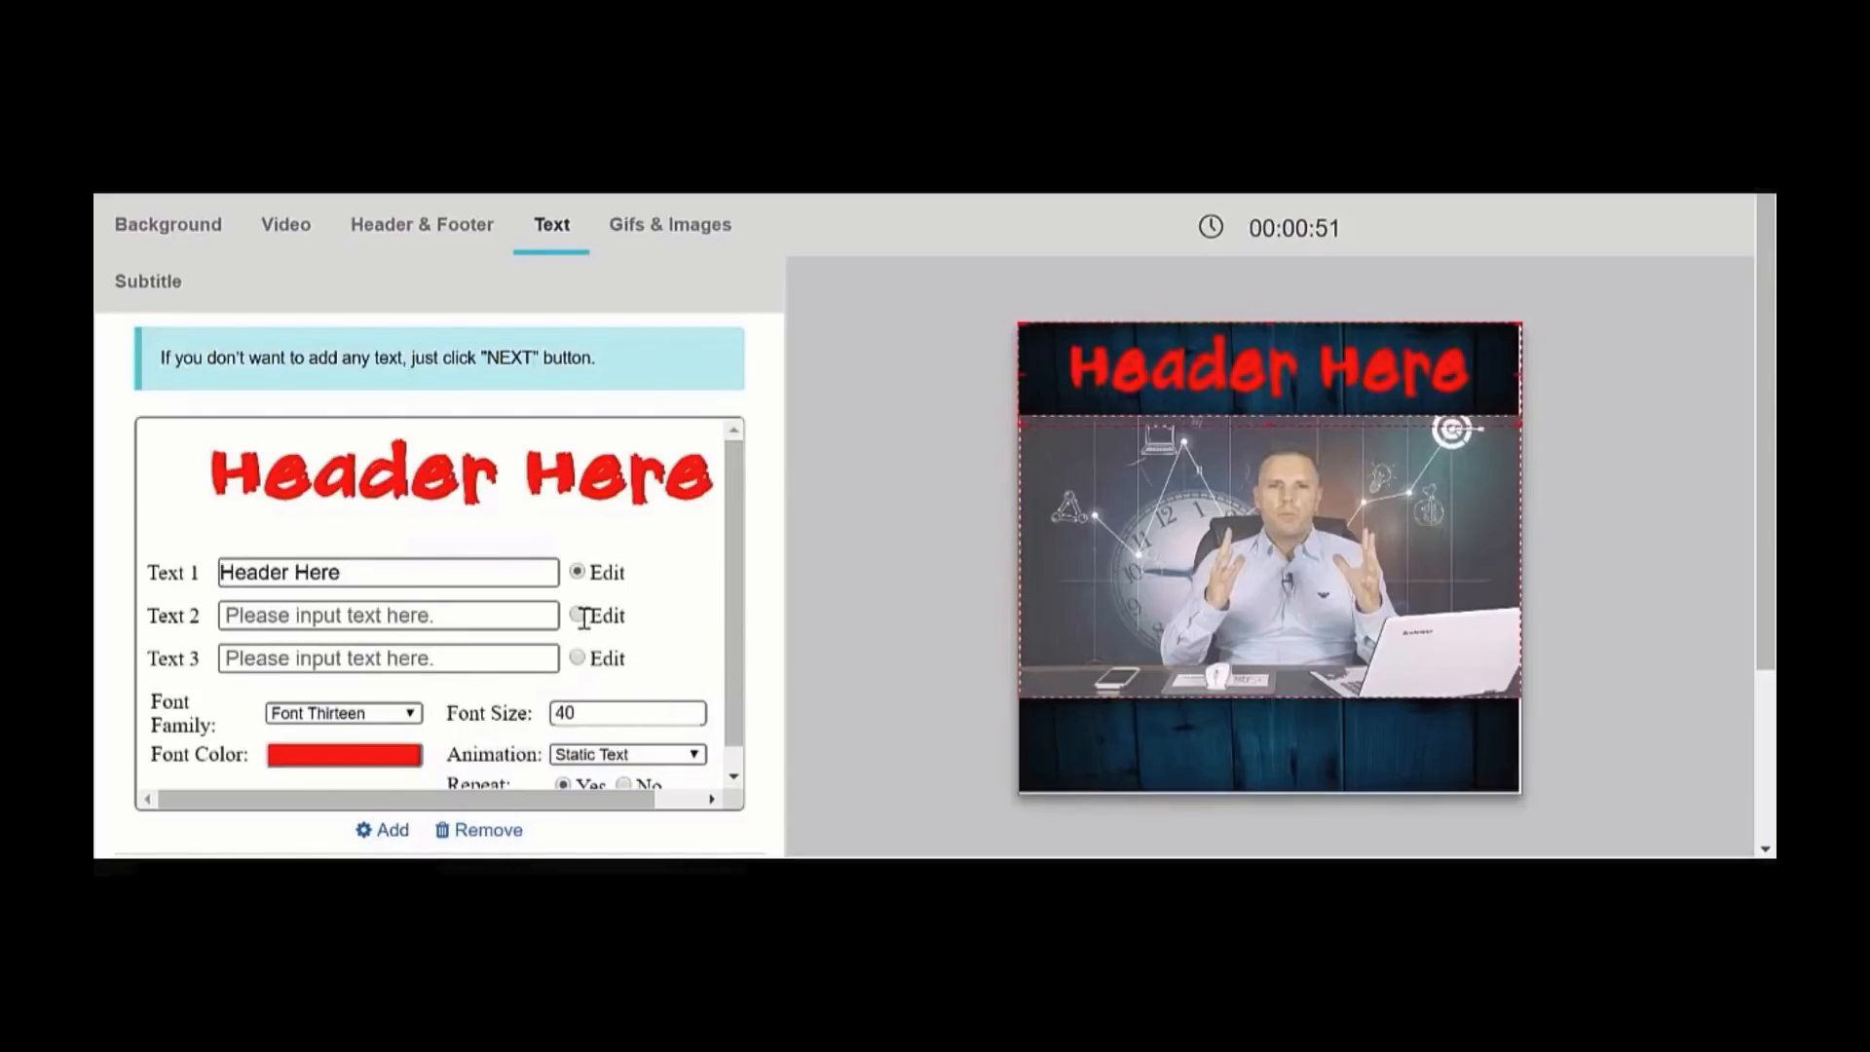
- Enter 'Footer Here' and switch its animation to Smooth flow for the bottom band
{"action": "type", "text": "Footer Here"}
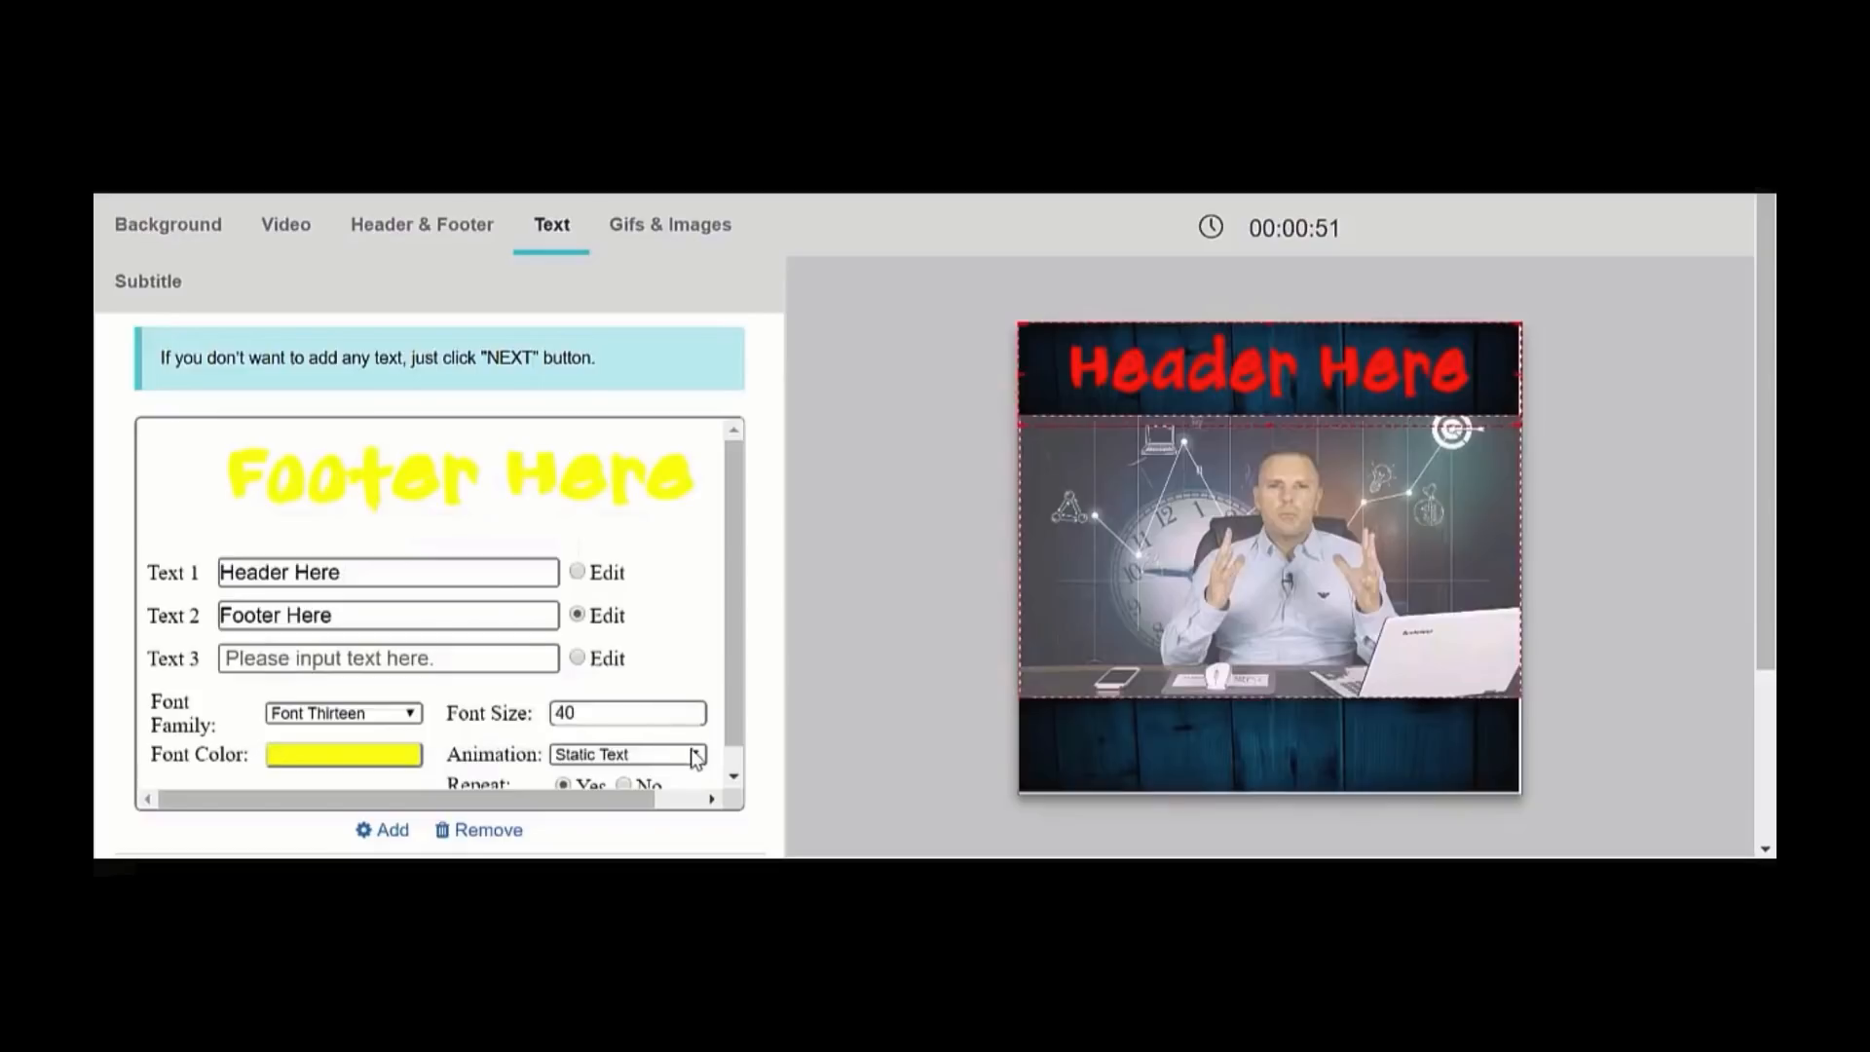
{"action": "left_click", "coordinate": [625, 754]}
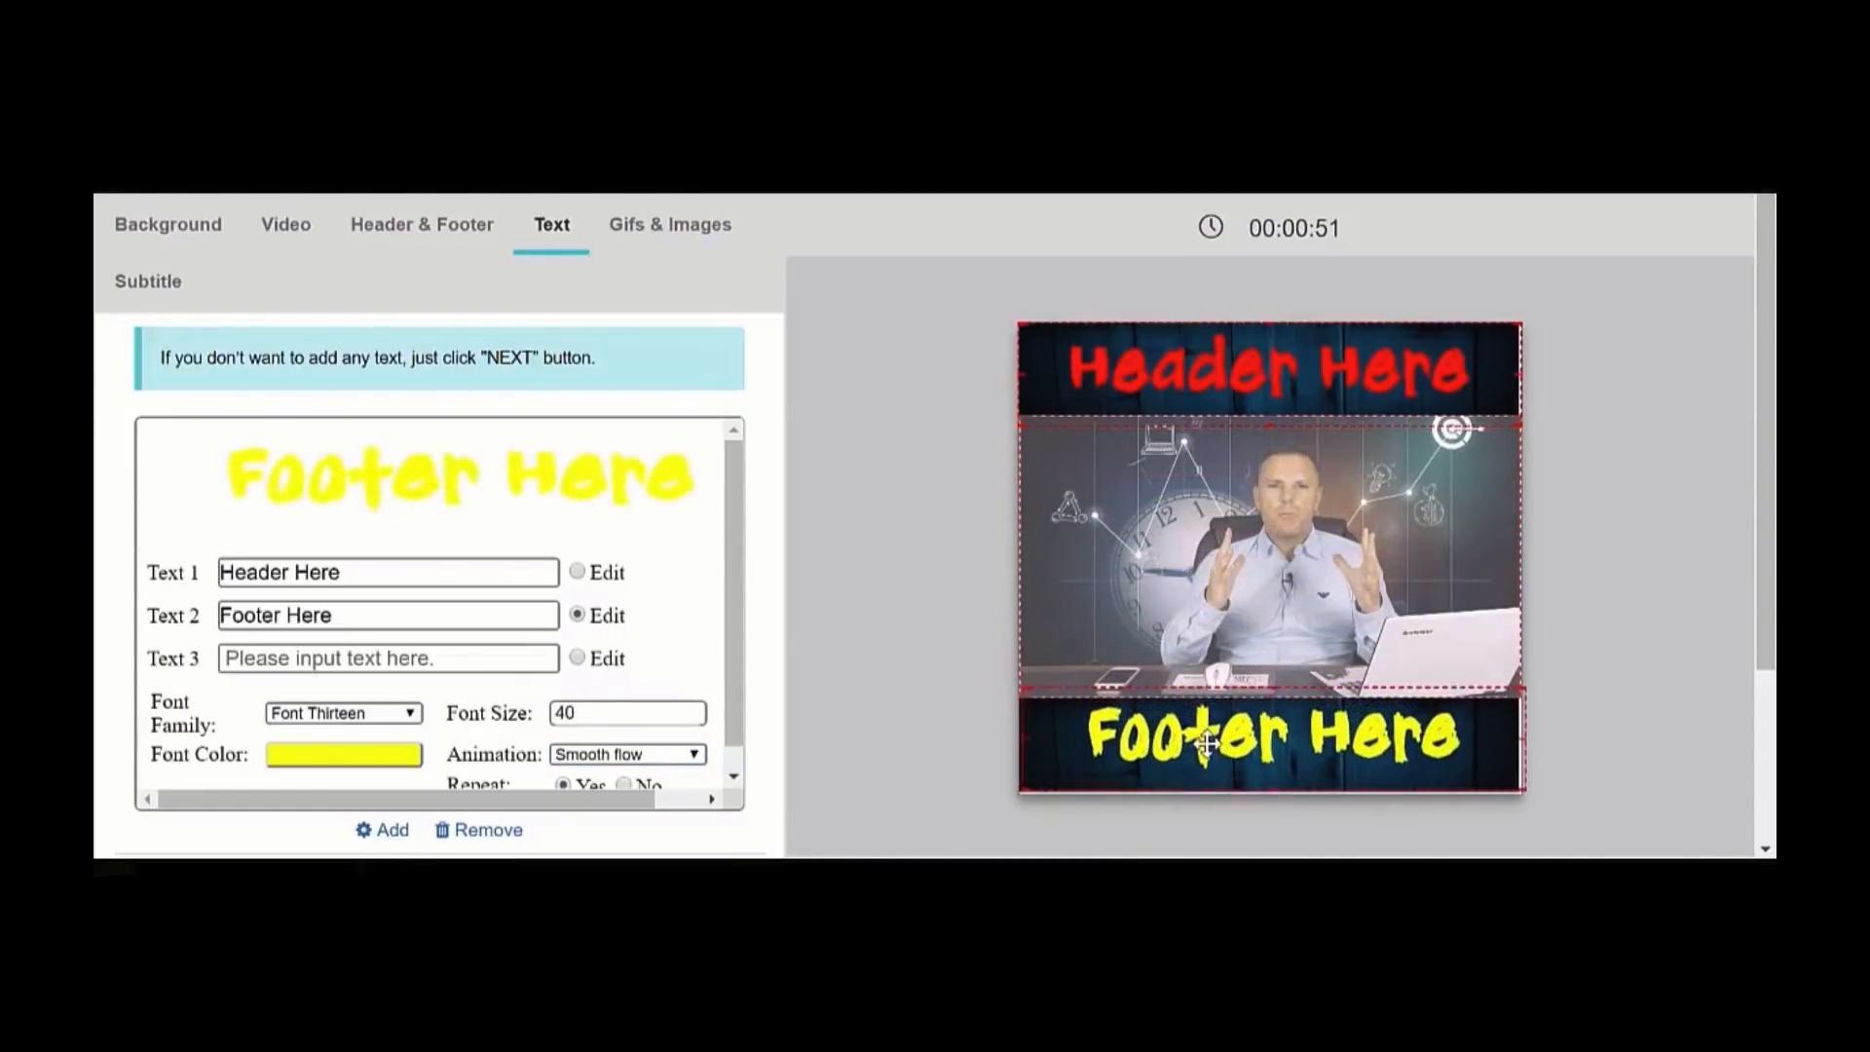
- Create a new subtitle reading 'Add your Sub-Titles Here' over the clip's first five seconds
{"action": "left_click", "coordinate": [146, 280]}
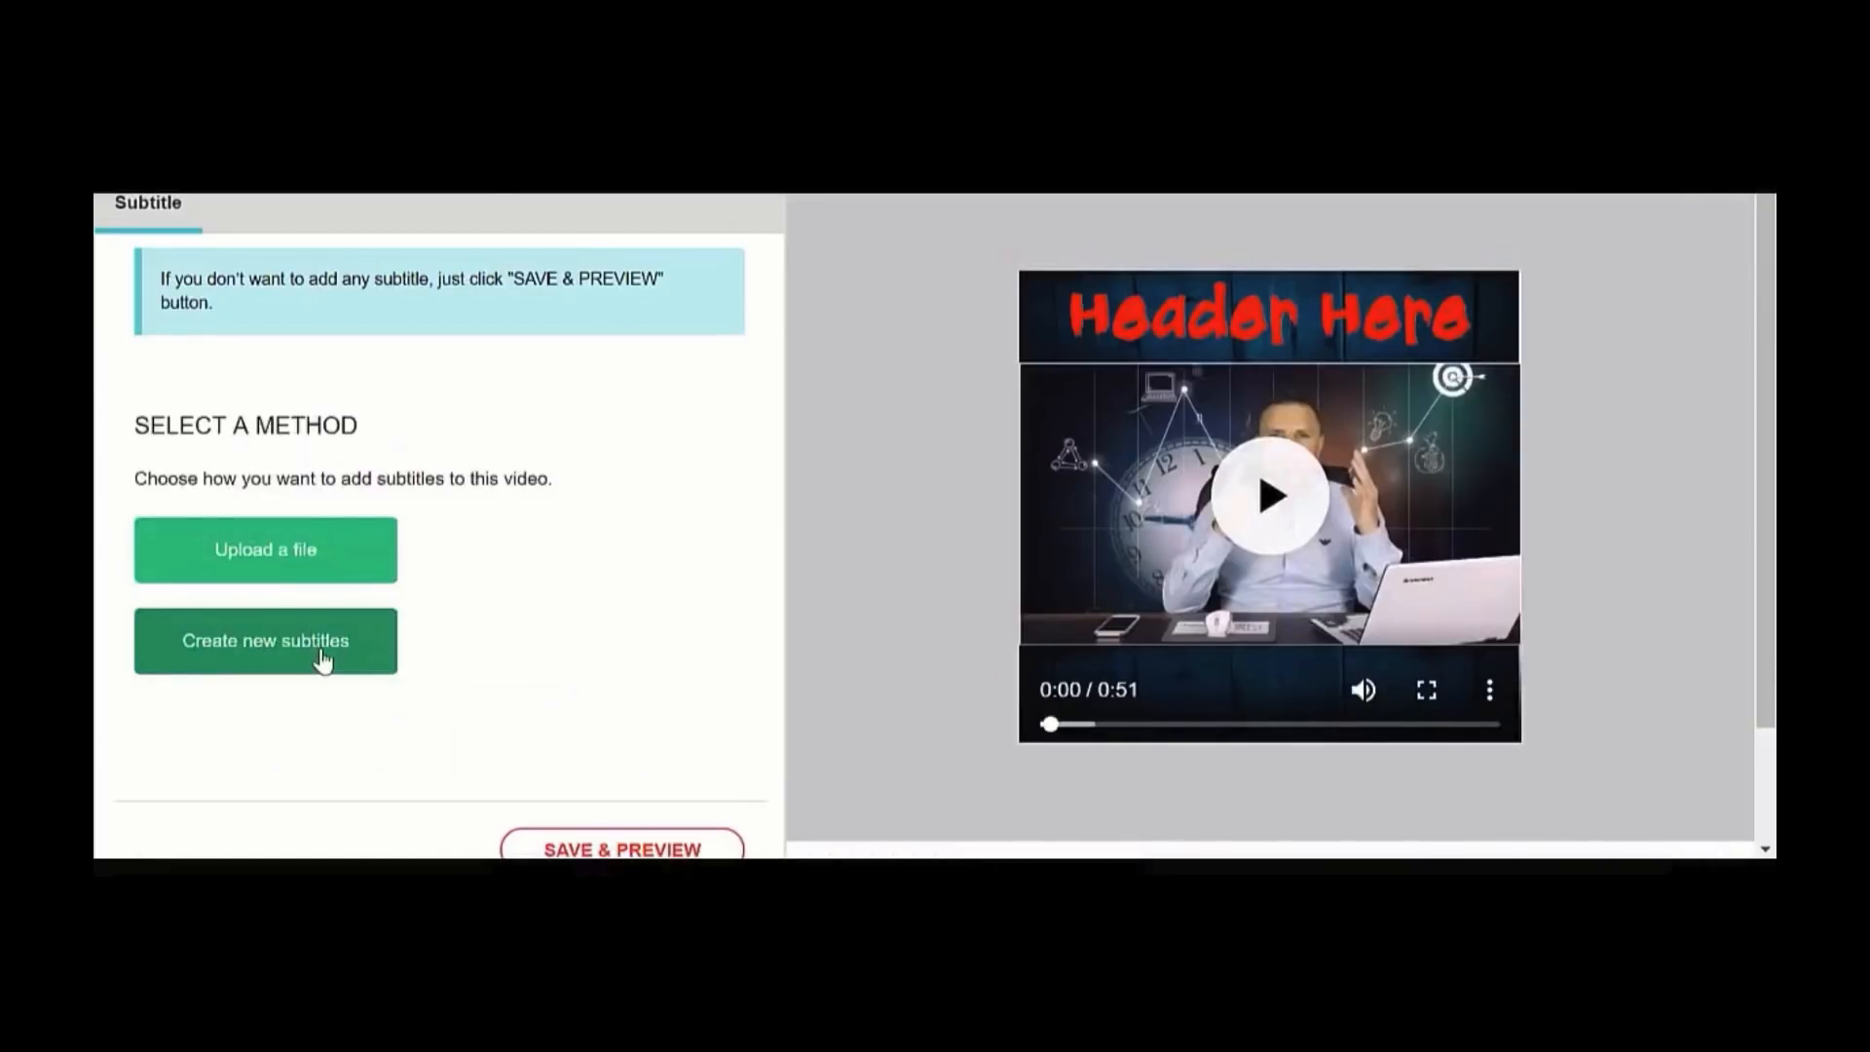
{"action": "left_click", "coordinate": [265, 641]}
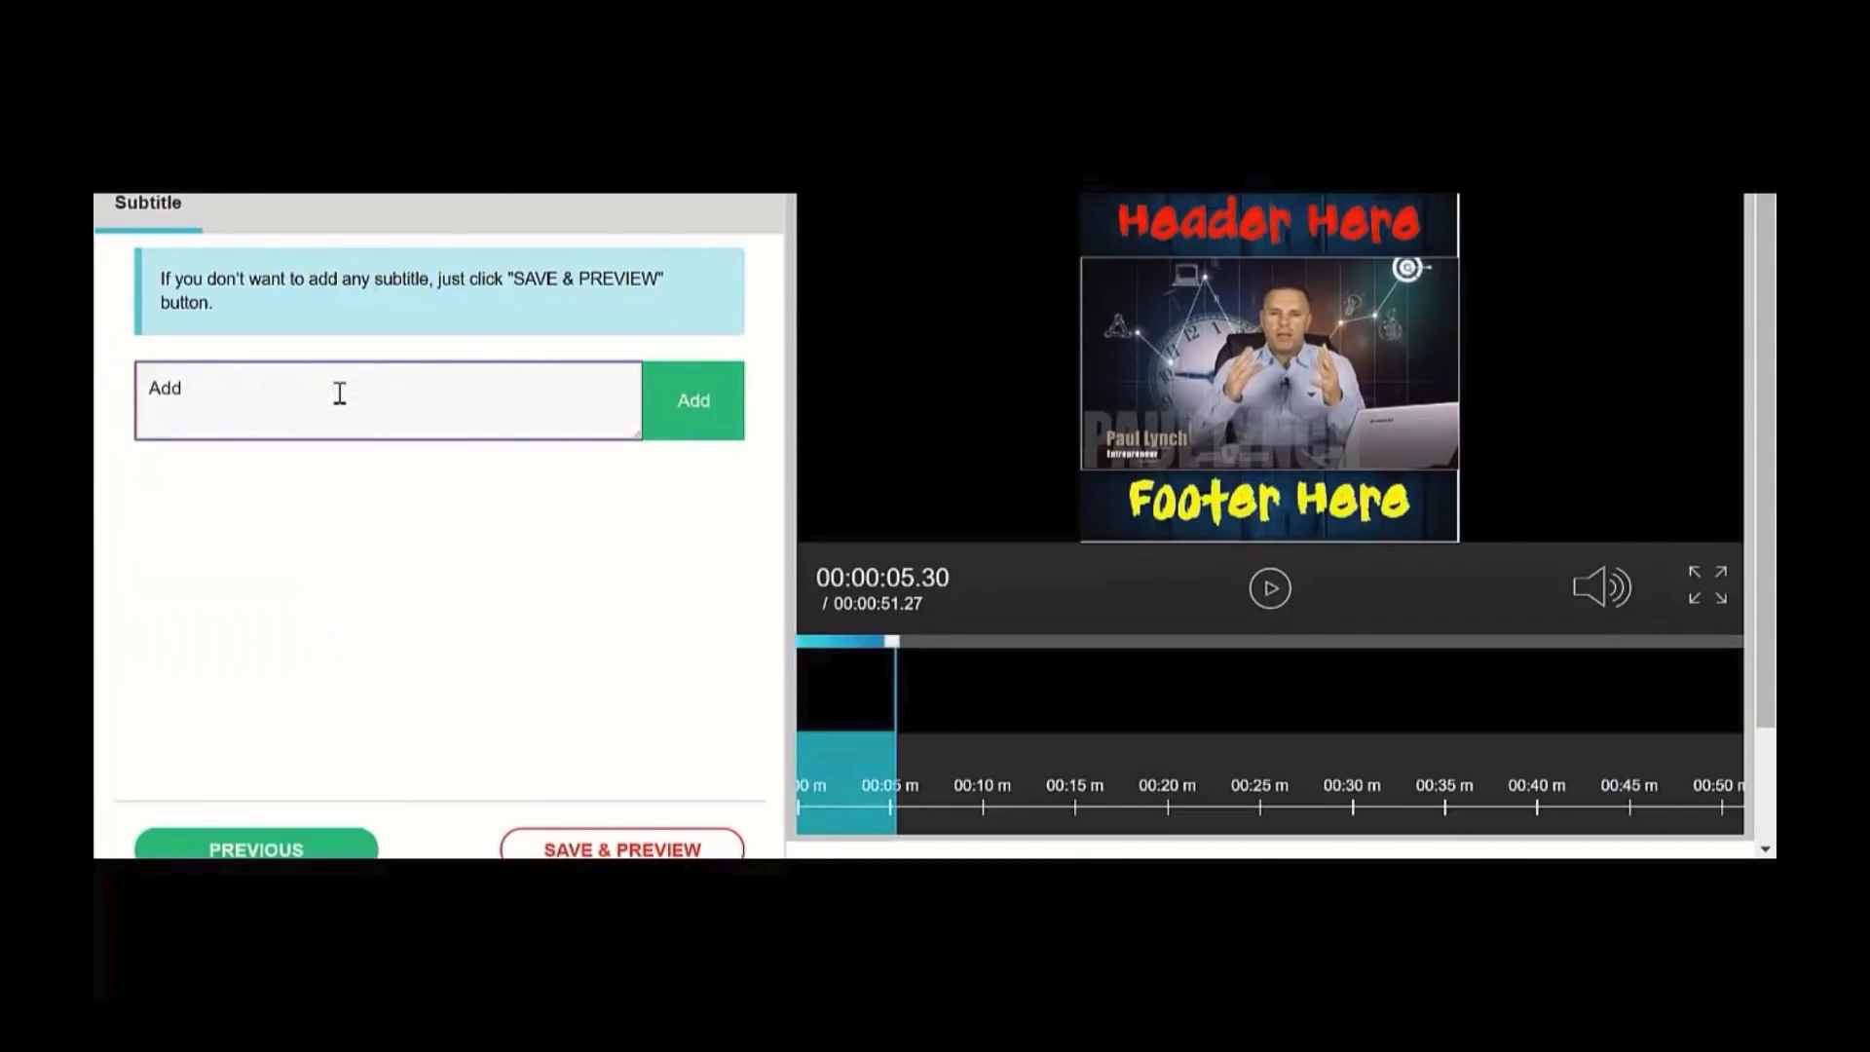
{"action": "type", "text": "your"}
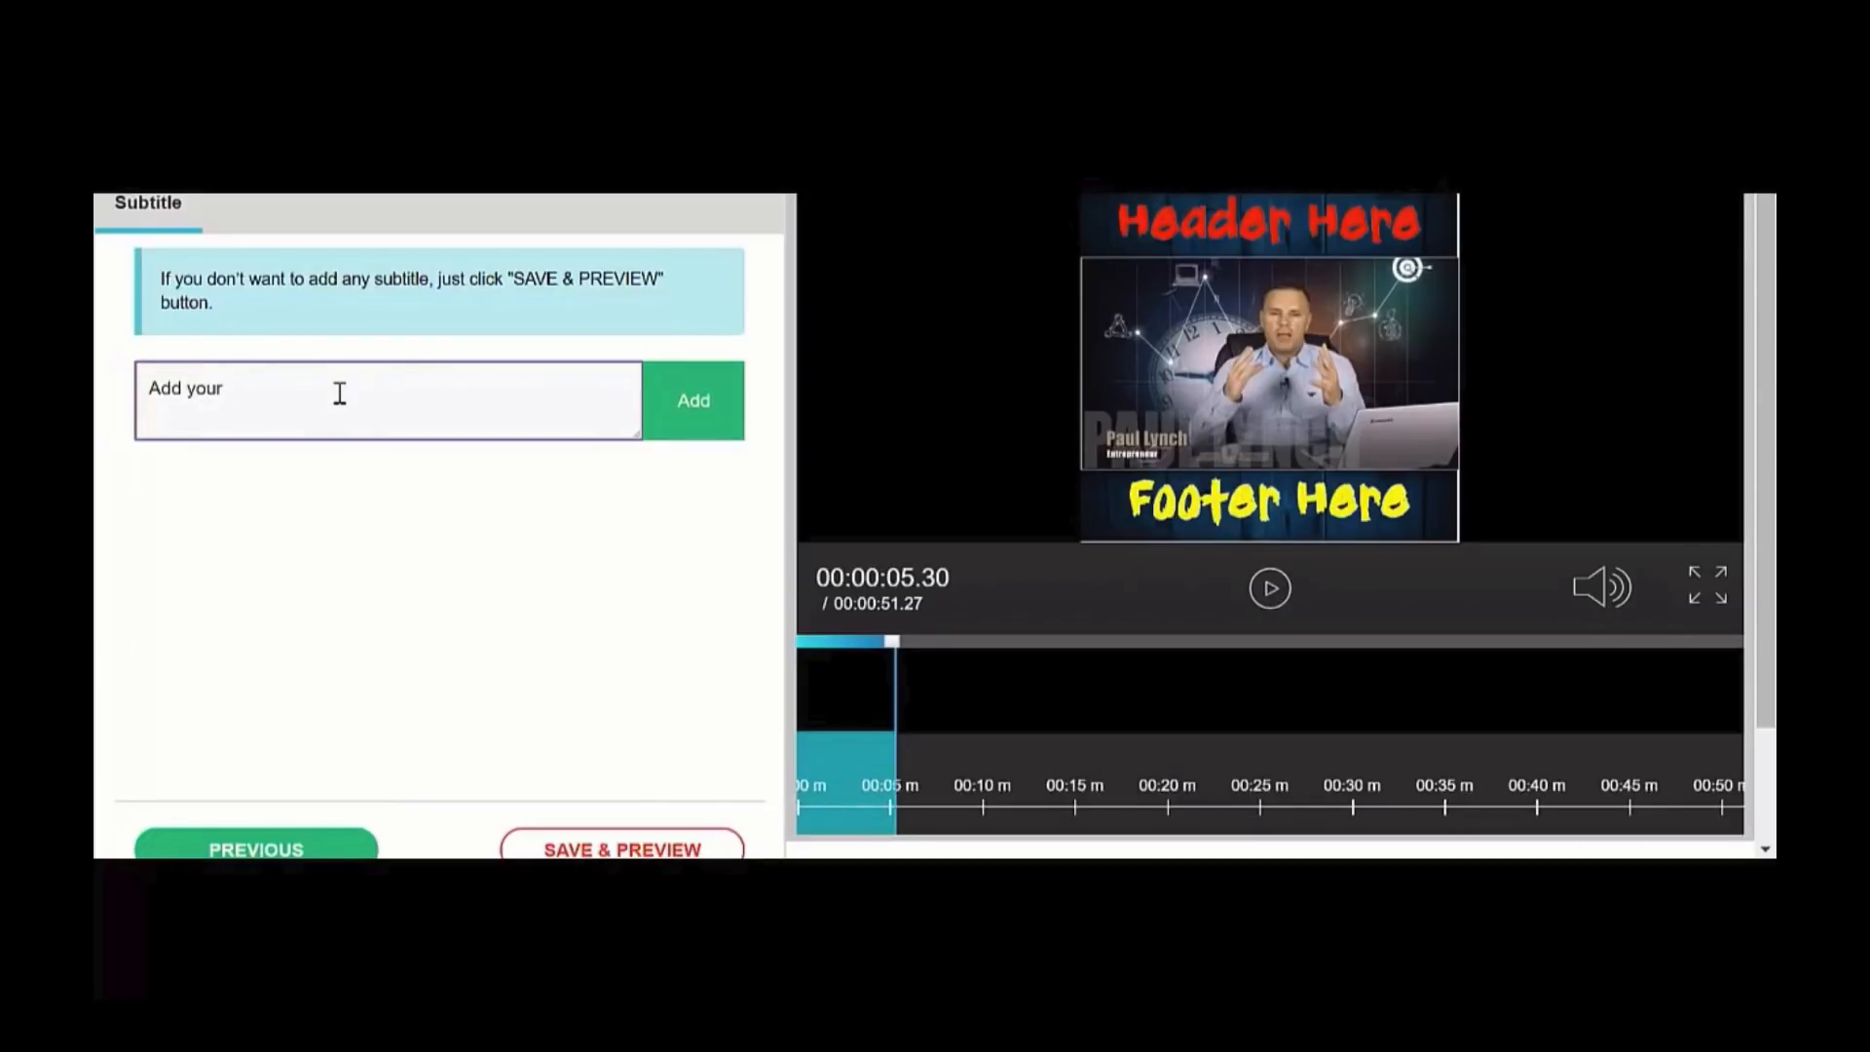
{"action": "type", "text": "Sub-T"}
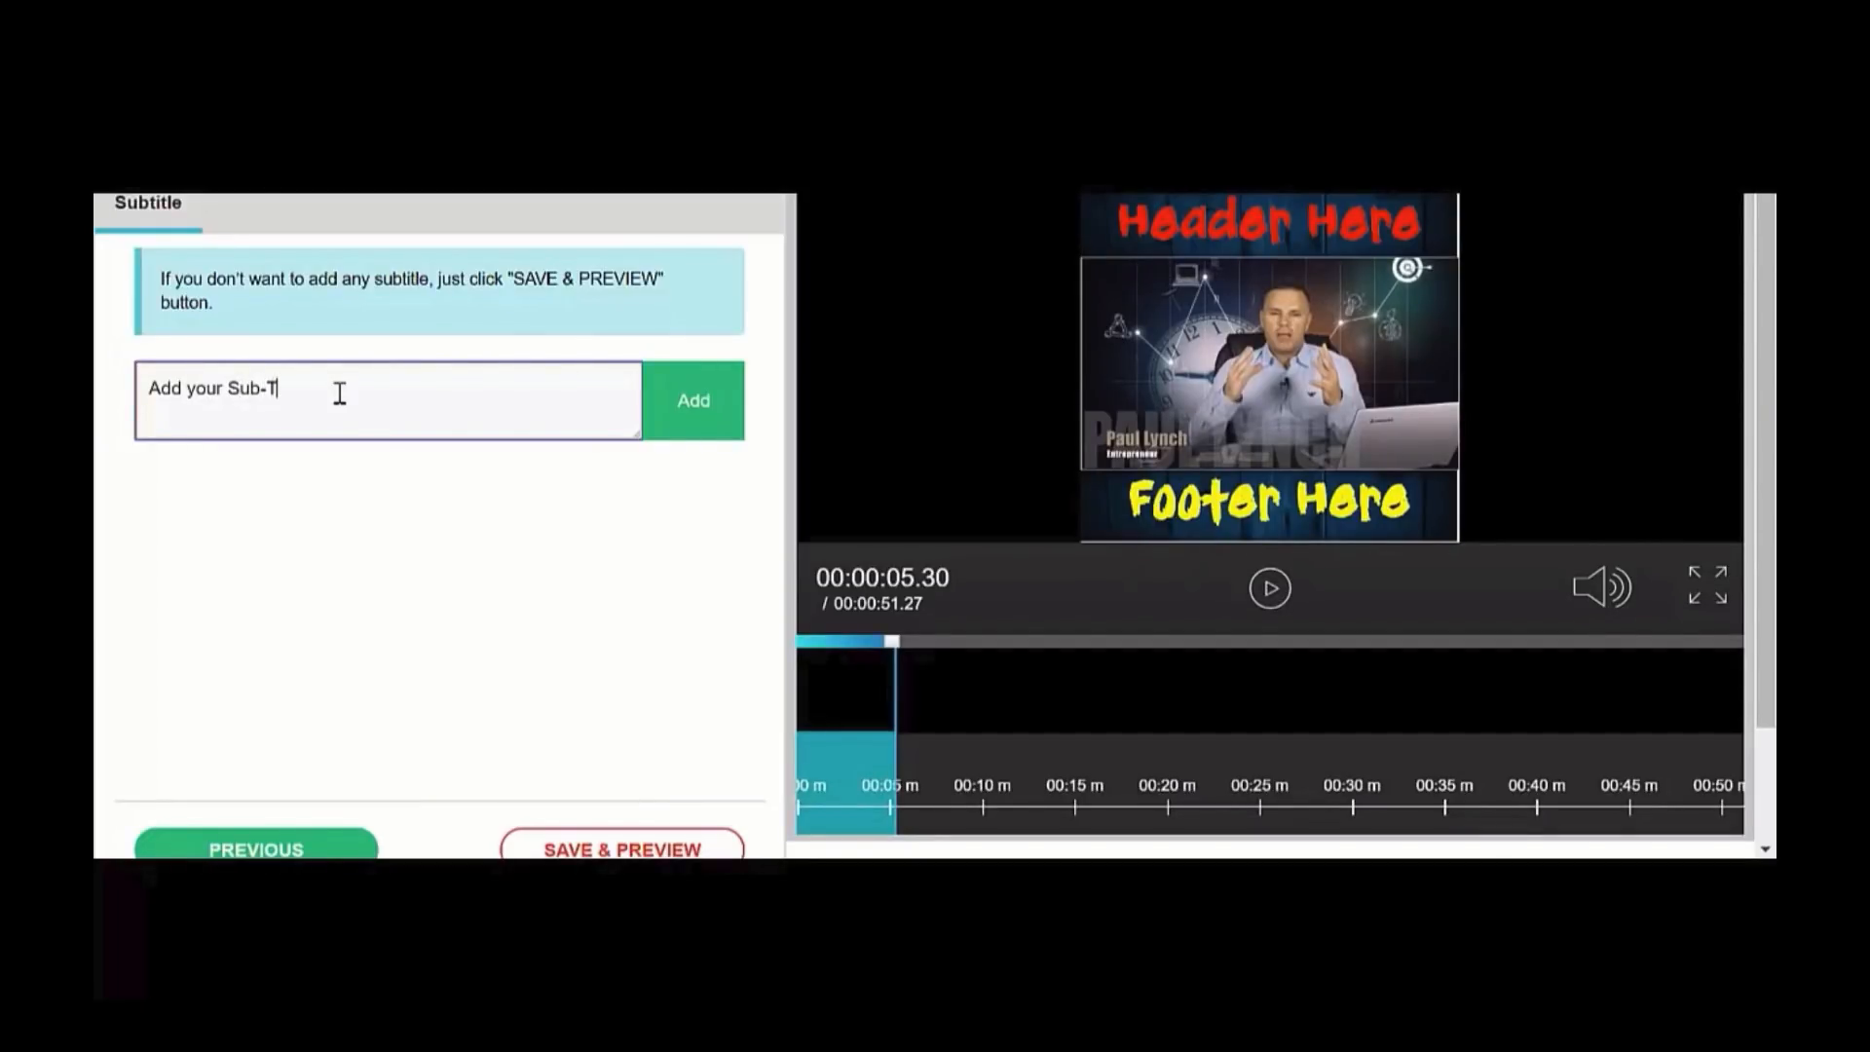
{"action": "type", "text": "tles Here"}
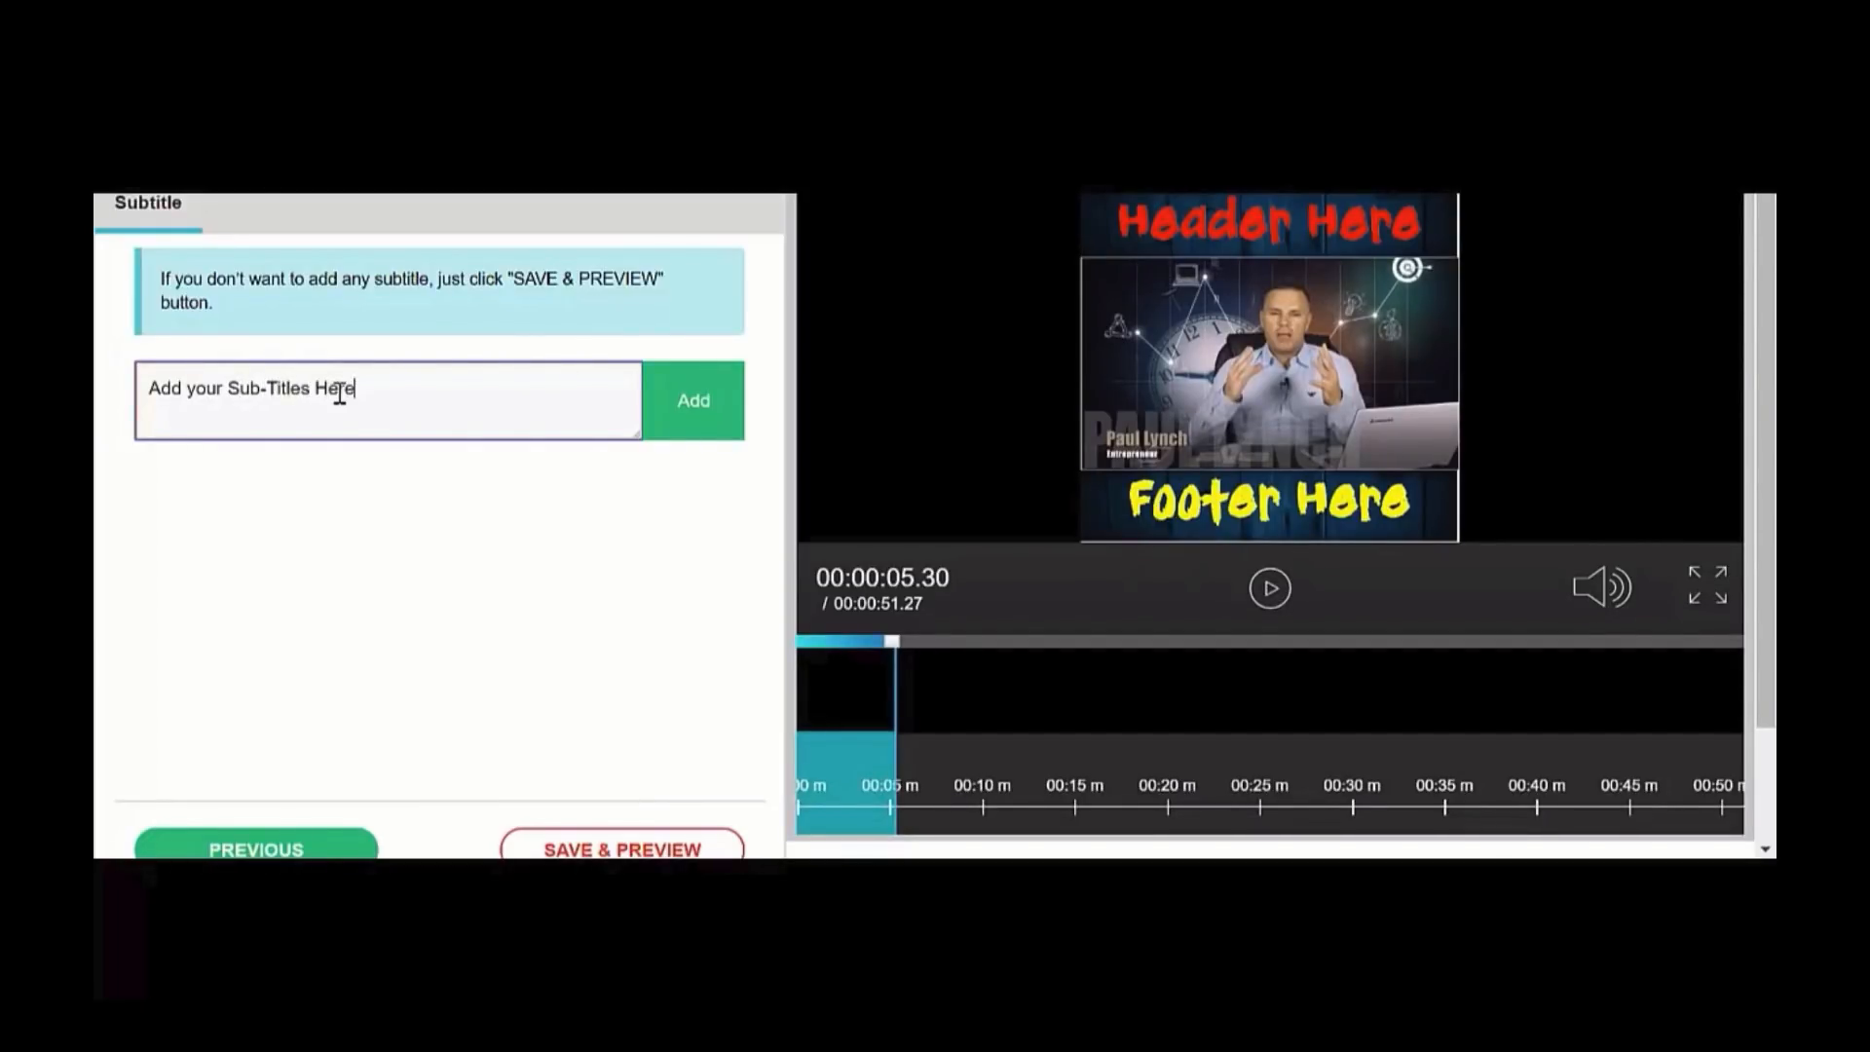
{"action": "left_click", "coordinate": [694, 402]}
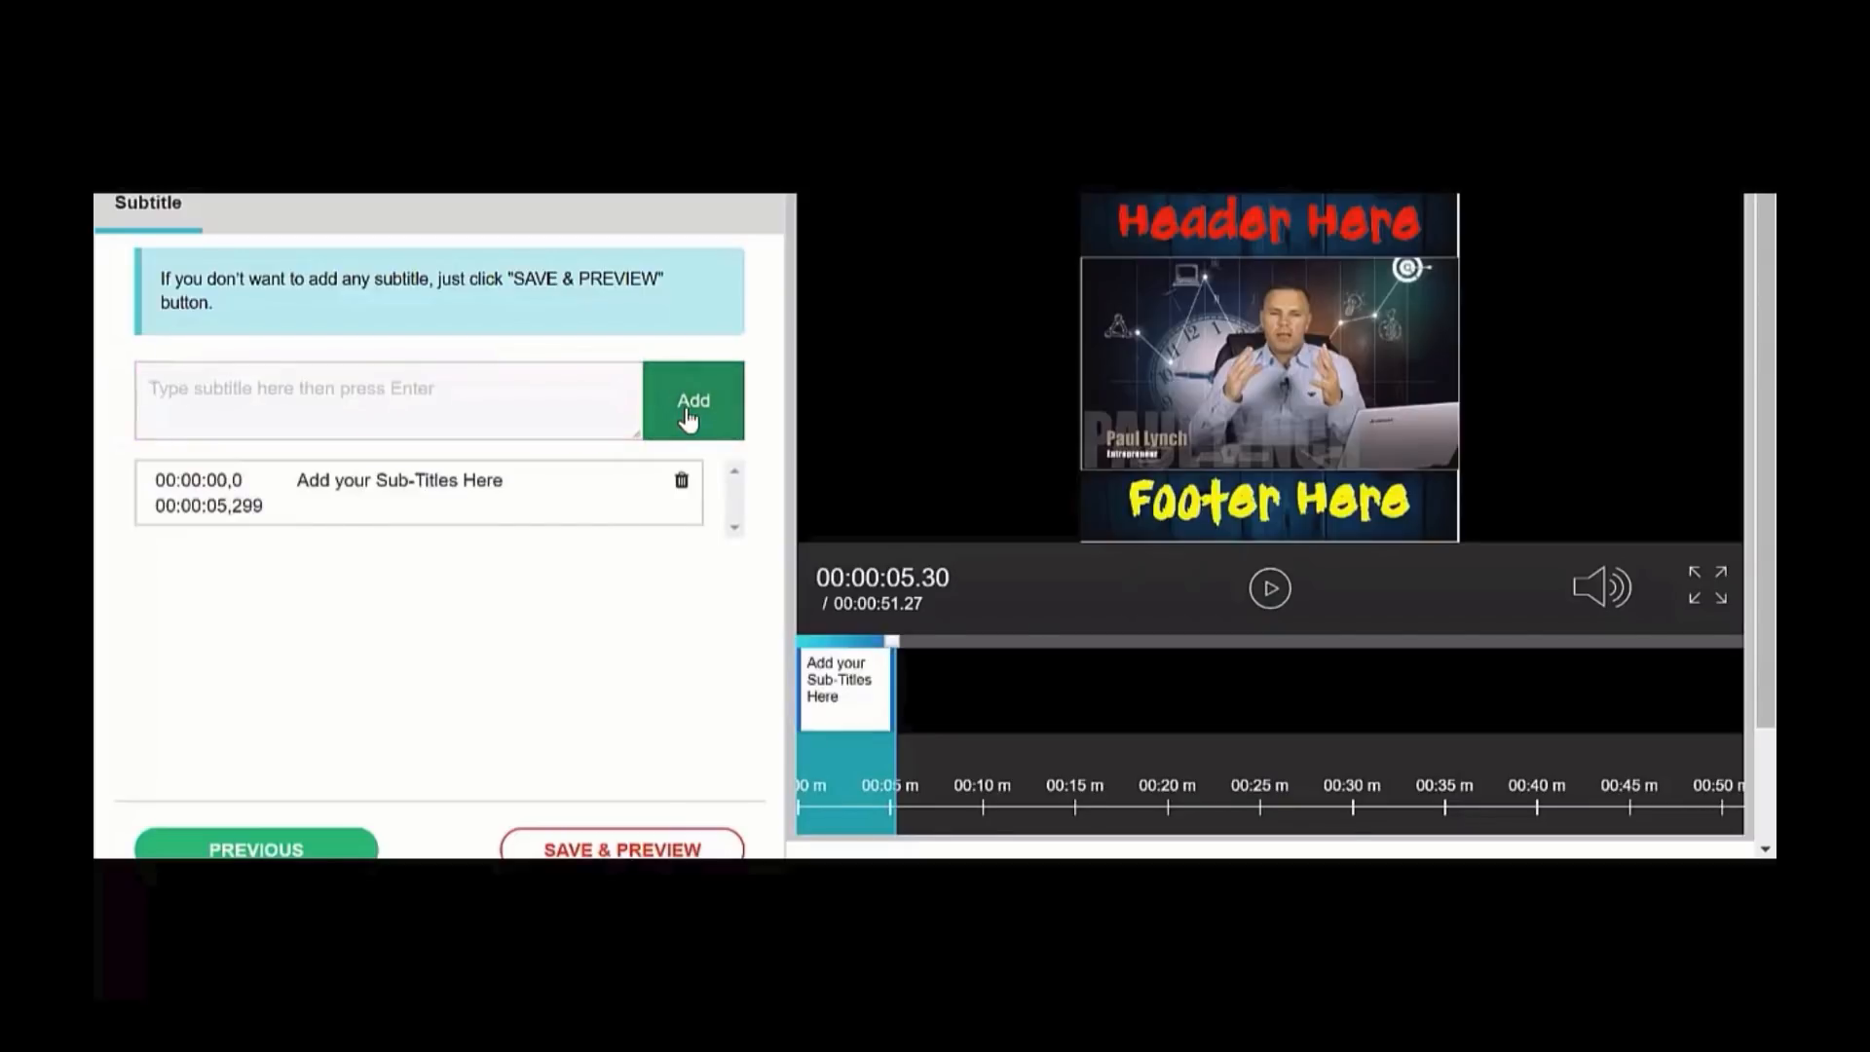